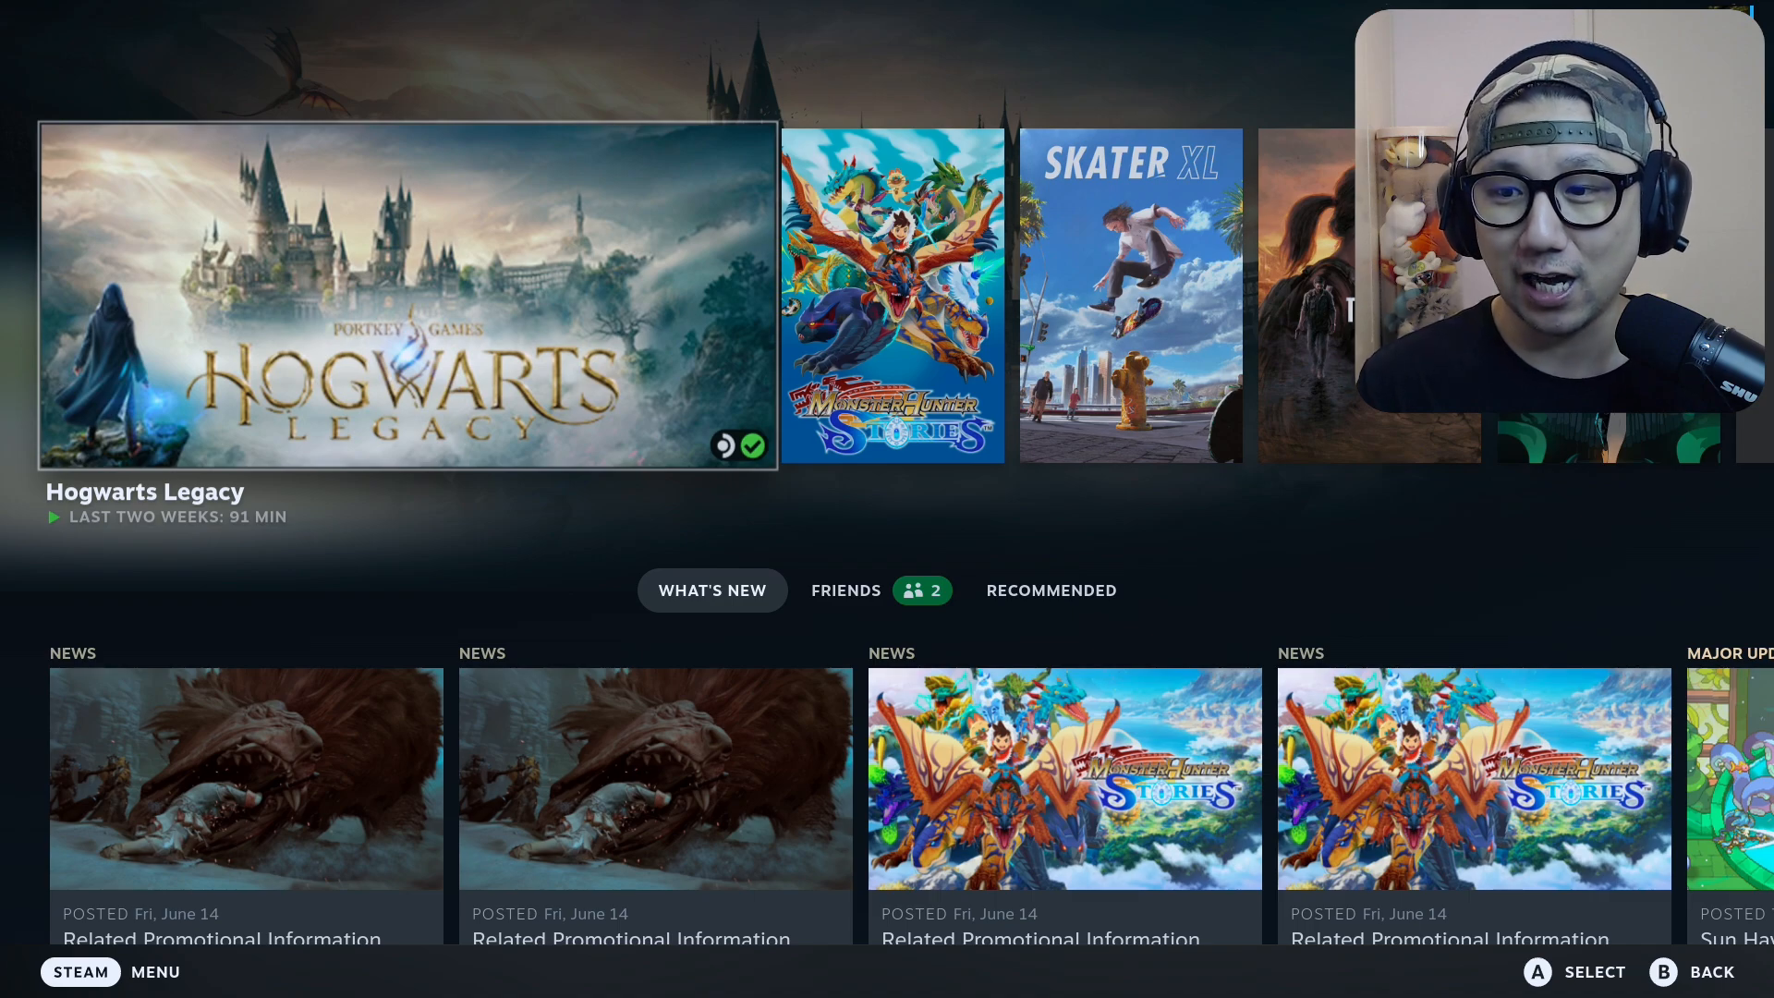
- Launch Hogwarts Legacy from the Steam home carousel
click(408, 294)
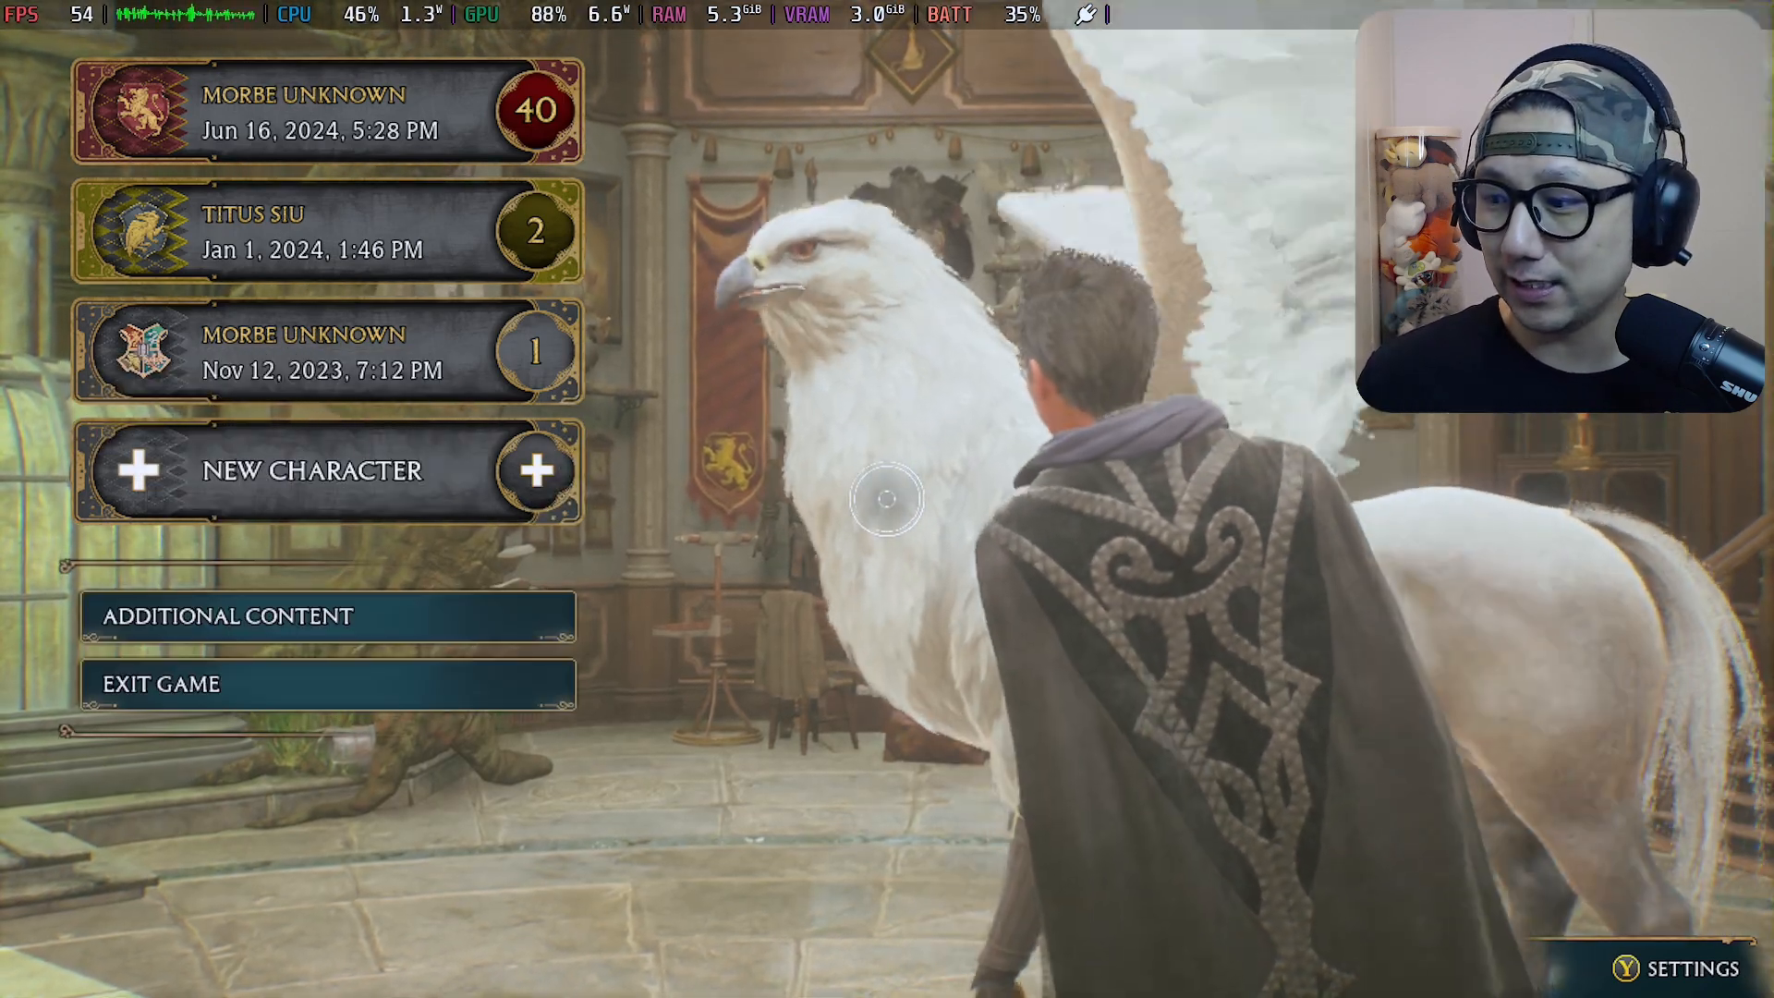
- In Display Options, set Upscale Type to NVIDIA DLSS and Upscale Mode to Ultra Quality
click(1674, 968)
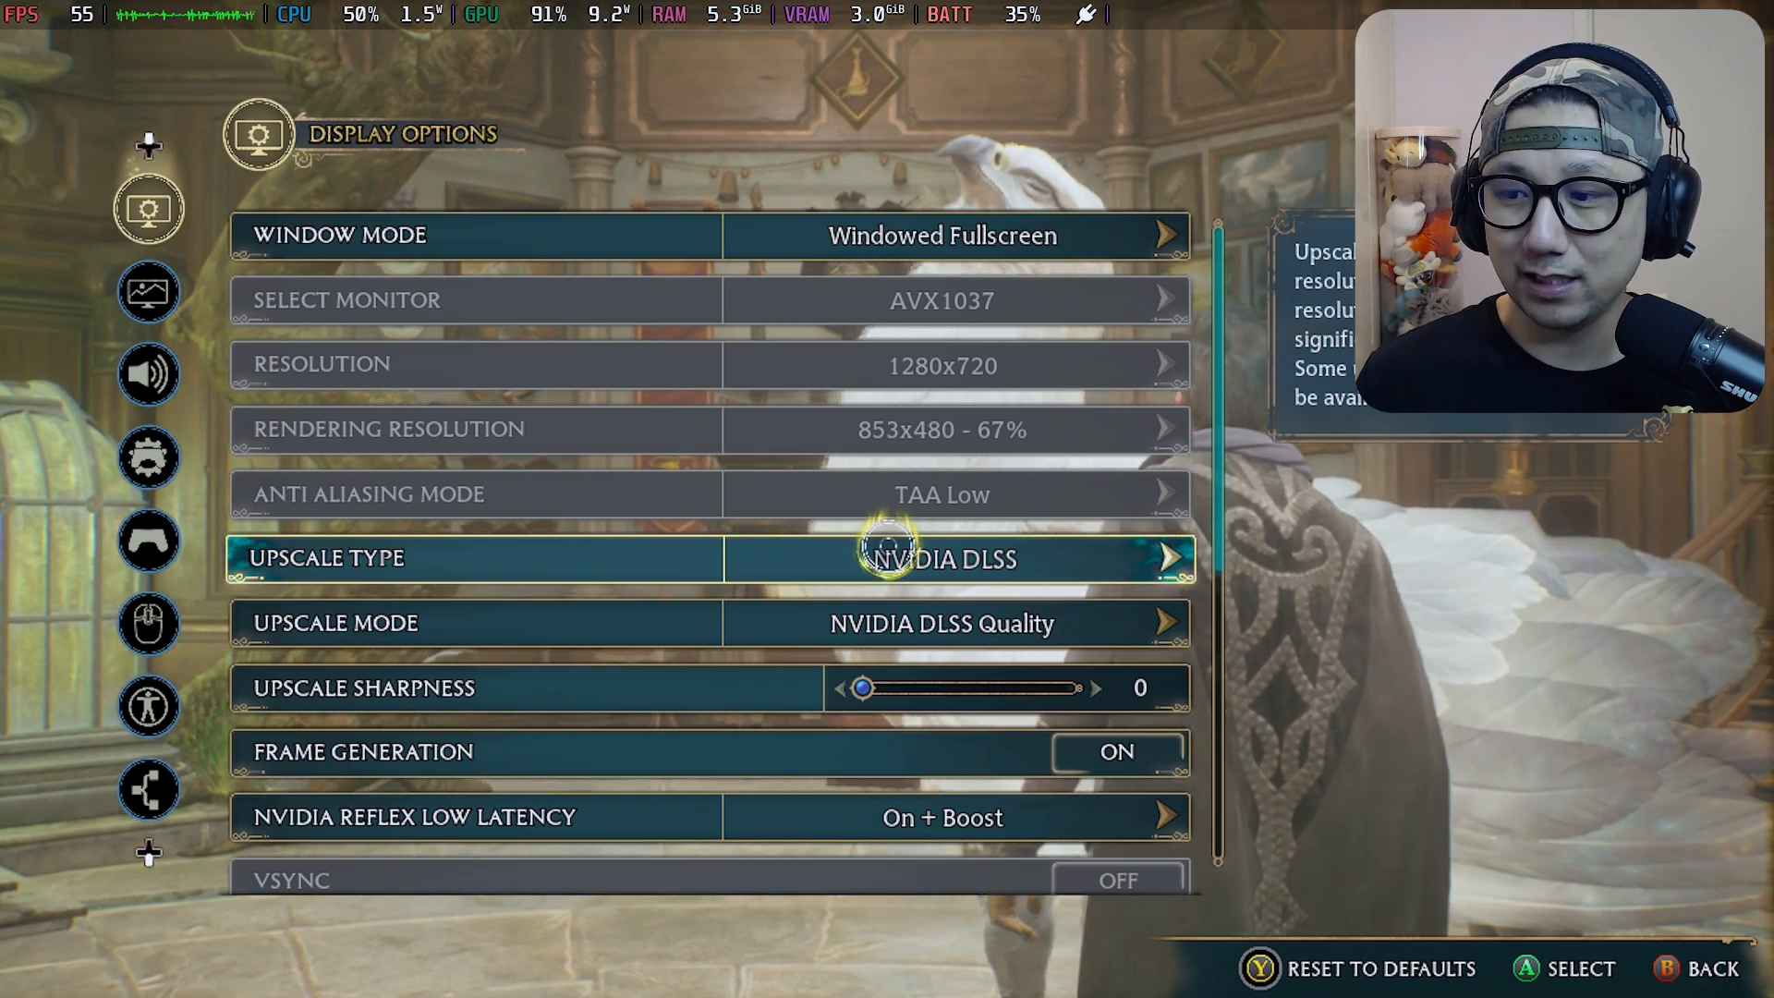
click(942, 558)
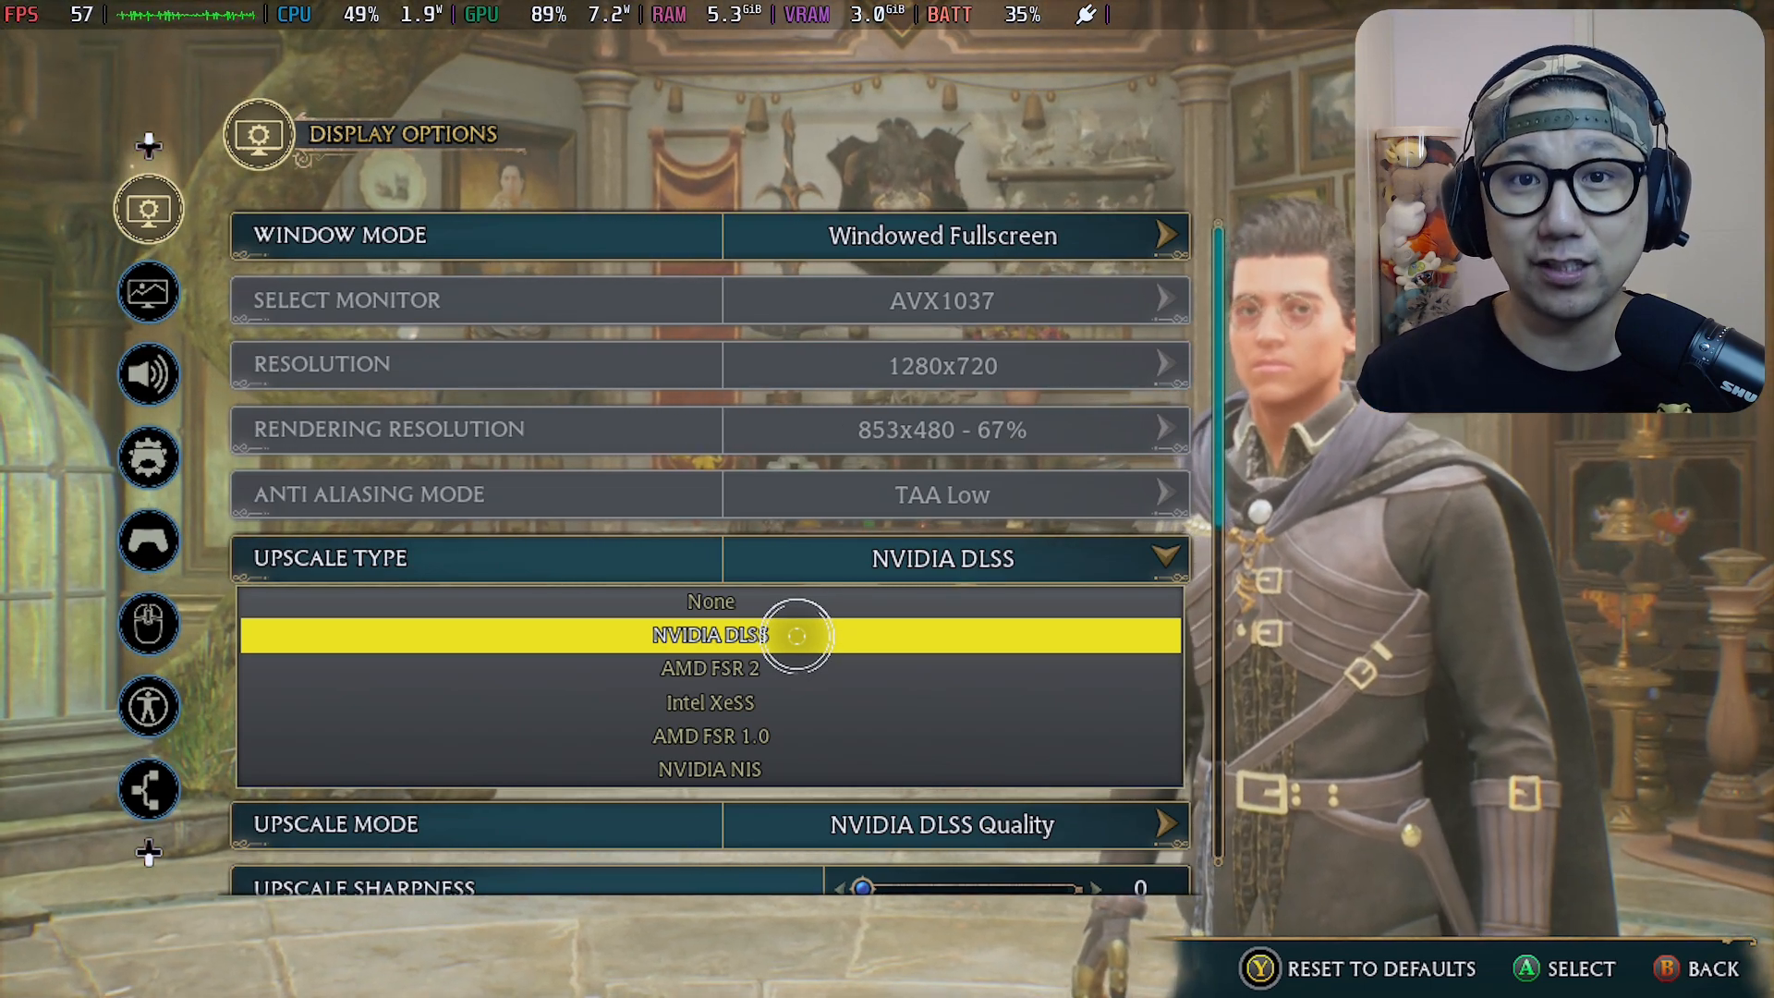
click(709, 635)
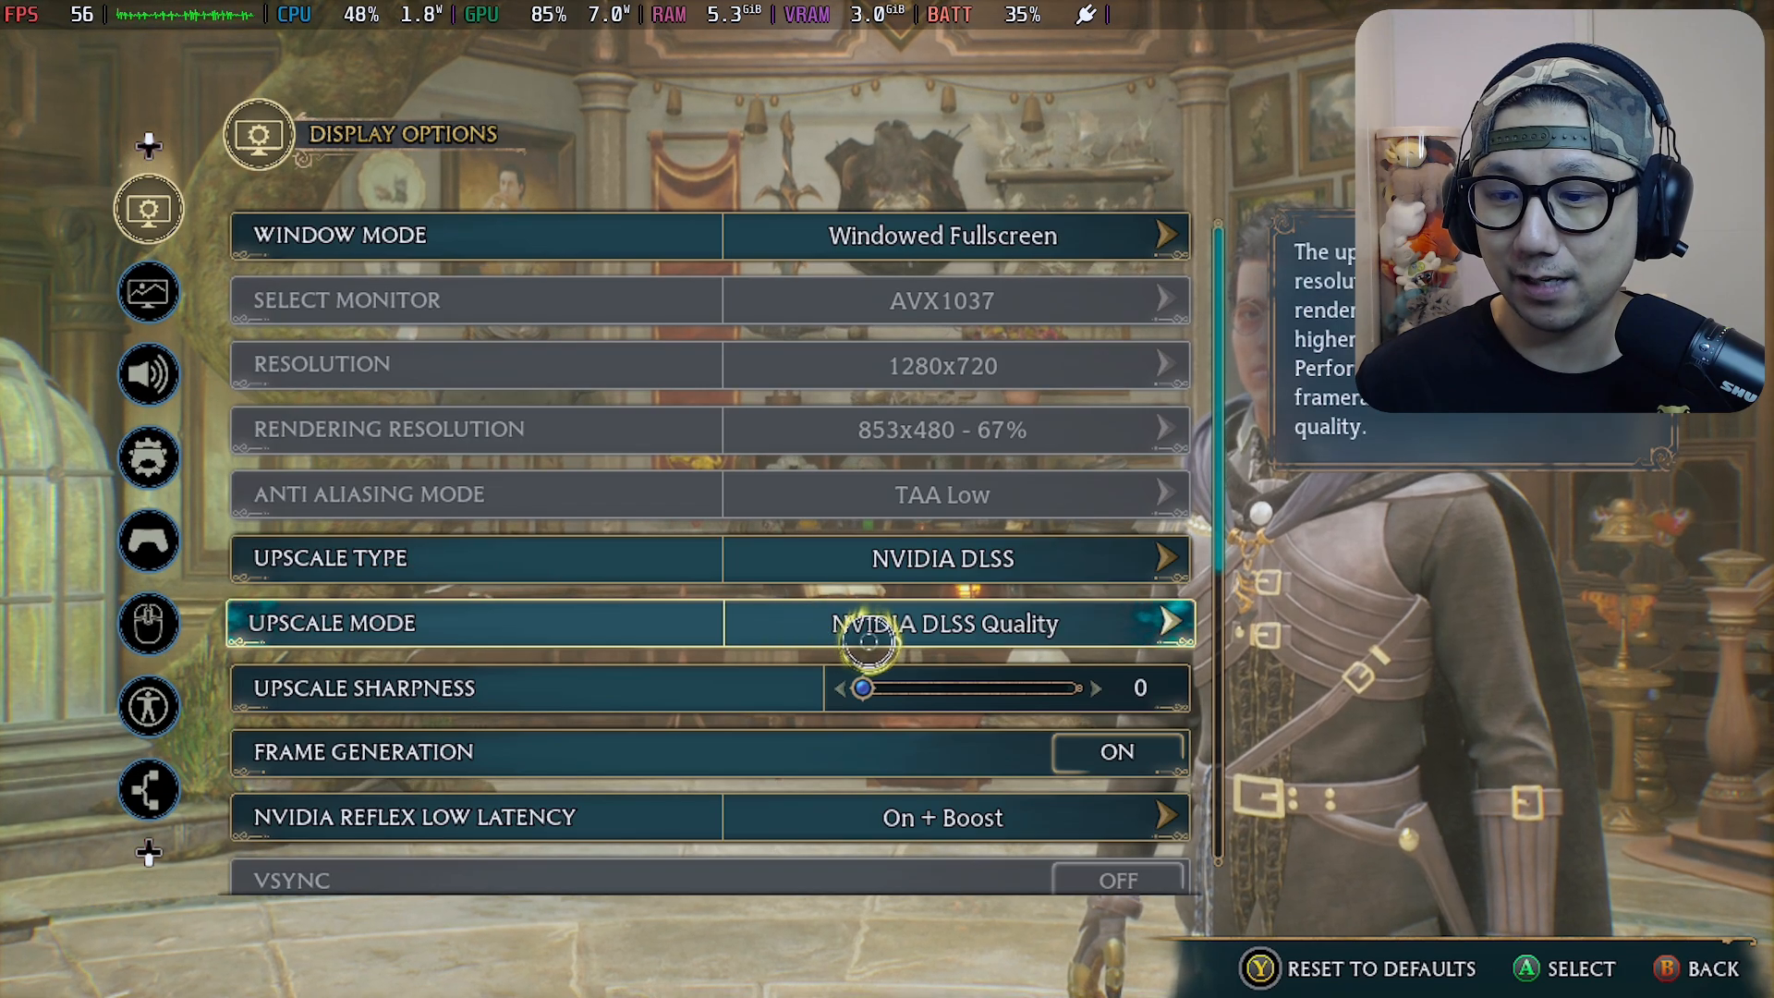
click(942, 622)
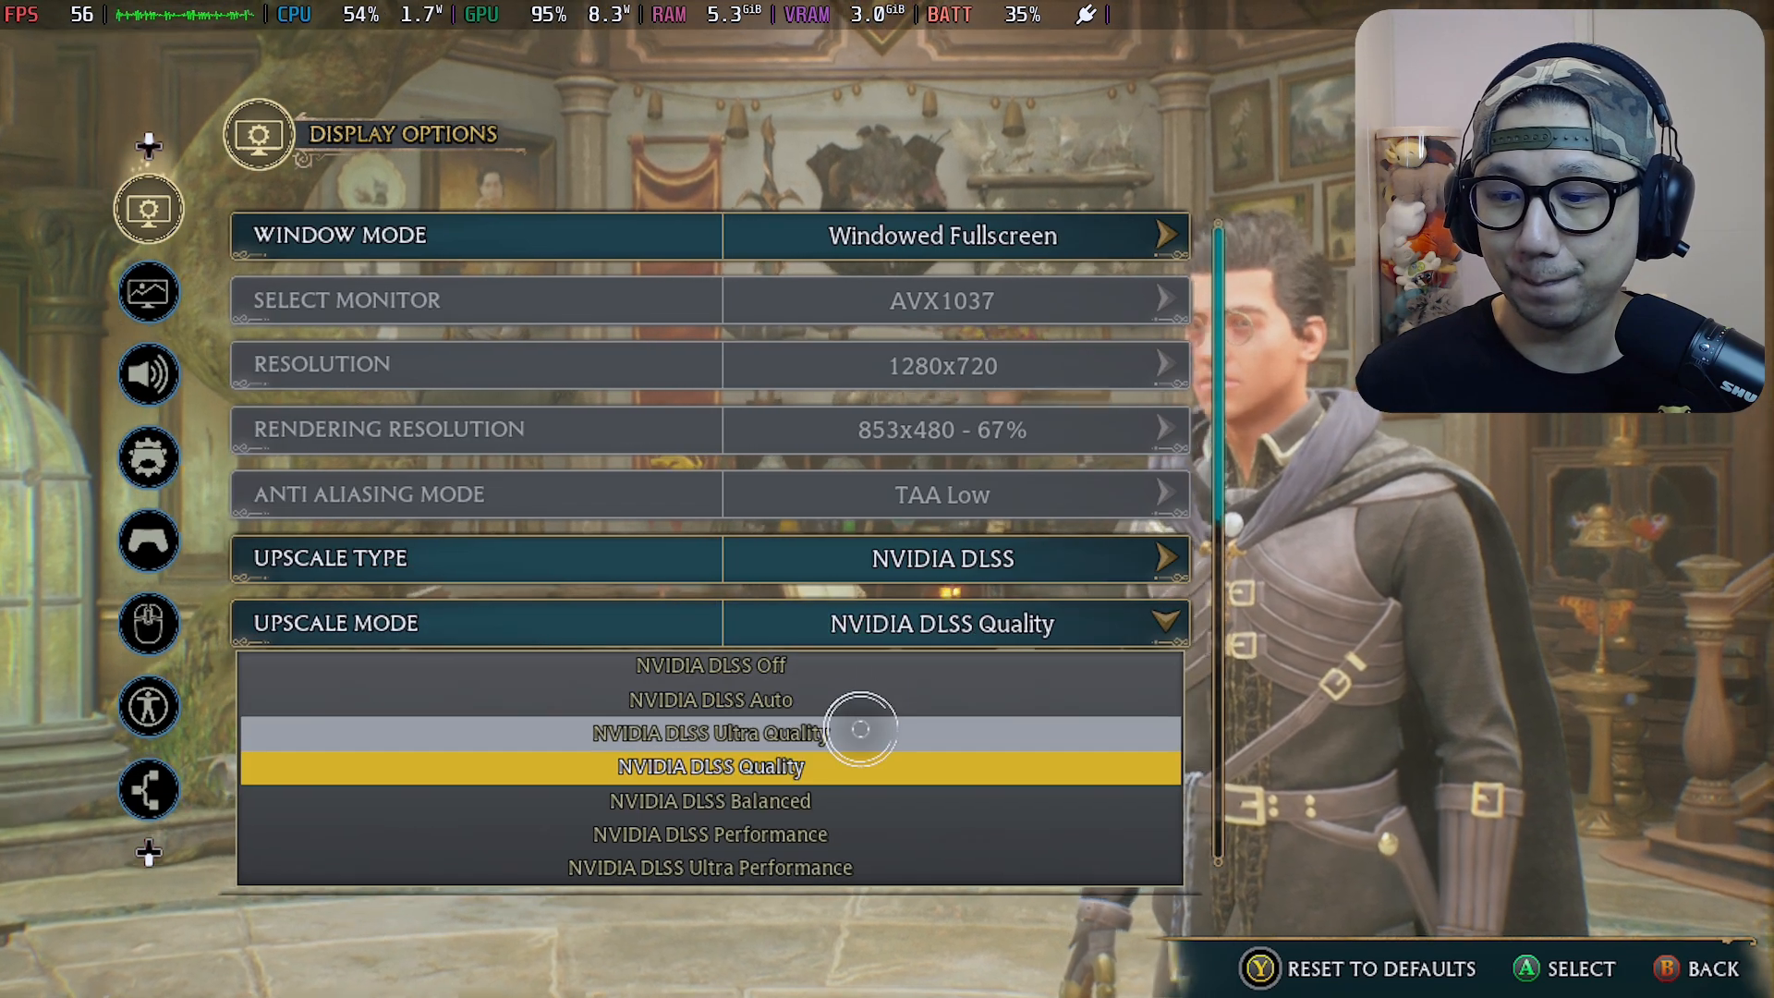
click(710, 732)
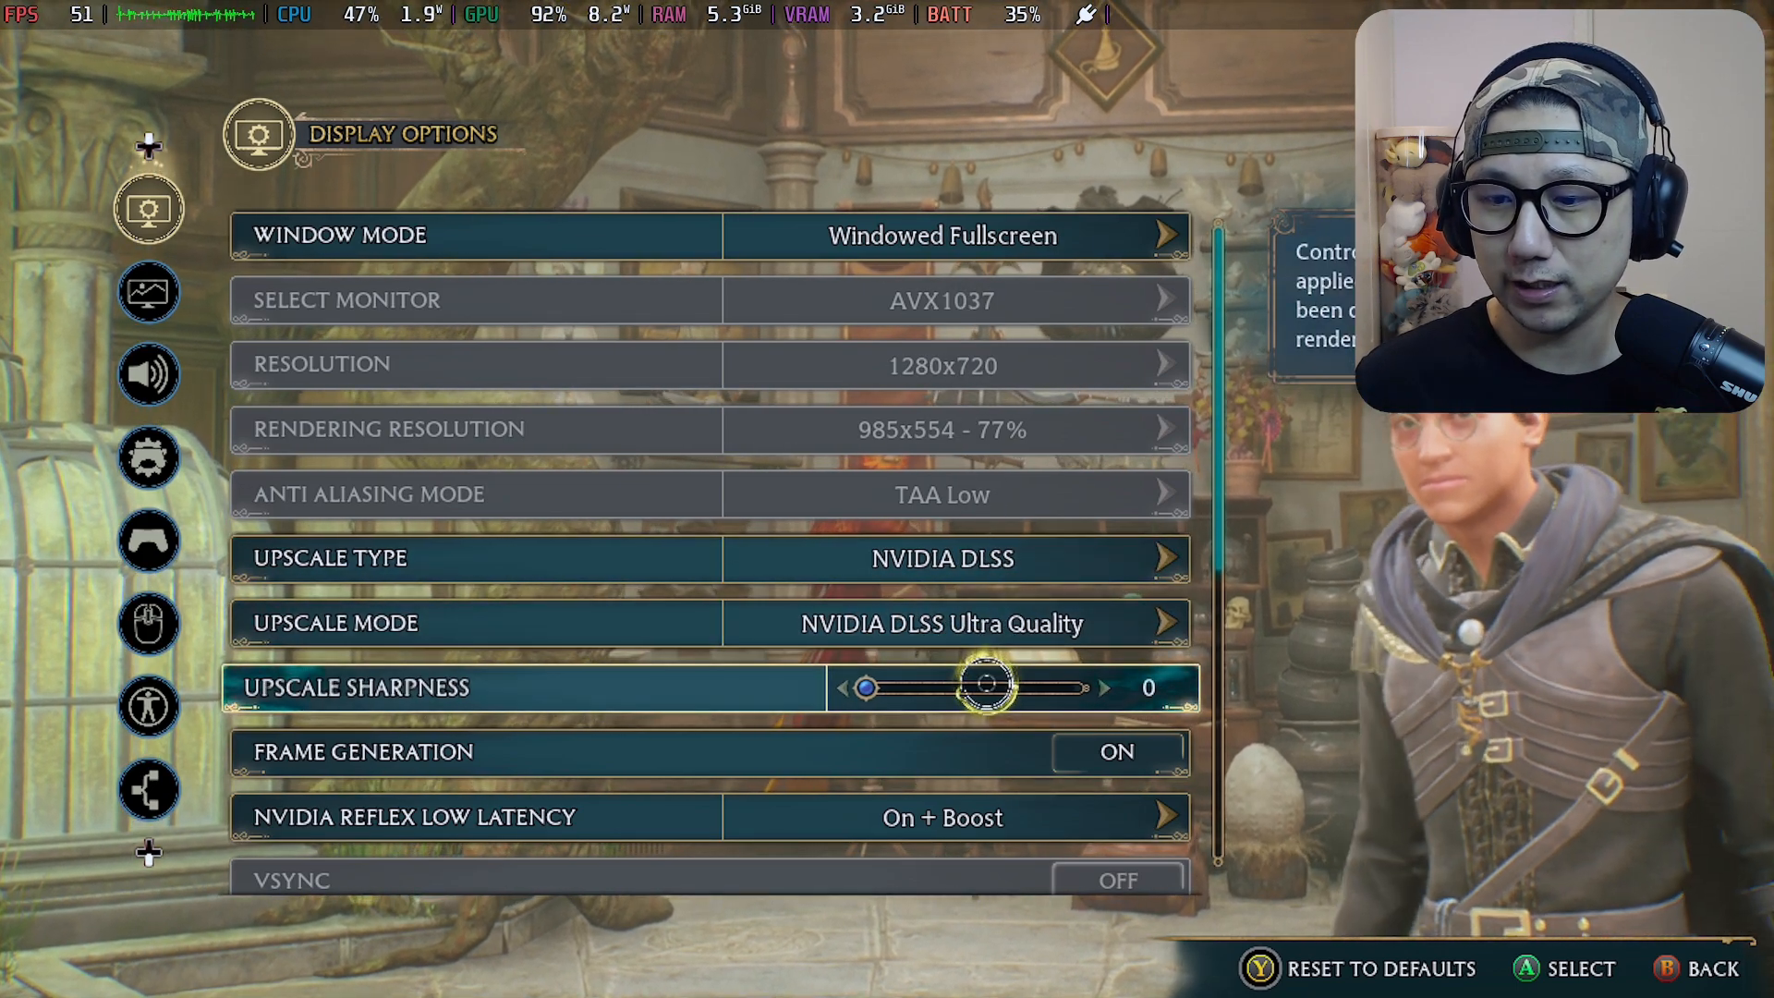
- Turn Frame Generation on and move to the Graphics quality settings
click(1117, 751)
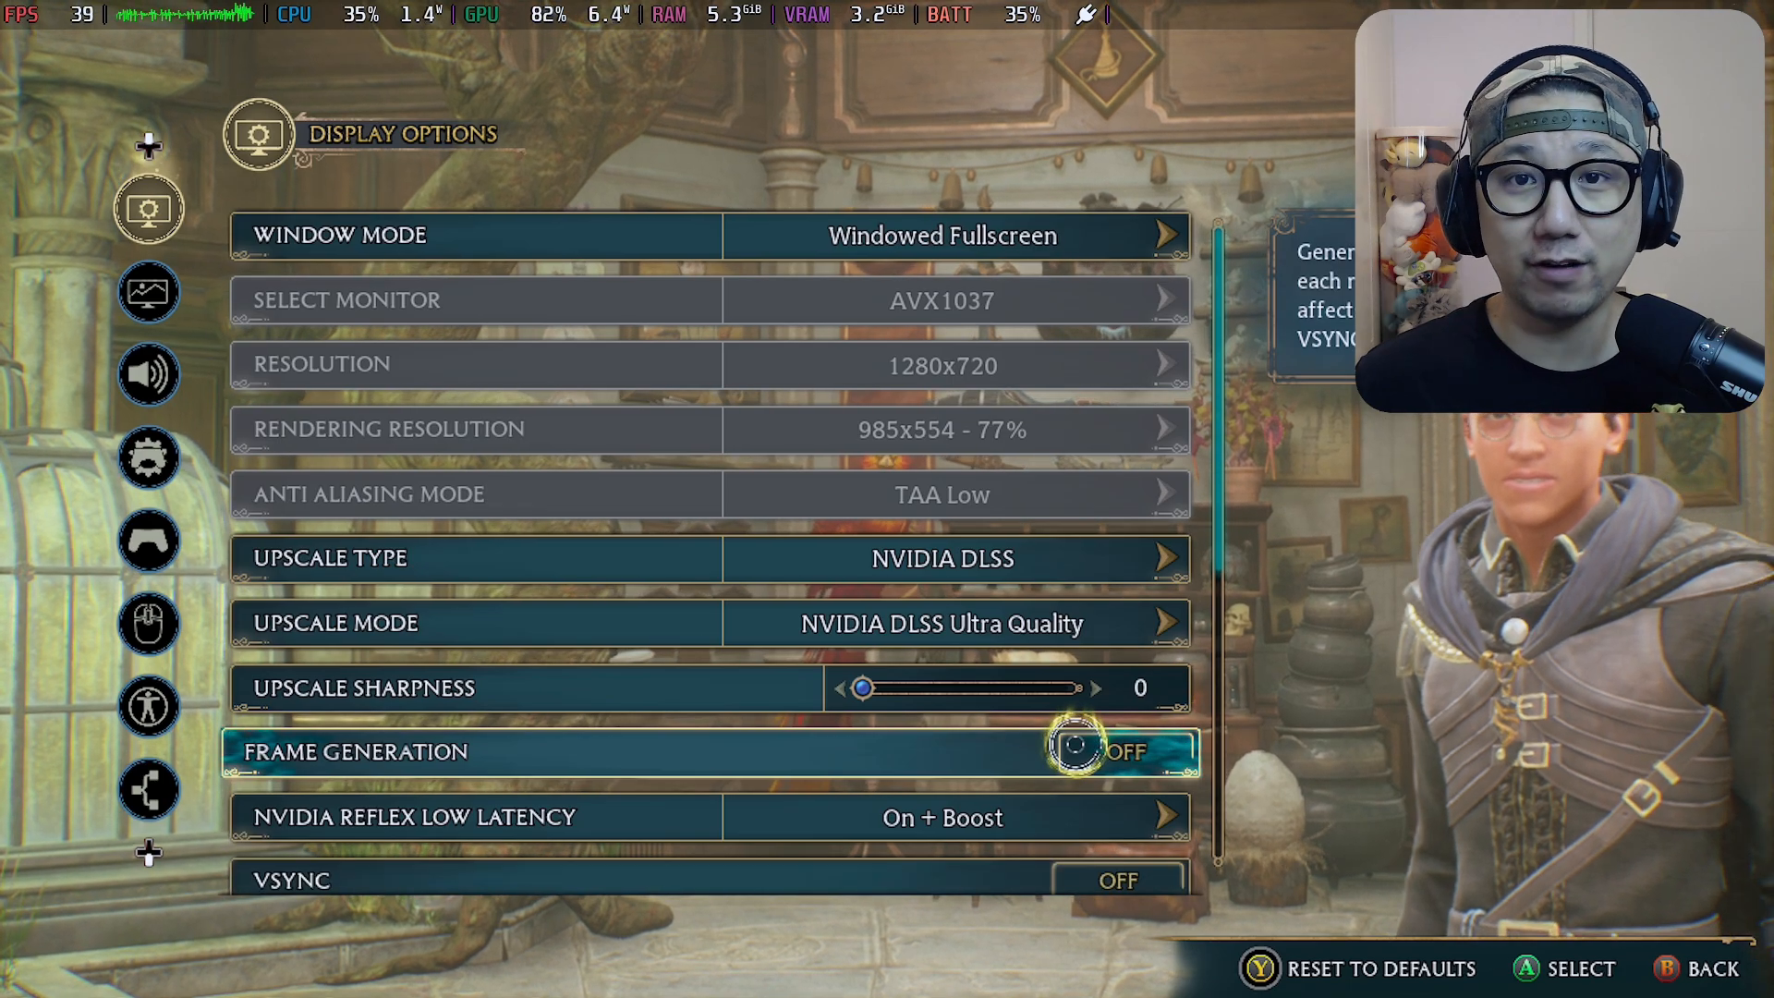
click(1124, 751)
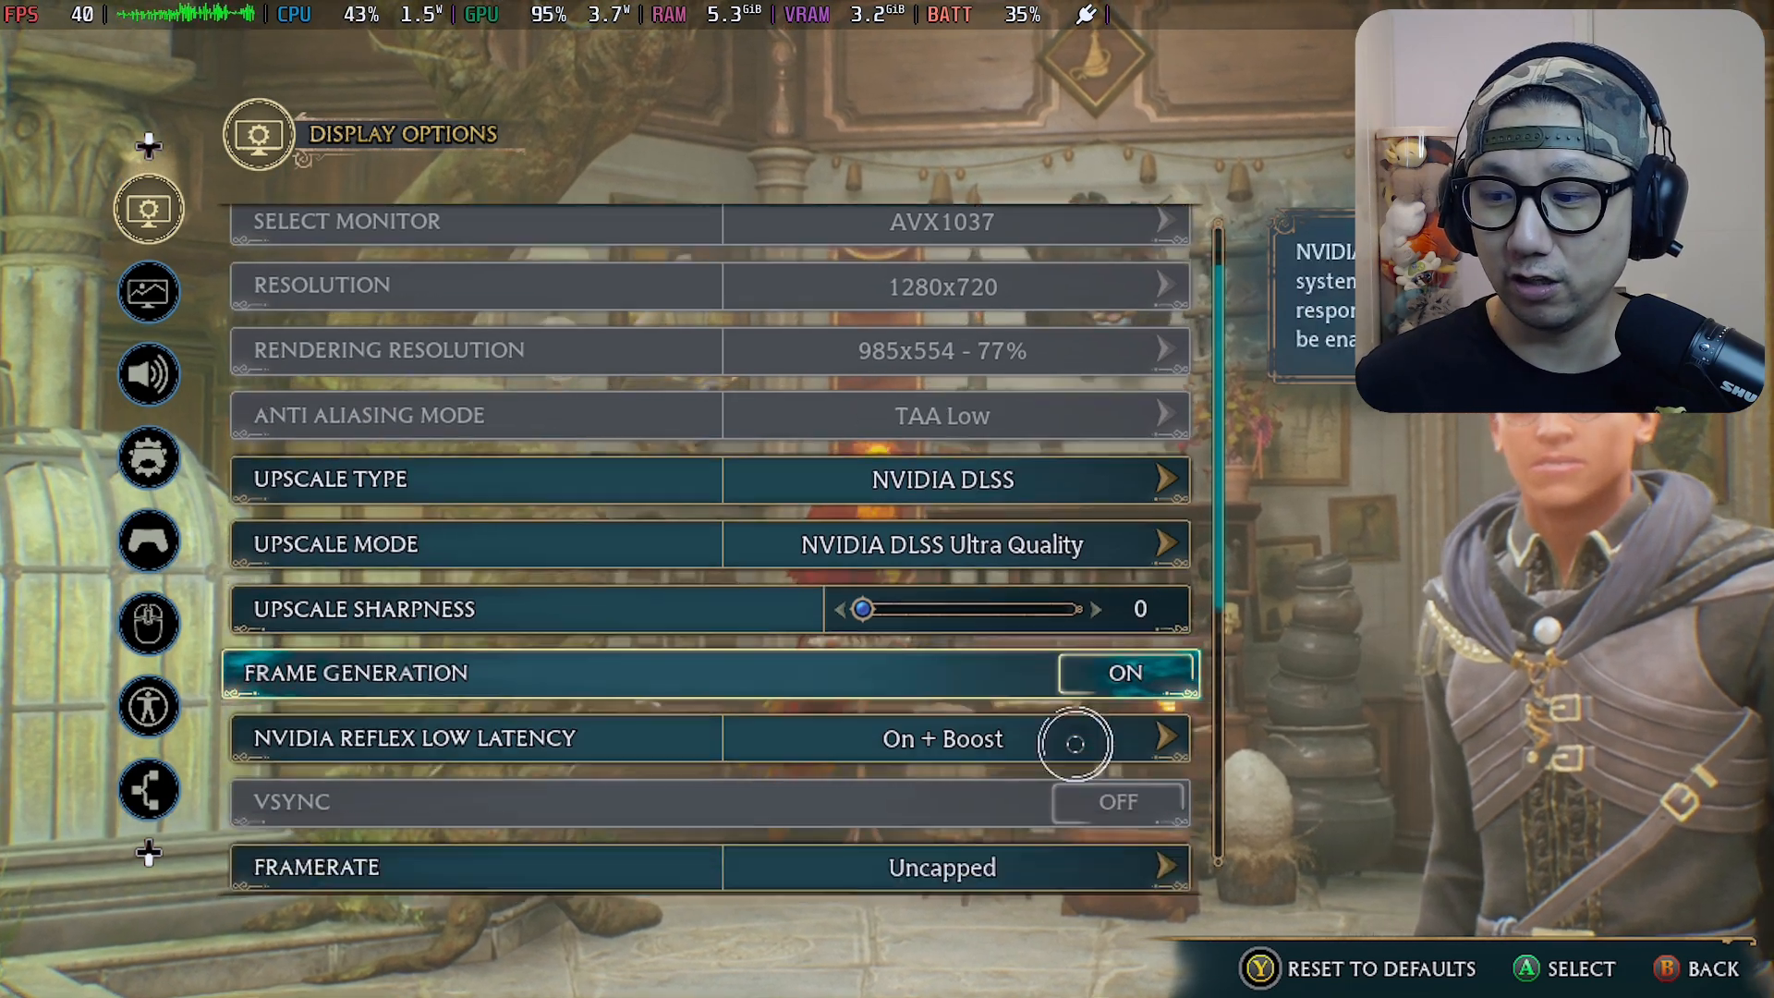
scroll(down, 3)
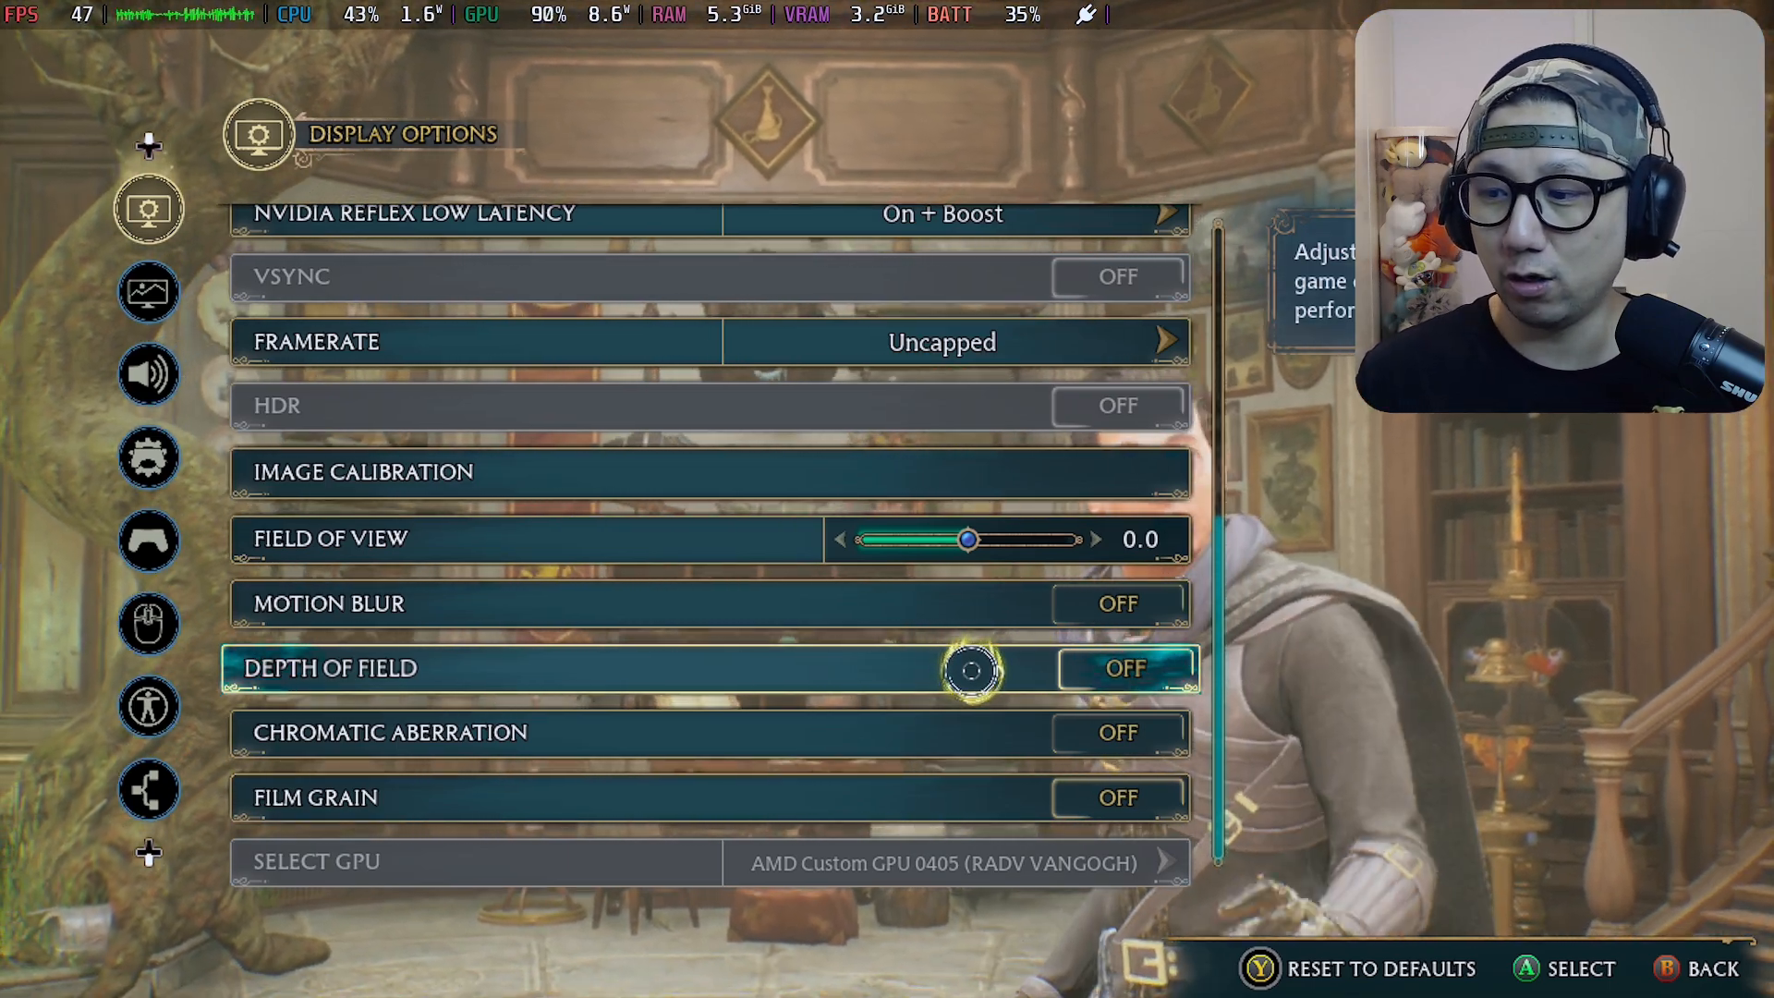
key(up)
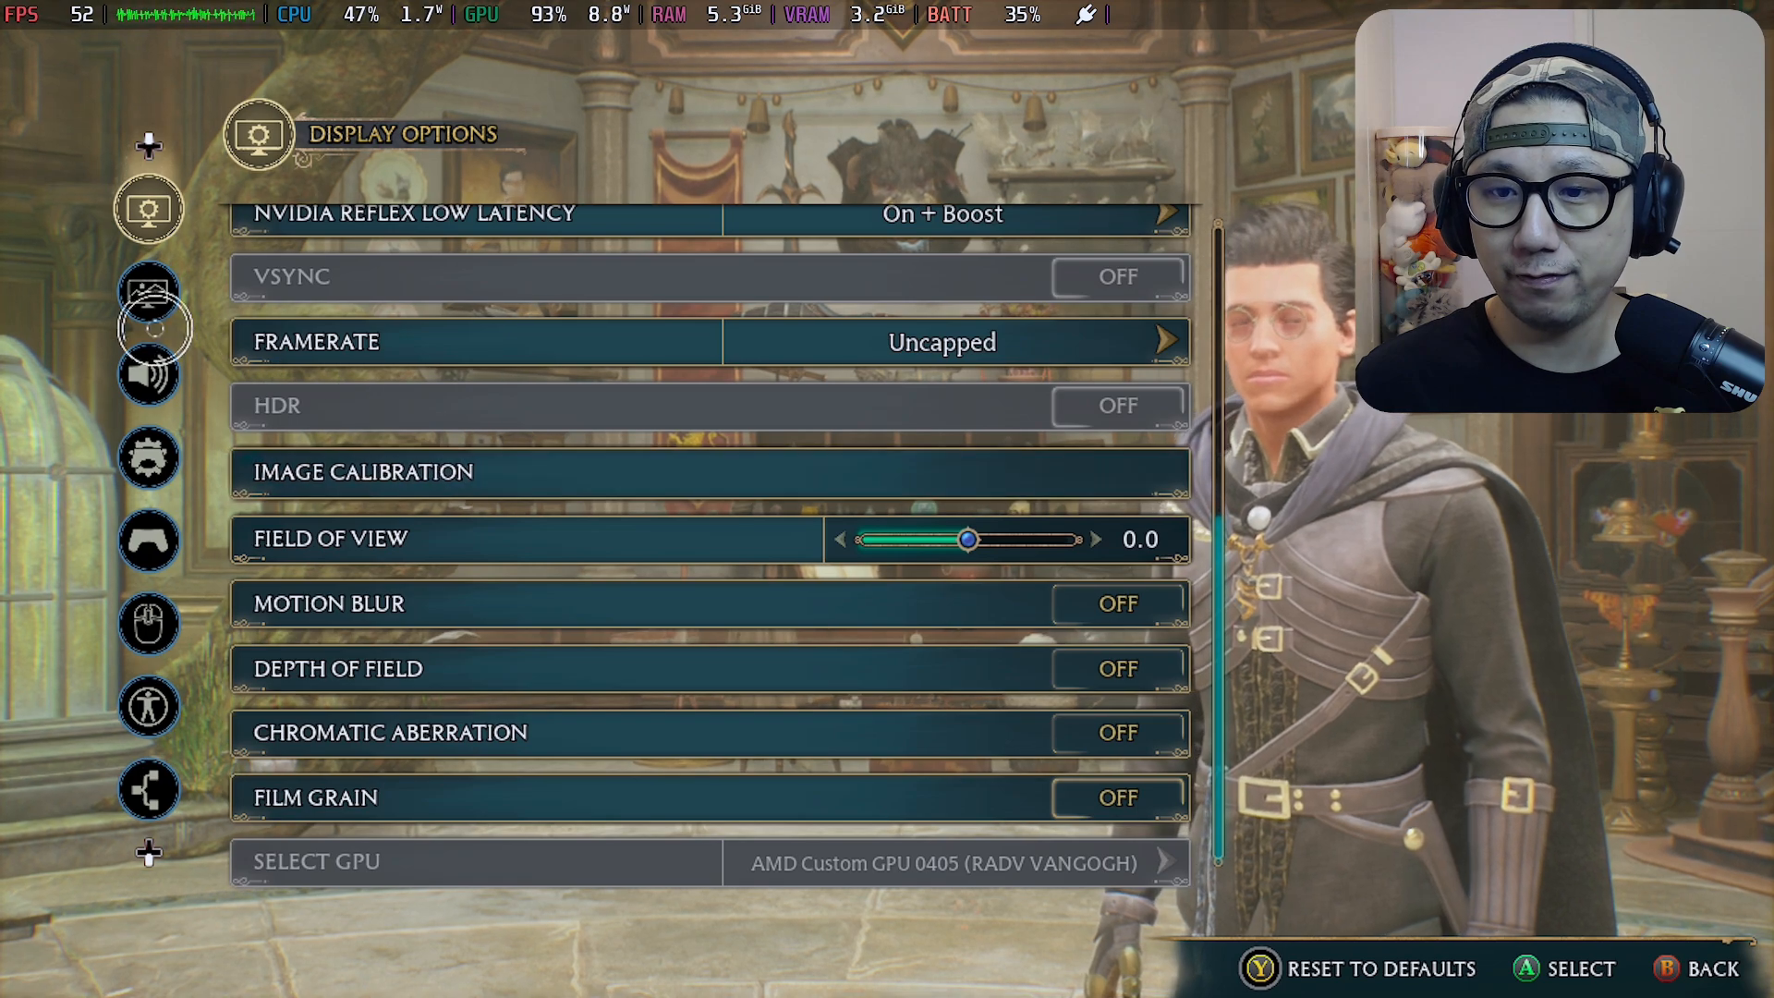
click(148, 291)
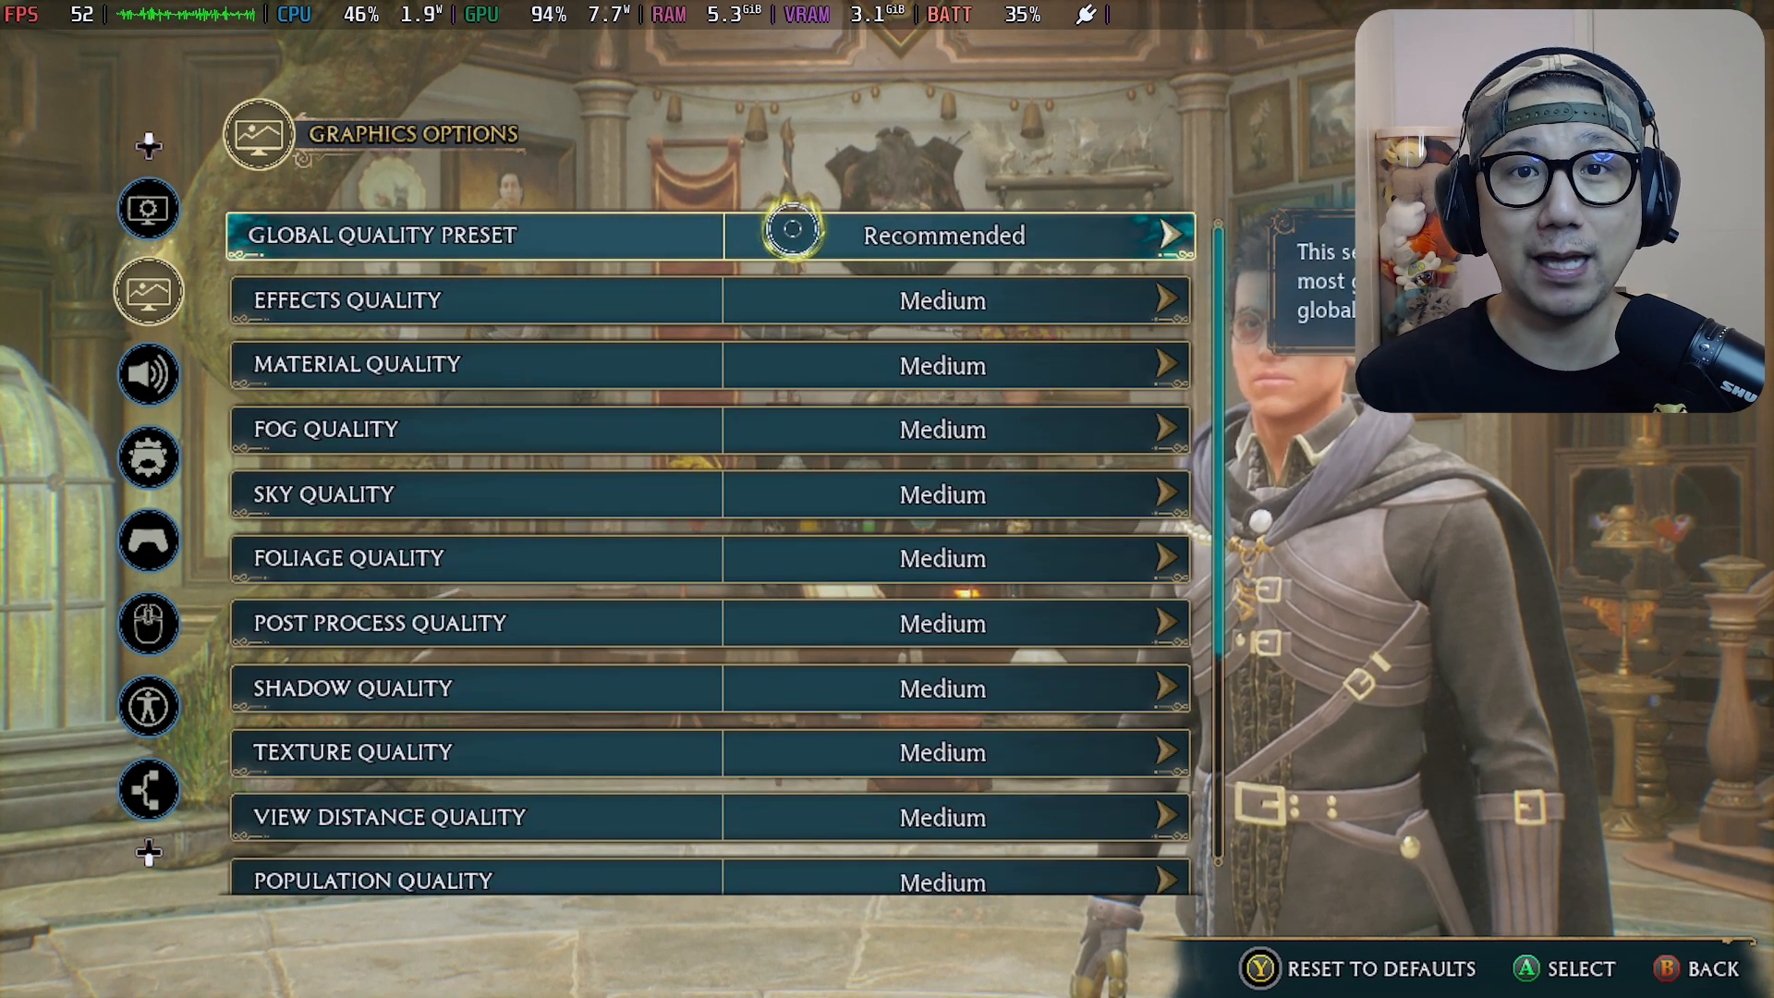
- Back out of the game's Settings menu with Escape
key(Escape)
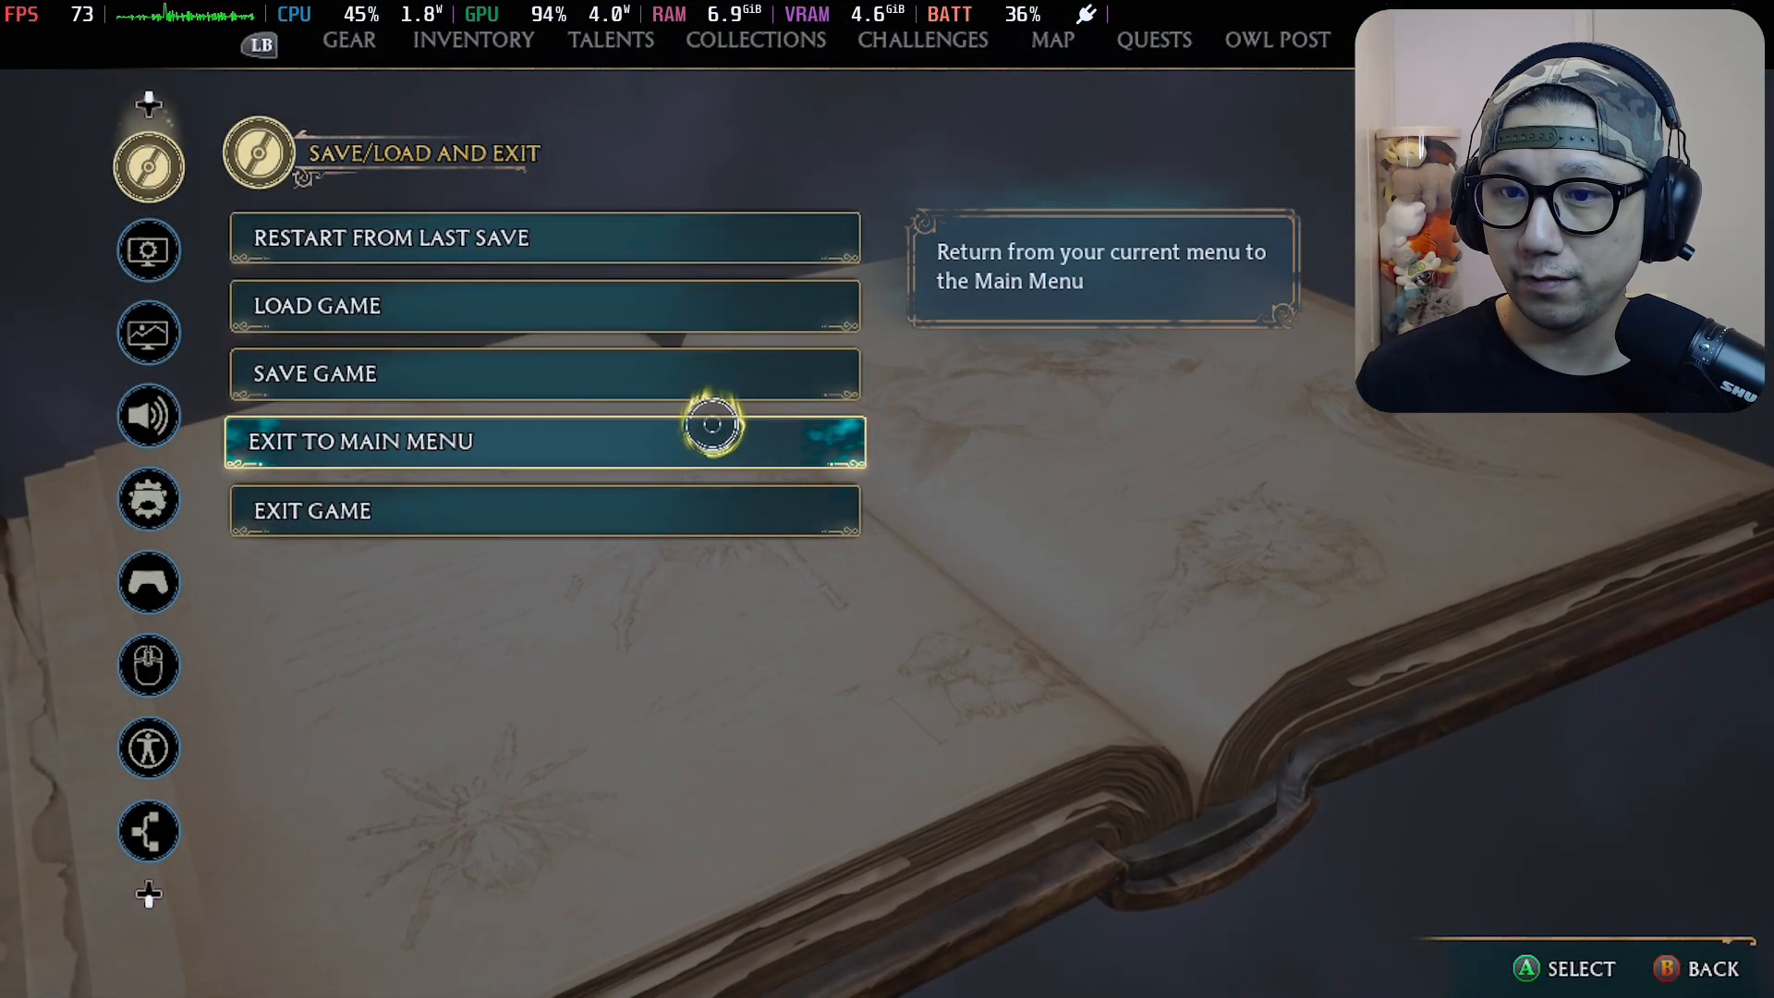
- Verify in Display Options that the upscaler is still NVIDIA DLSS
click(148, 251)
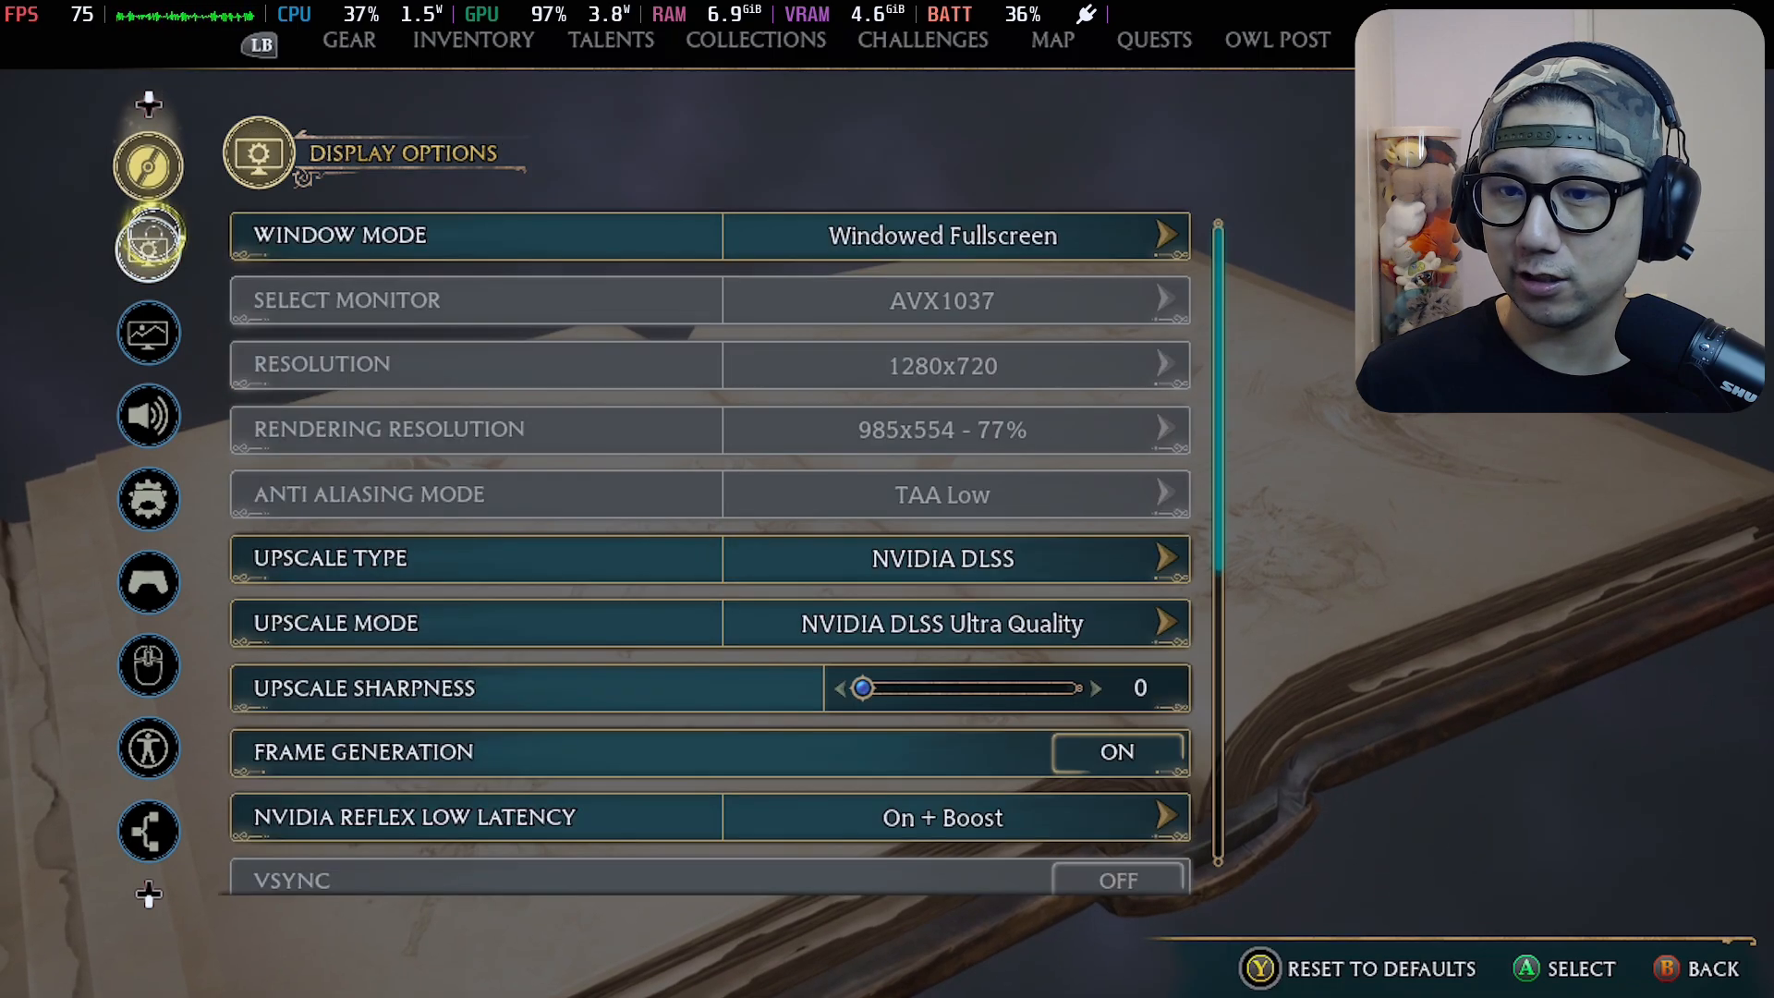
click(942, 558)
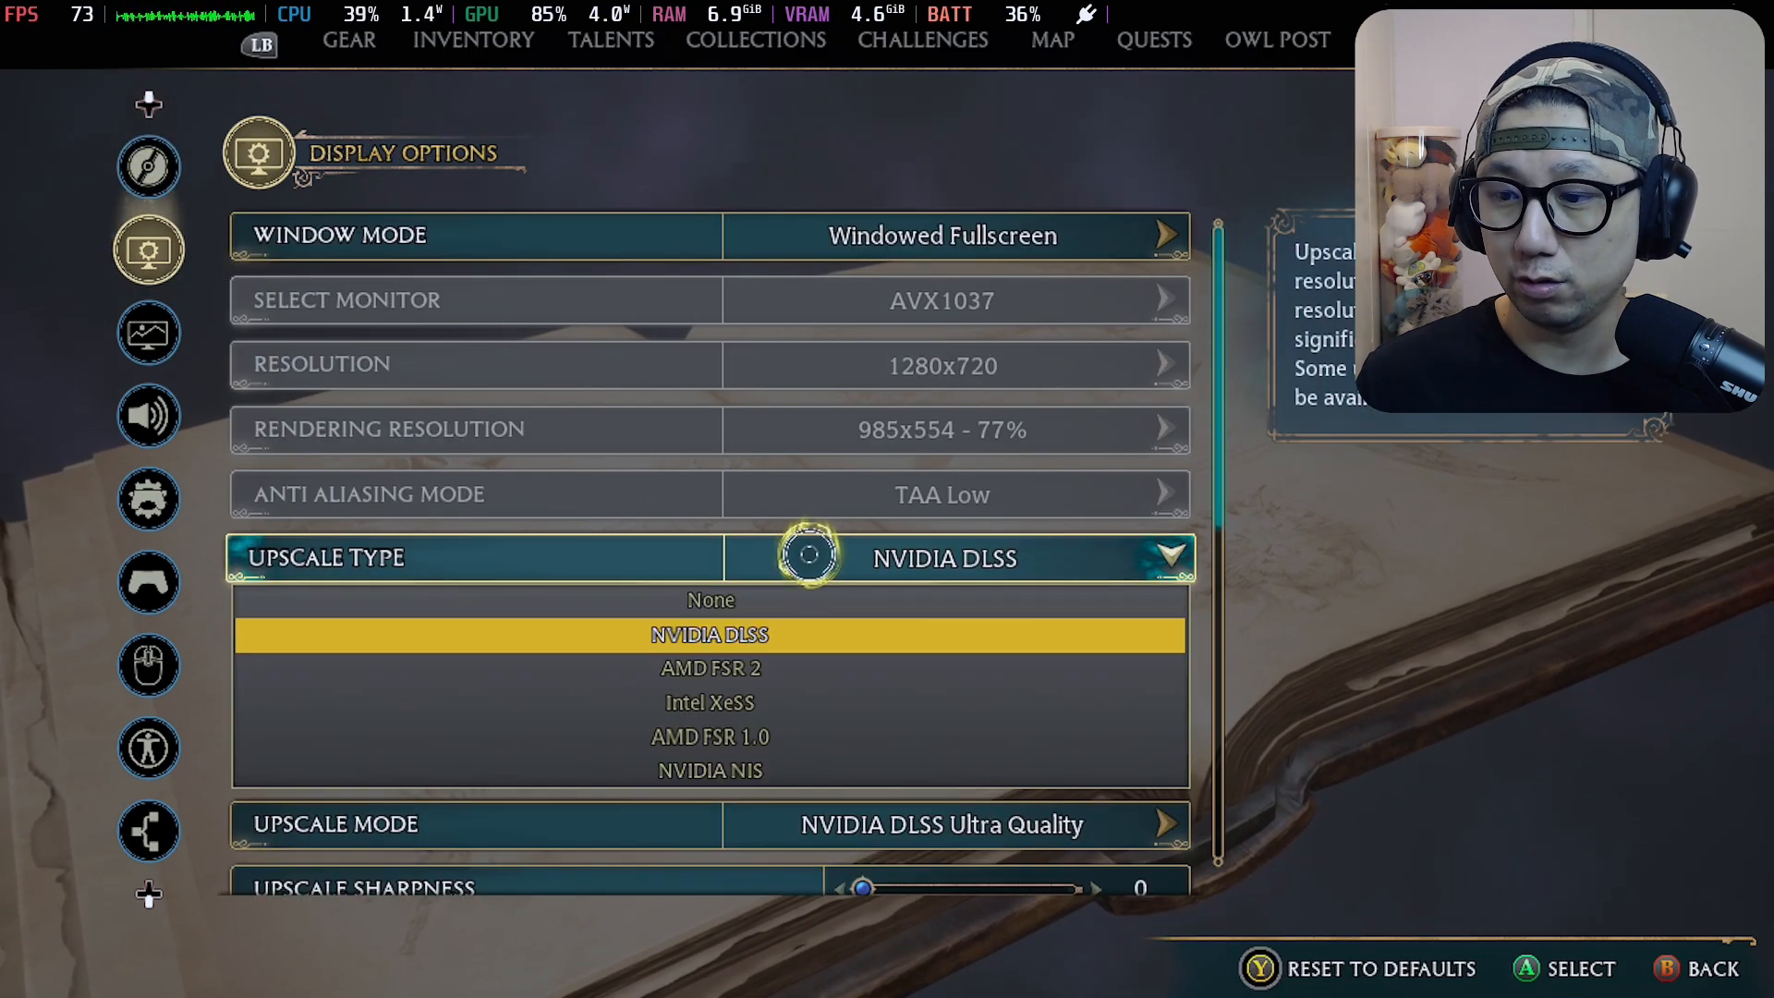
click(710, 667)
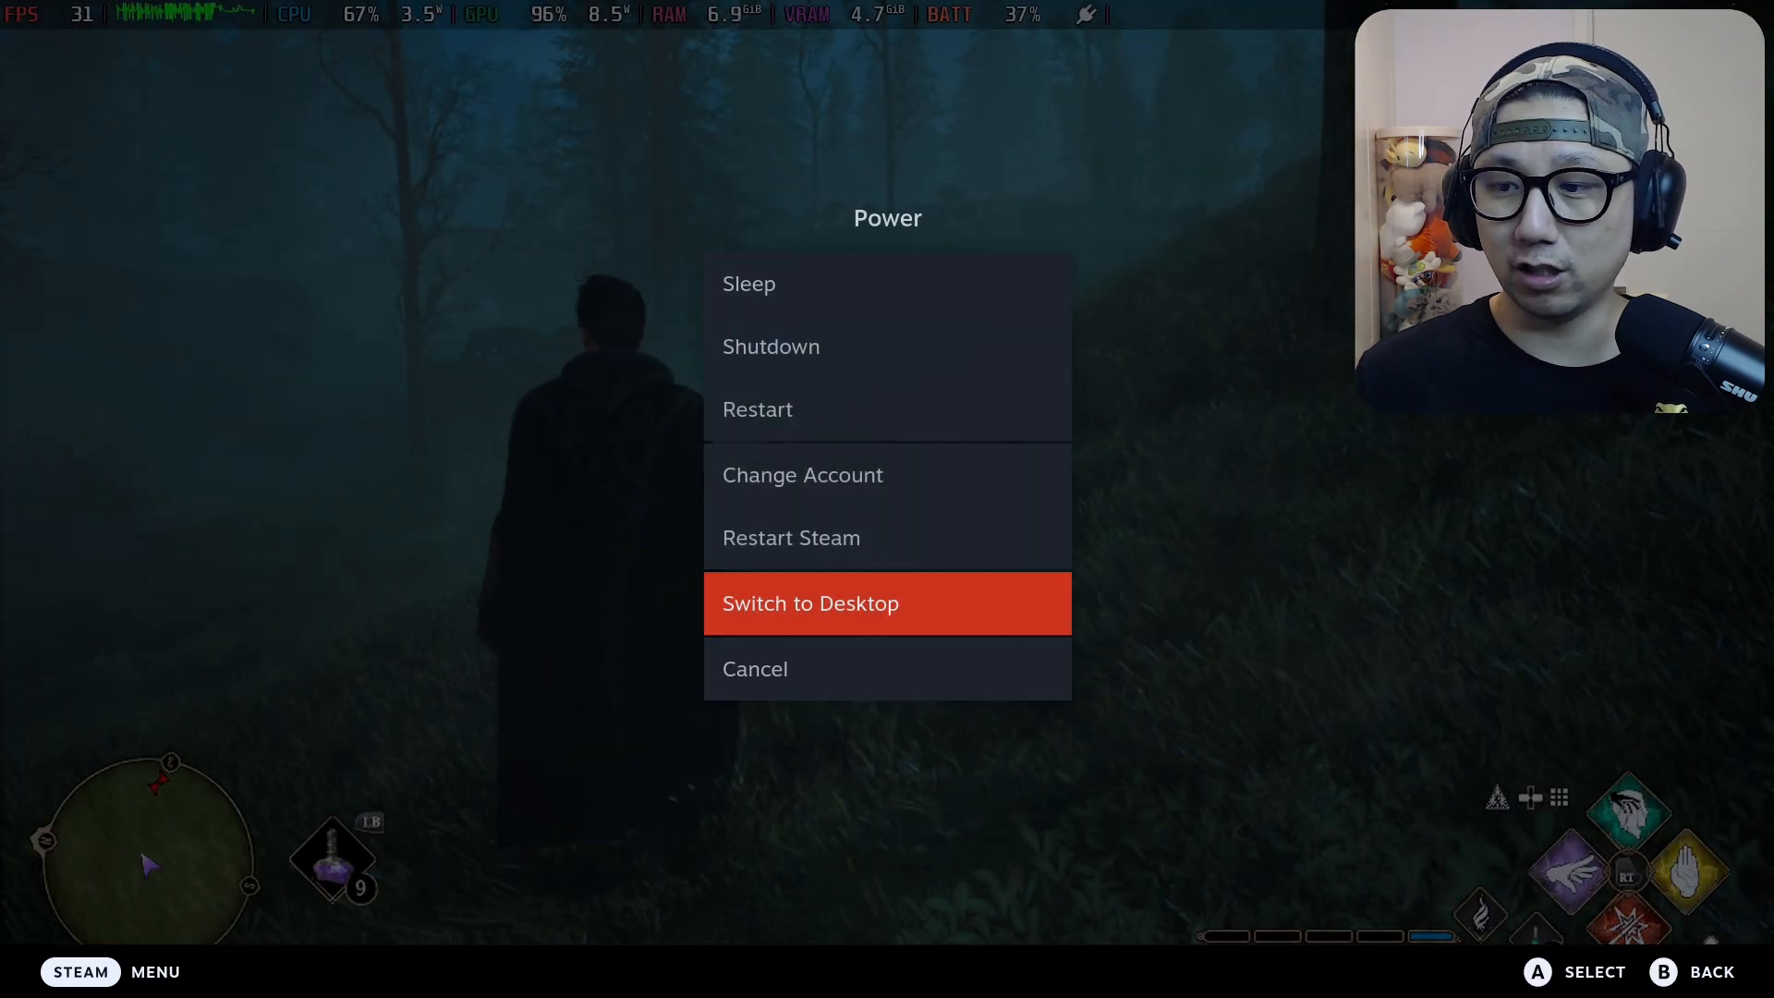
- Switch to desktop mode and bring up Hogwarts Legacy's context menu in the Steam library
click(810, 602)
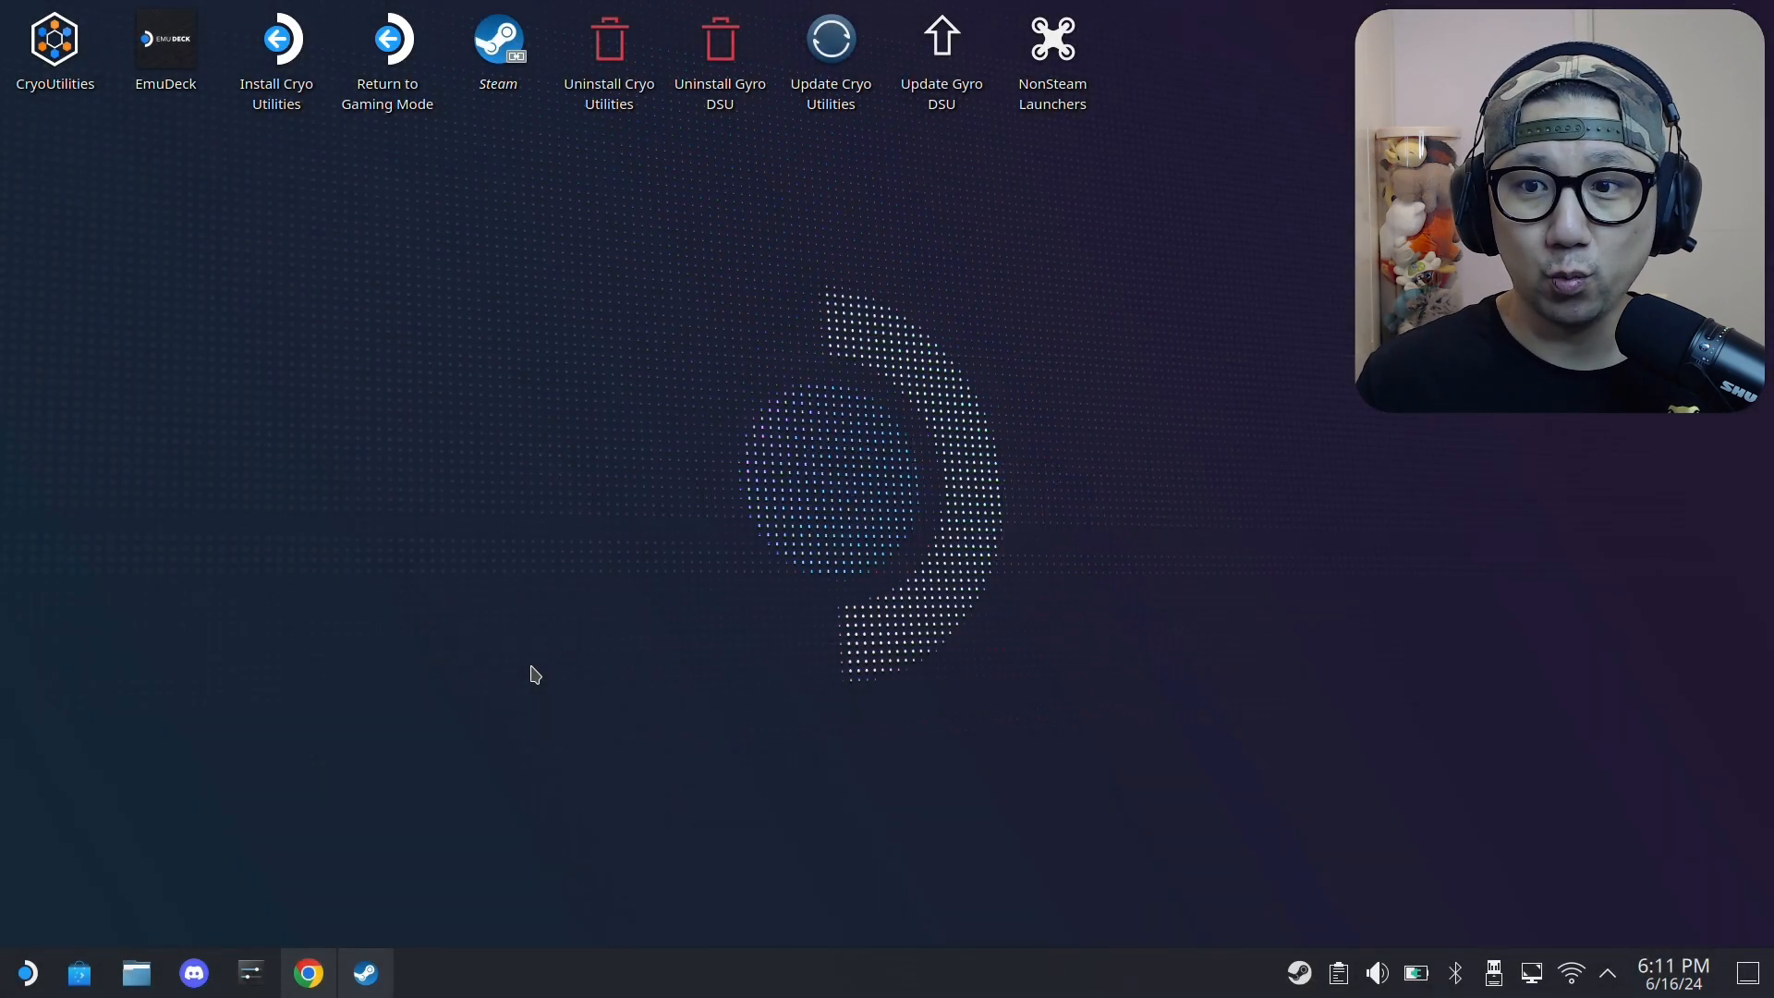
mouse_move(509, 615)
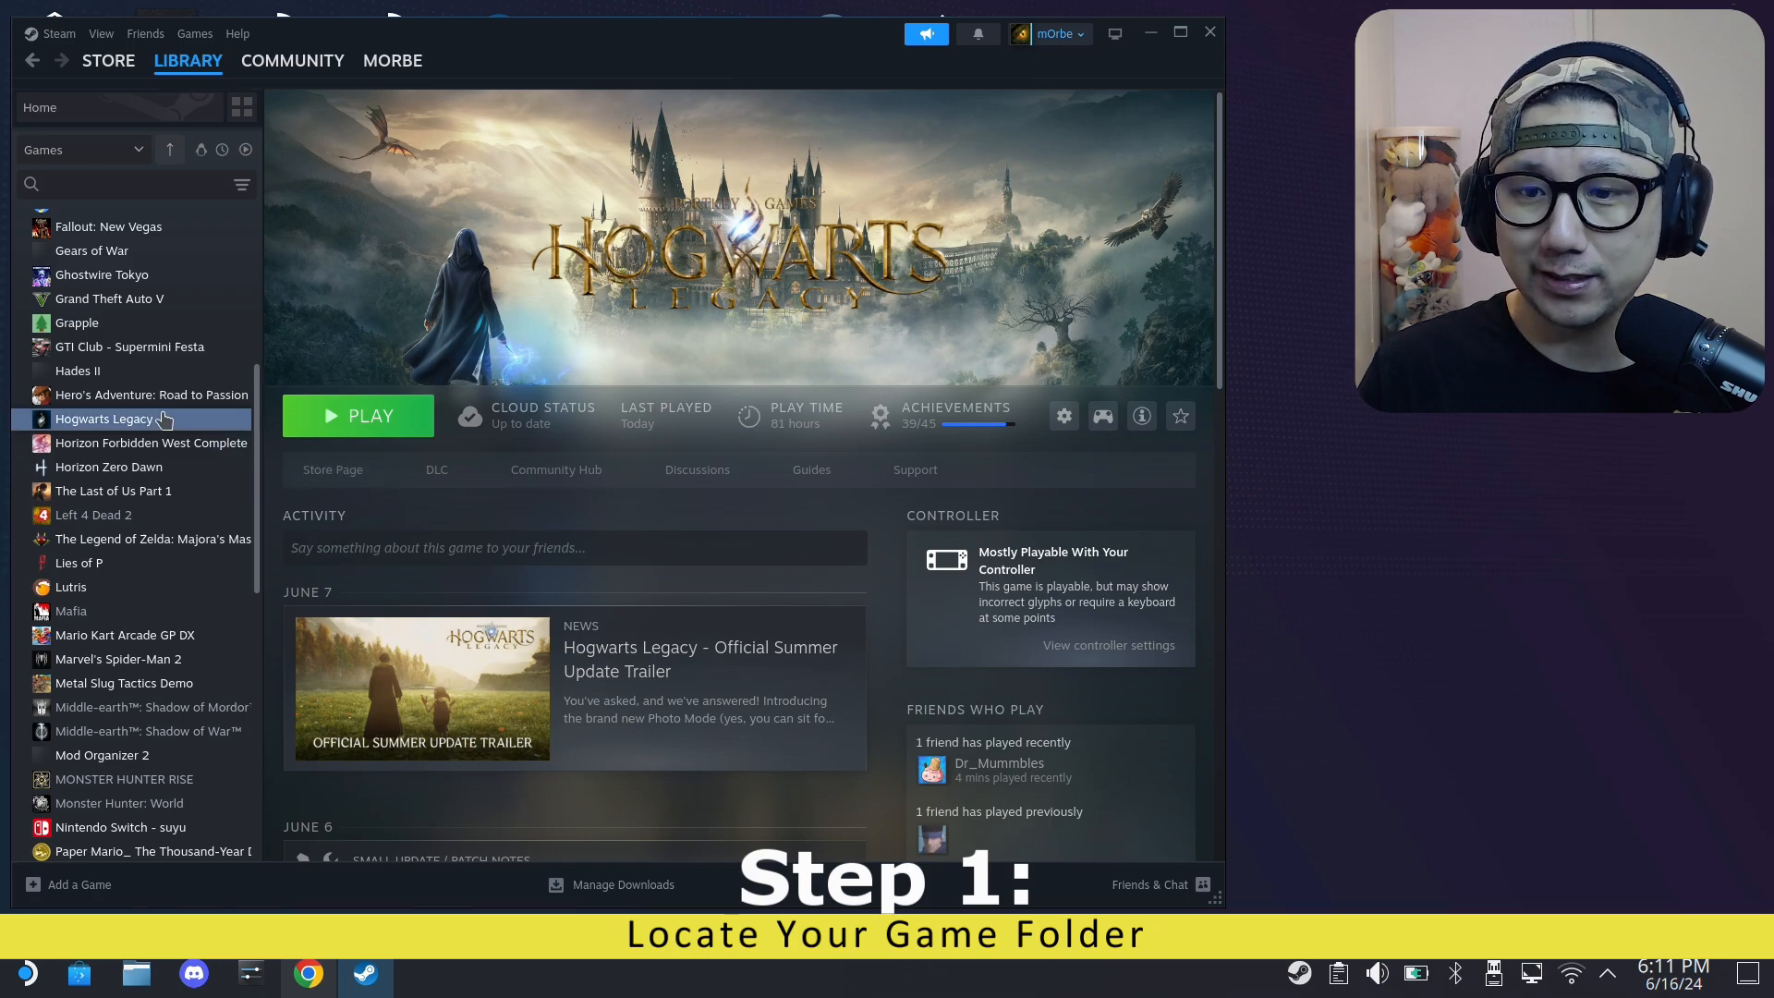
right_click(103, 418)
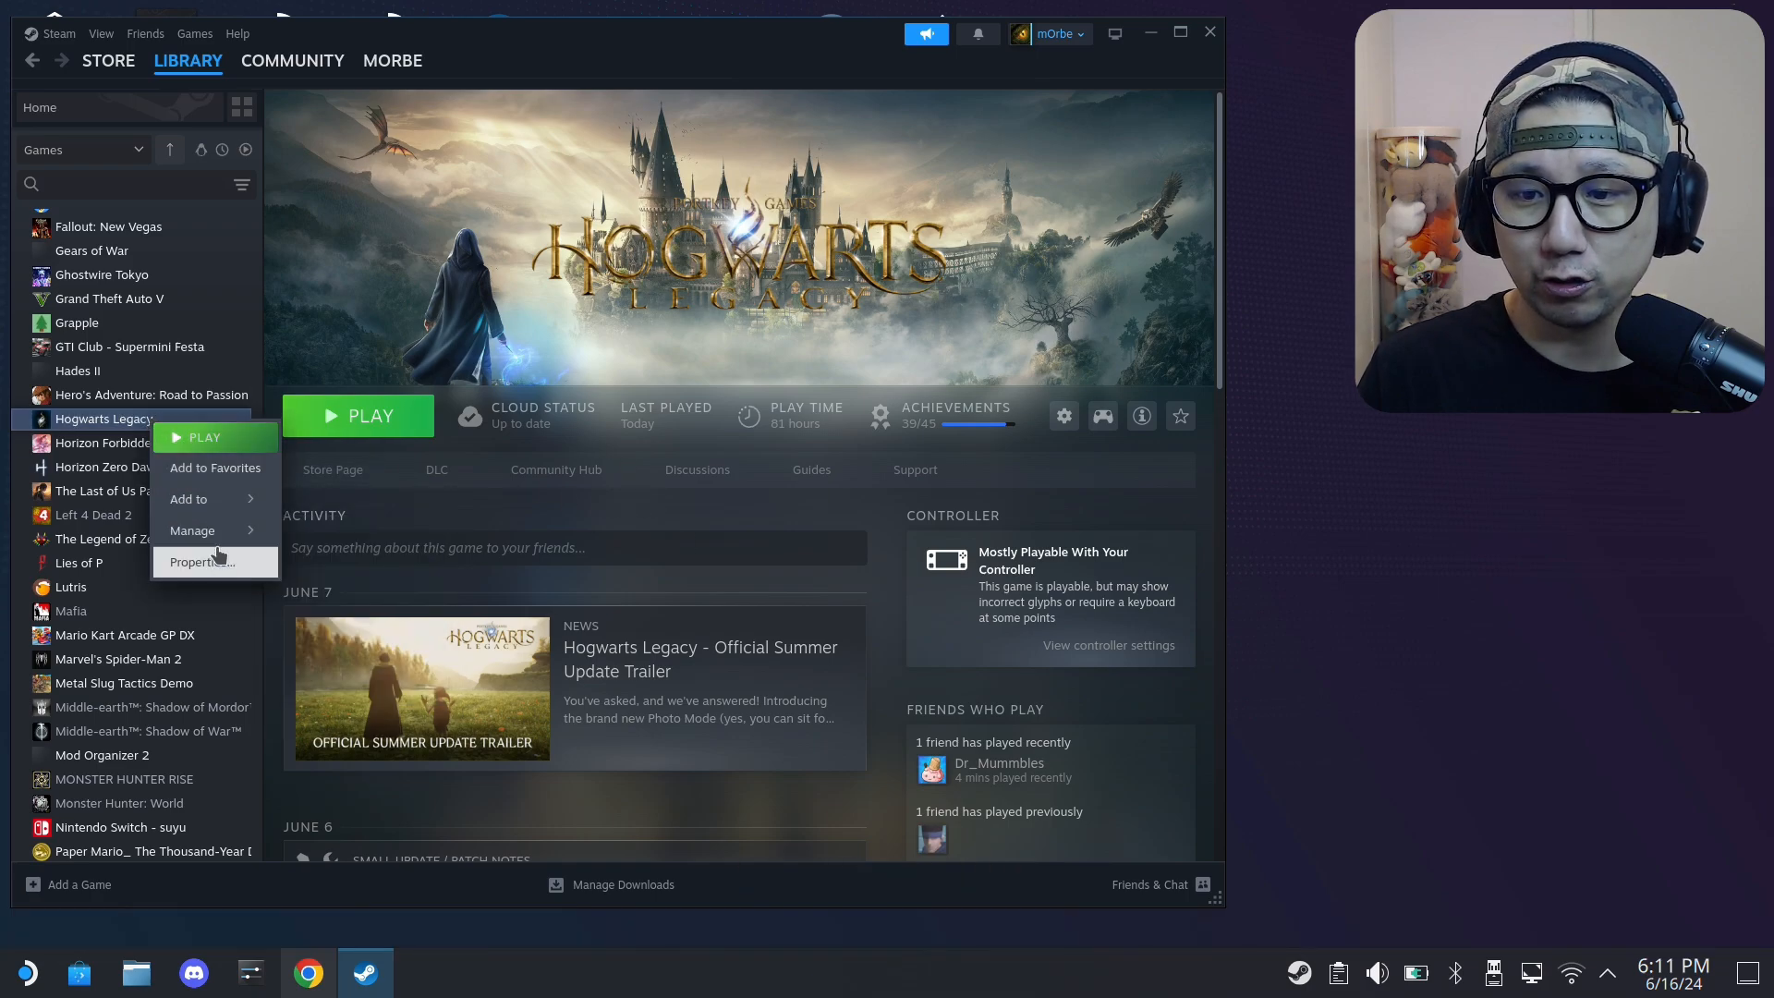
mouse_move(192, 529)
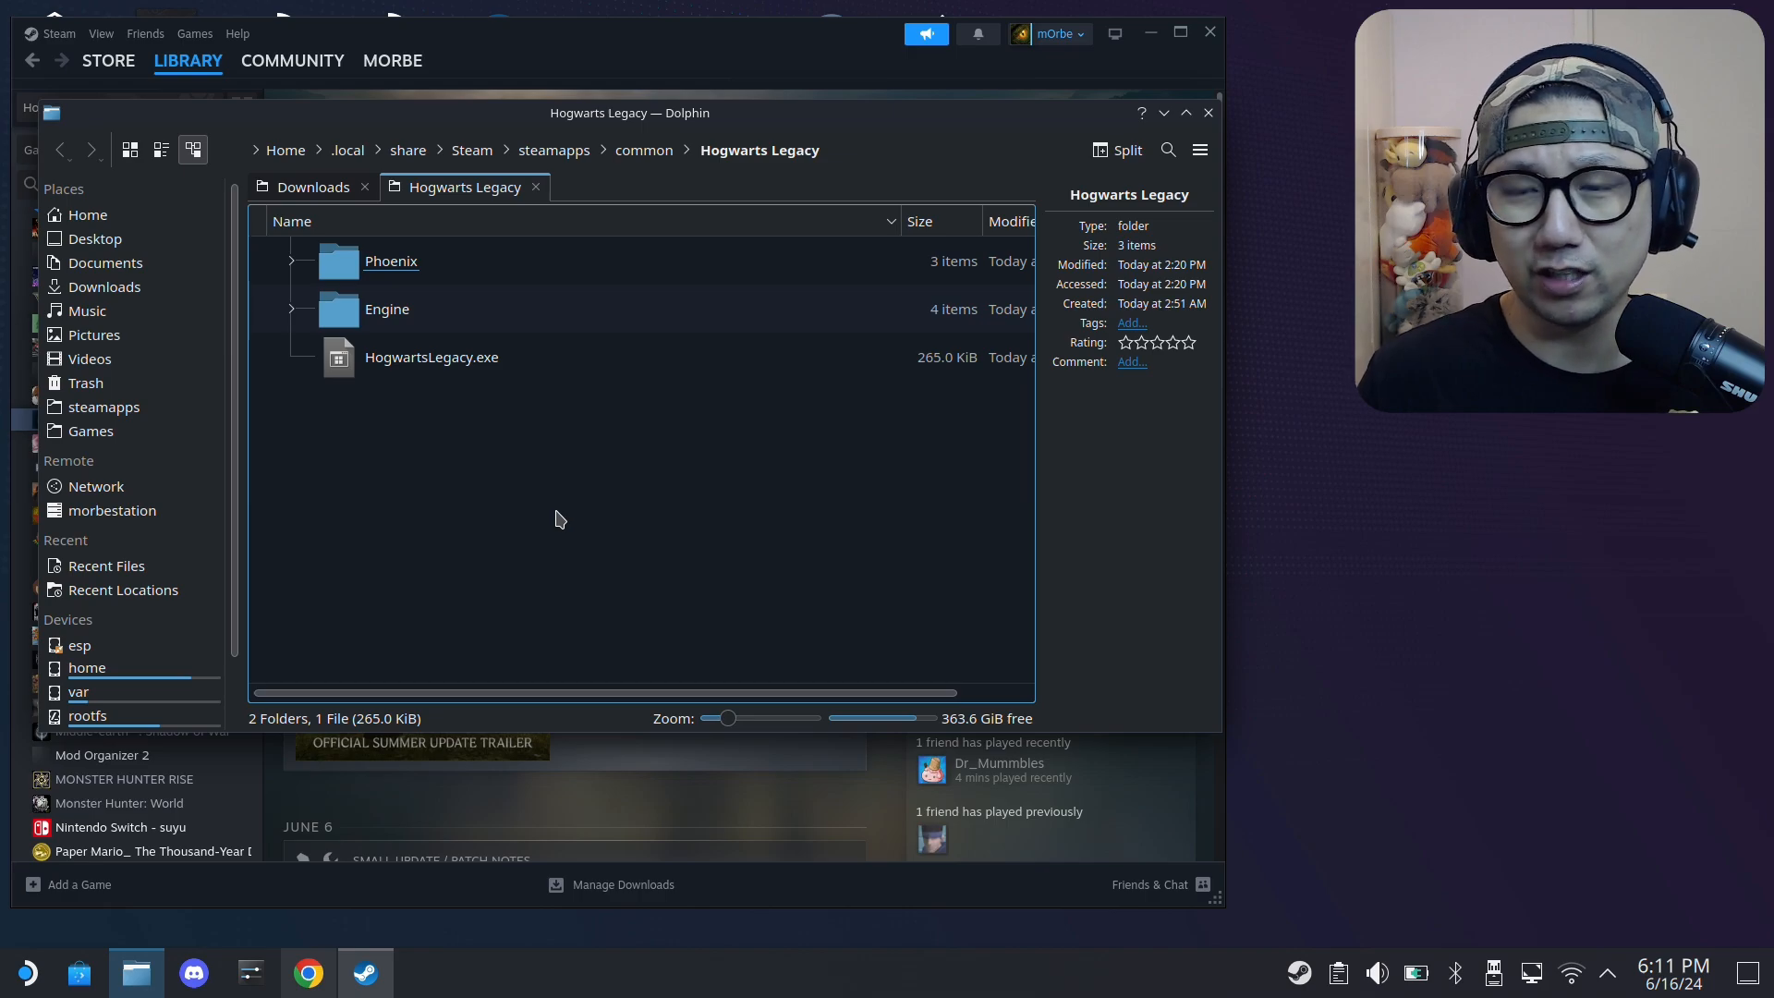
mouse_move(564, 512)
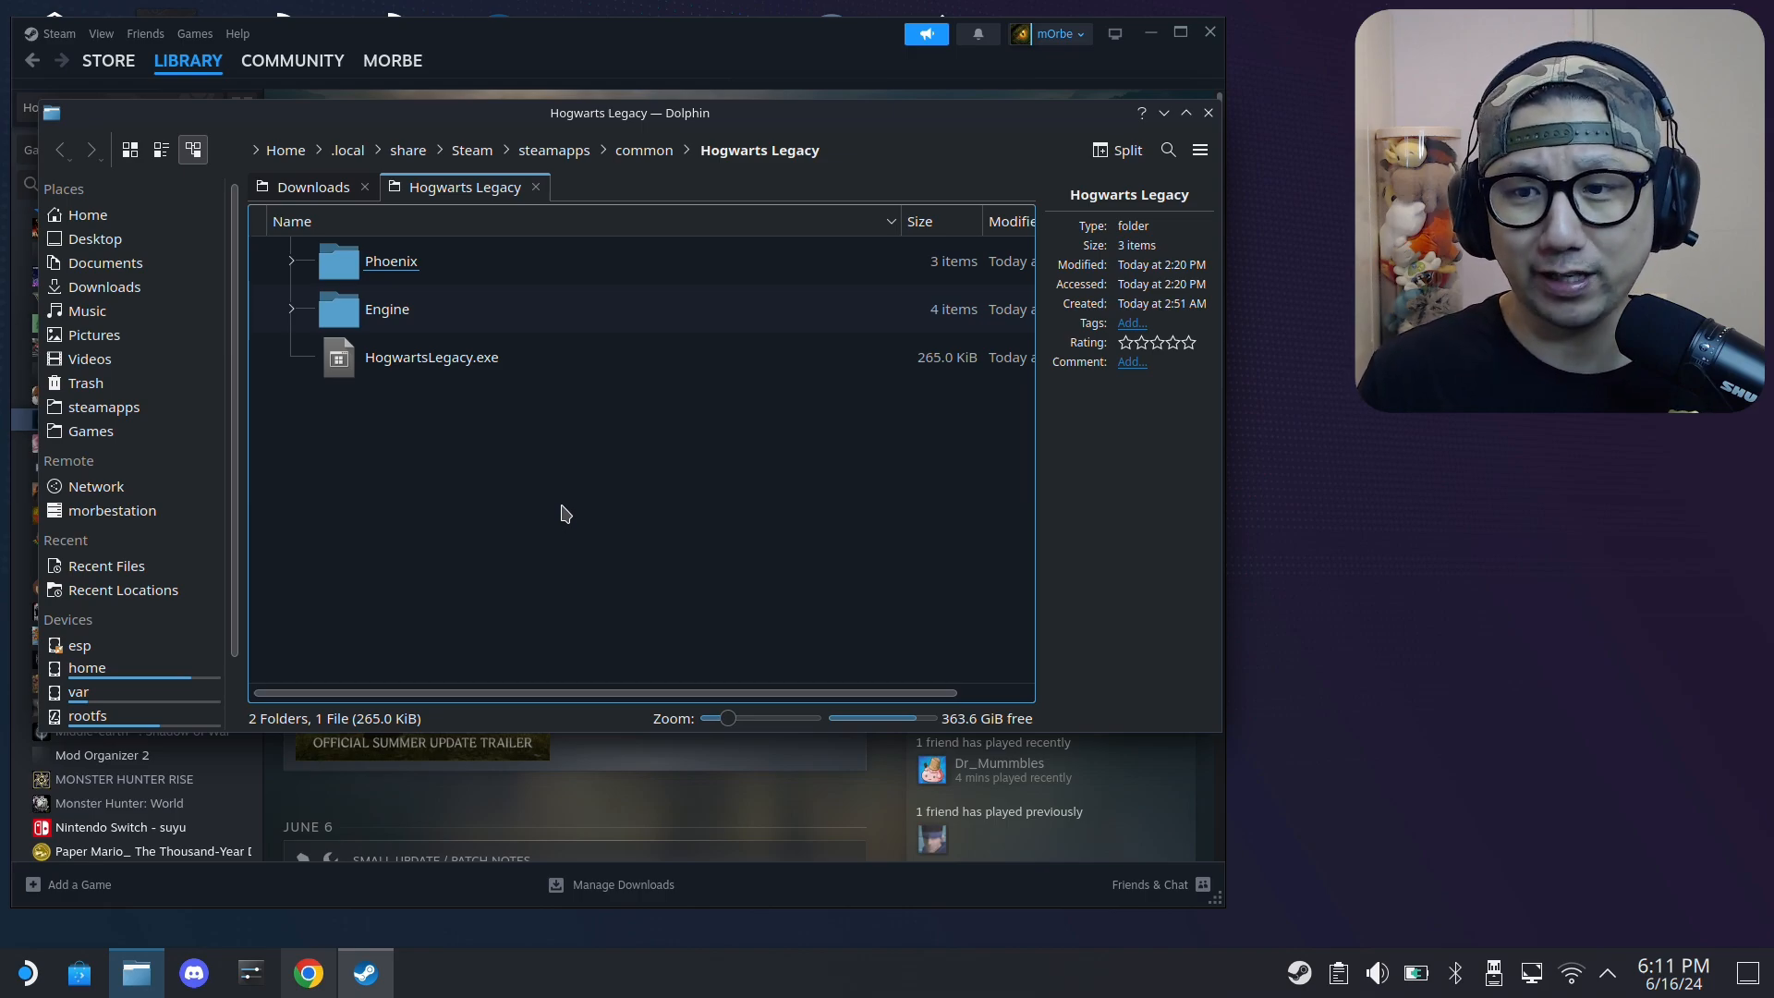
- Browse from the game folder into Phoenix, then Binaries, toward Win64
click(386, 308)
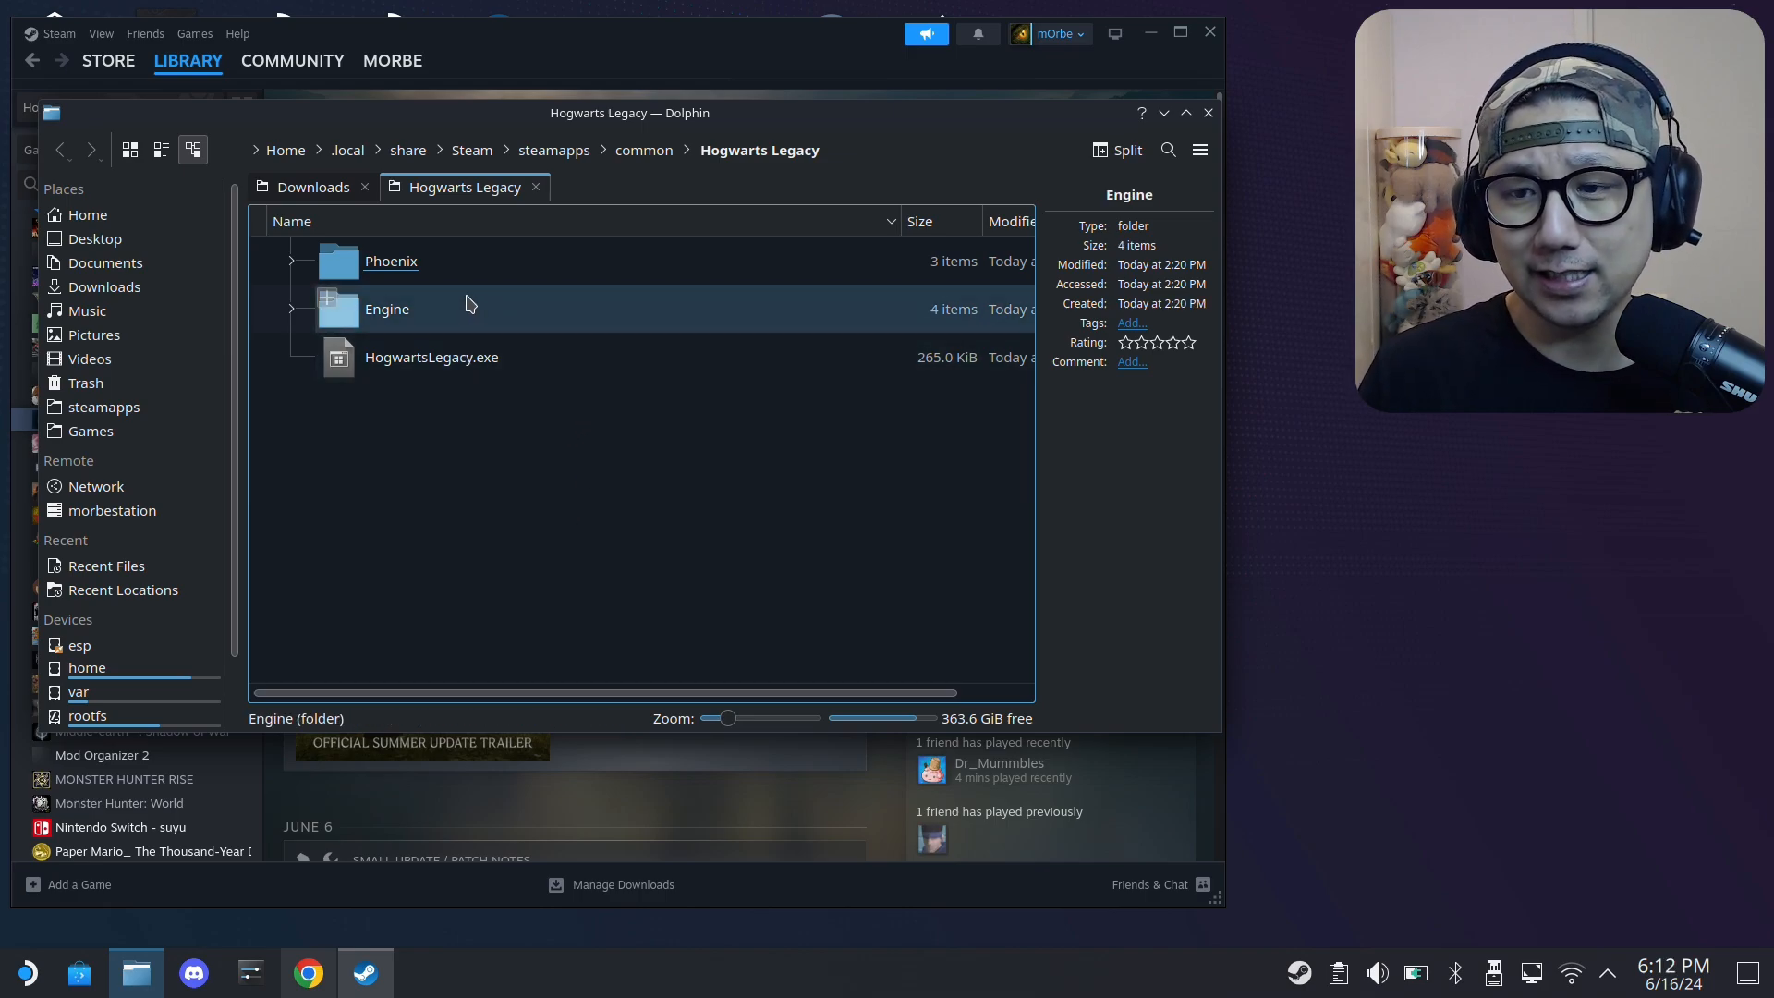
click(491, 477)
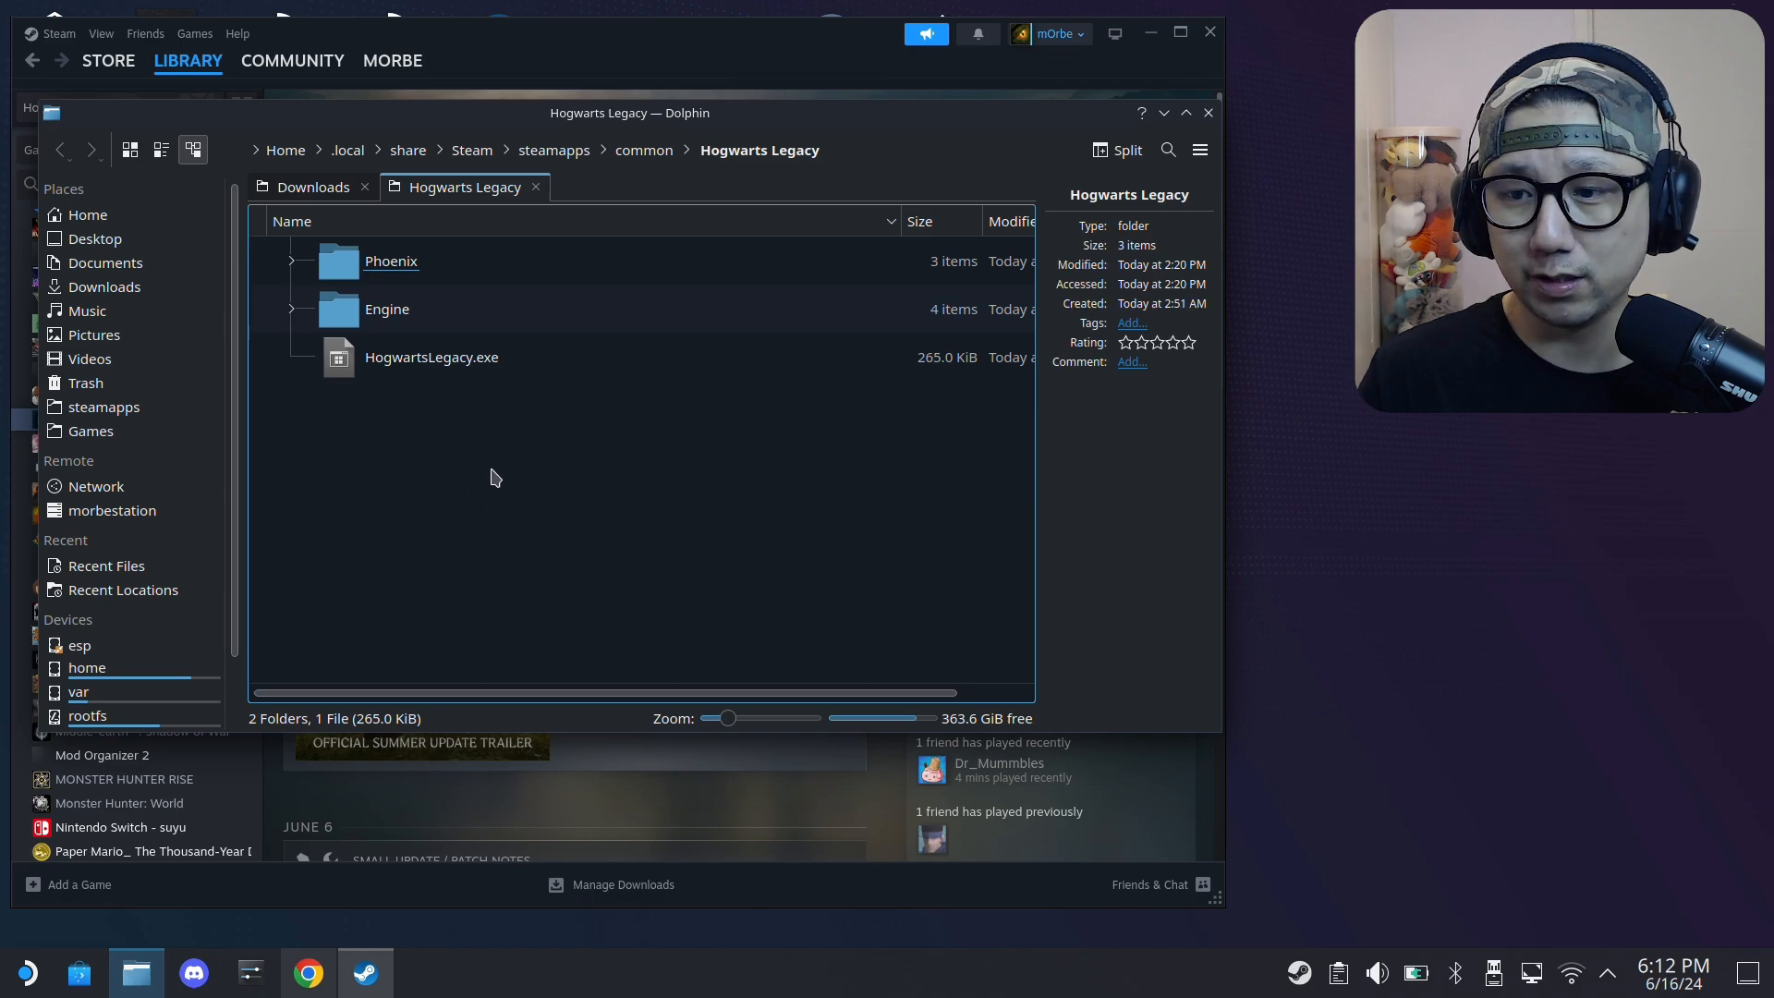
click(390, 261)
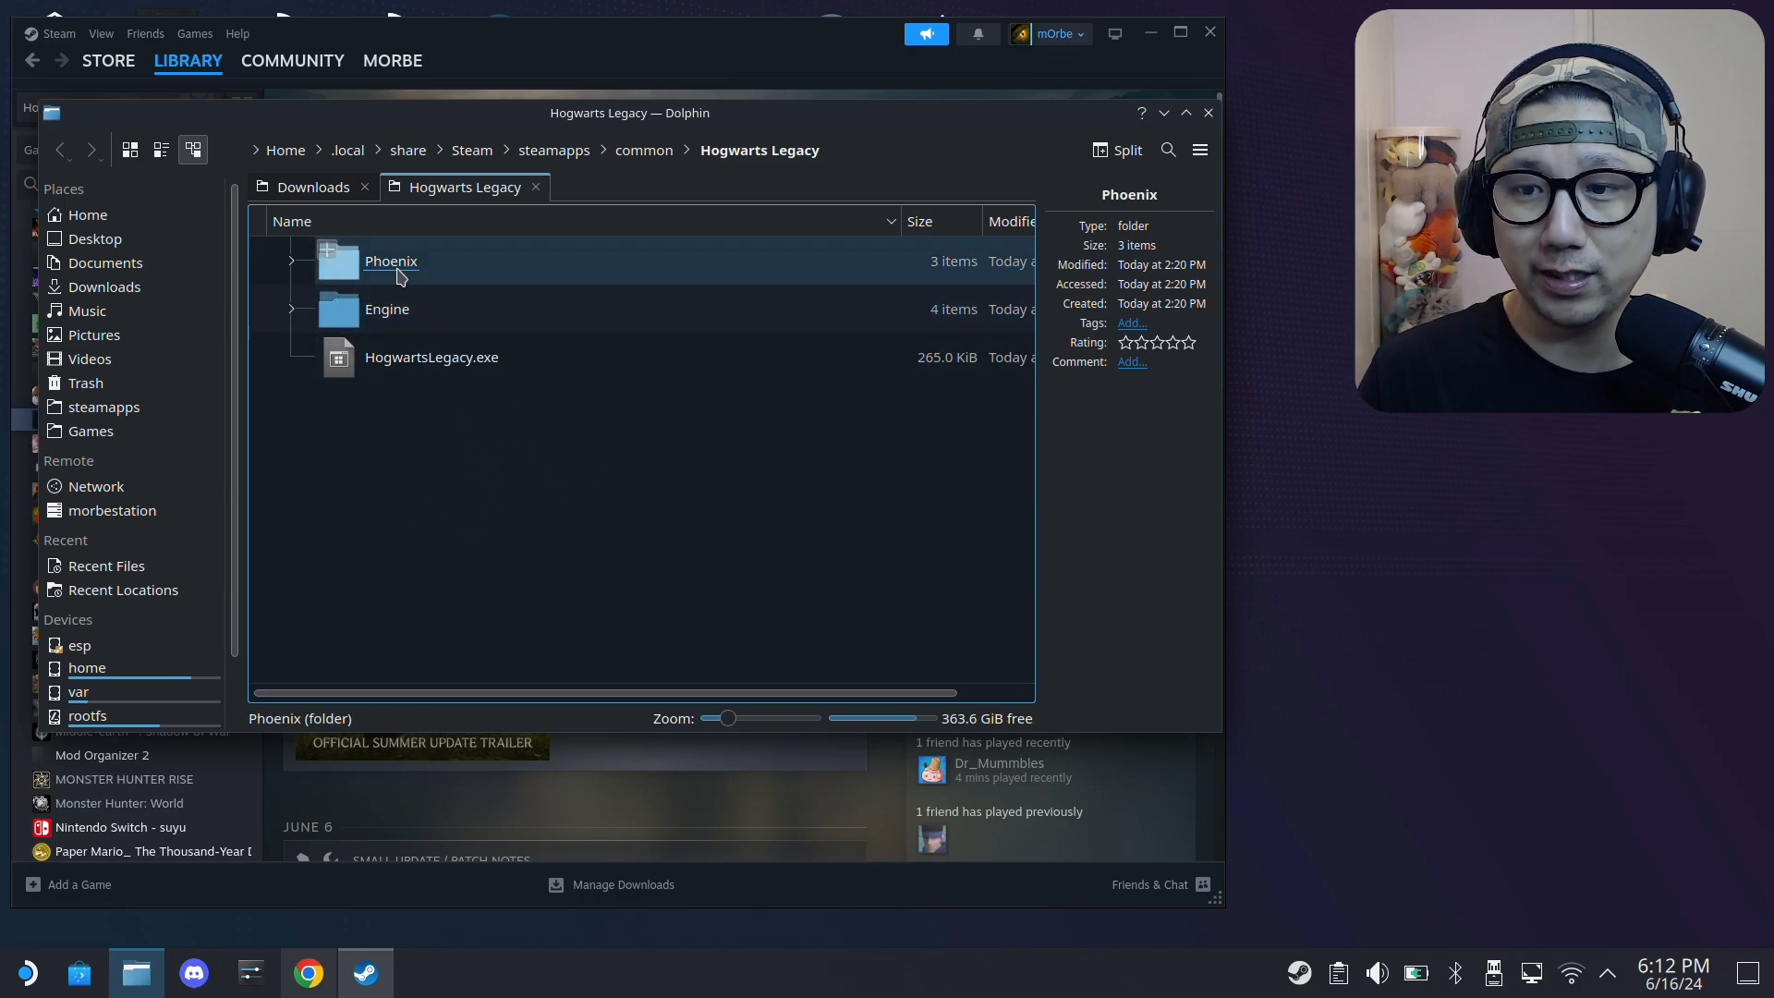
double_click(390, 261)
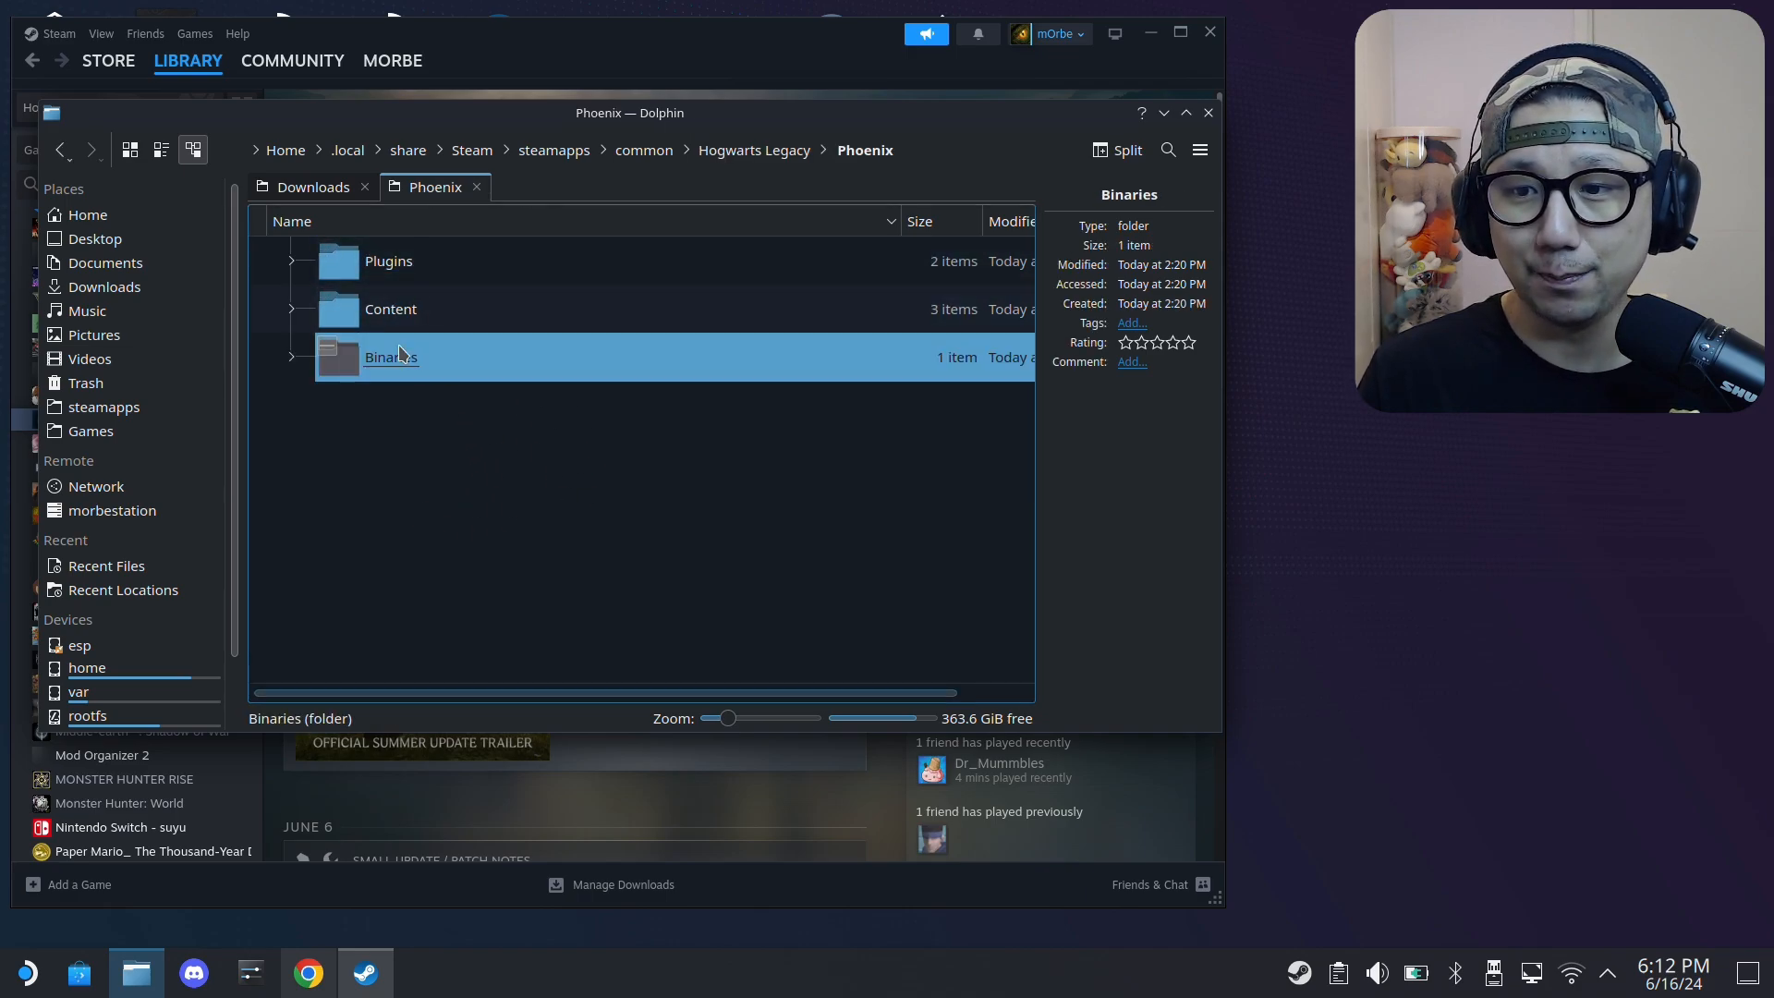
double_click(389, 357)
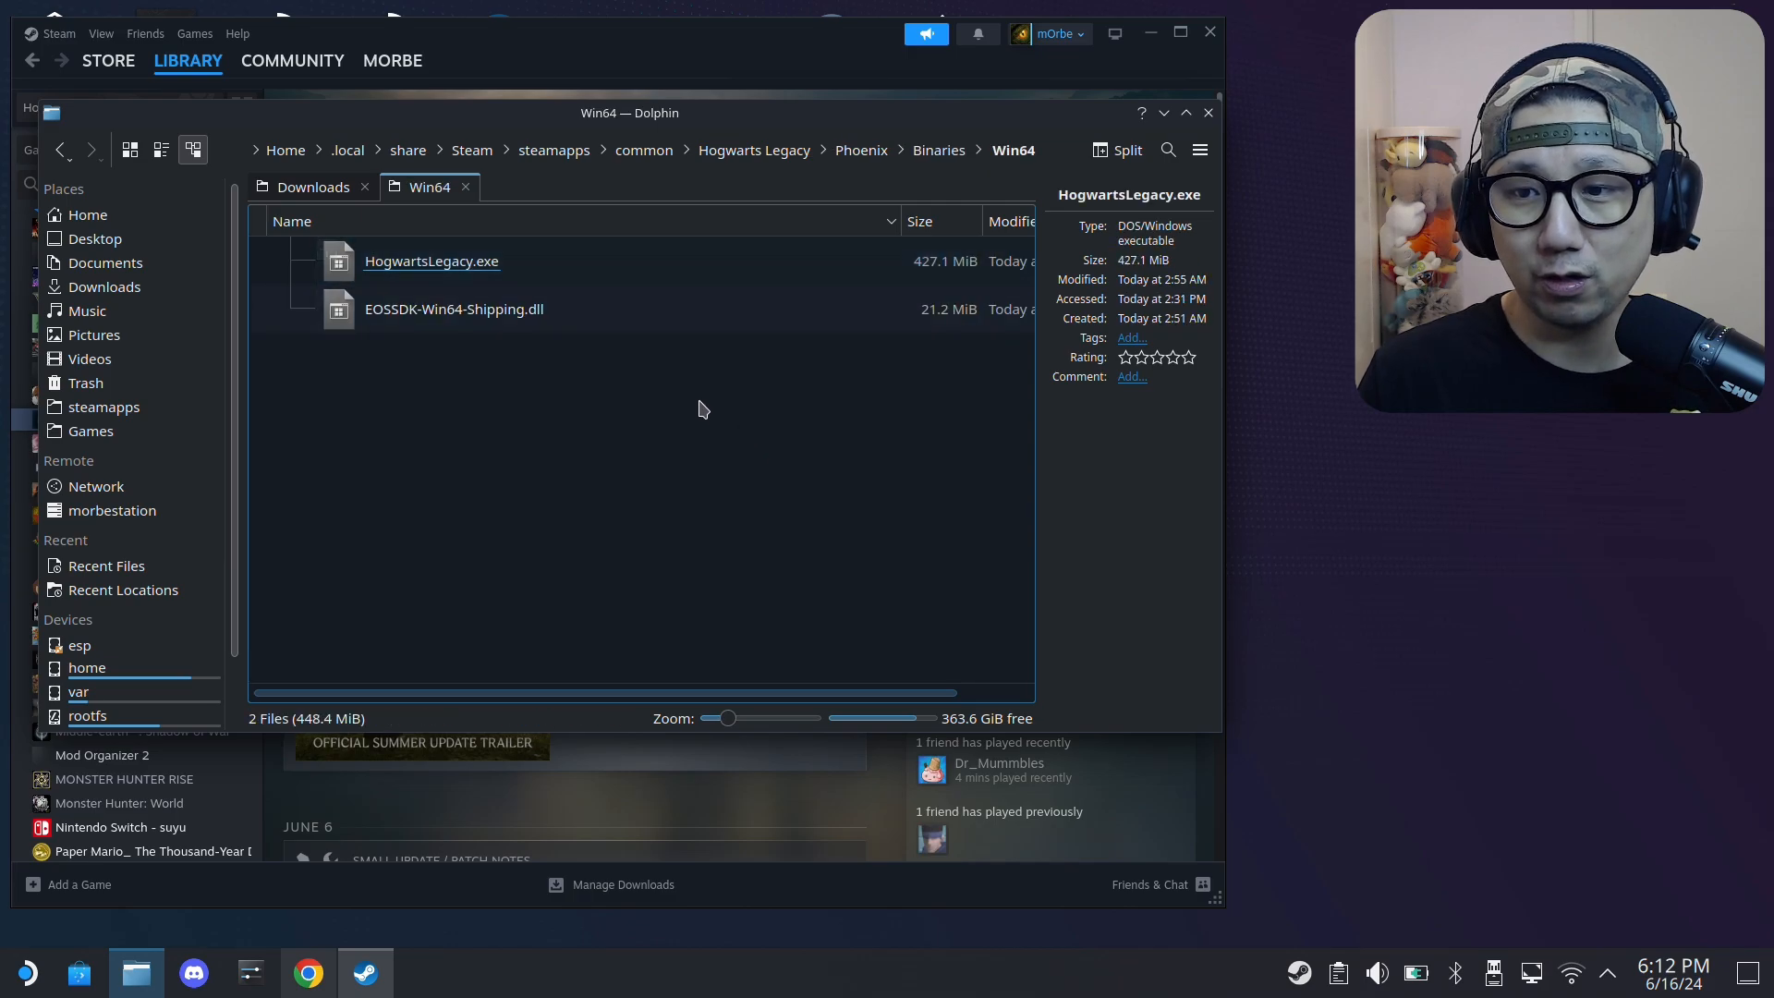
click(524, 456)
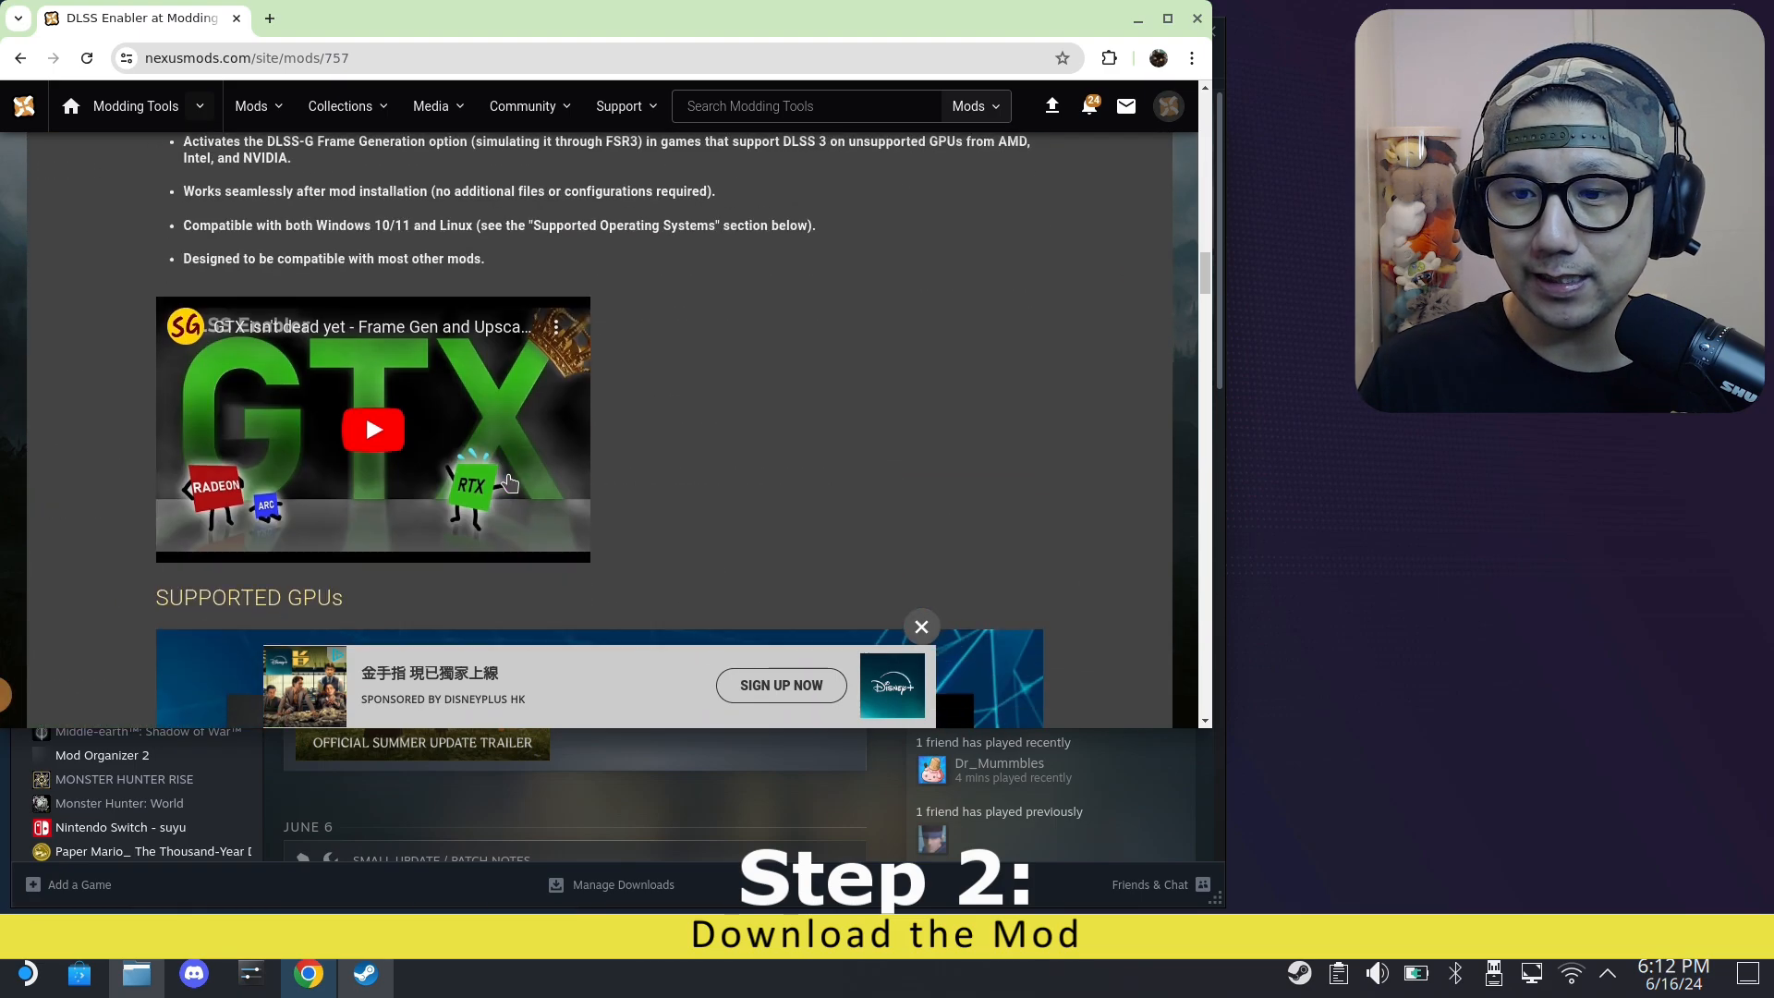
scroll(down, 3)
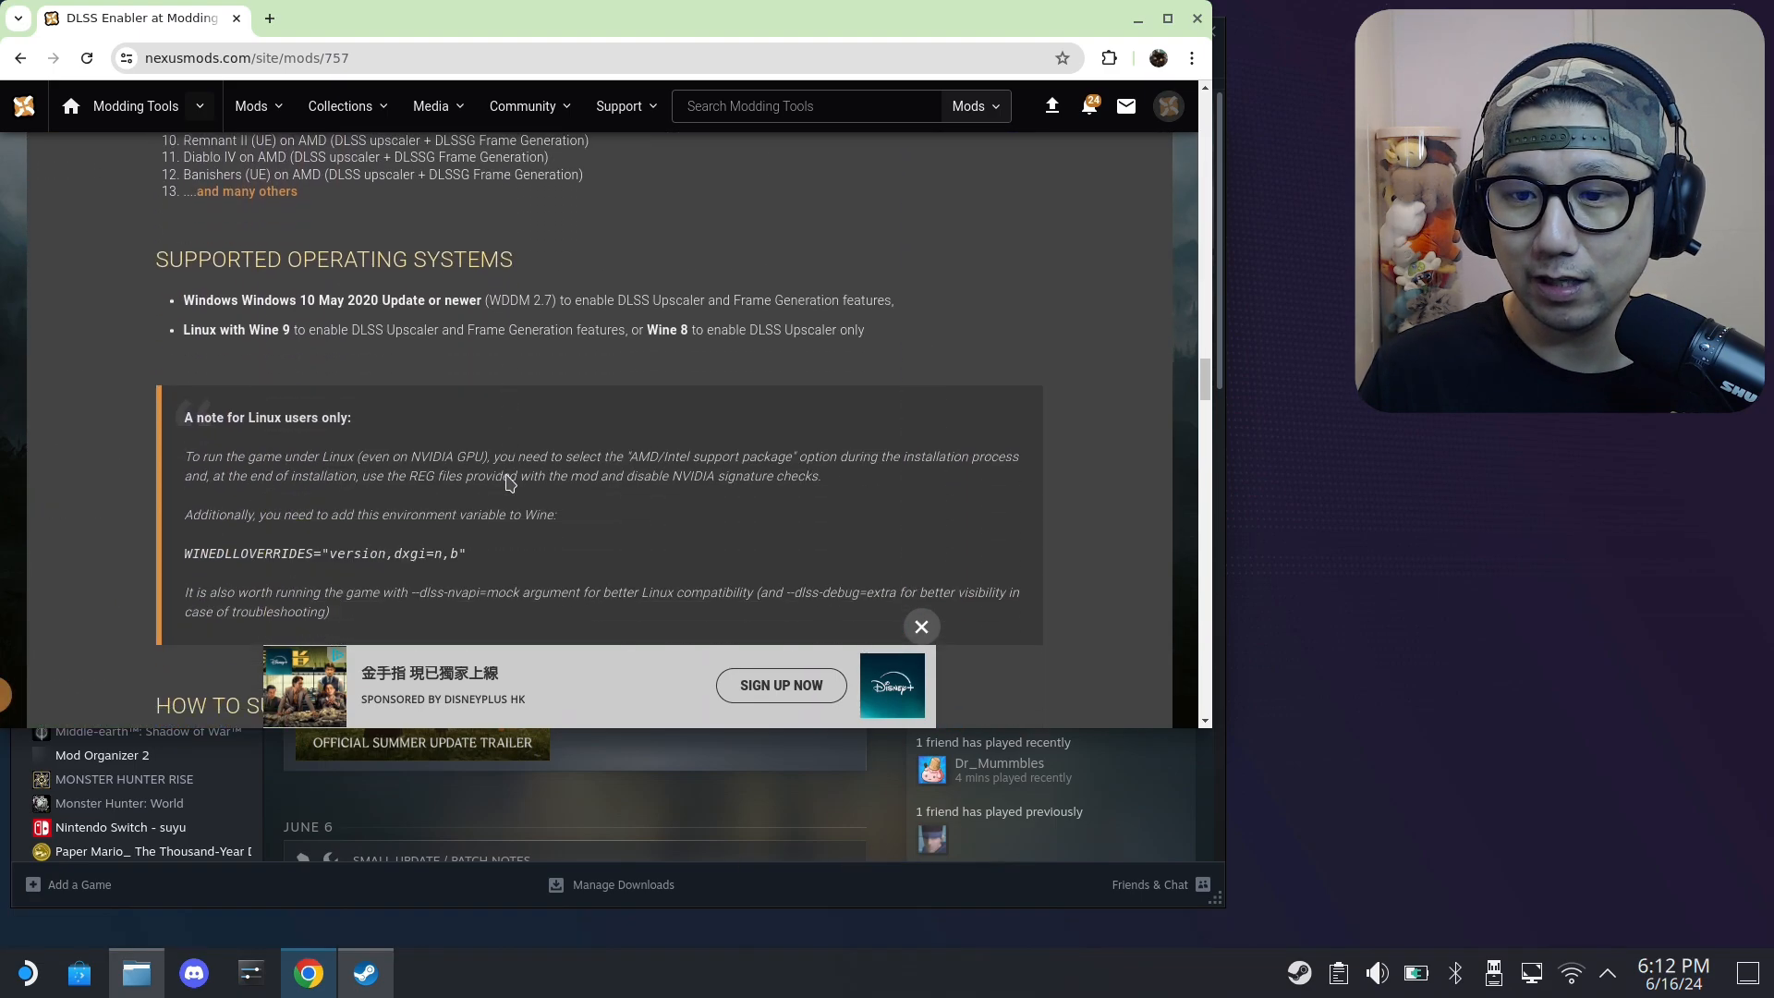
scroll(down, 3)
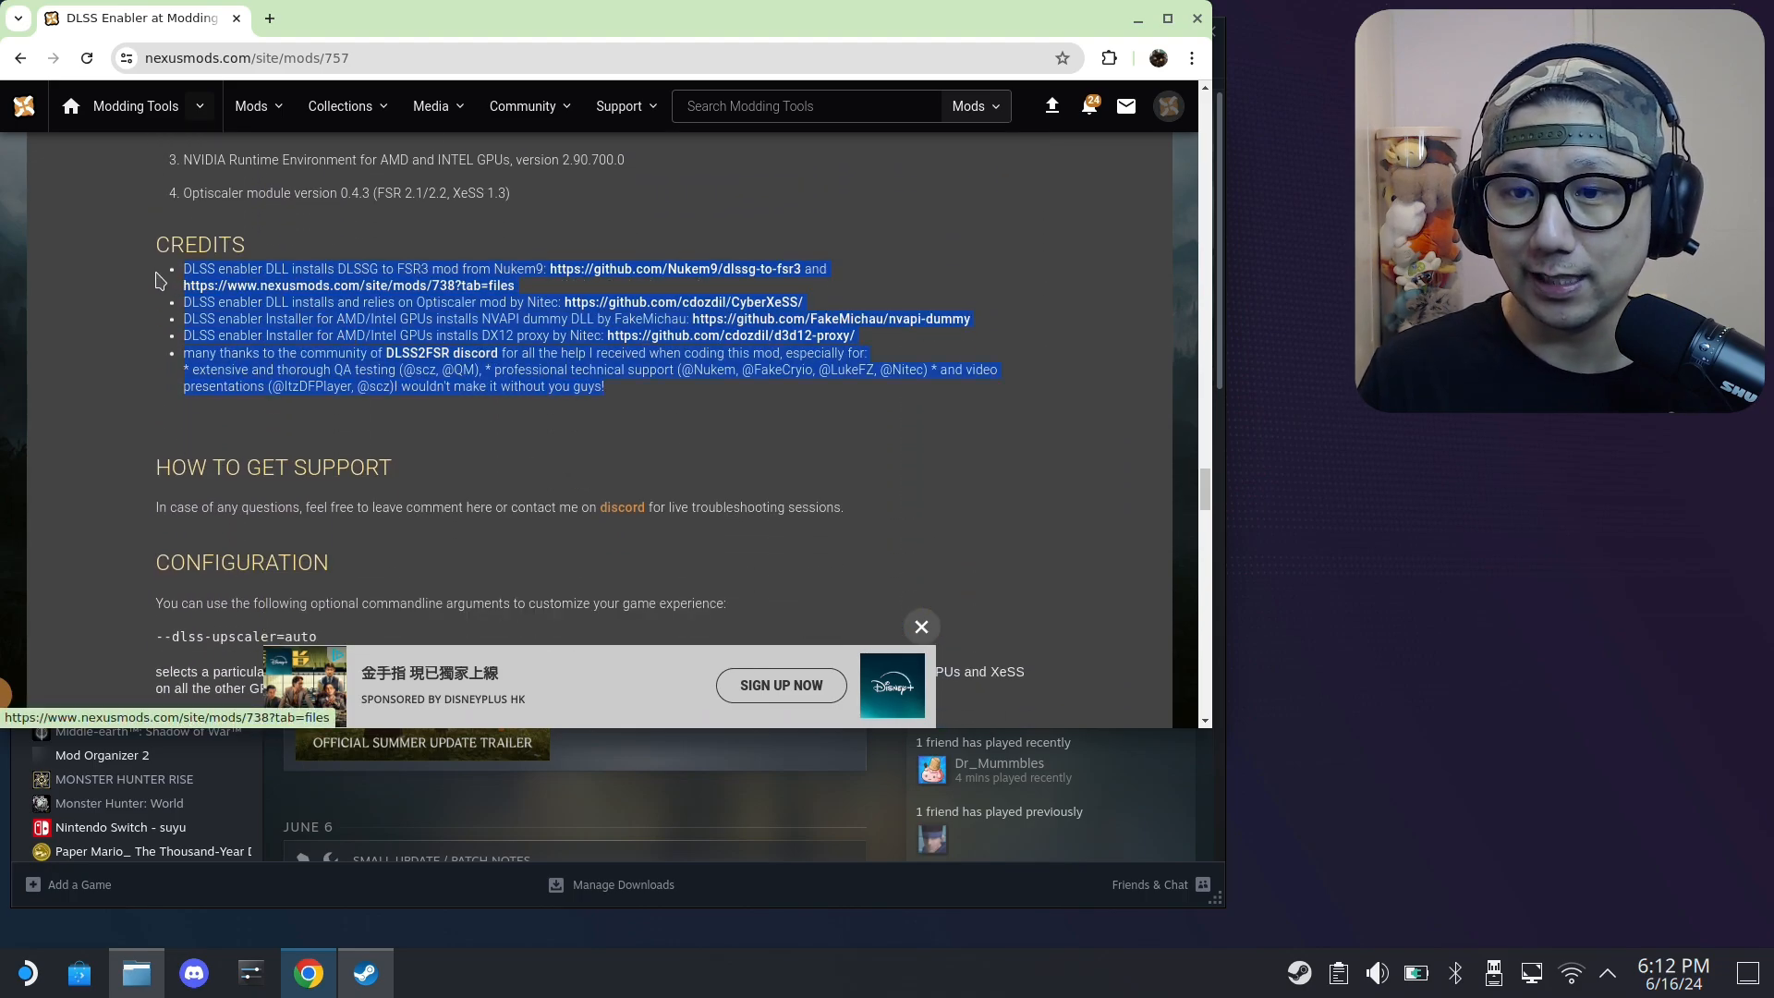
mouse_move(109, 385)
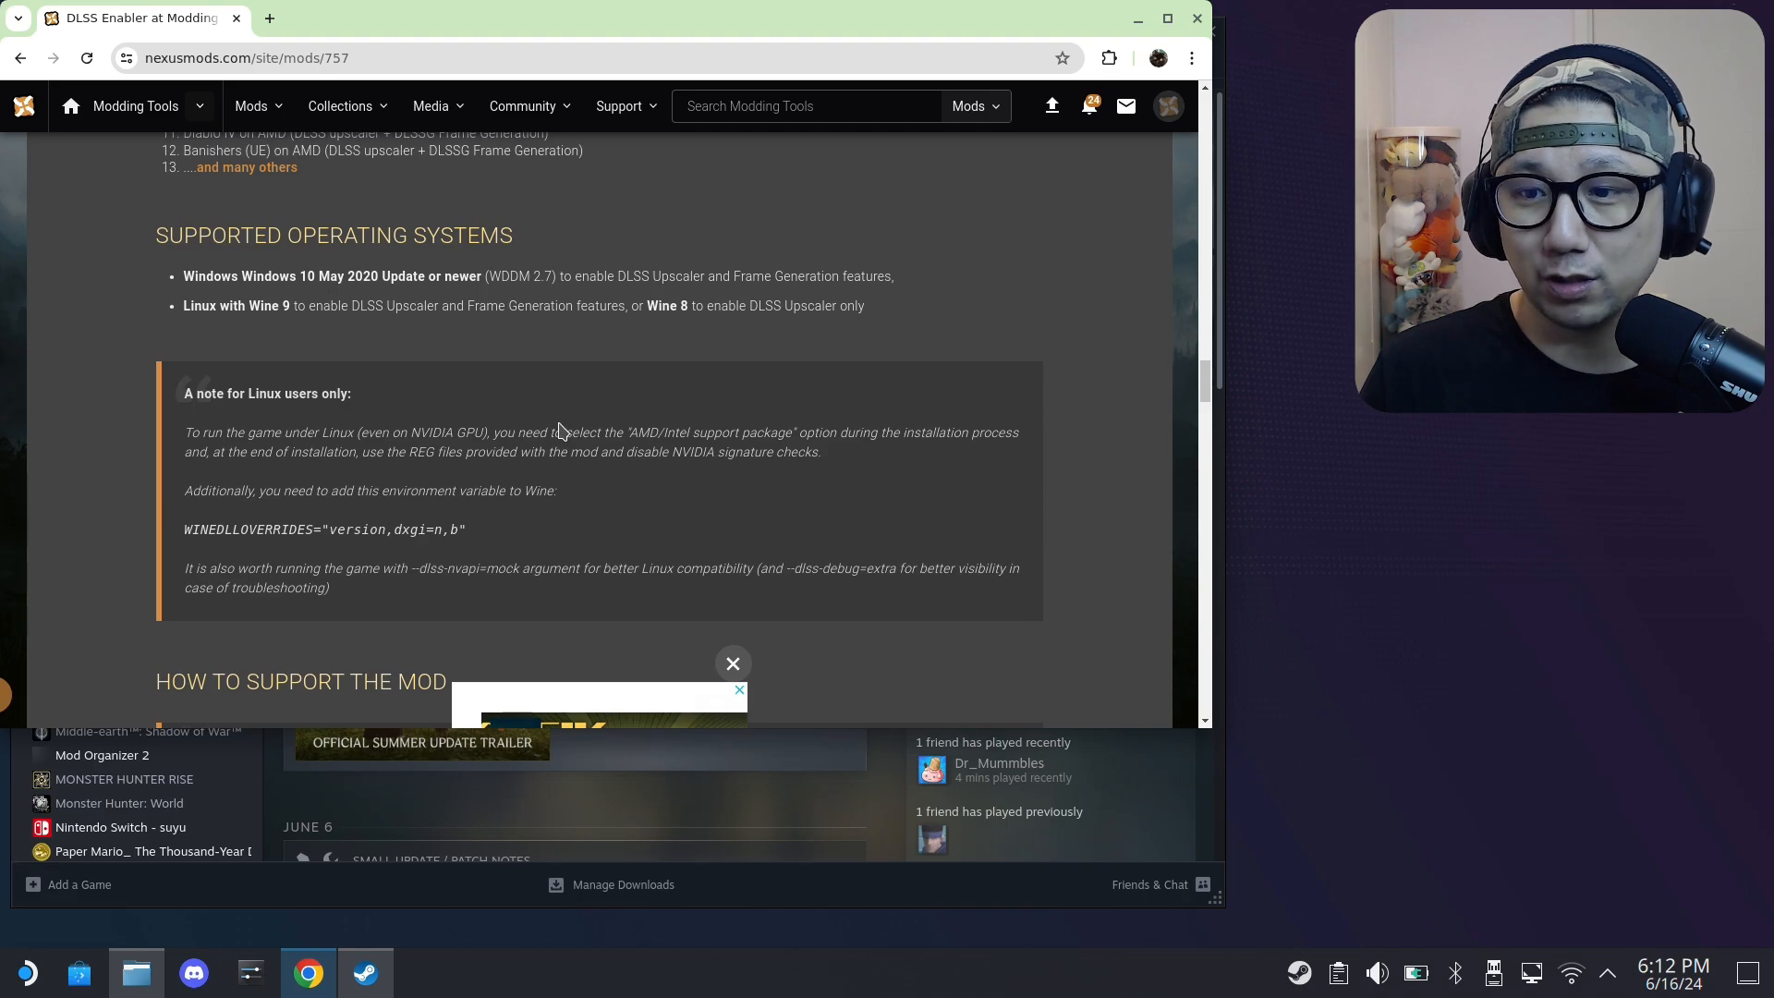
scroll(down, 3)
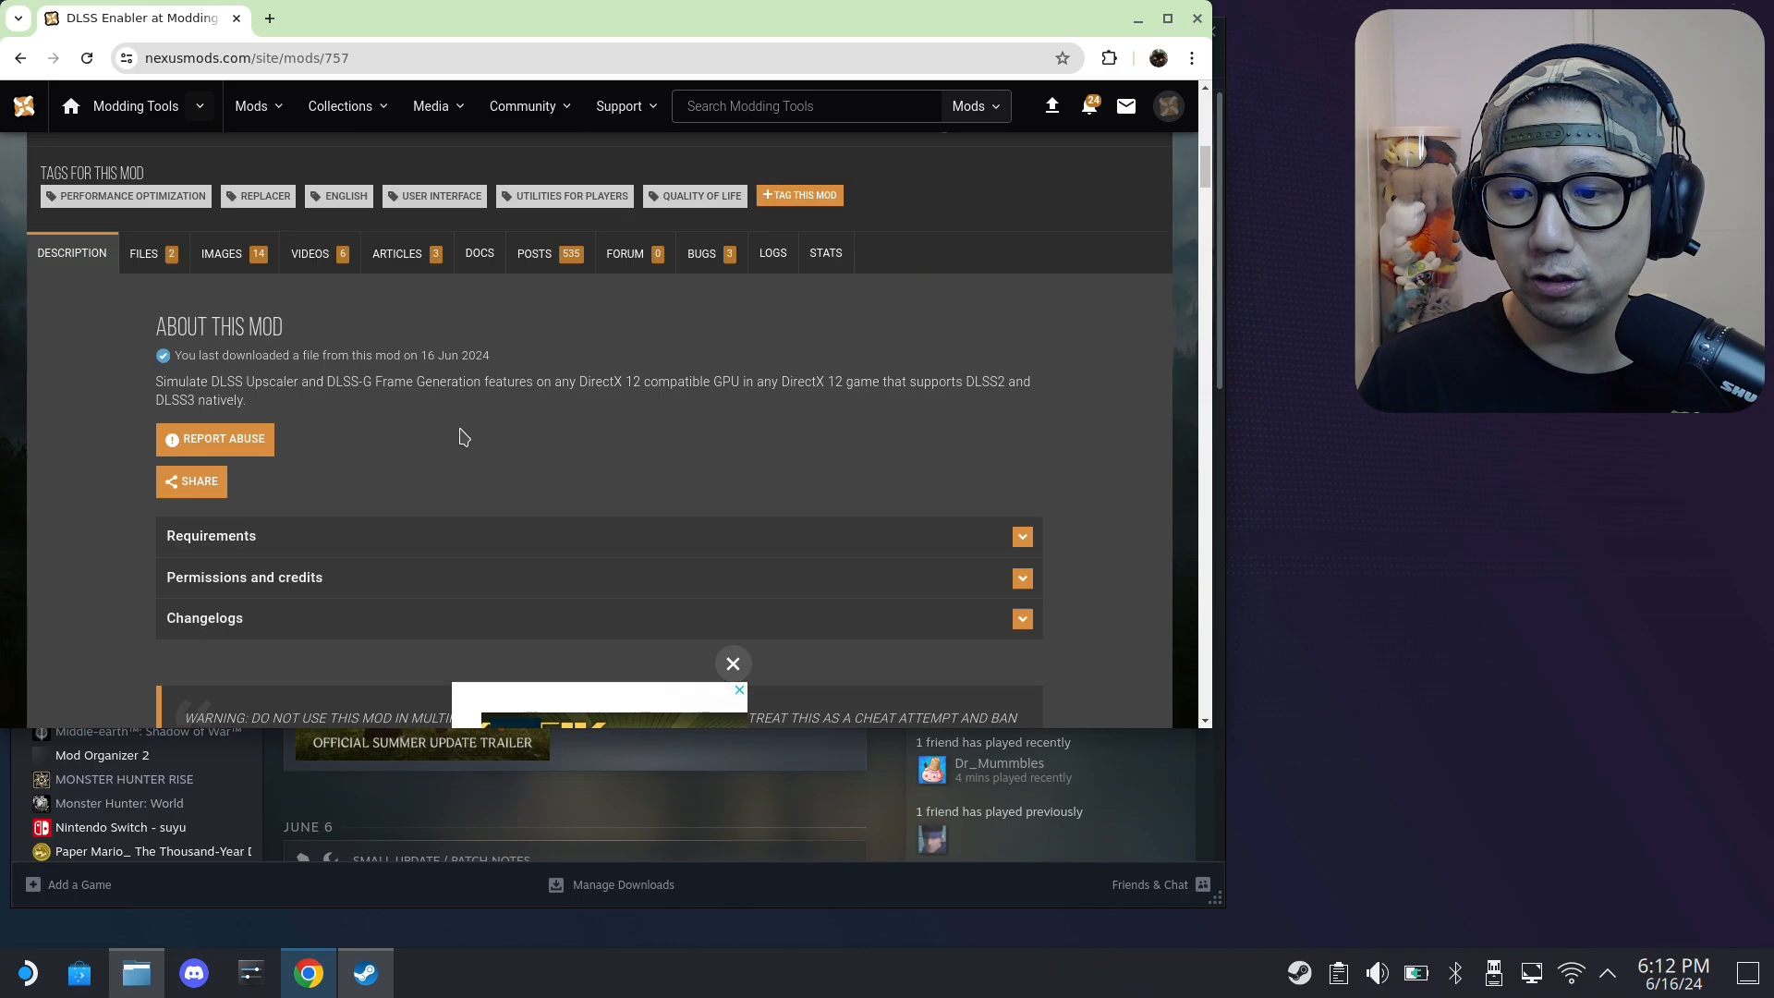
- Manually download the DLSS Enabler 2.90.750.0 installer via Slow Download, then close Chrome
click(144, 252)
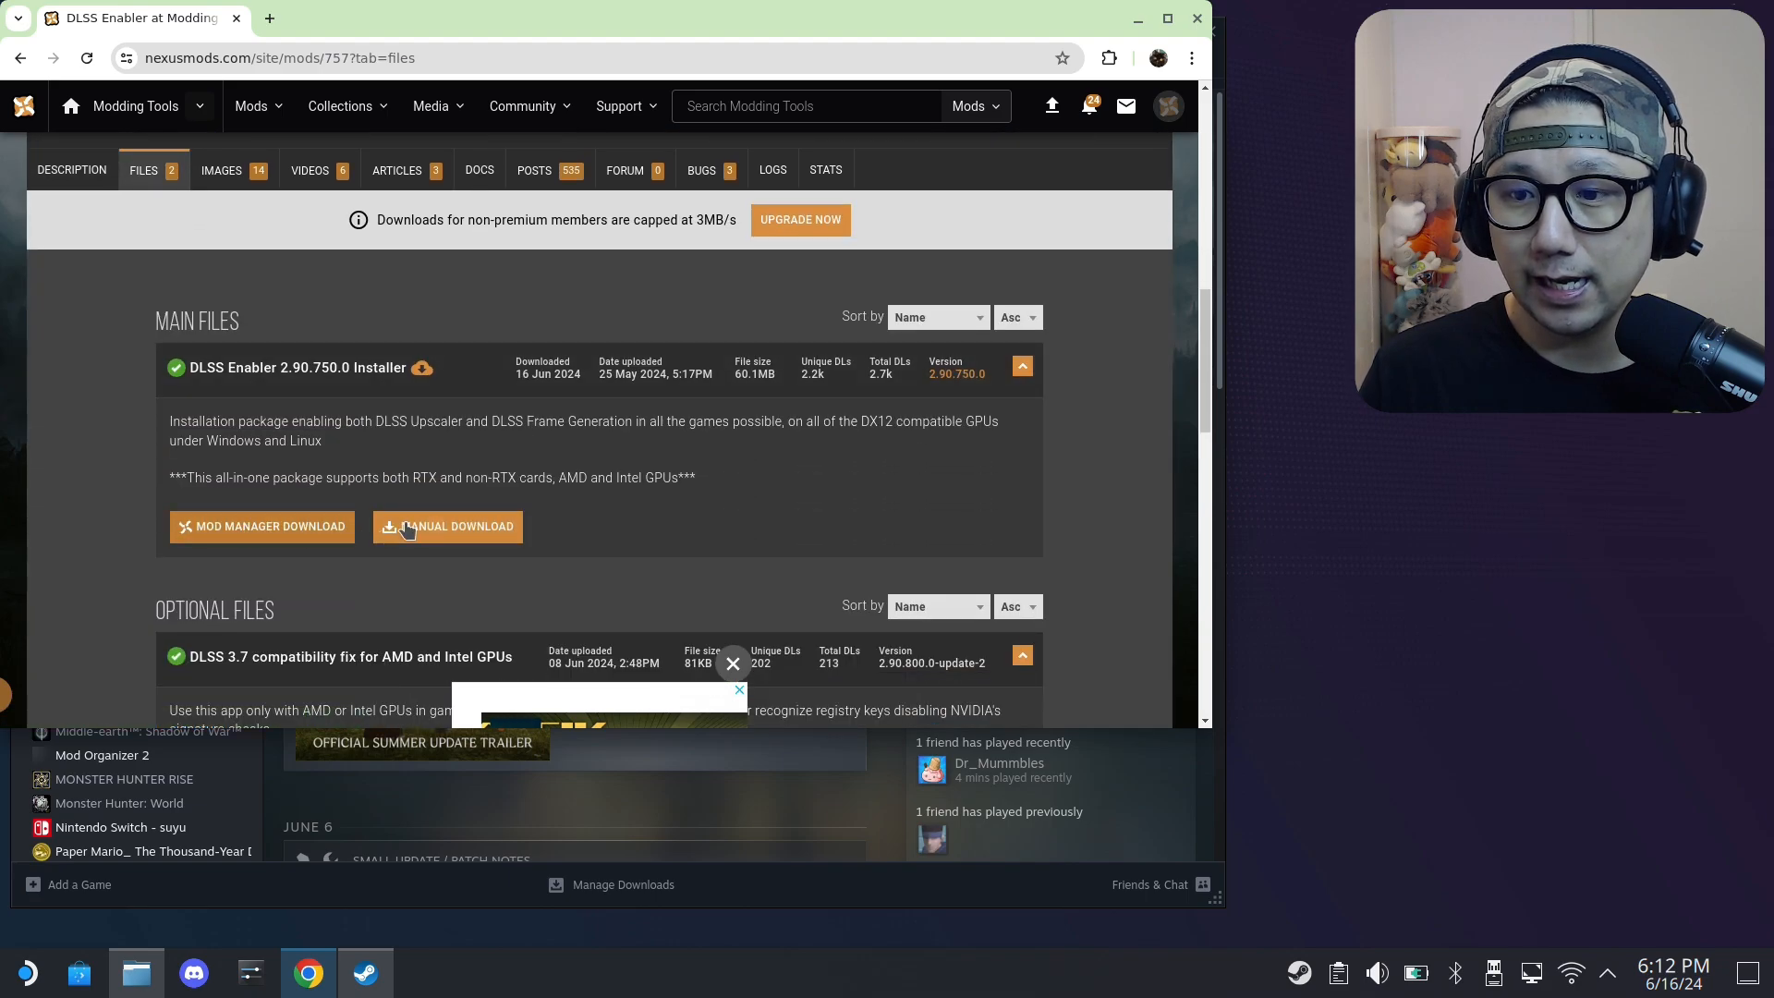
scroll(down, 3)
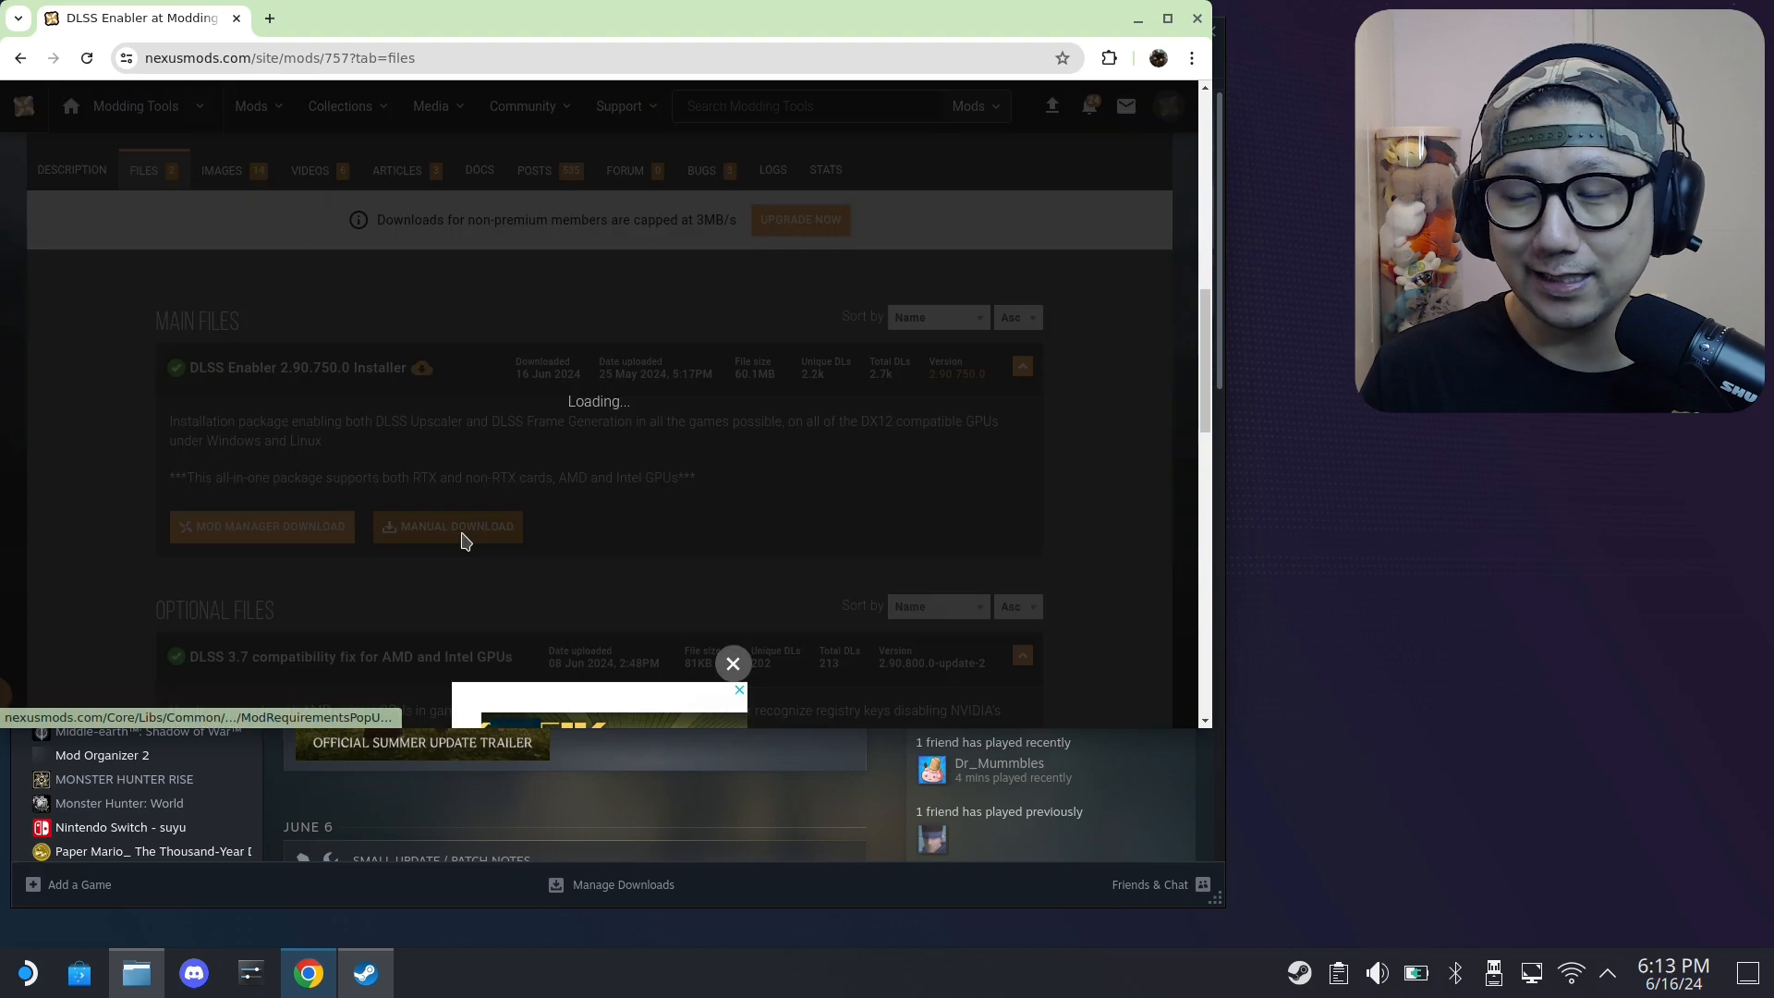
click(453, 526)
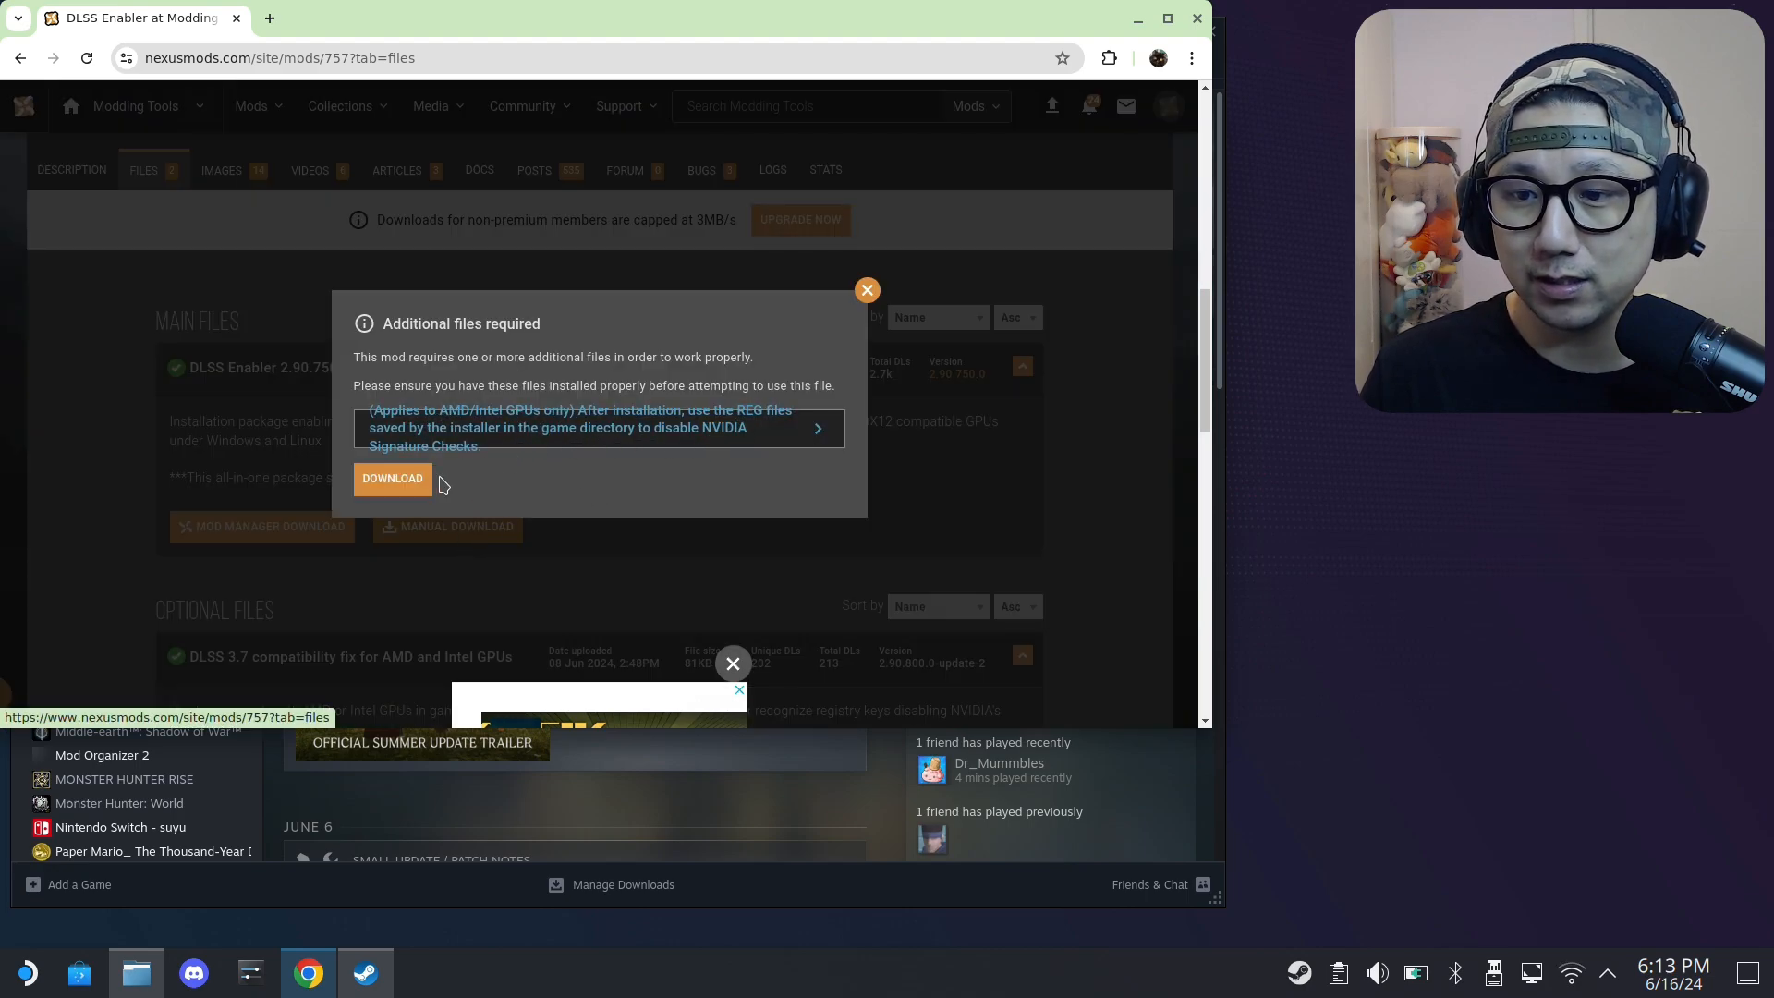
click(392, 477)
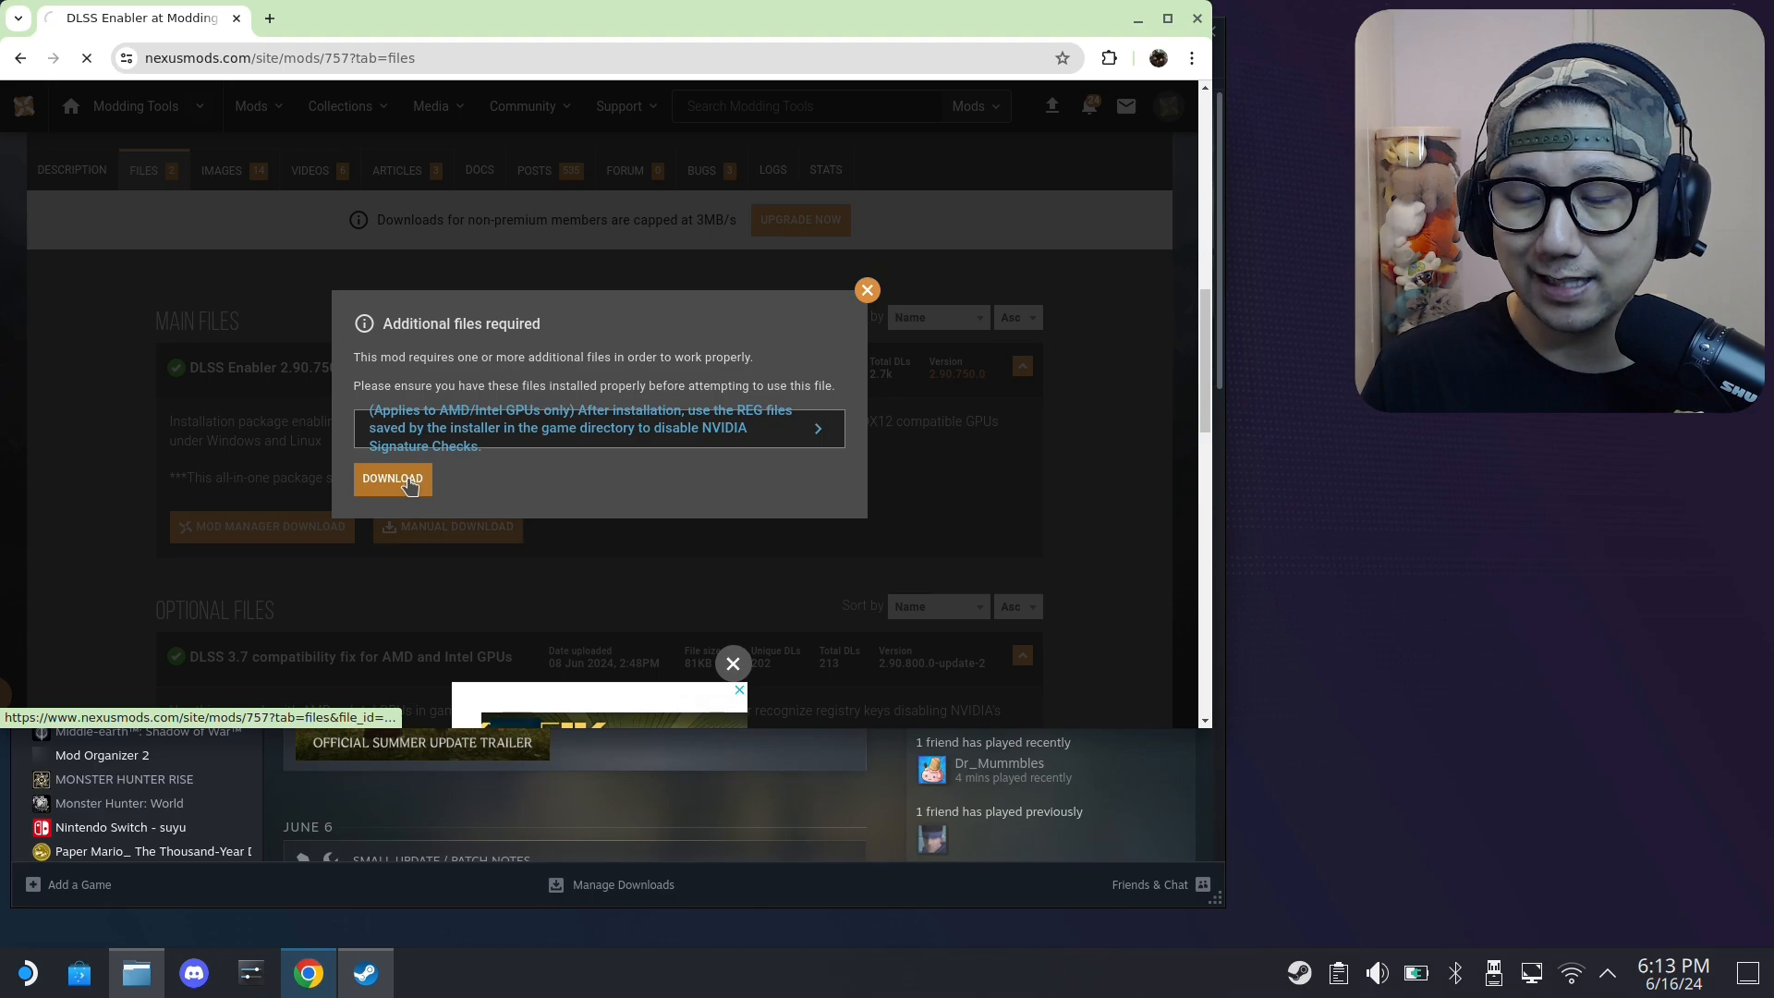
click(391, 478)
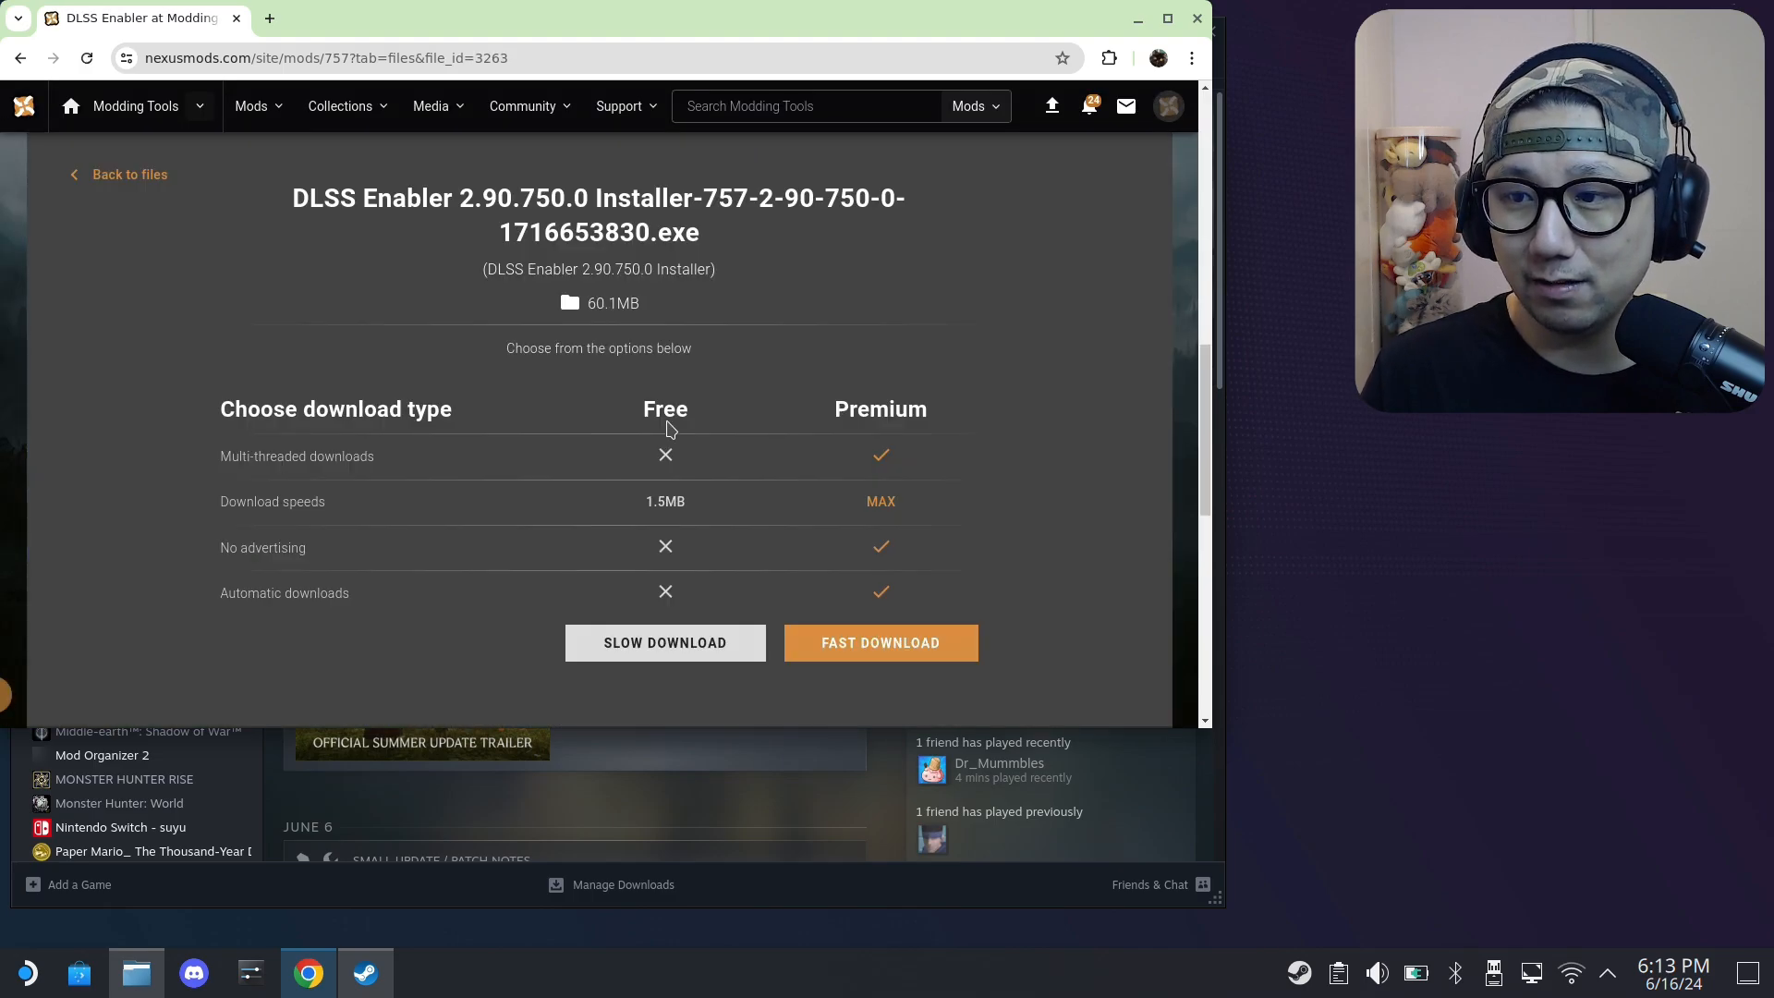
click(665, 643)
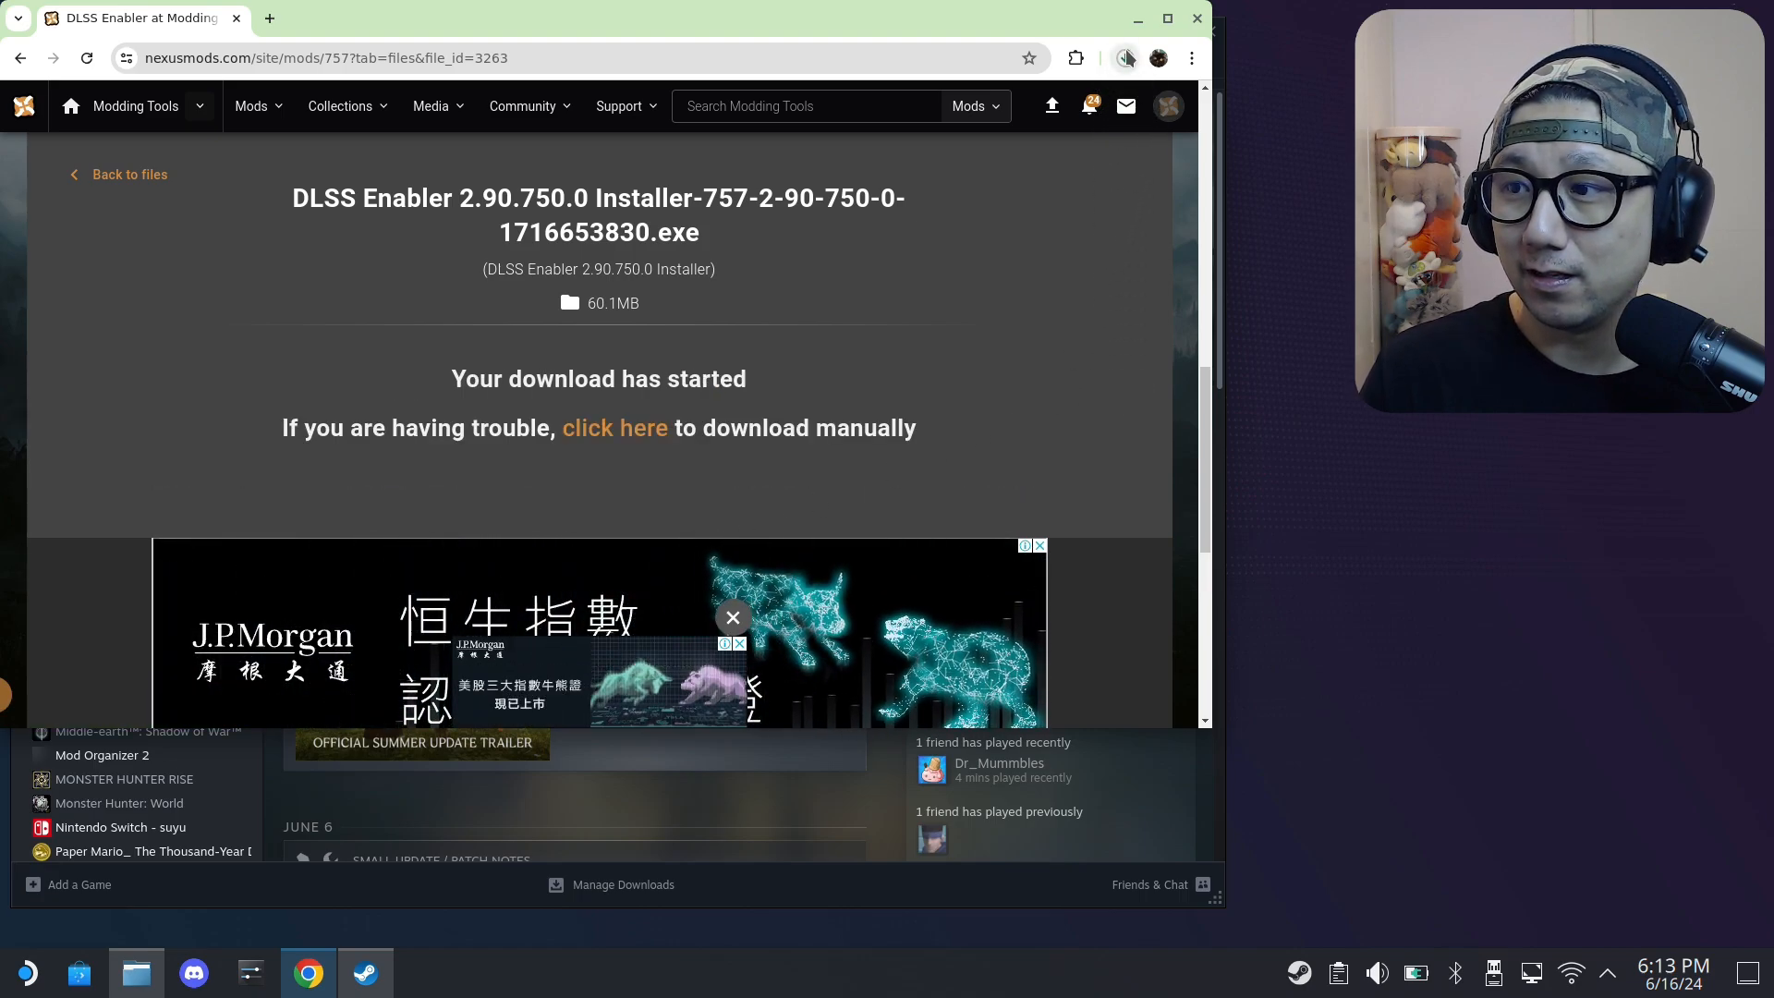
click(1123, 58)
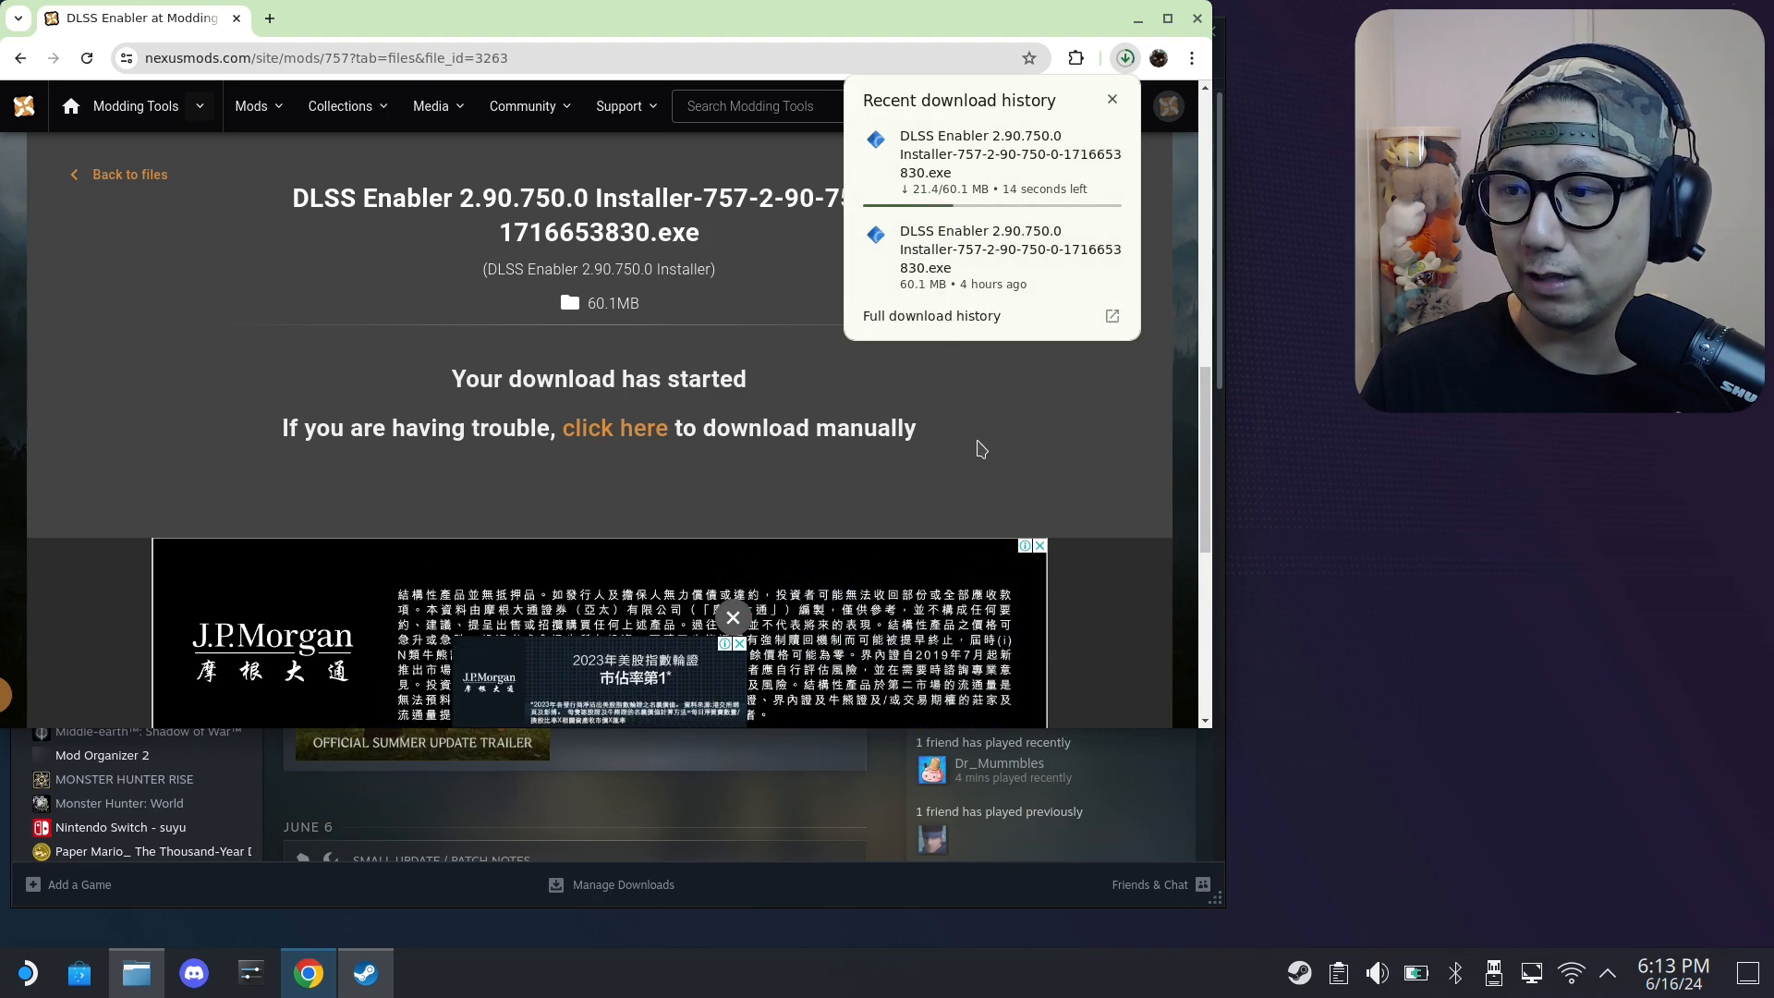
click(1109, 99)
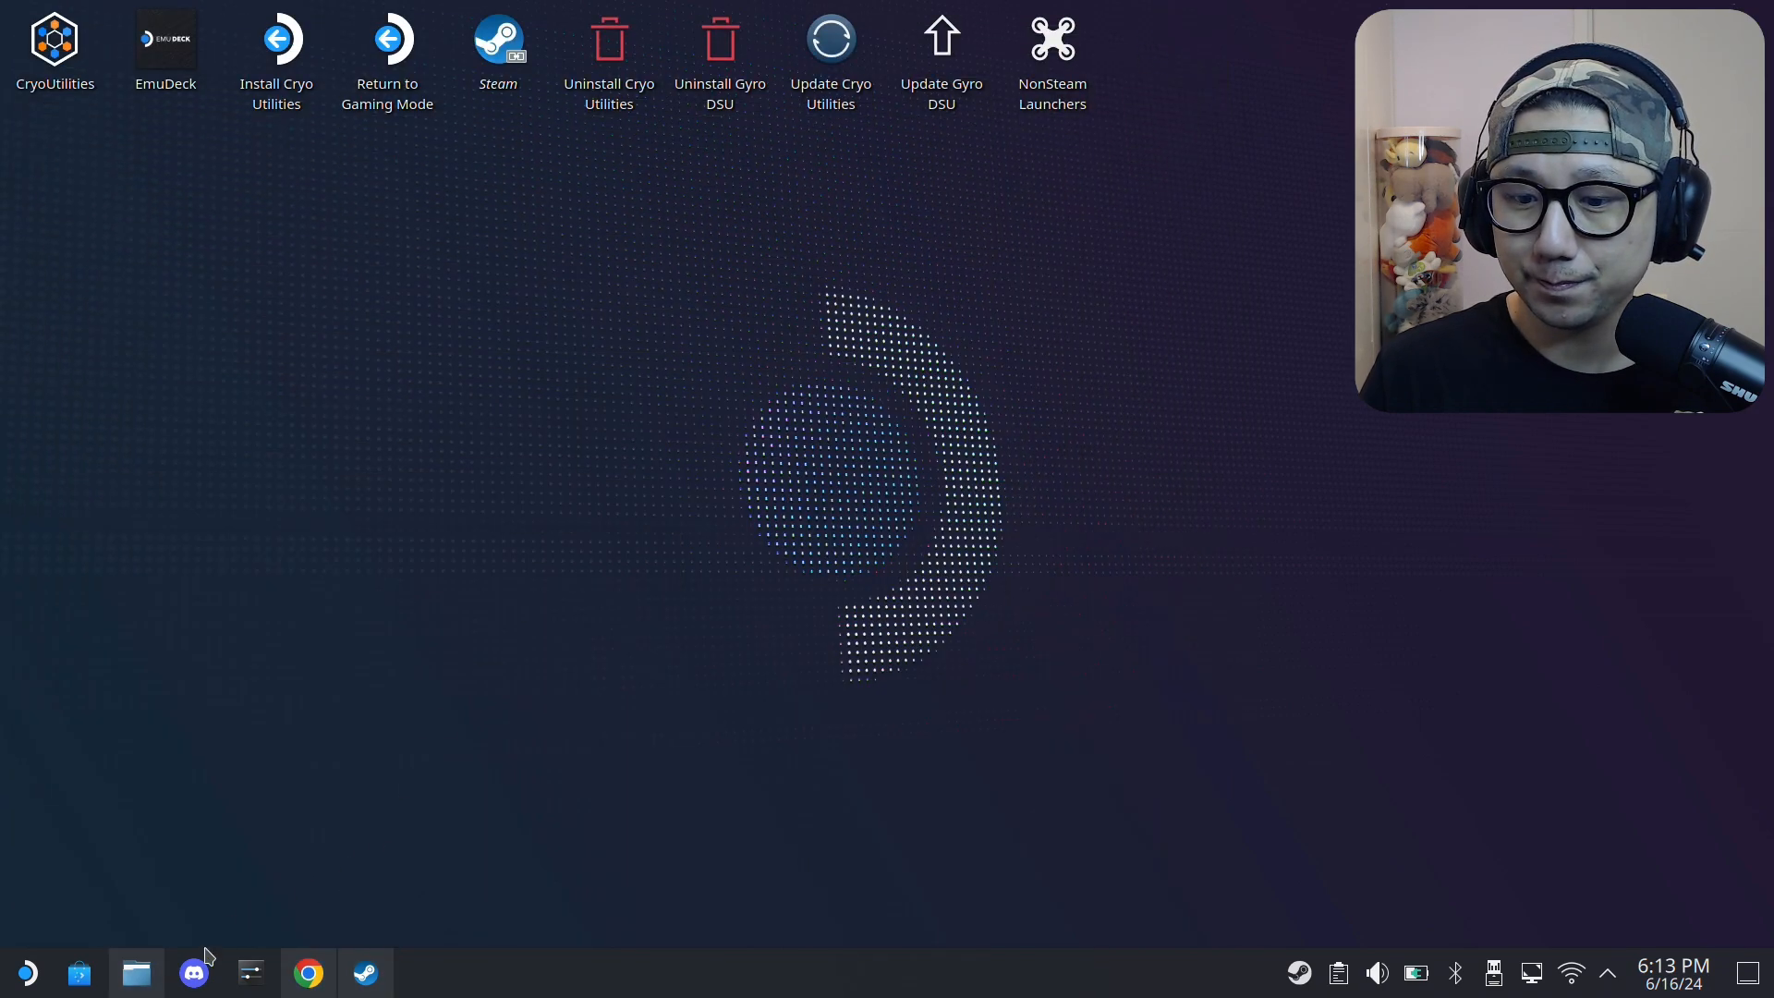
- Search the Discover software store for 'proto'
click(136, 972)
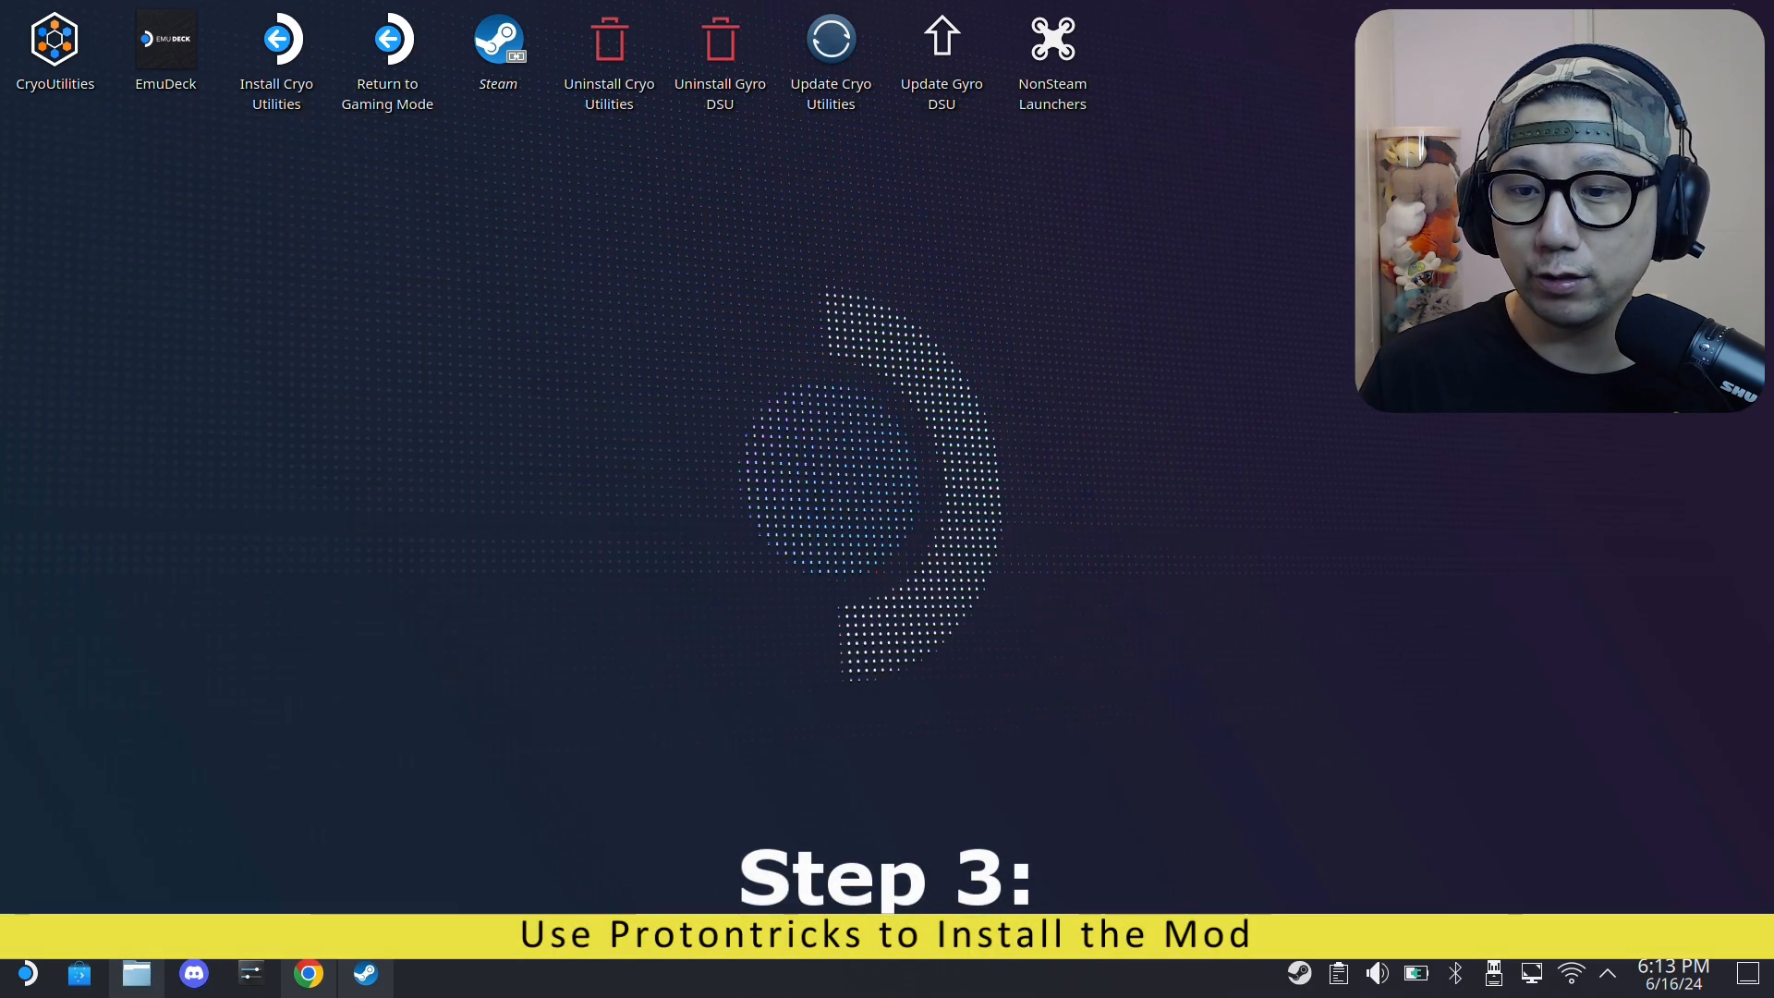
mouse_move(389, 794)
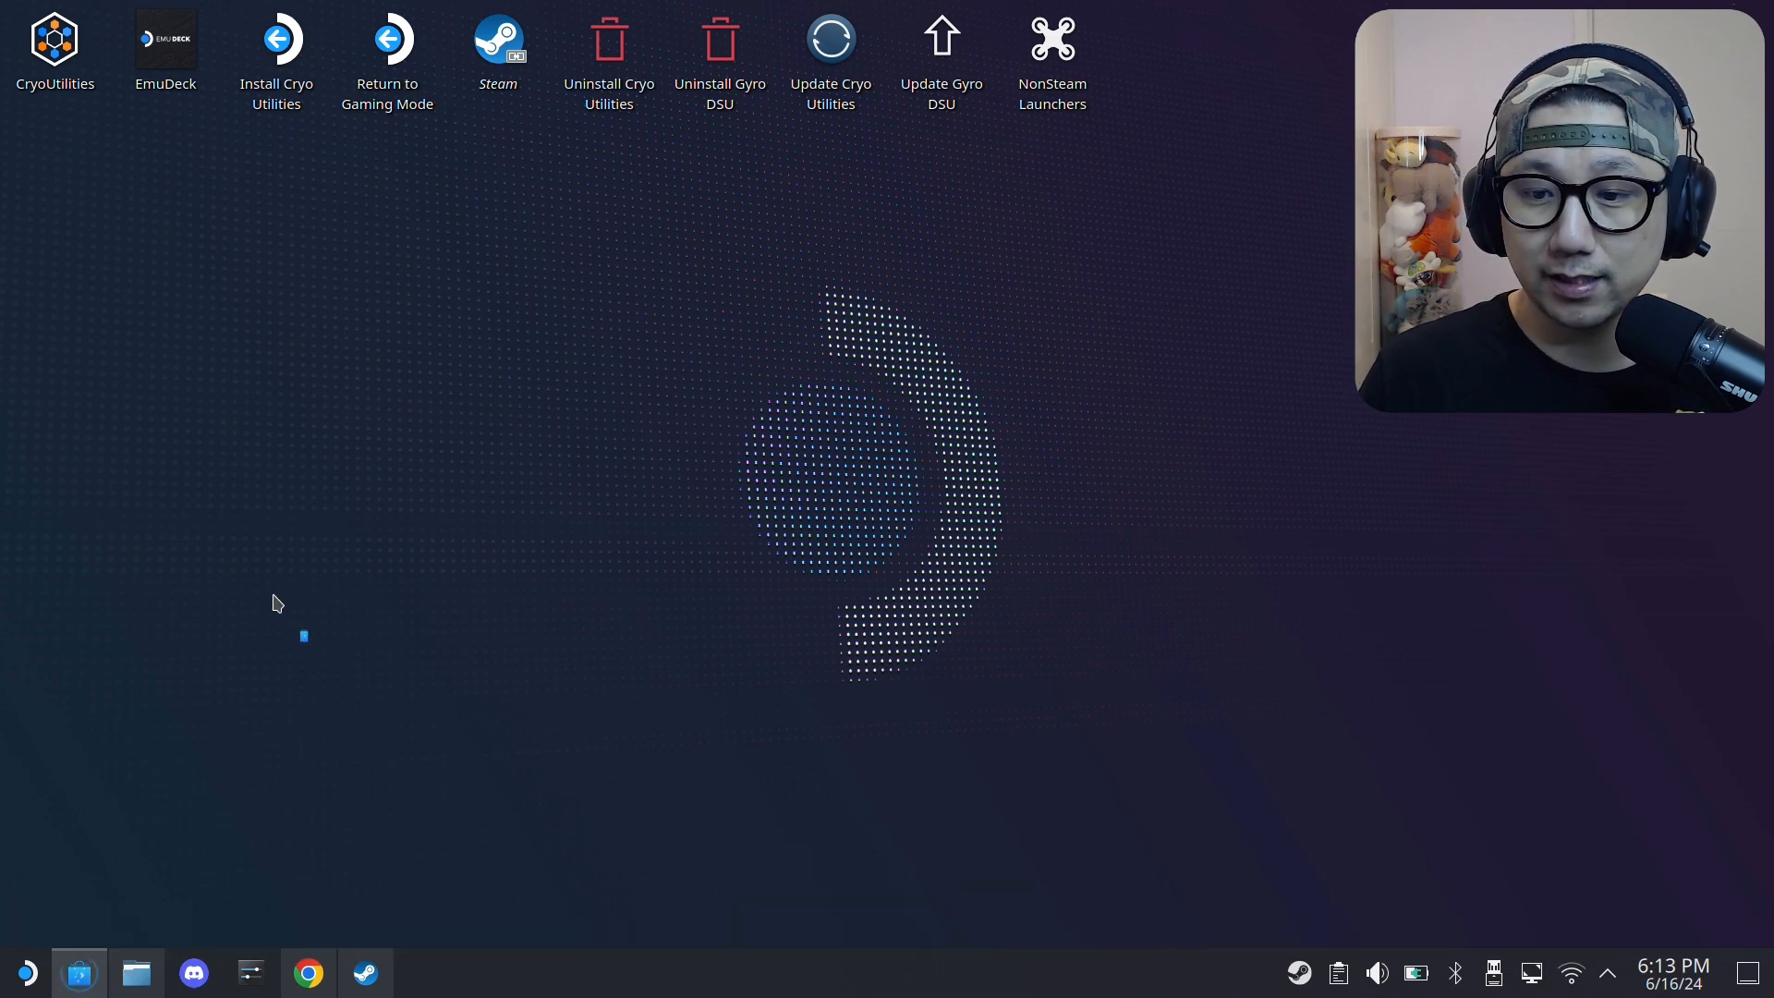
mouse_move(248, 237)
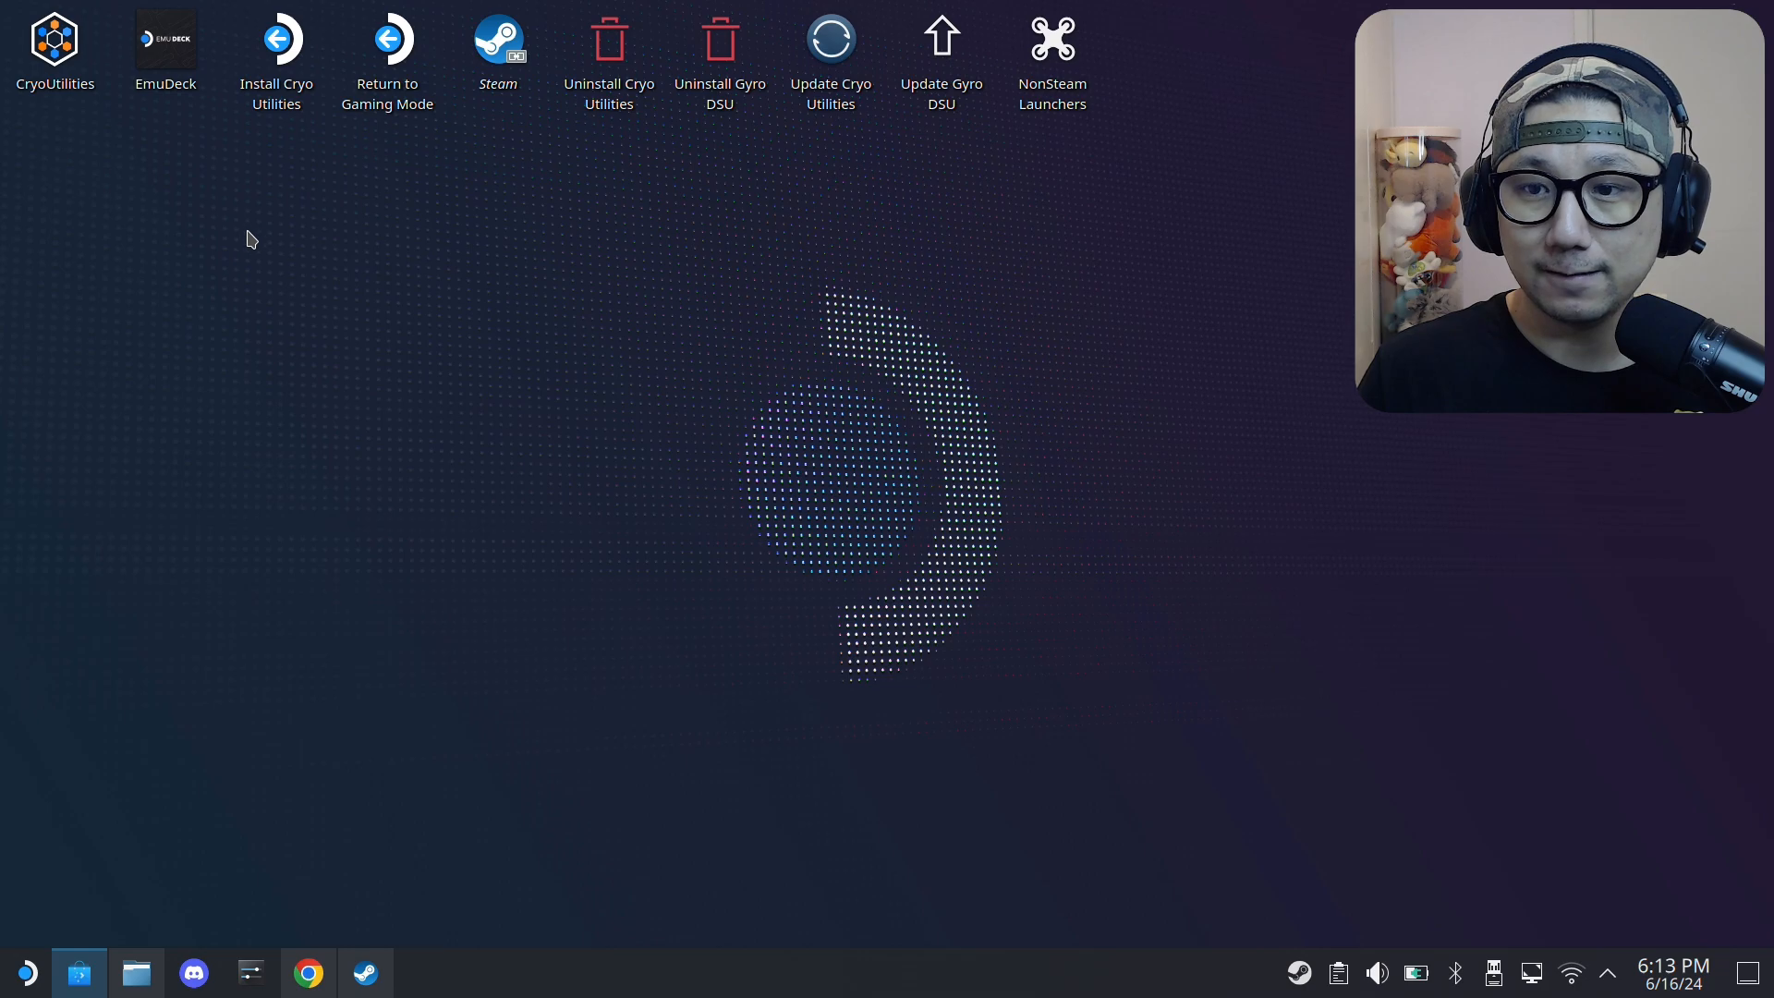
click(76, 971)
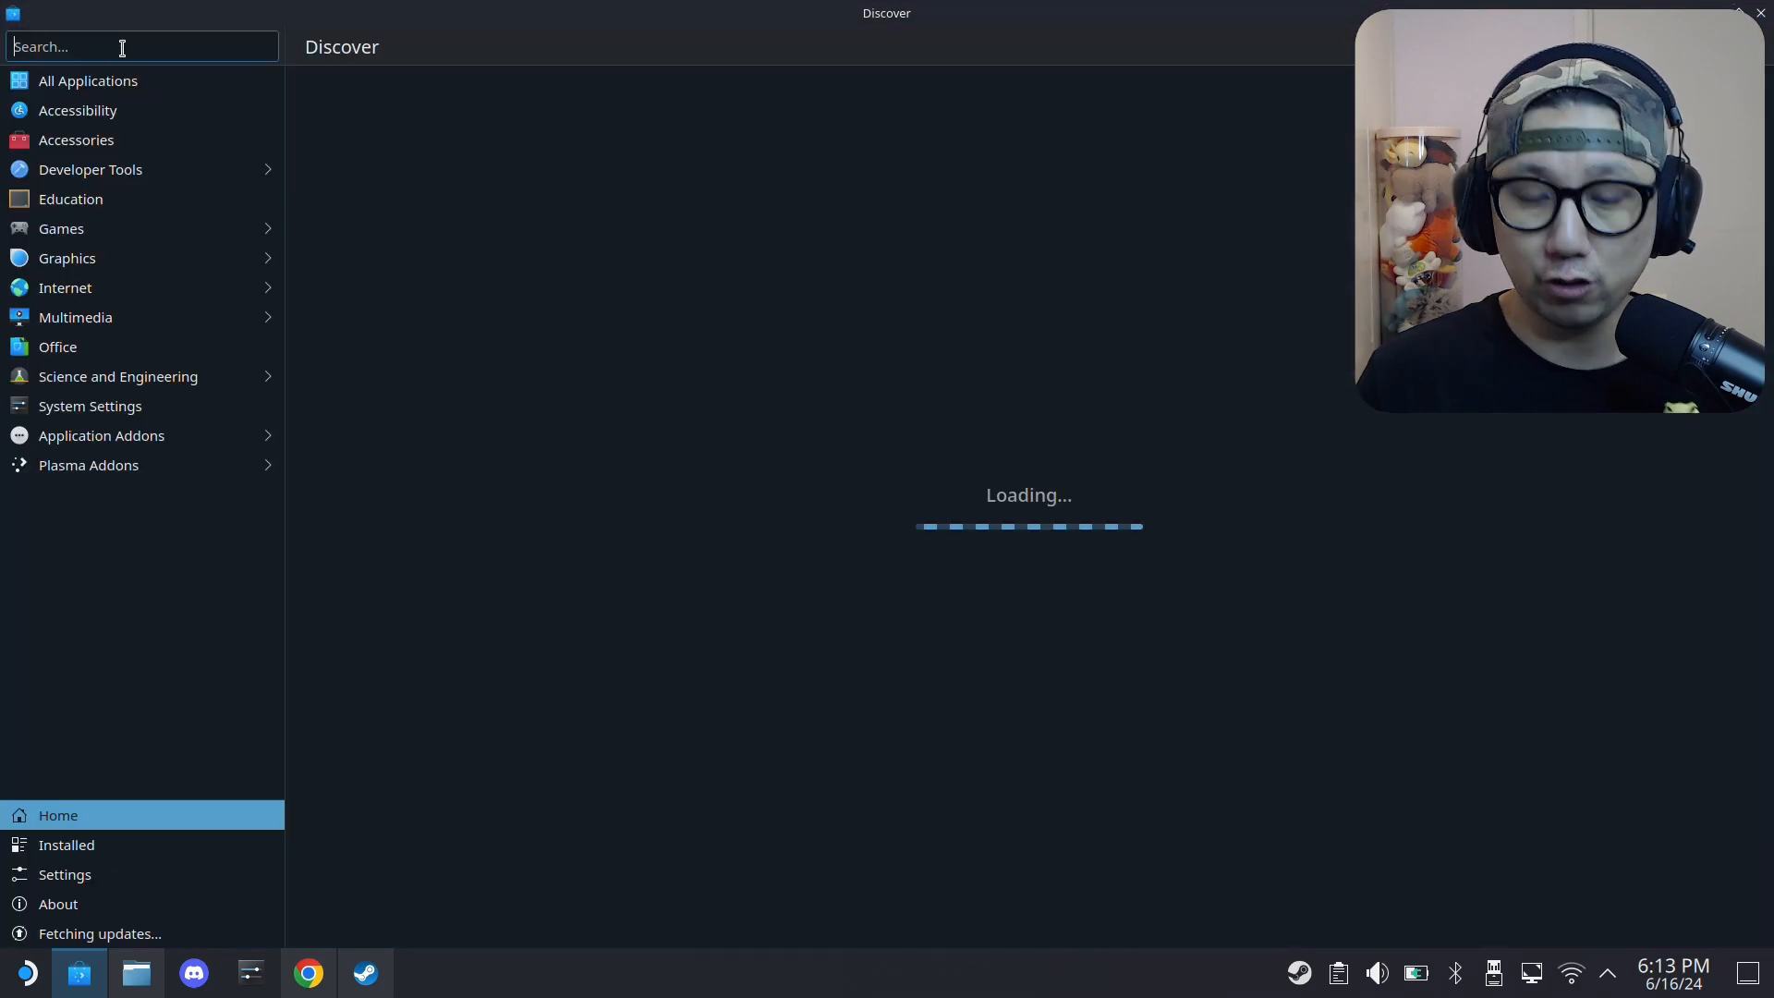
text(proto)
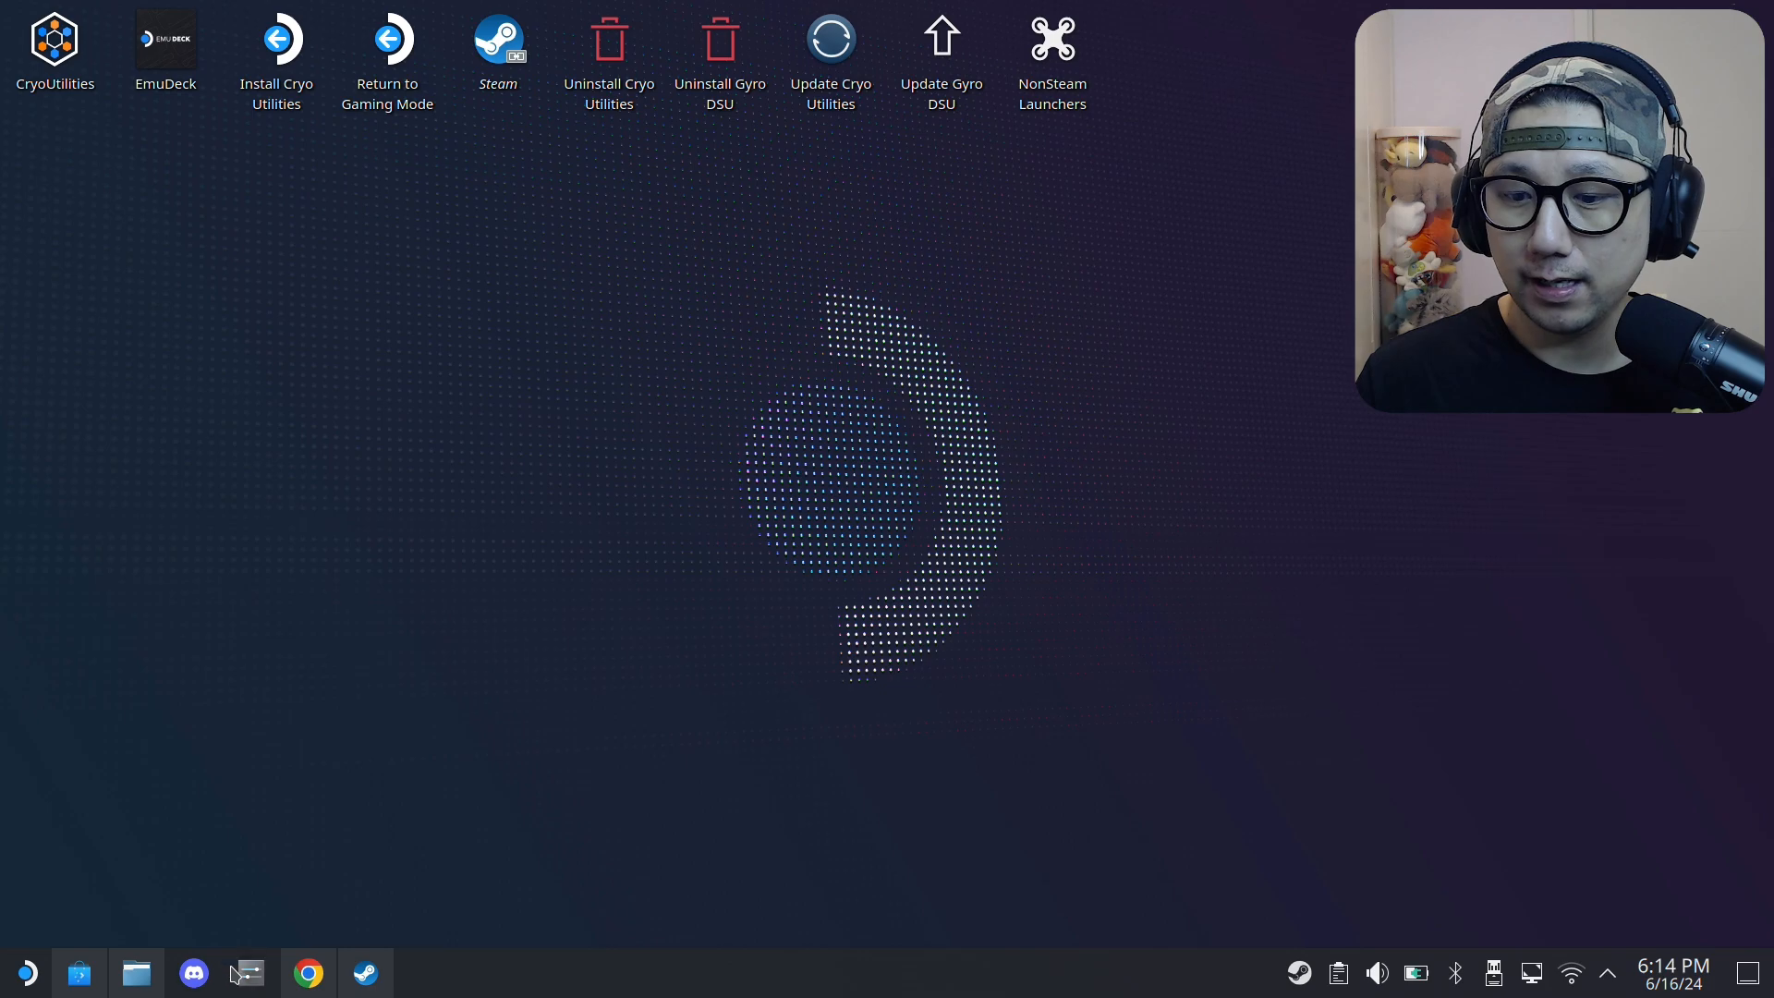
- Show the Downloads folder in Dolphin and launch Protontricks
click(136, 972)
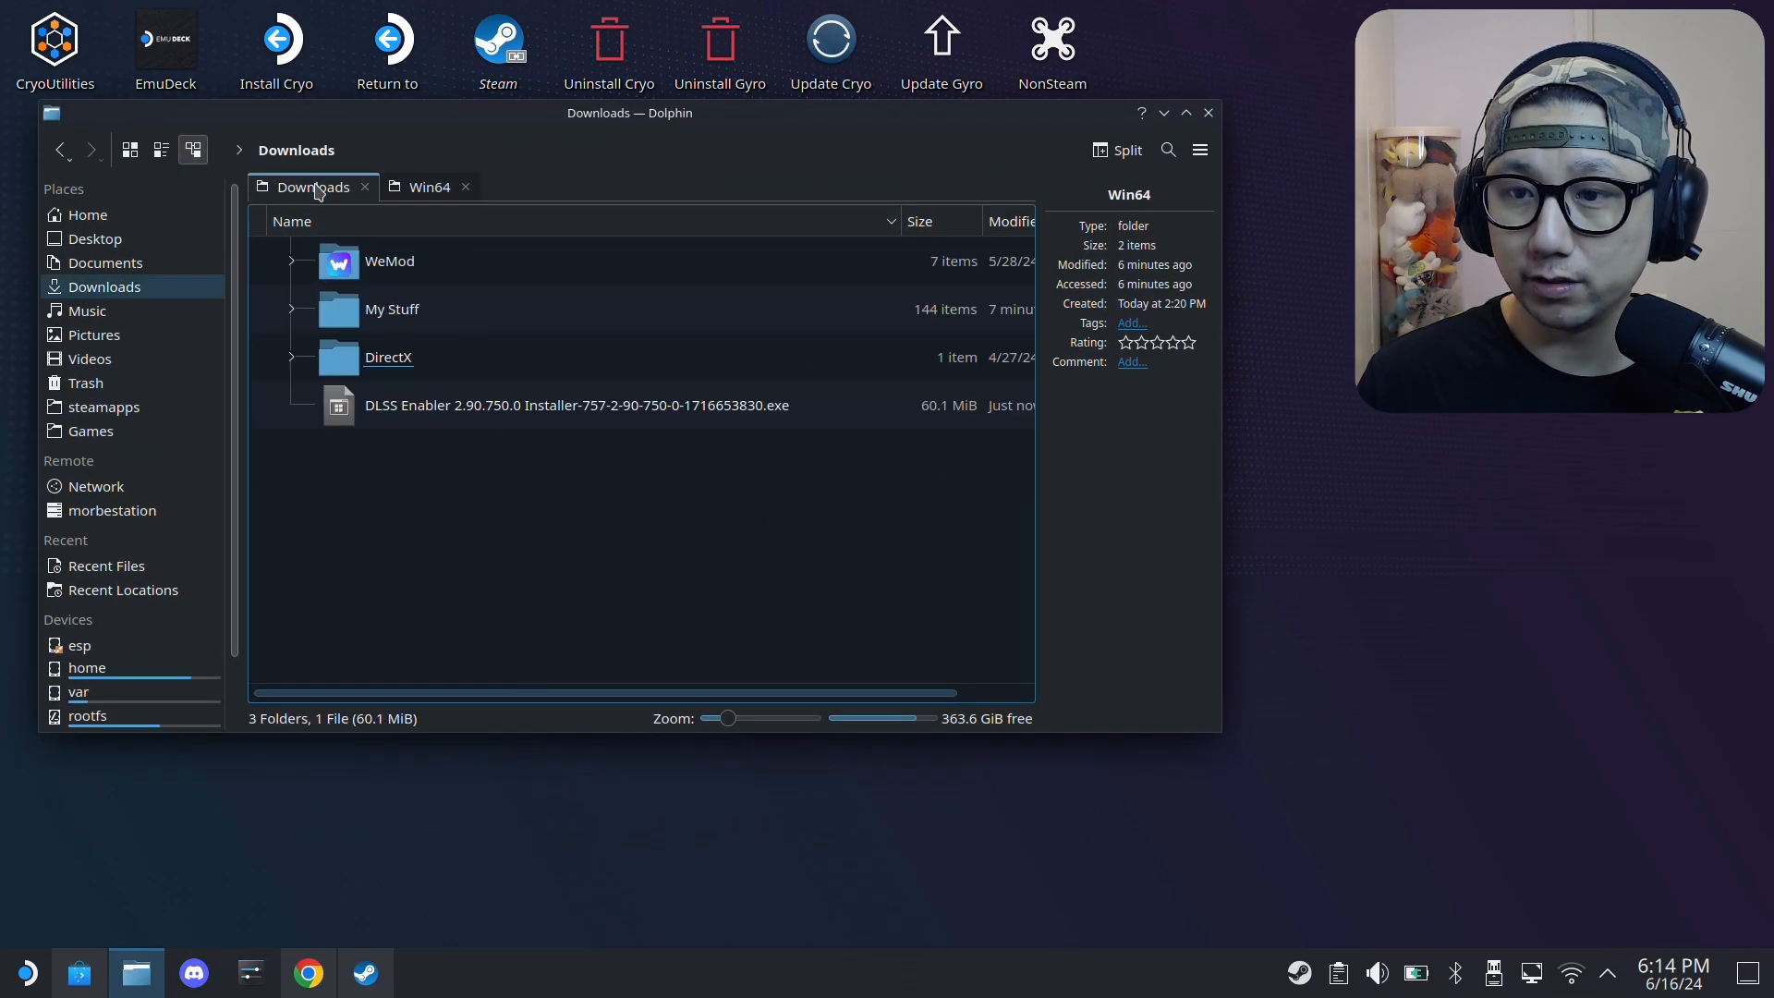
click(576, 405)
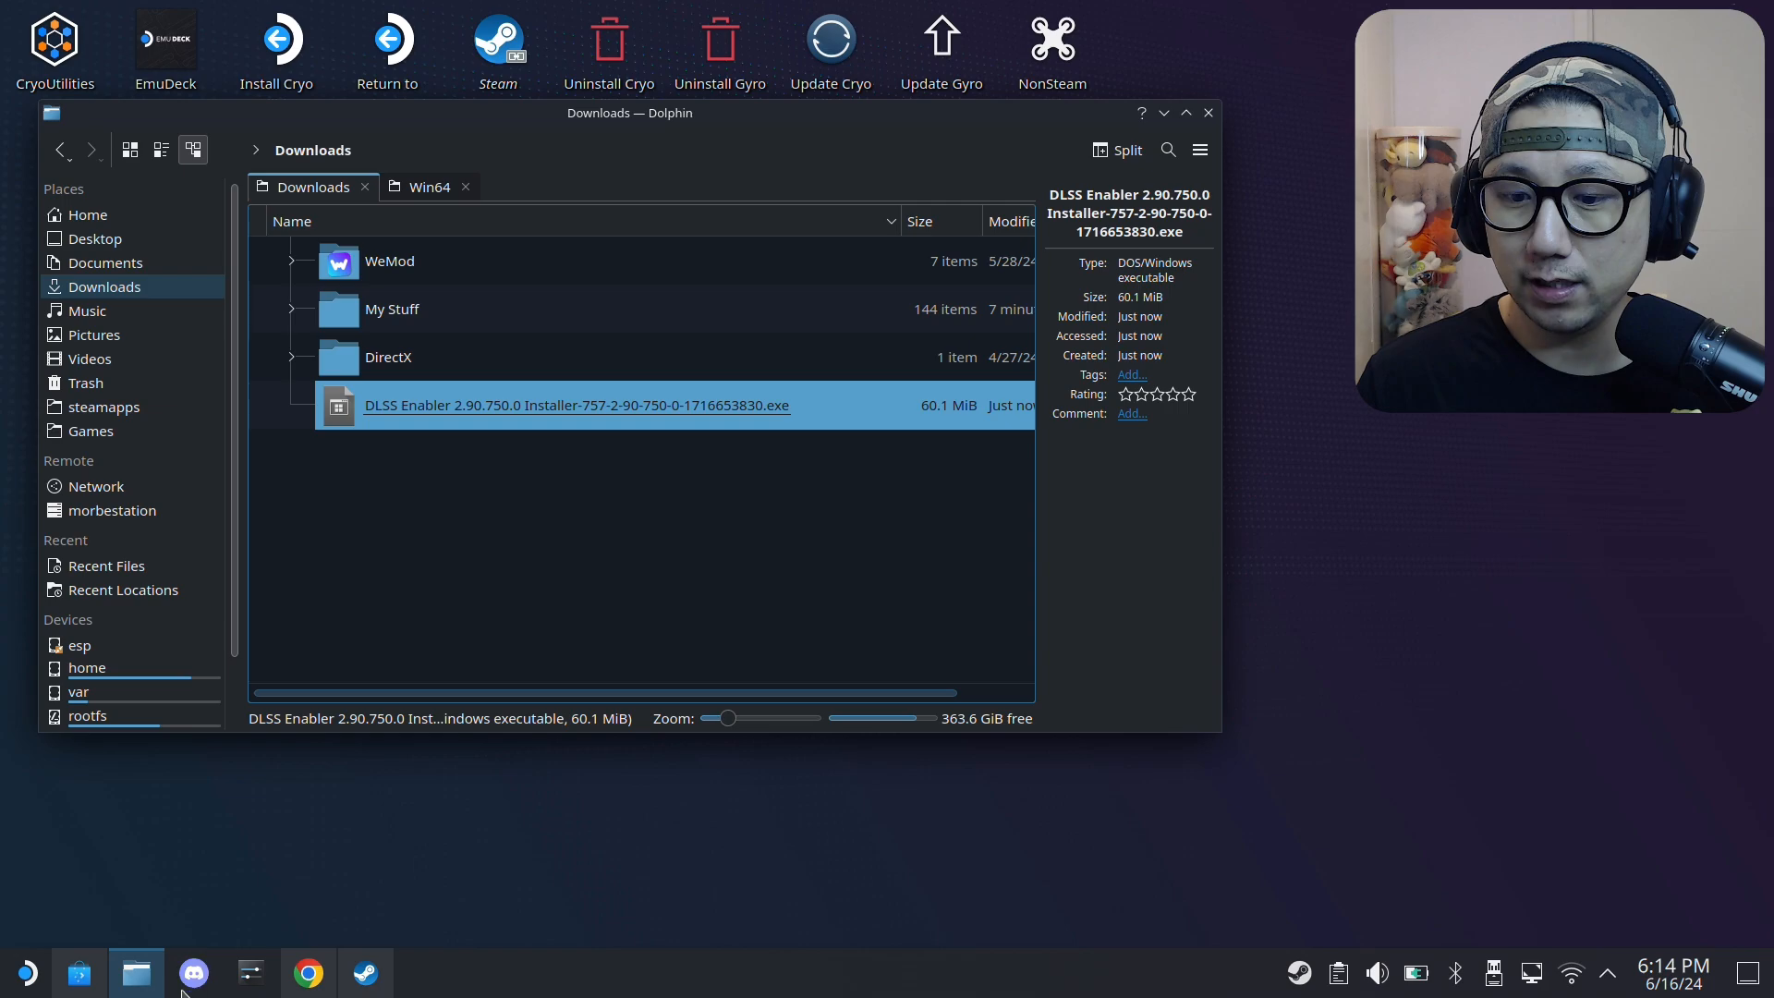
click(1205, 111)
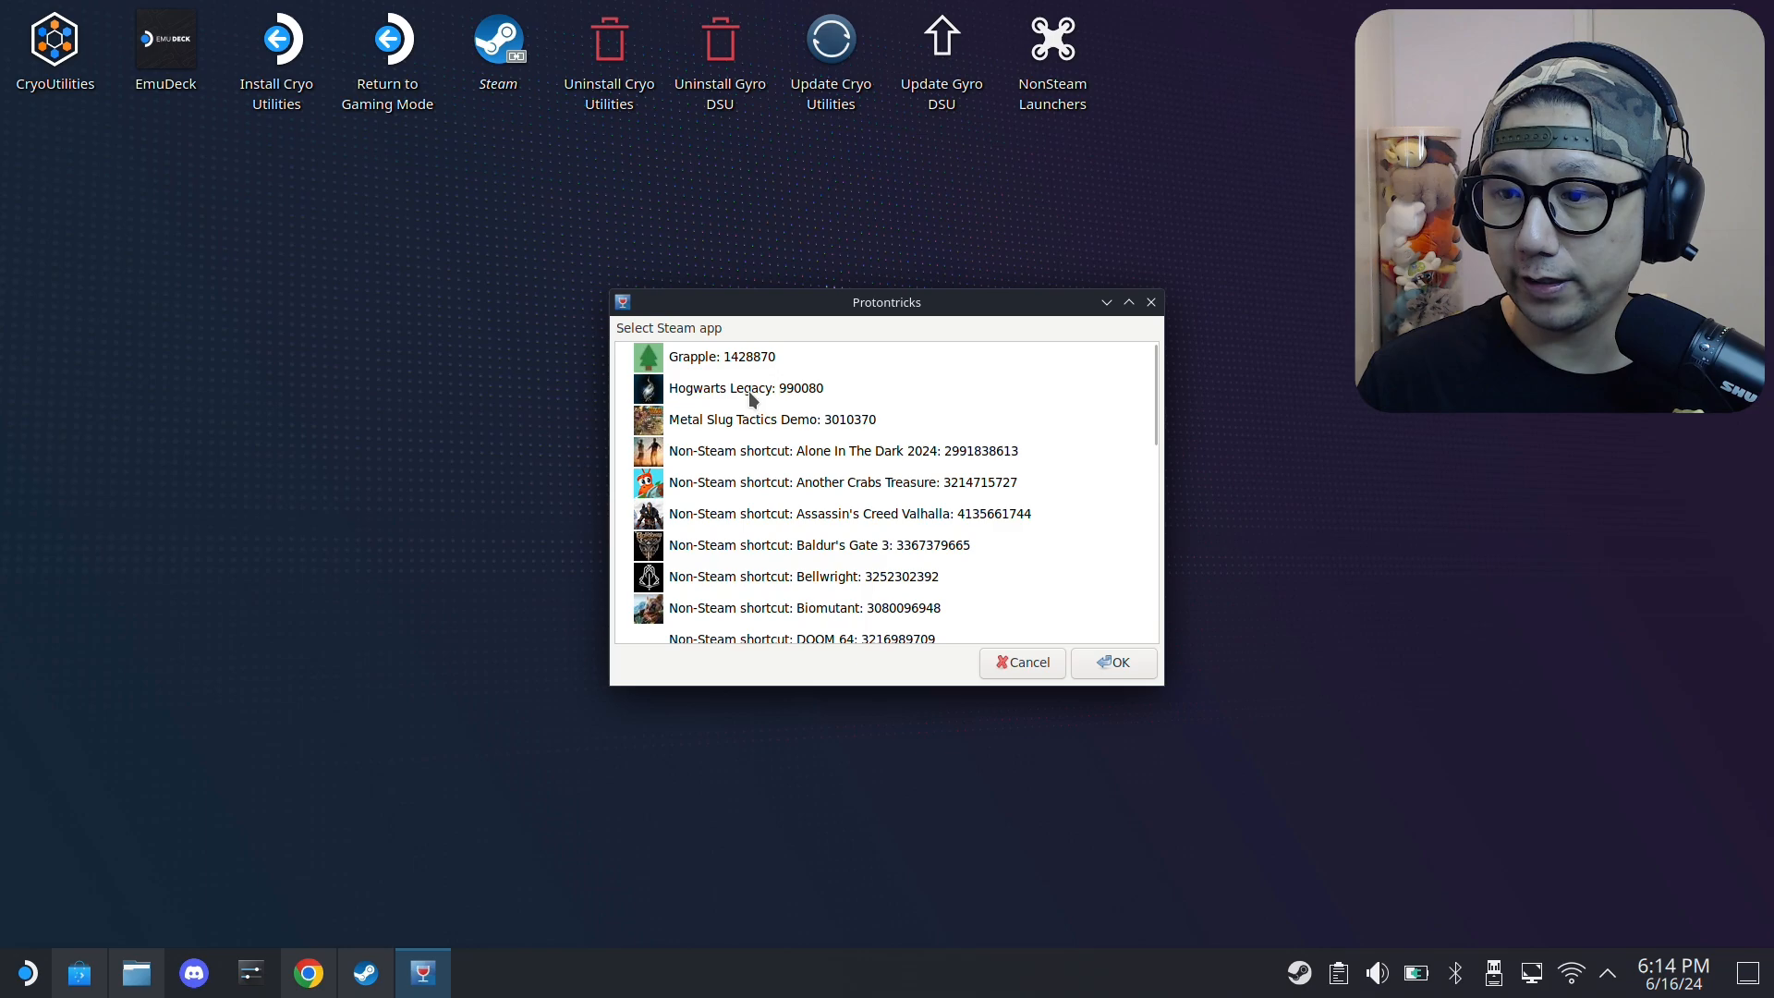
- Pick Hogwarts Legacy: 990080, keep the default wineprefix, and run the uninstaller
click(747, 387)
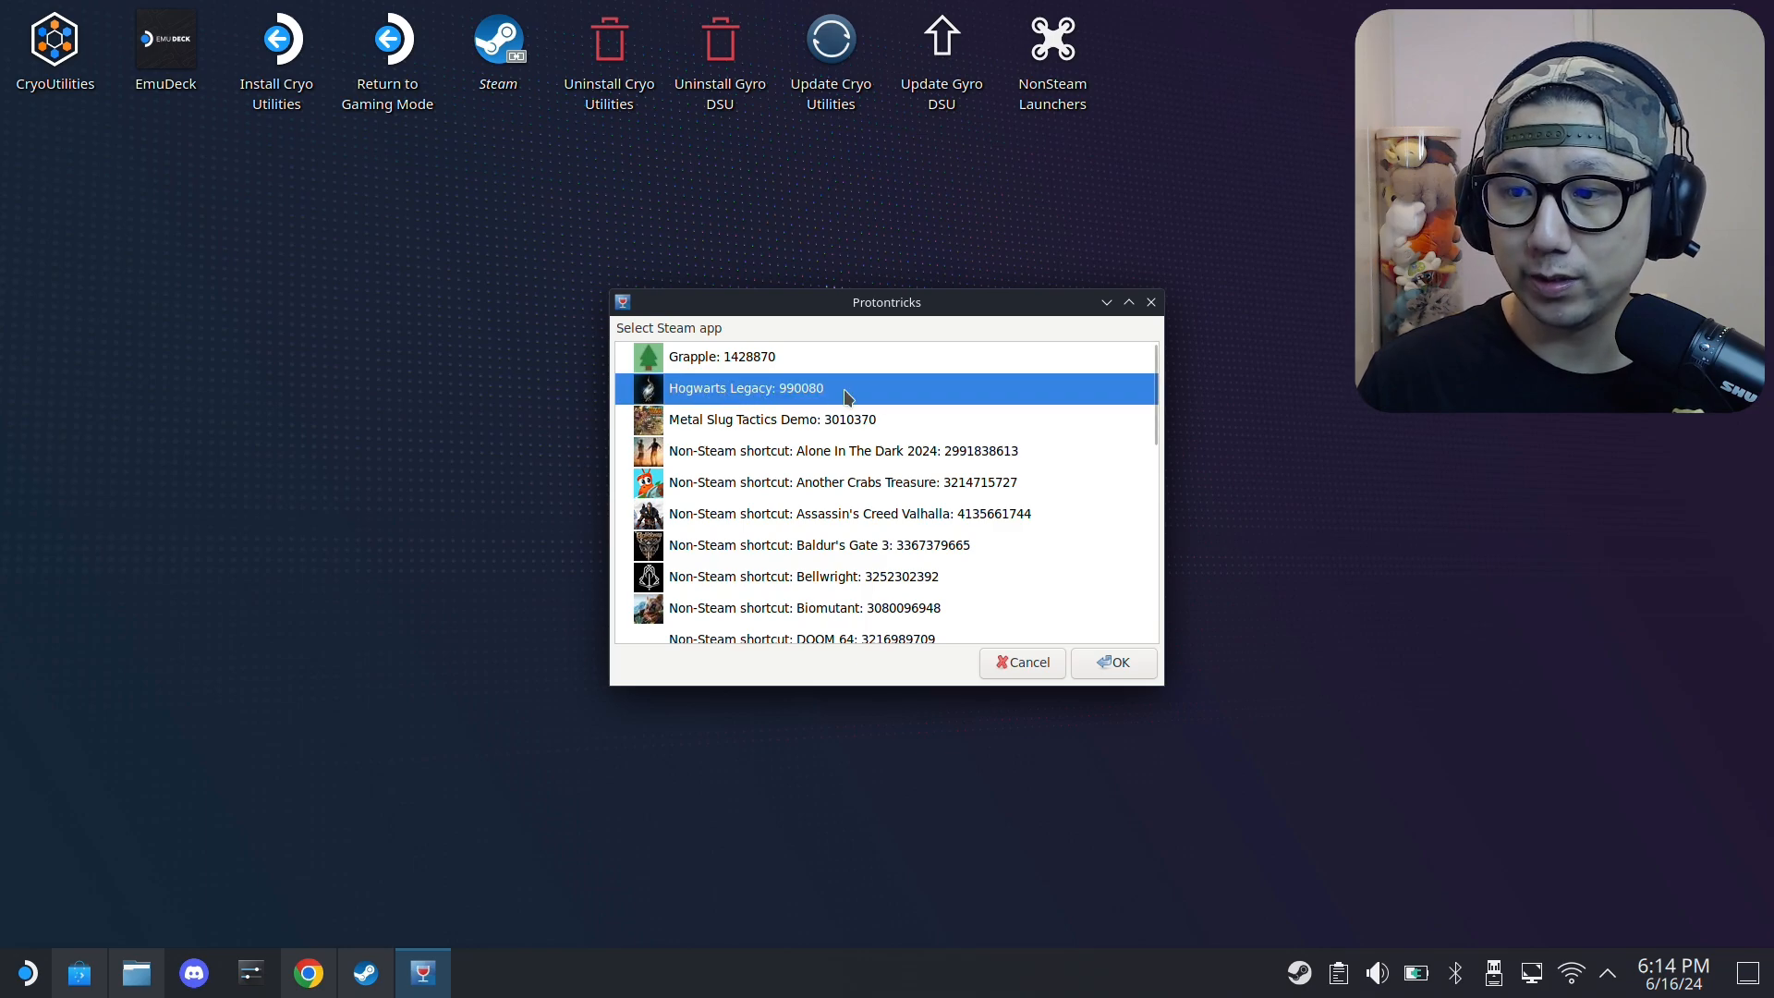
click(1112, 662)
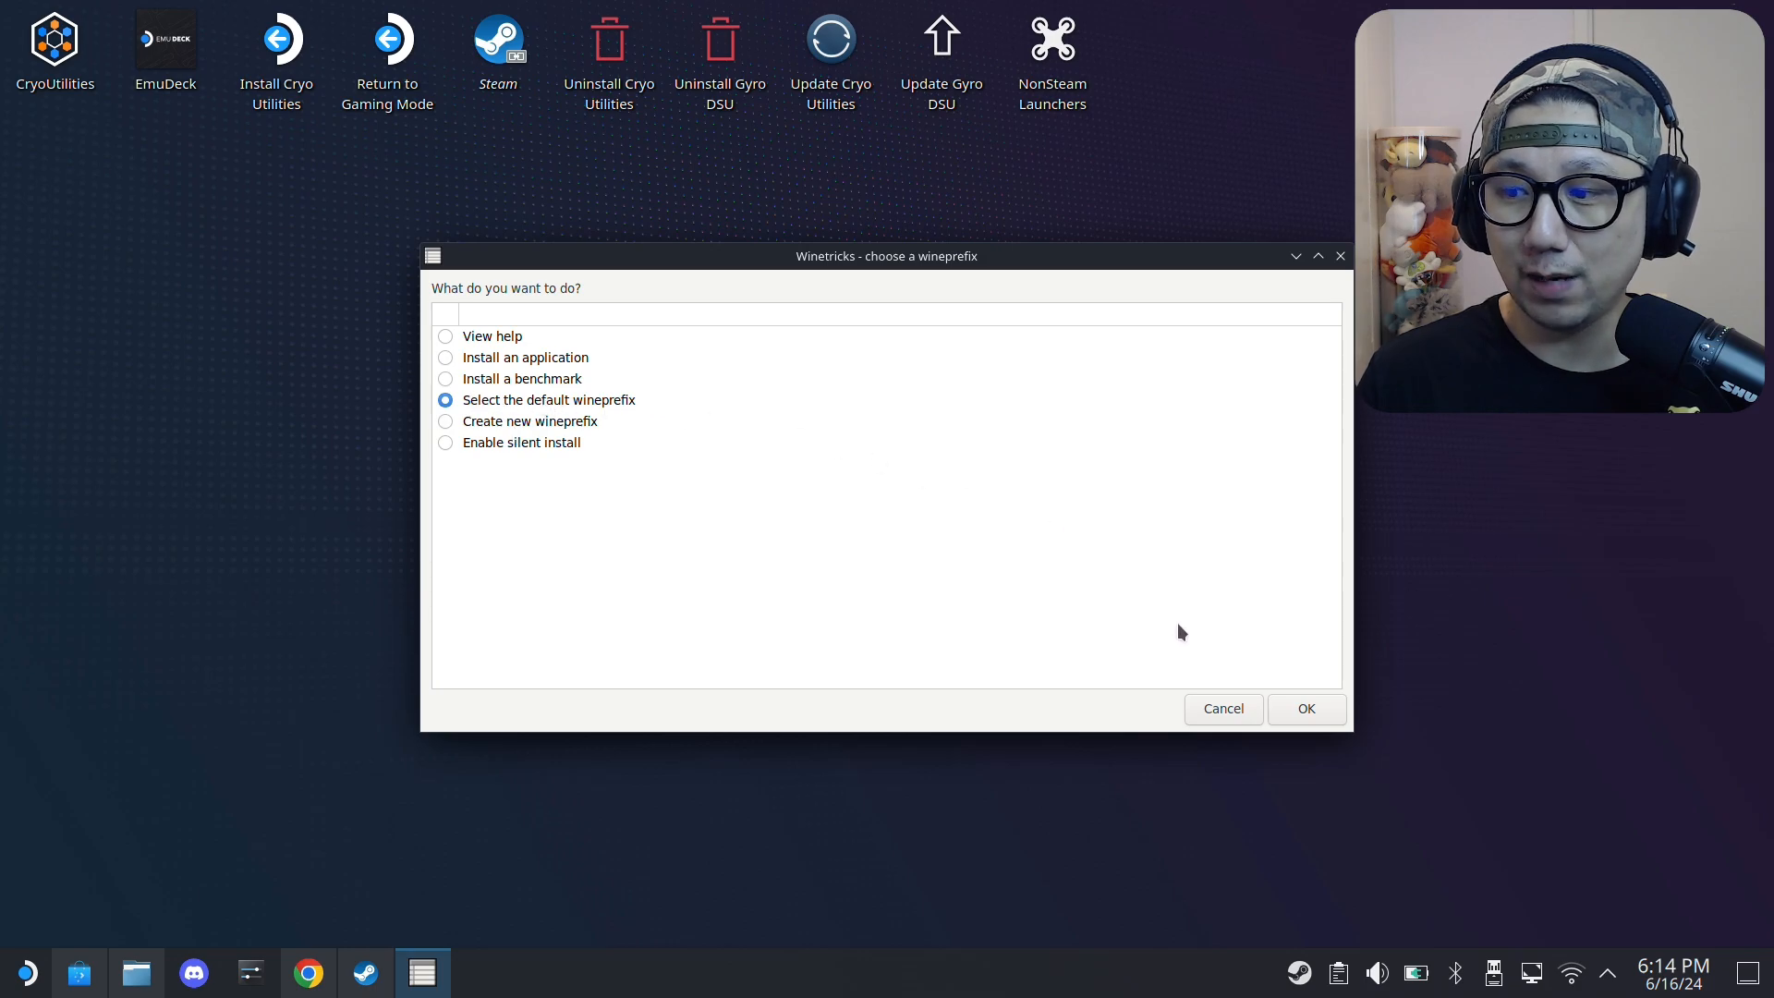
click(1305, 708)
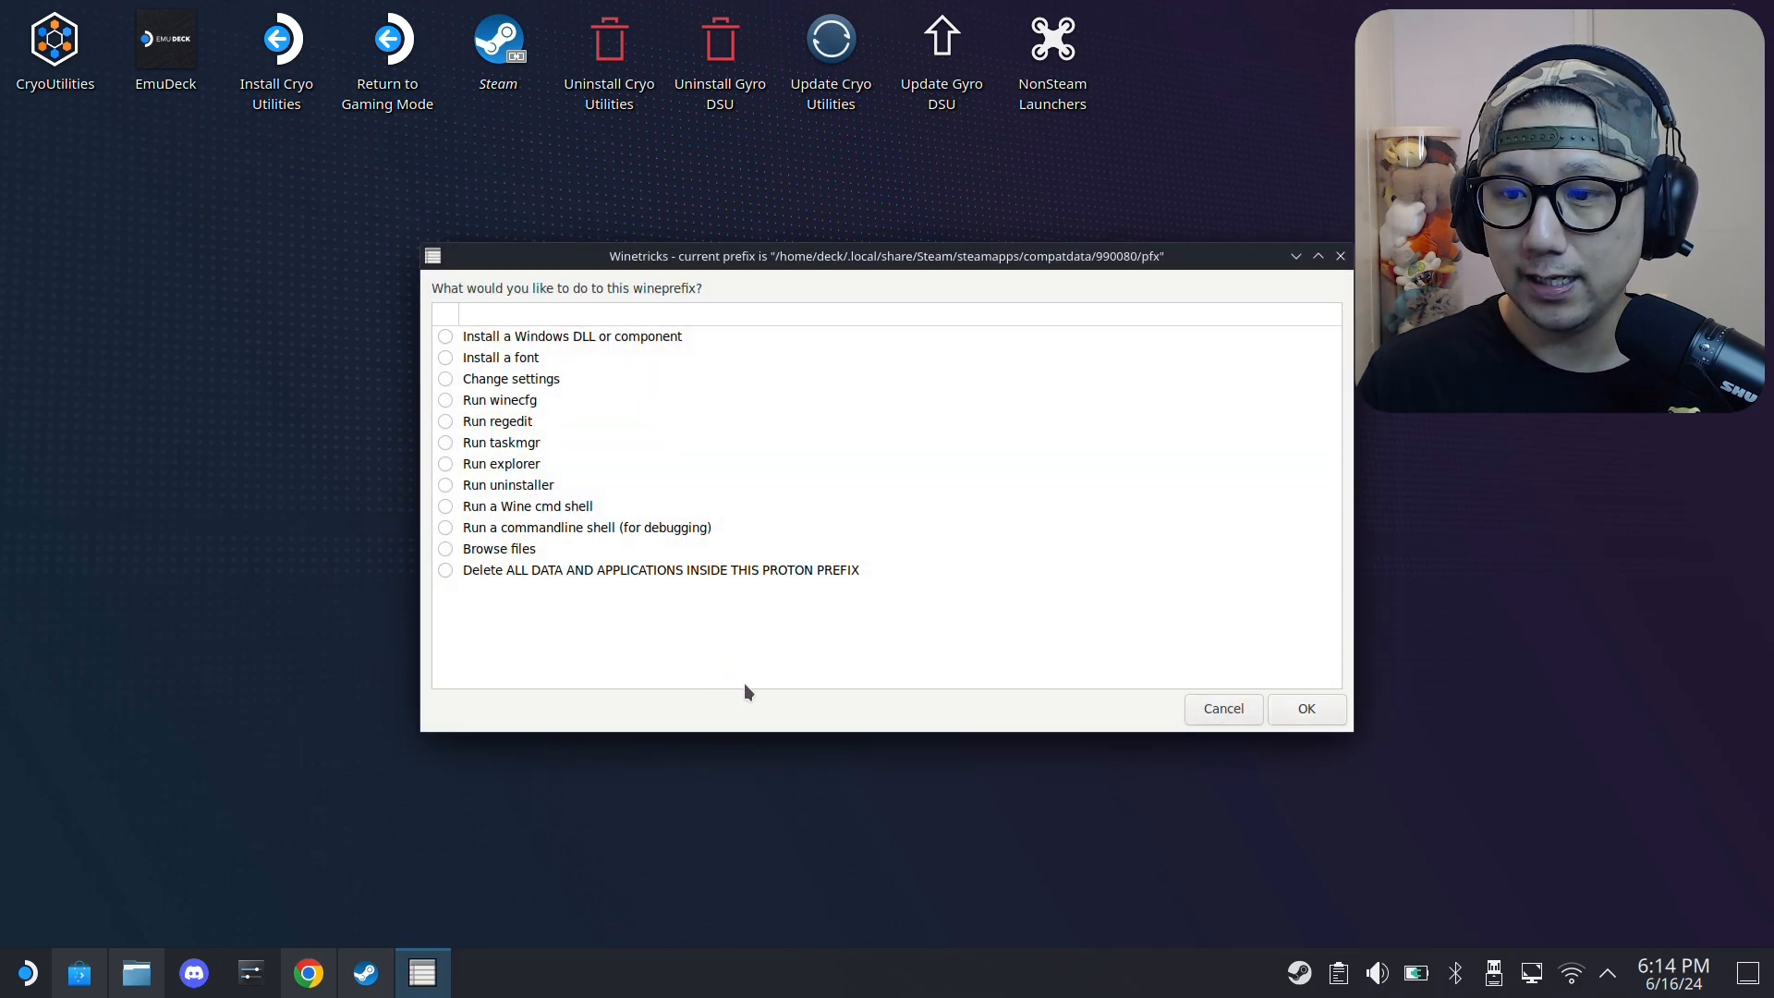
mouse_move(463, 489)
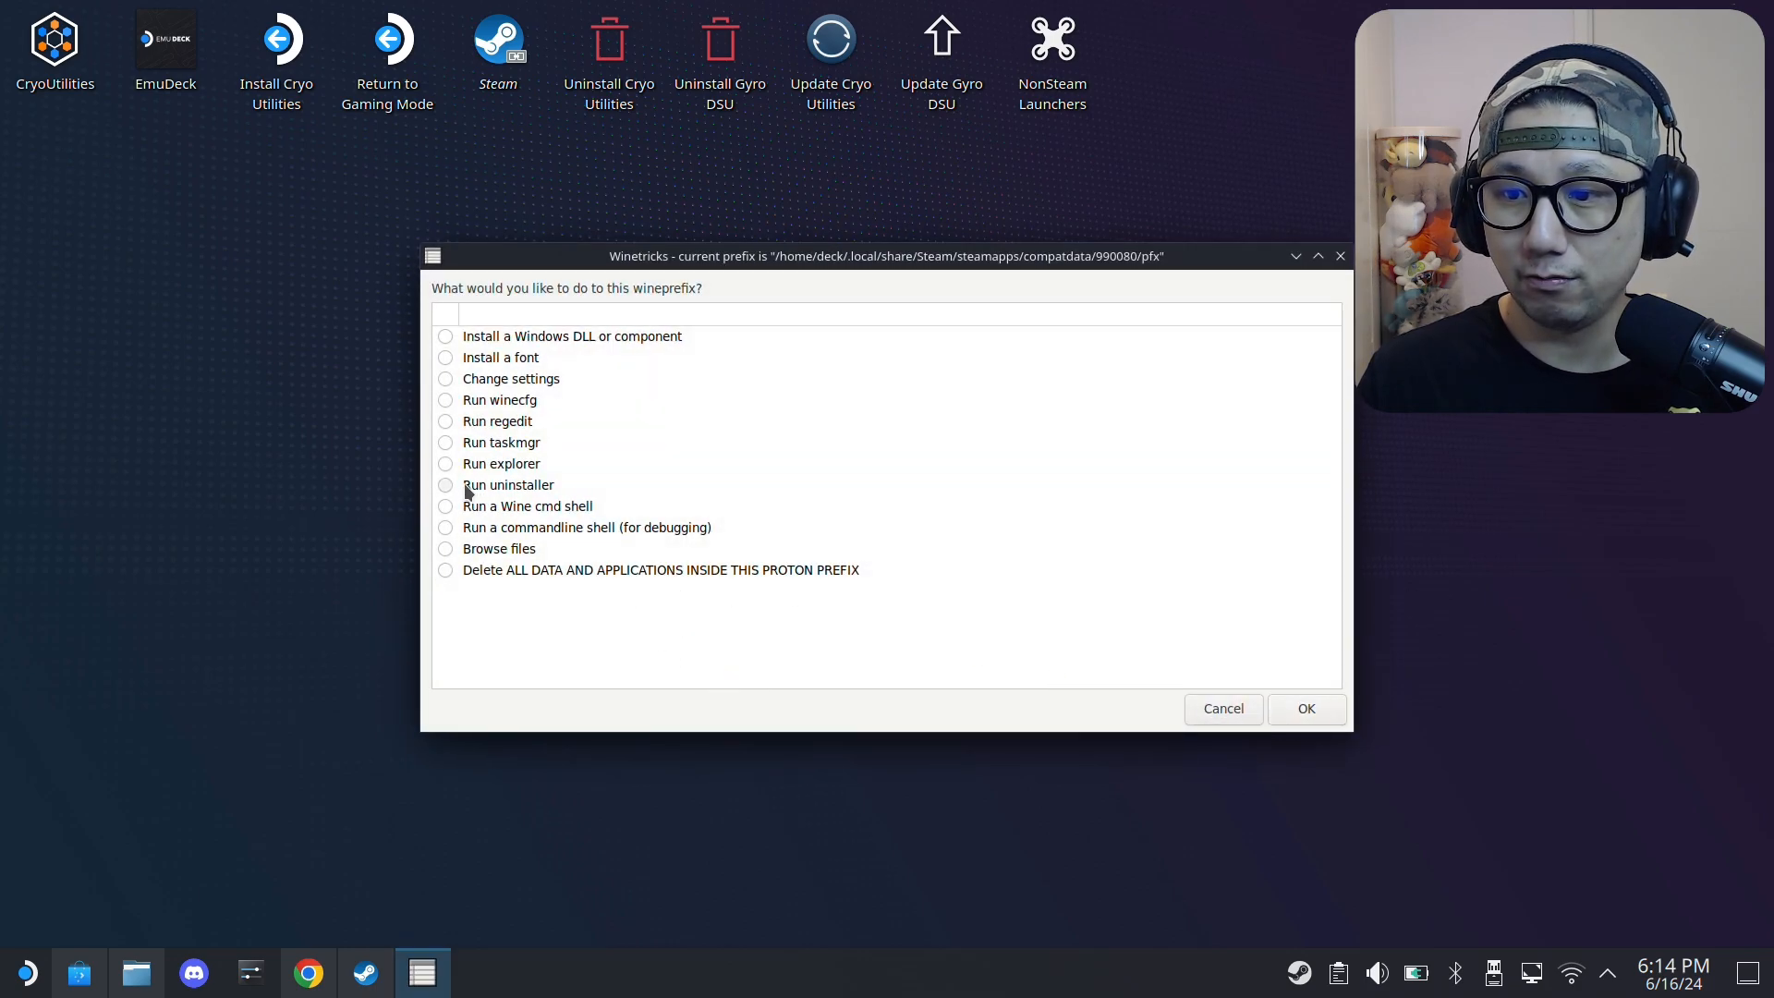
click(508, 484)
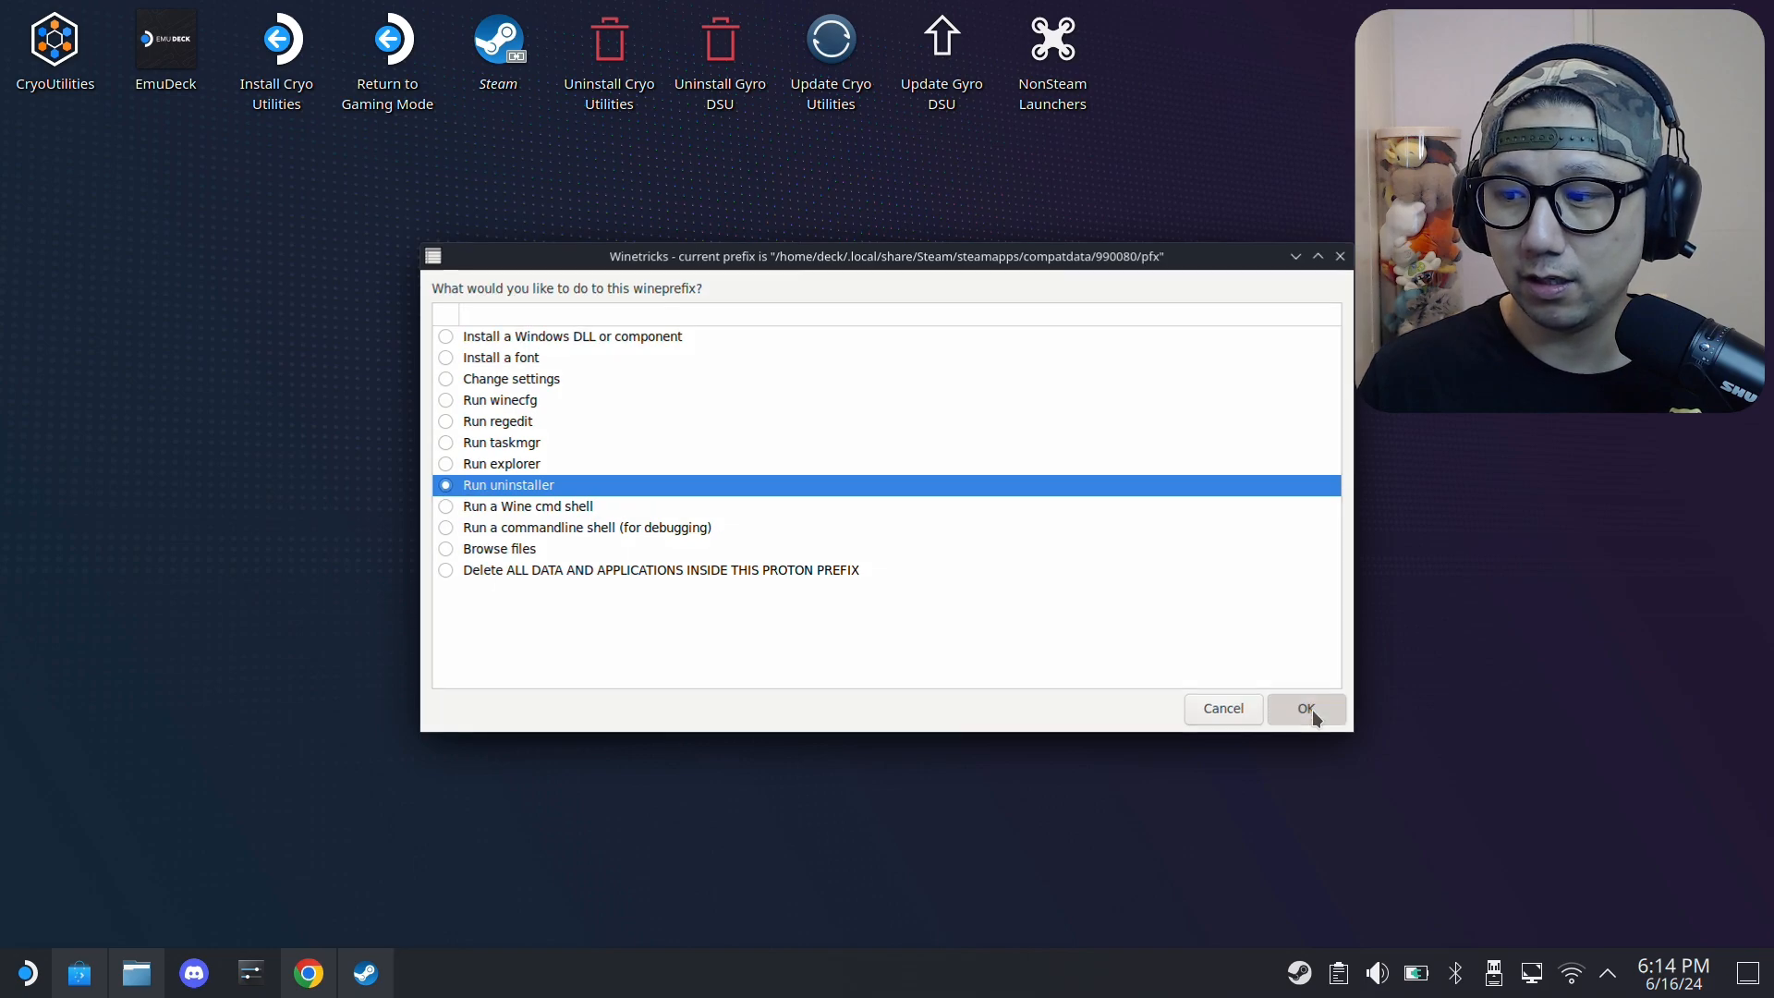
click(1306, 709)
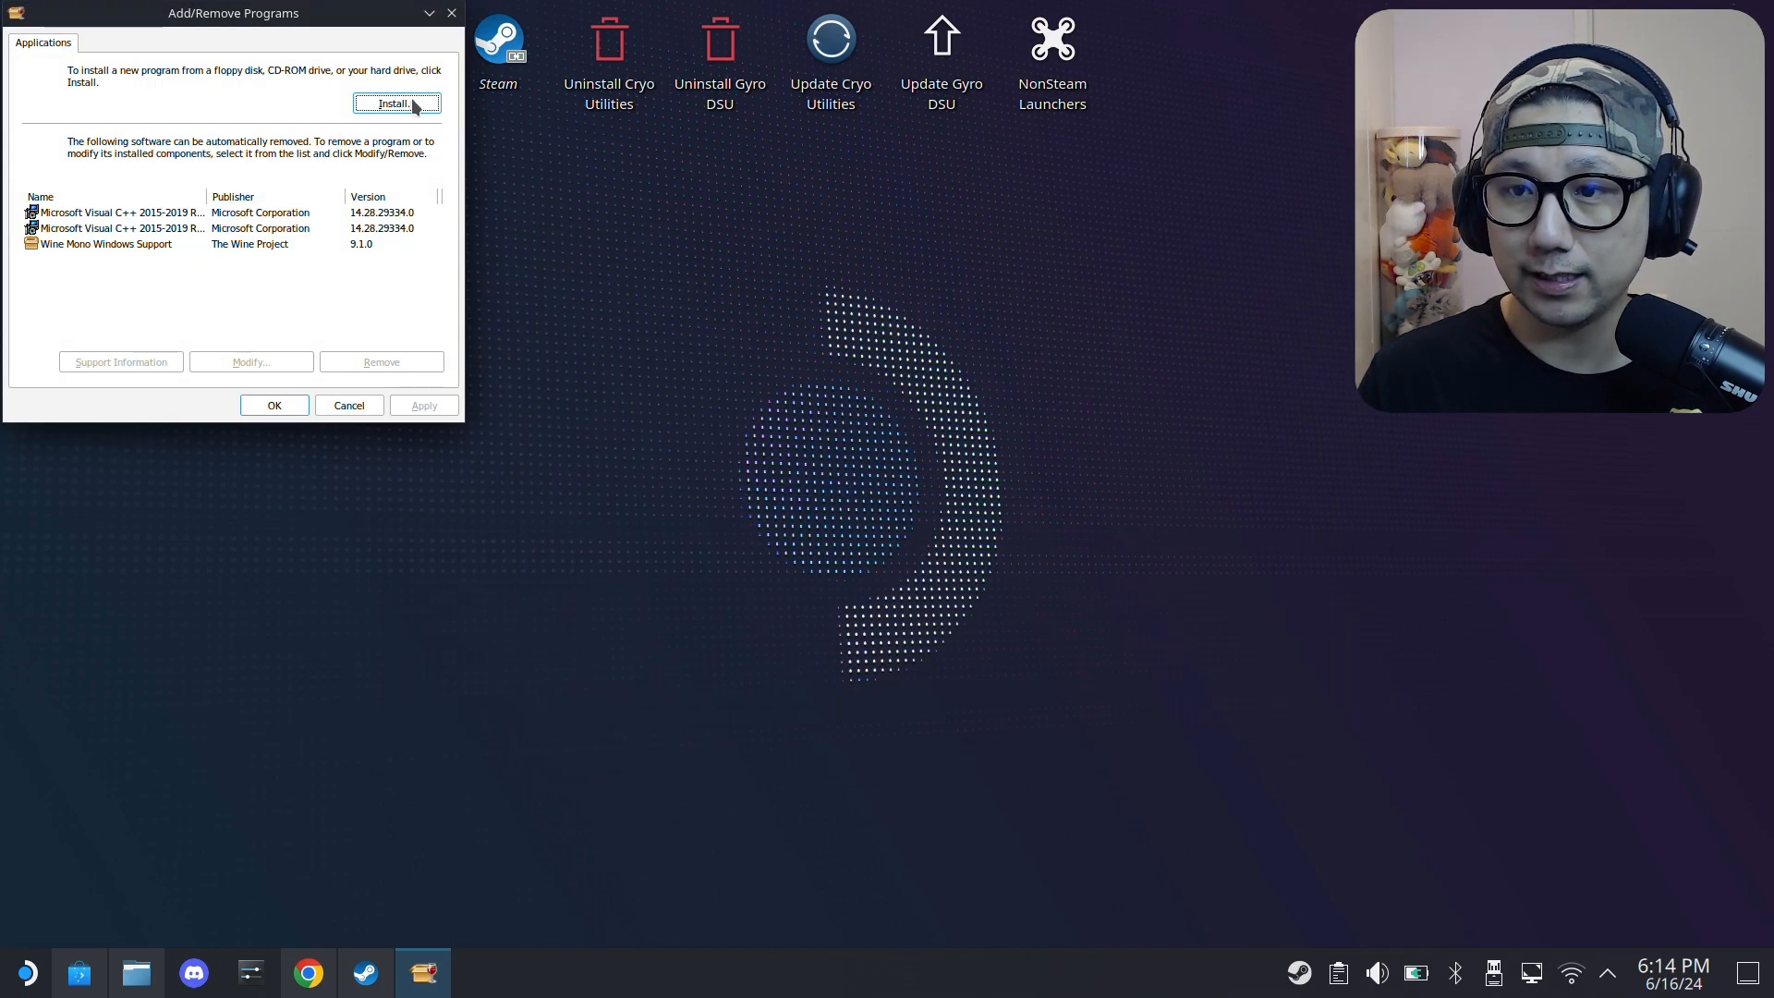
- Install a new program, pass the setup's Information page, and view the Win64 folder tab
click(394, 105)
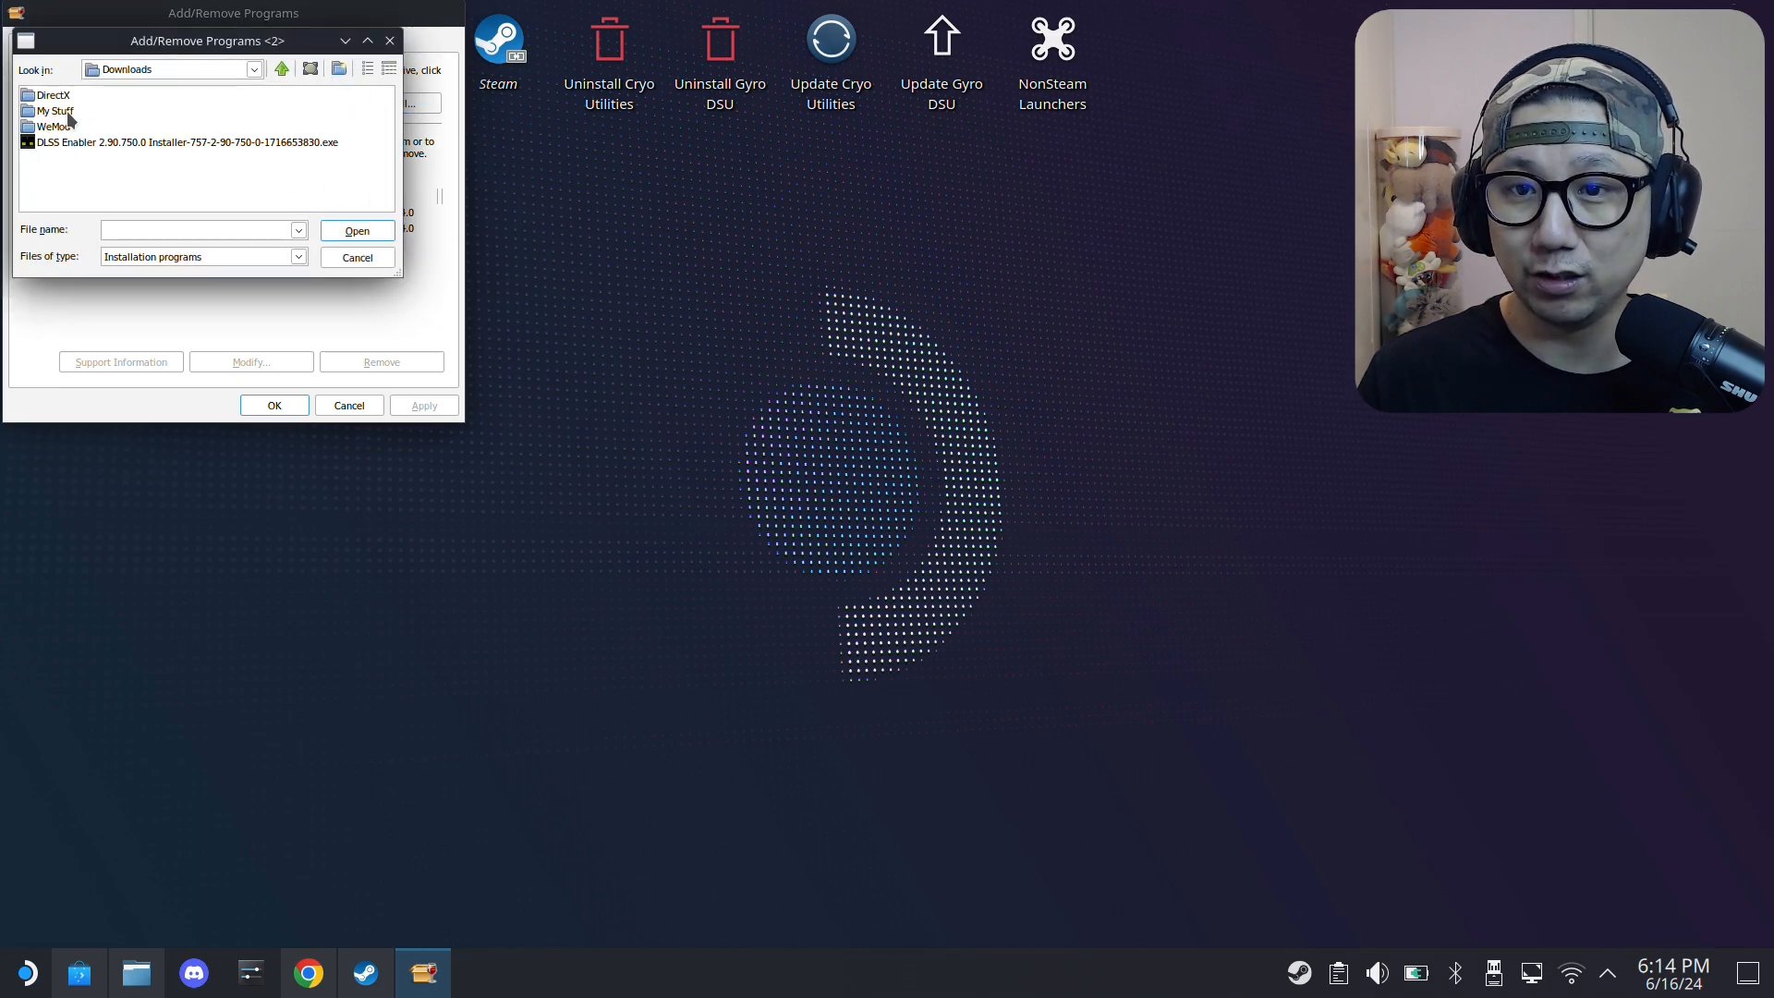
click(187, 141)
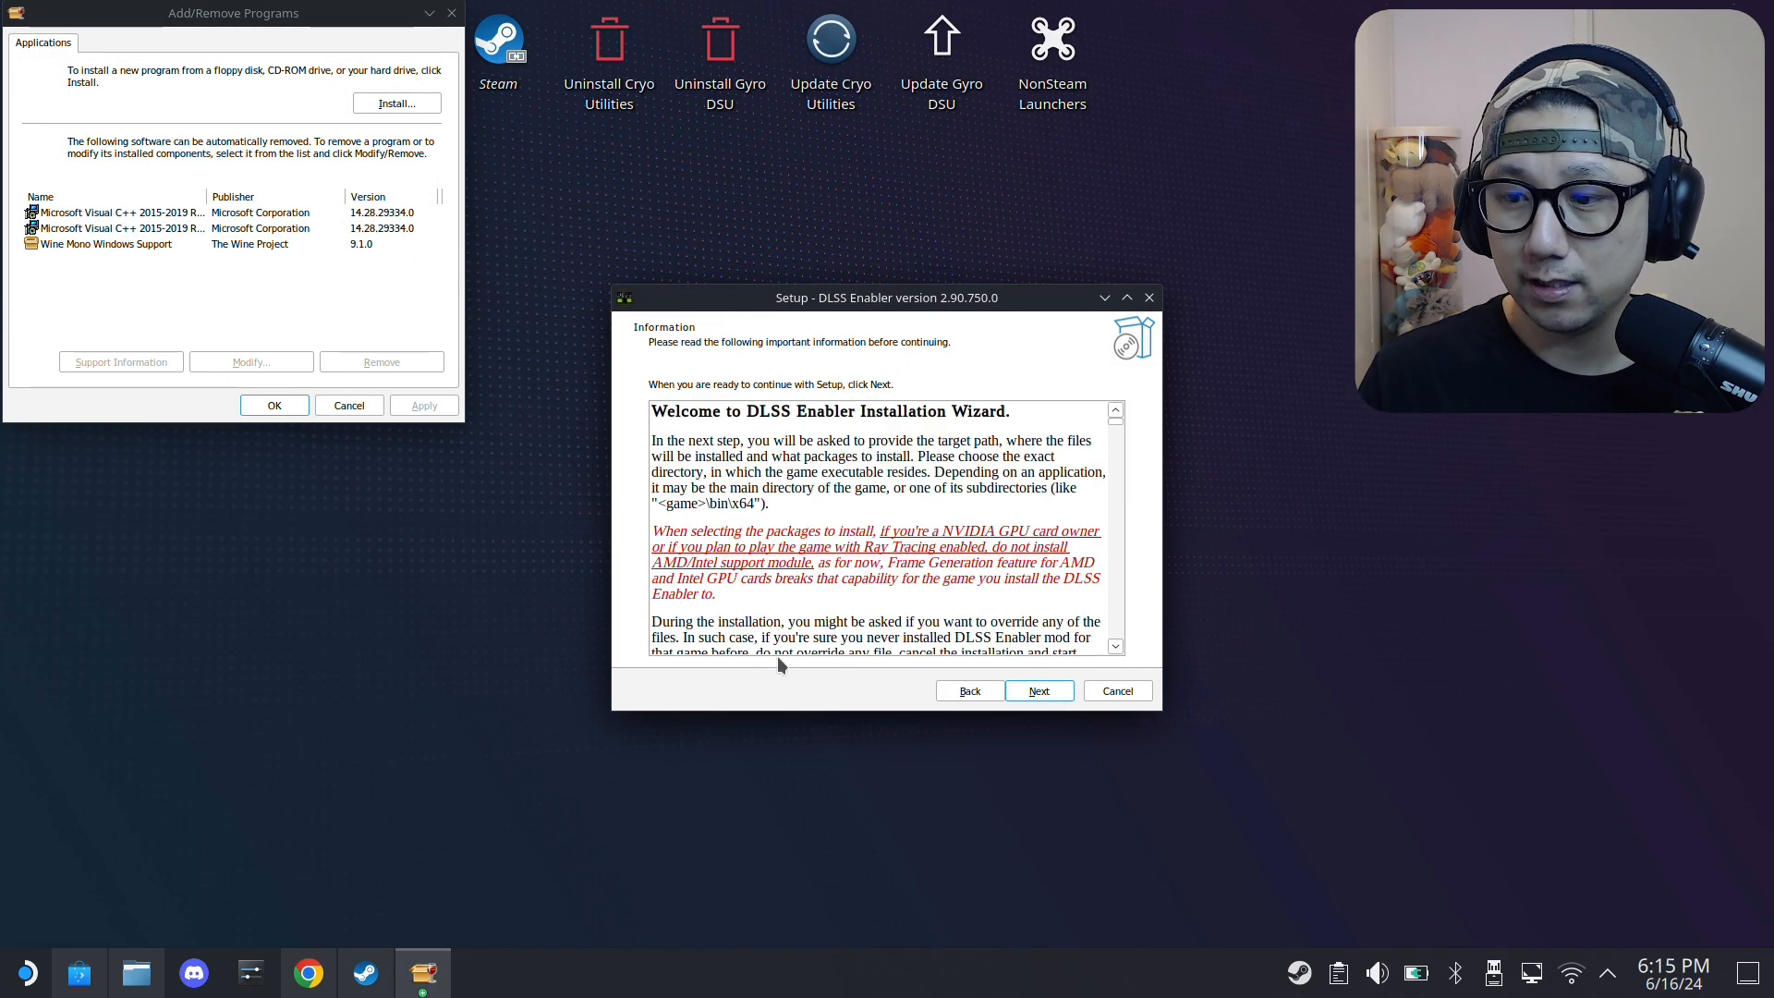
click(1037, 691)
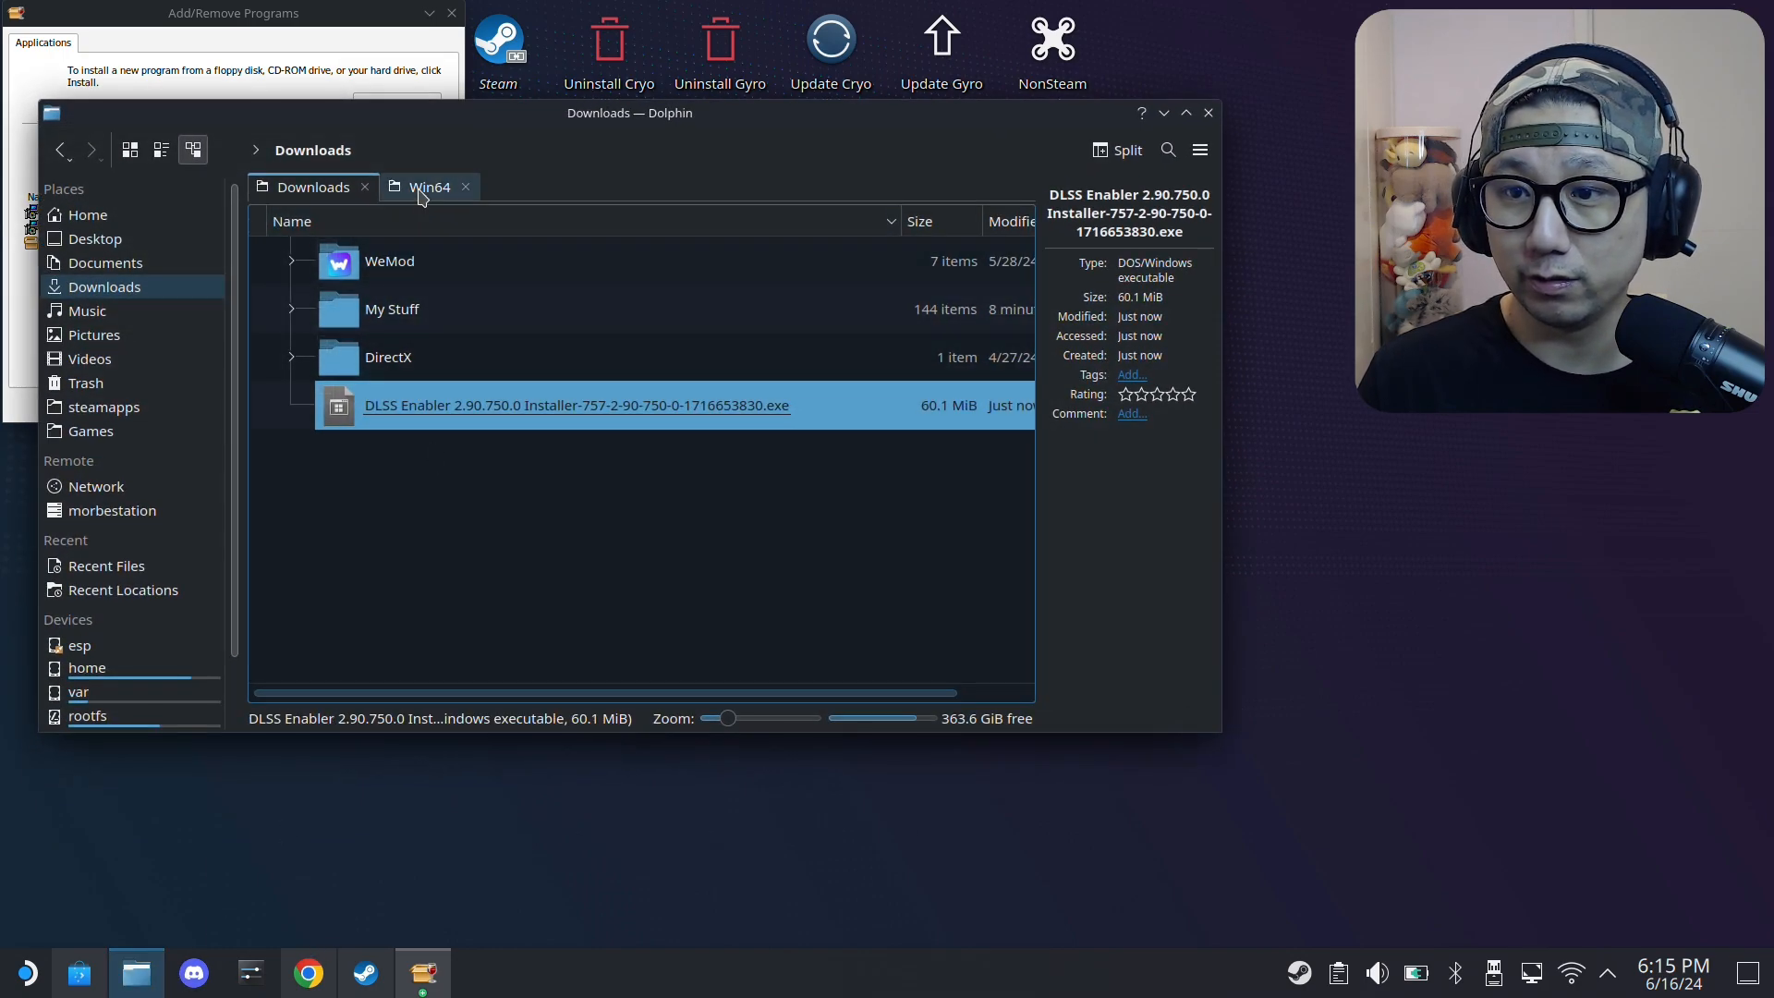
click(429, 187)
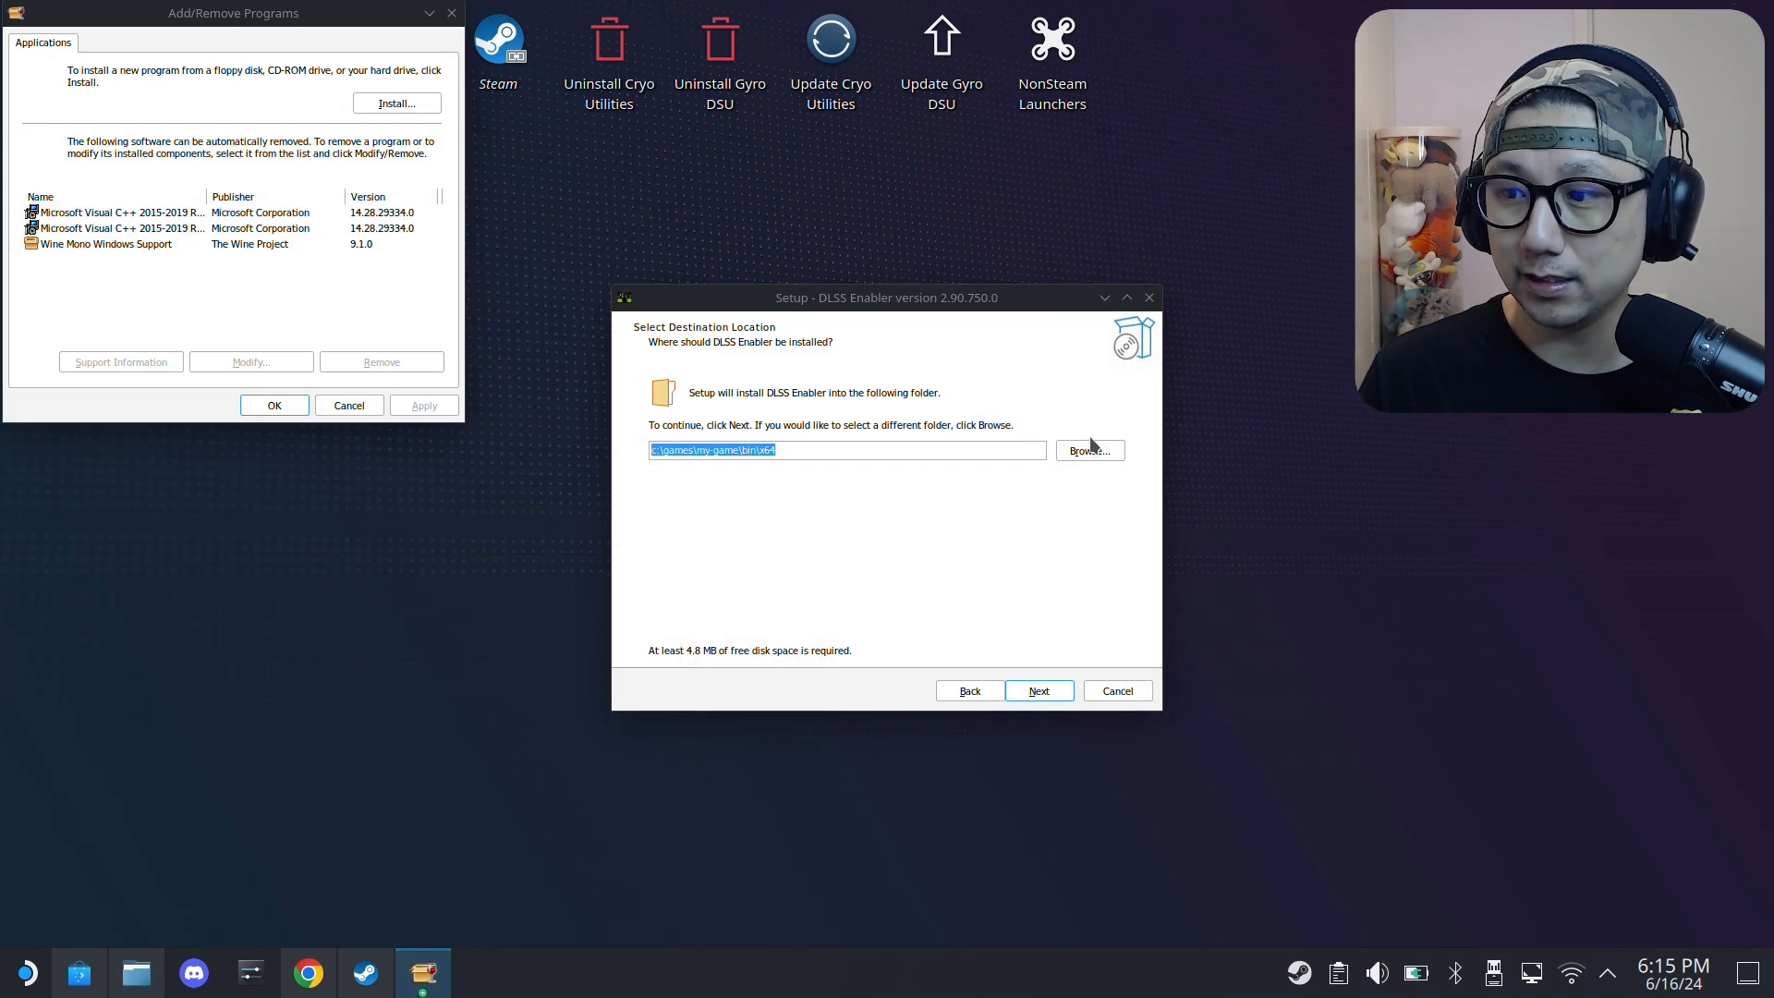
- Point the install location at Hogwarts Legacy's Phoenix\Binaries\Win64 folder, dismissing the drive-letter error
click(1087, 449)
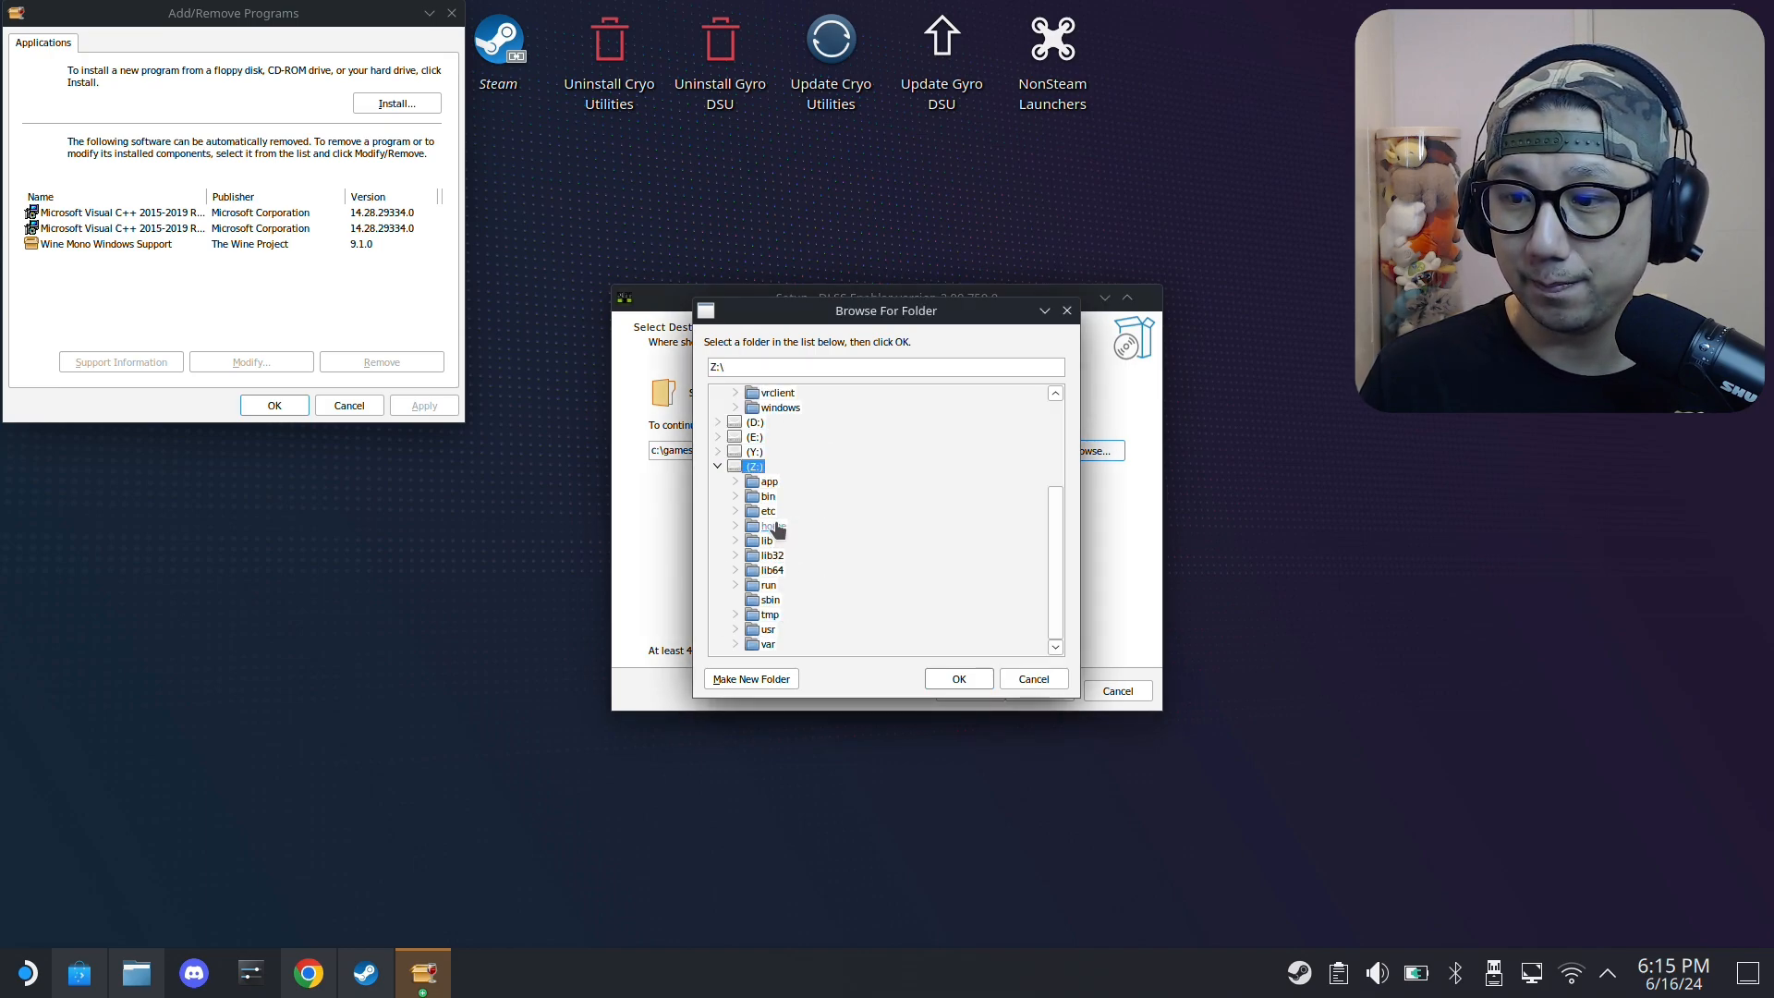
click(772, 510)
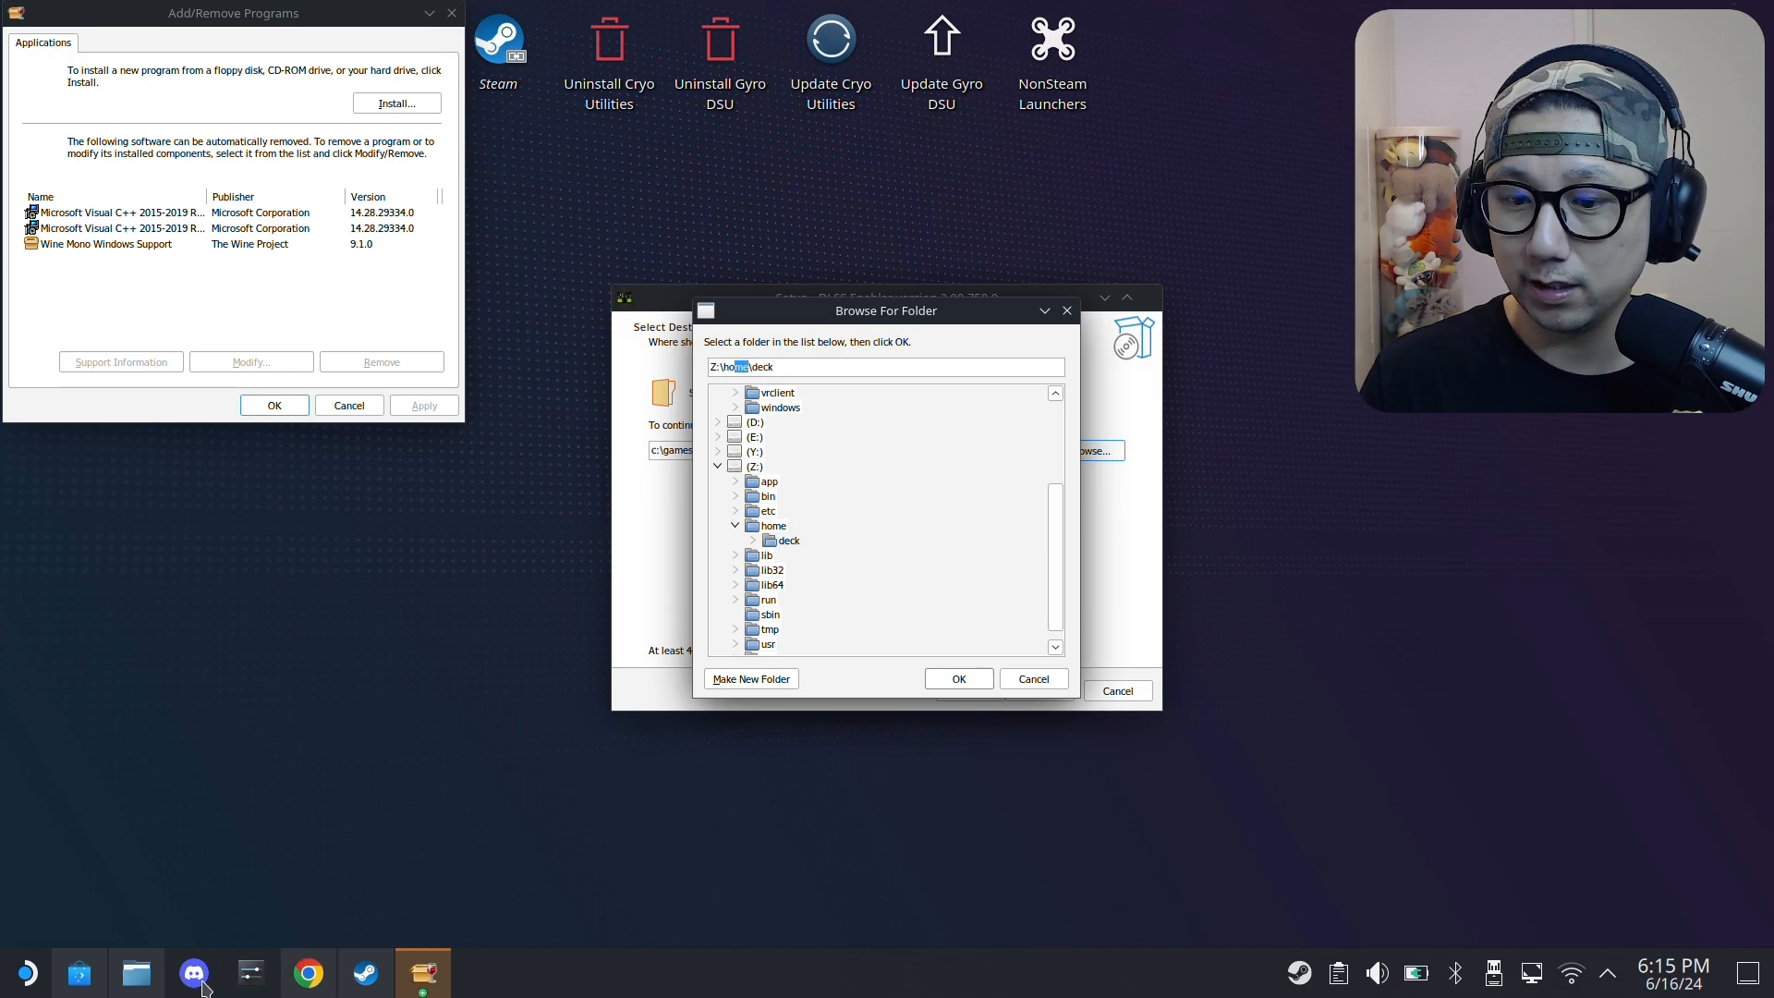
click(136, 972)
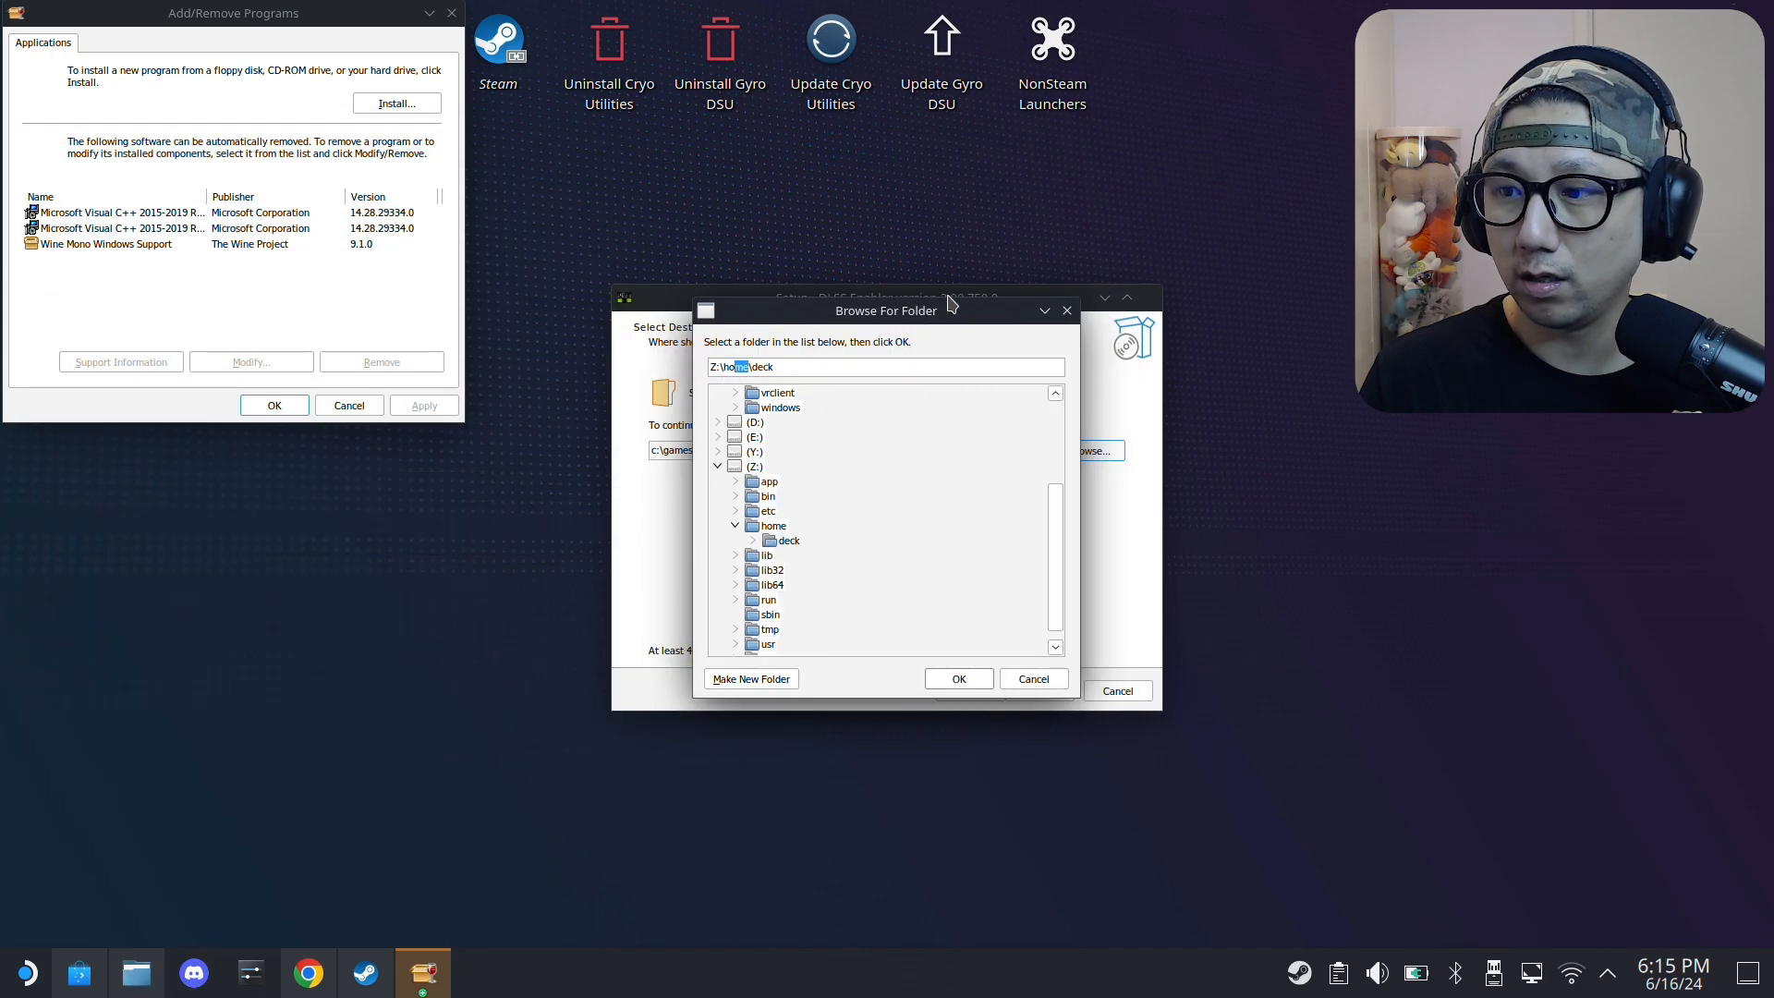
right_click(741, 366)
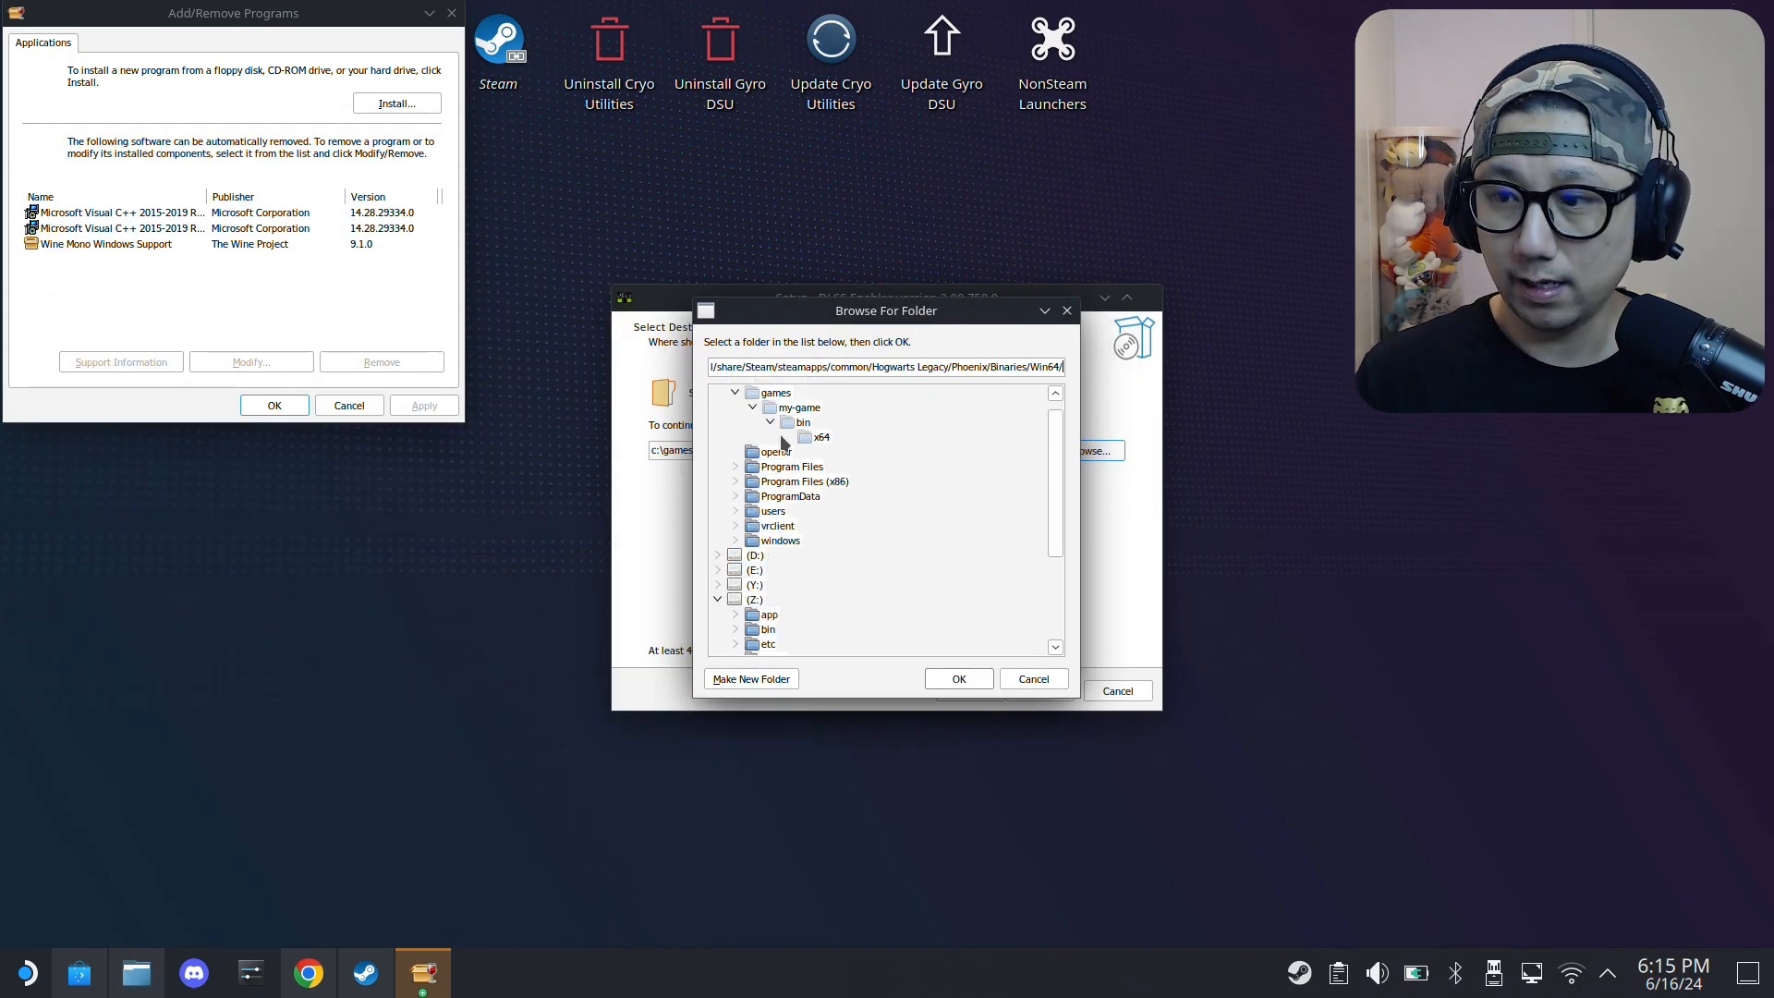
click(1031, 677)
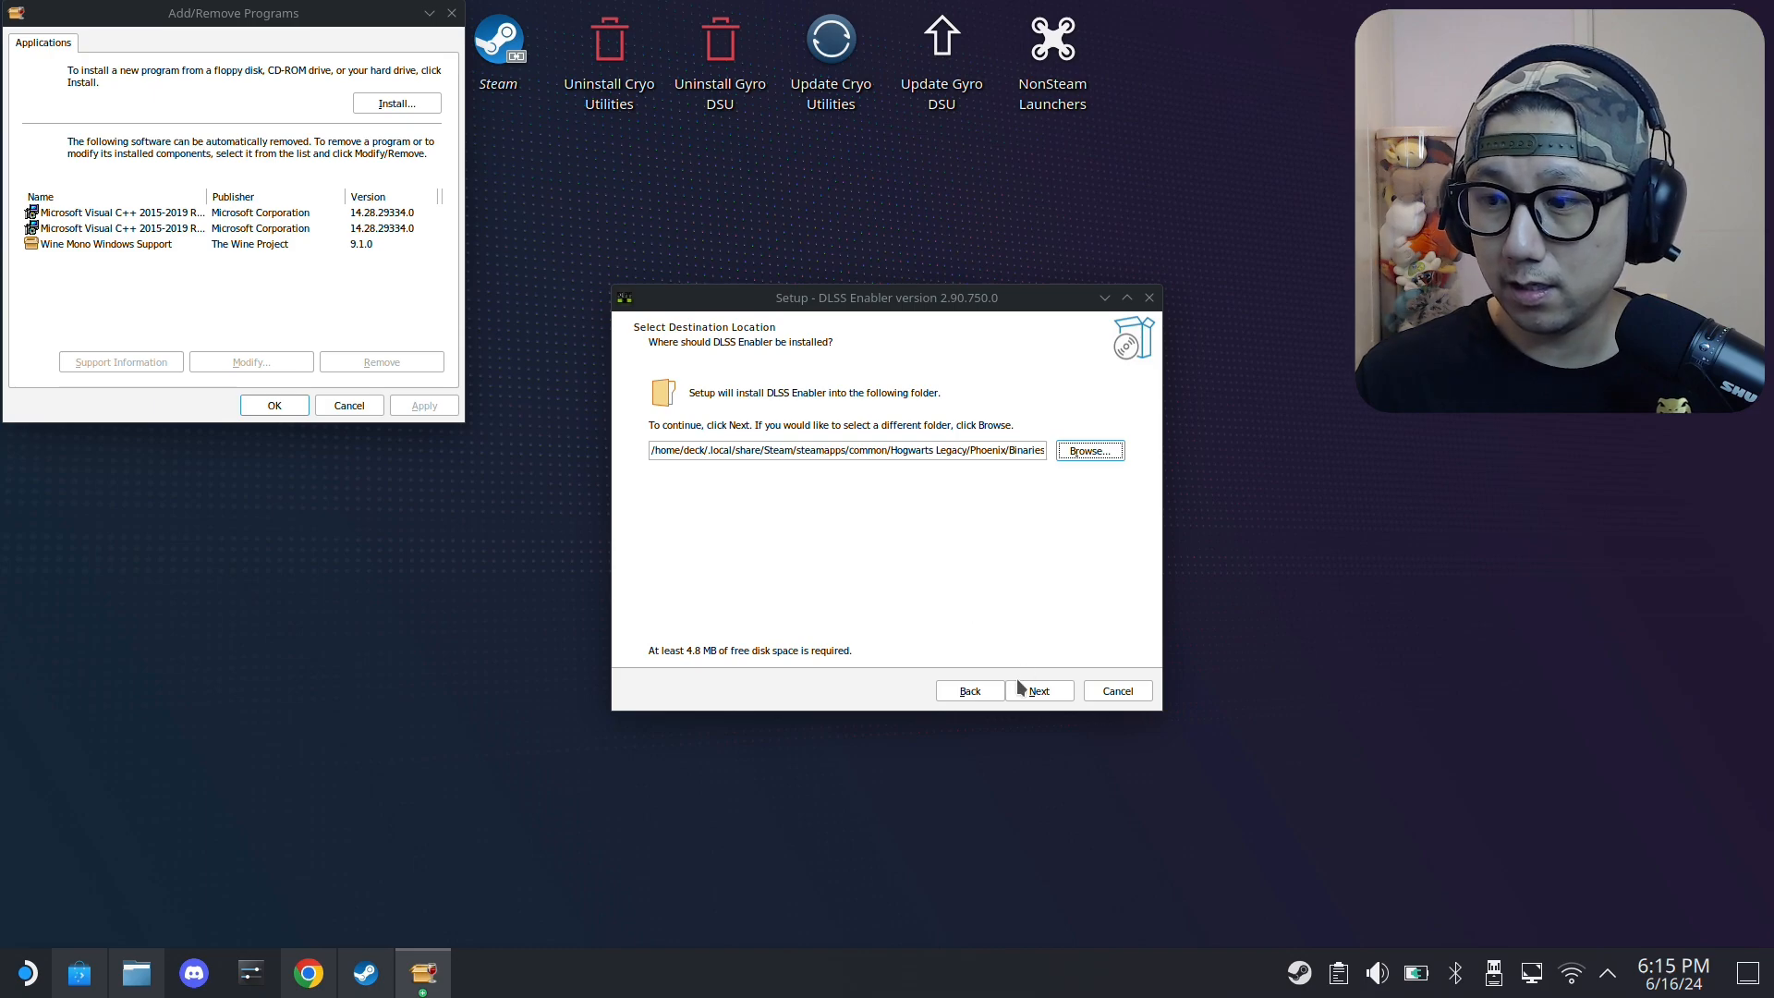
click(1036, 690)
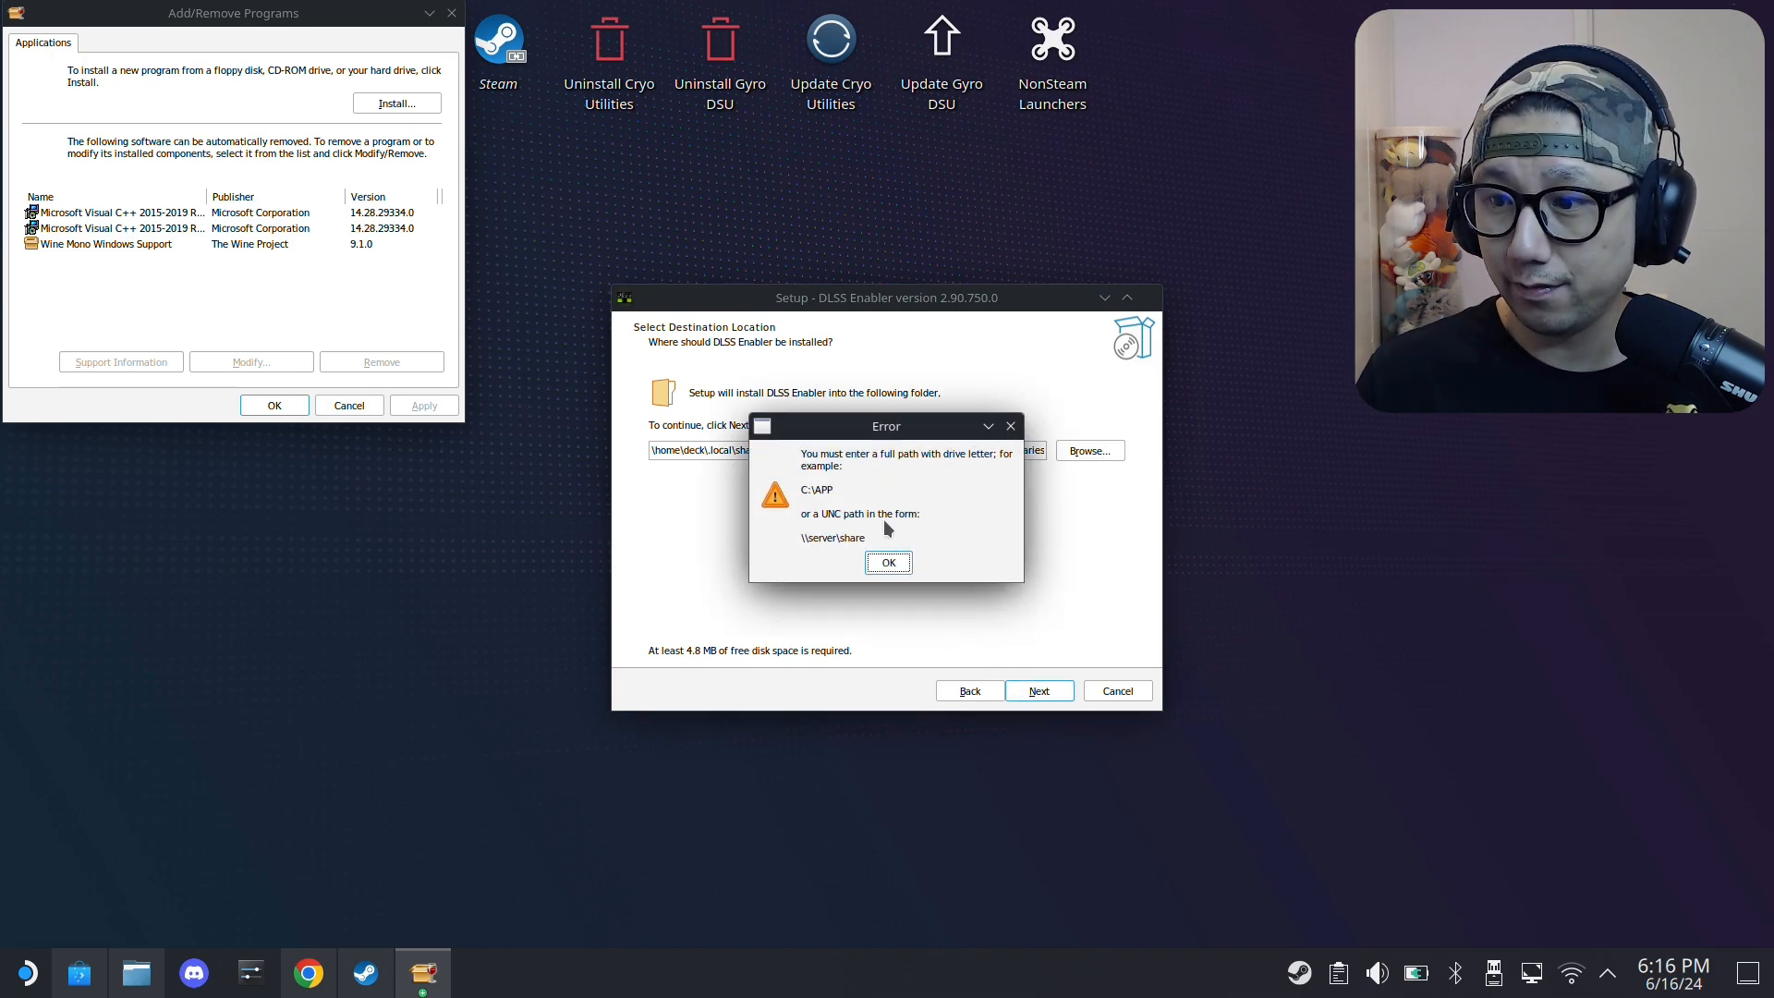
click(887, 562)
text(z:)
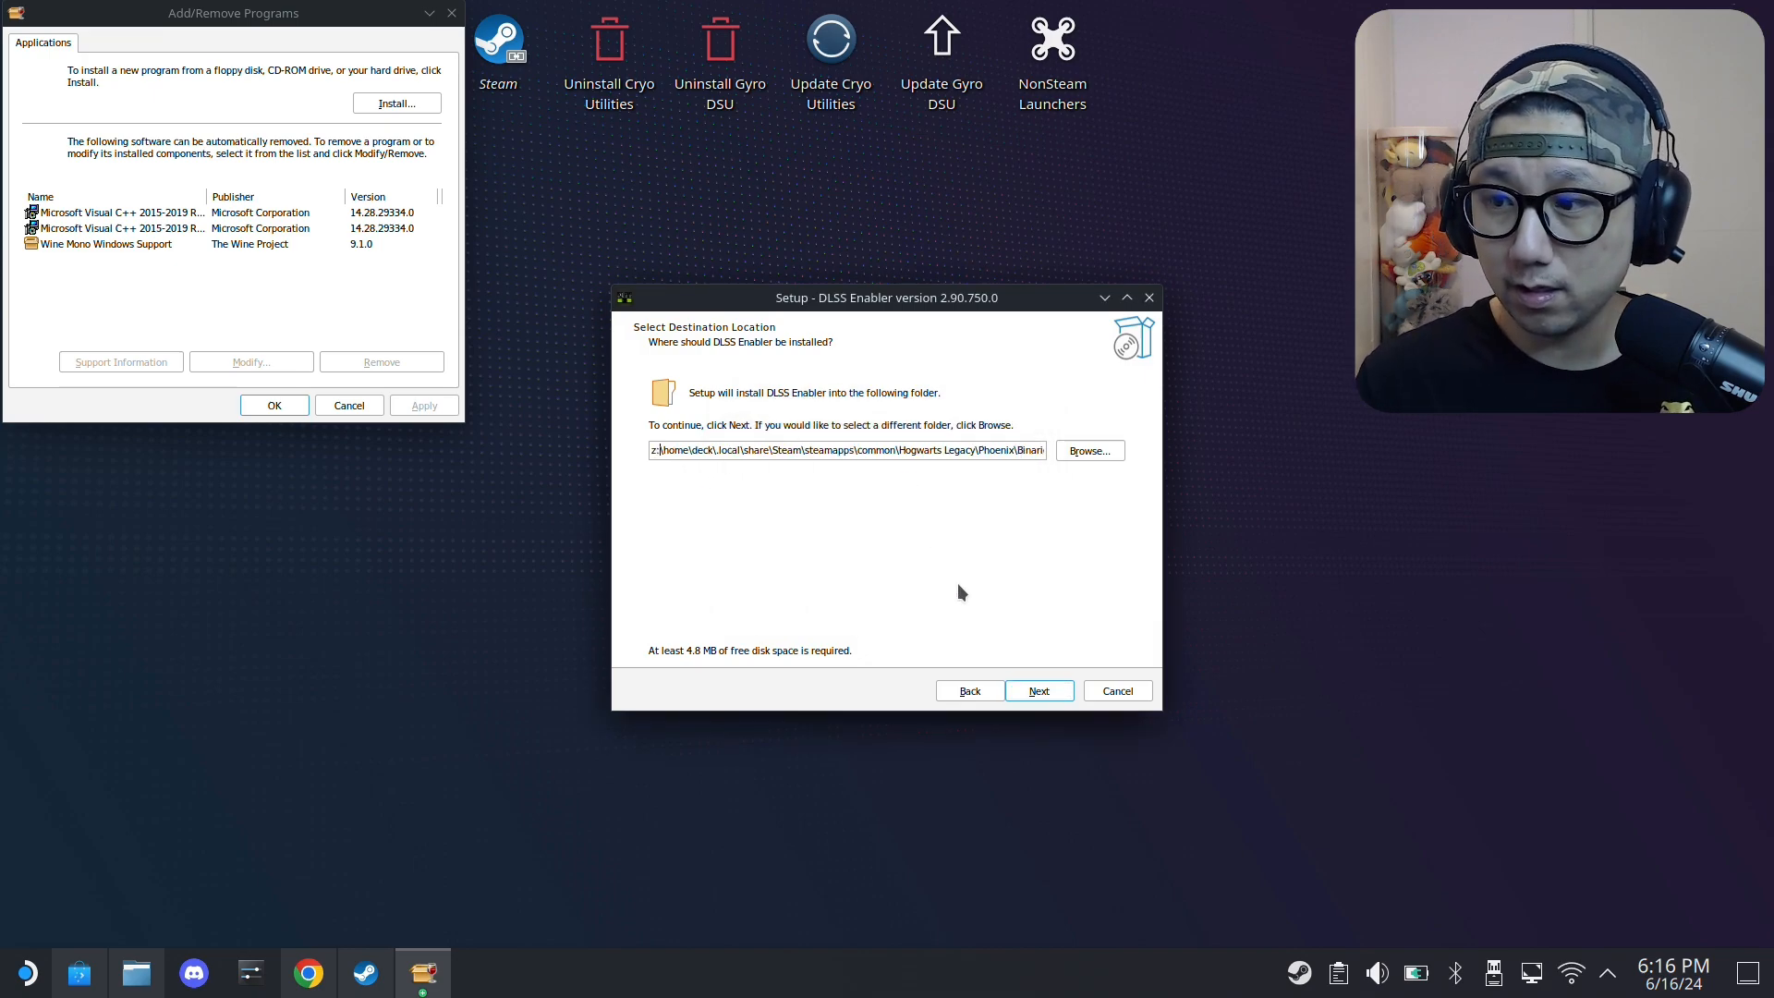
- Include the 'Enable support for AMD and Intel GPUs' component
click(1037, 690)
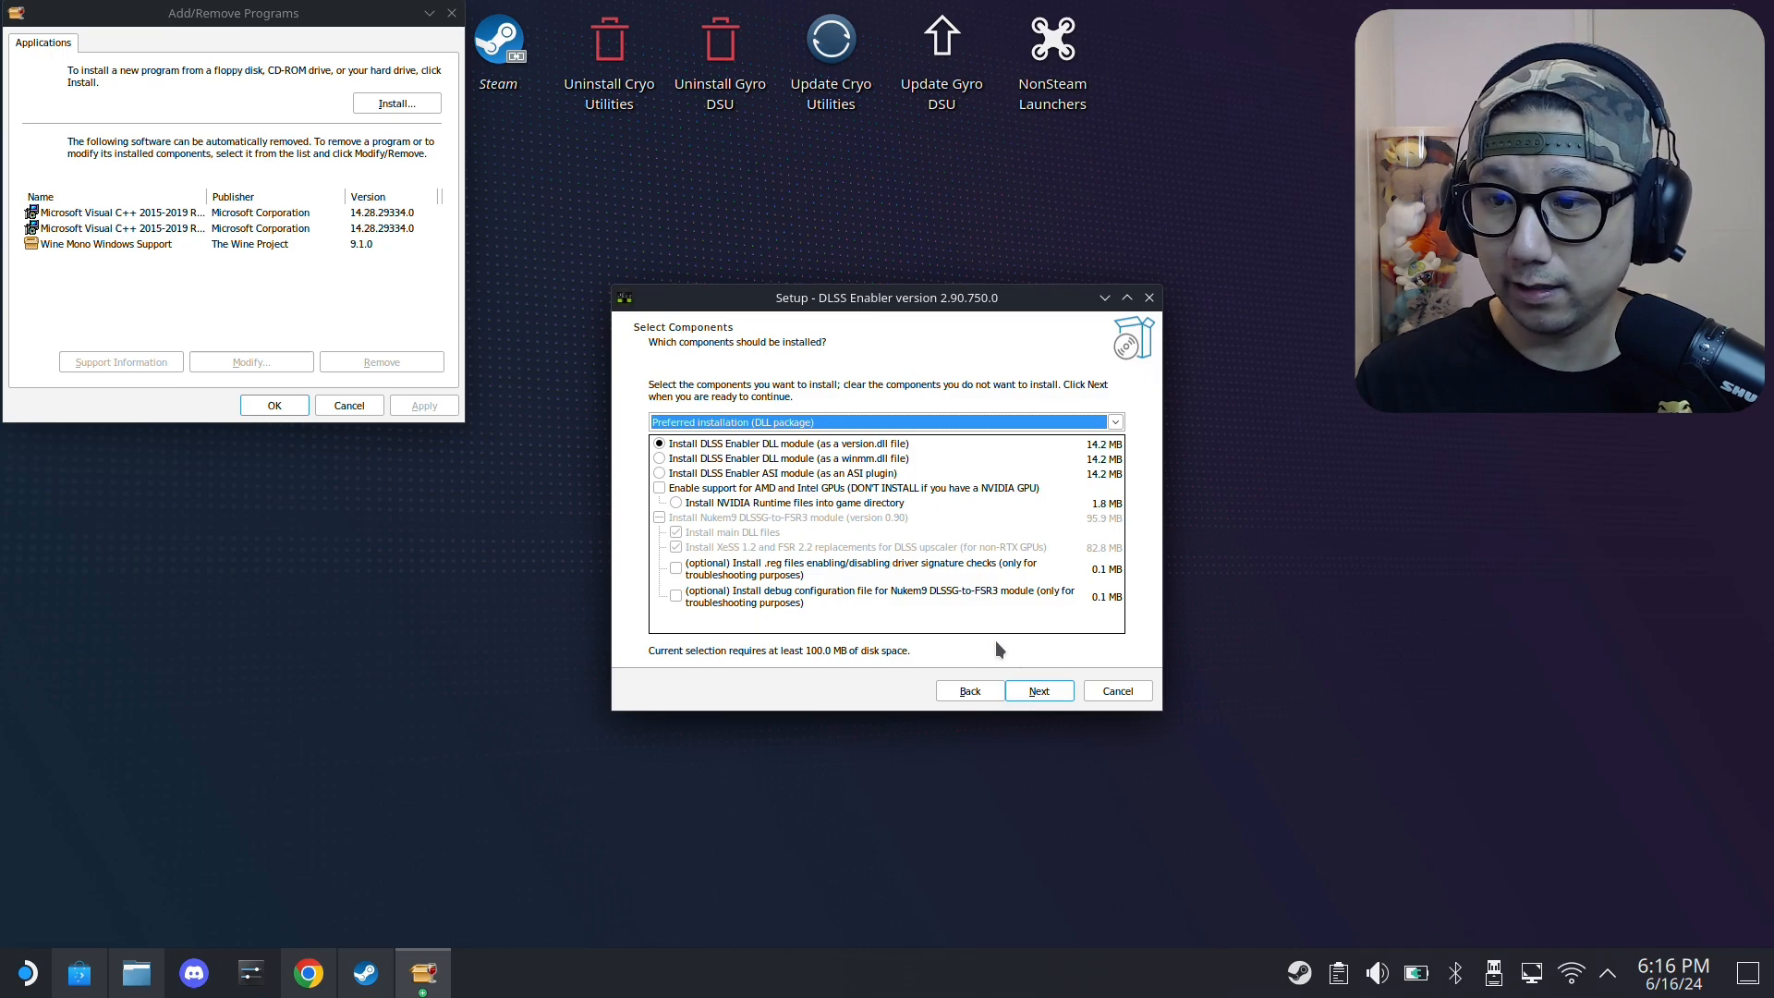
click(1037, 690)
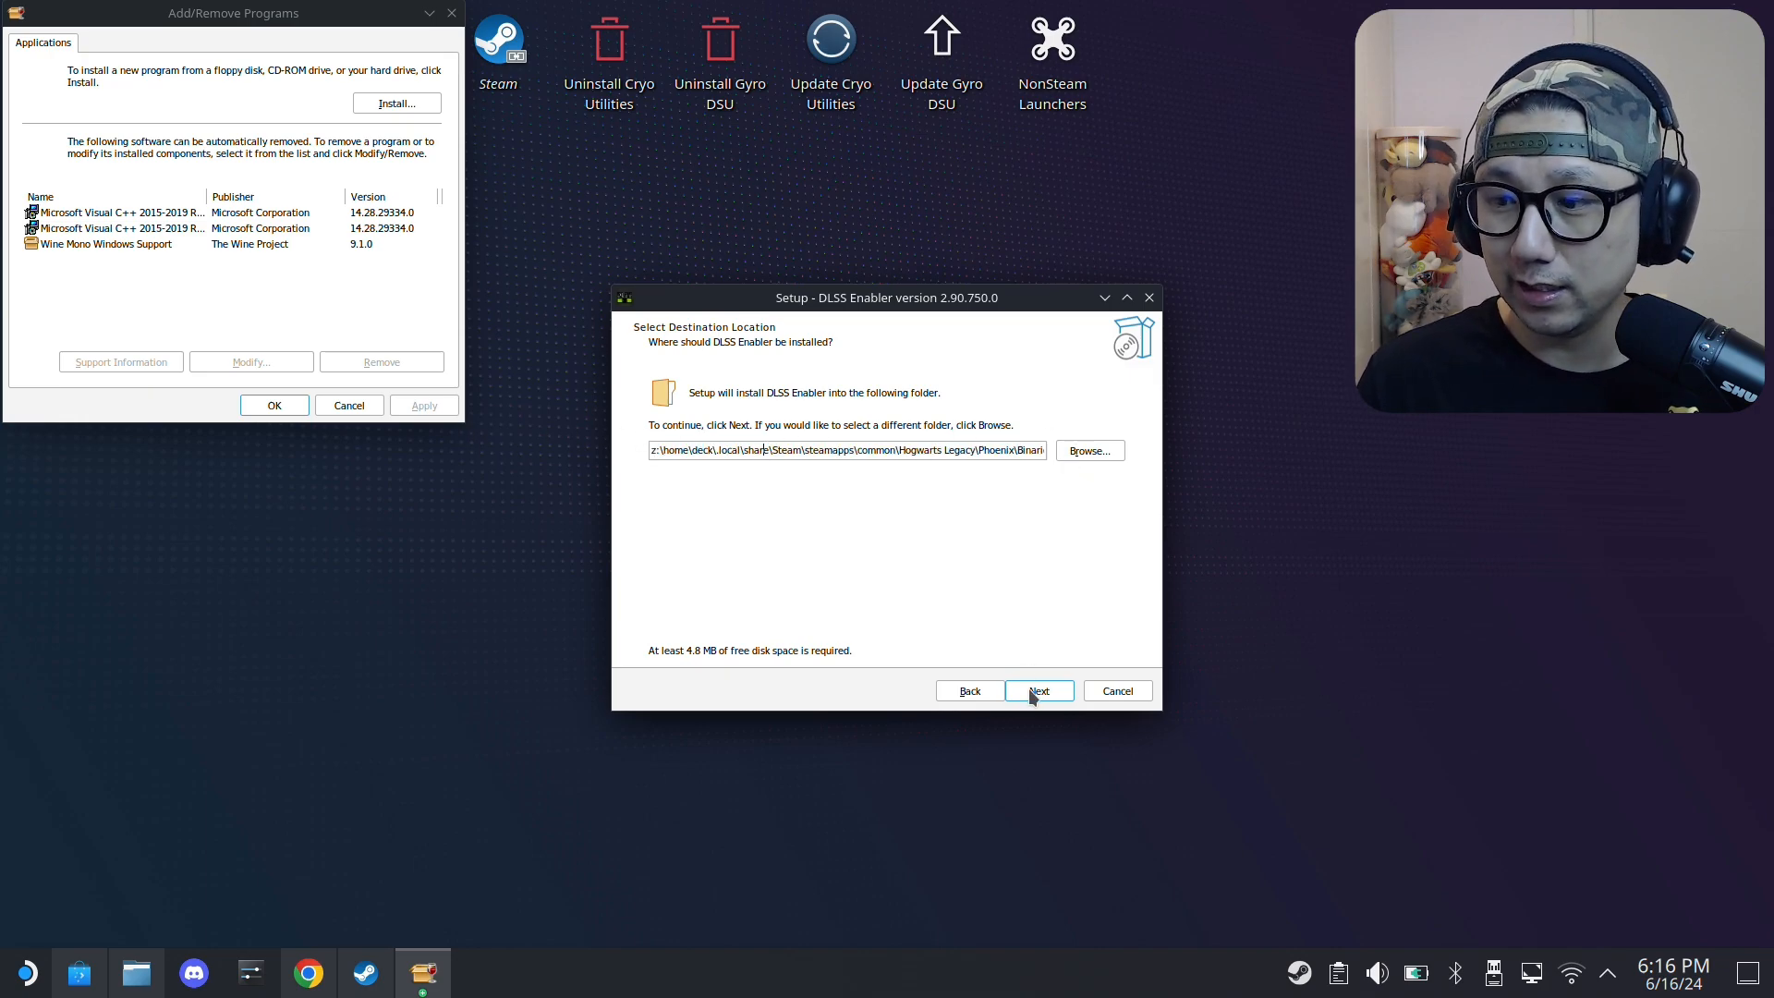
click(1038, 690)
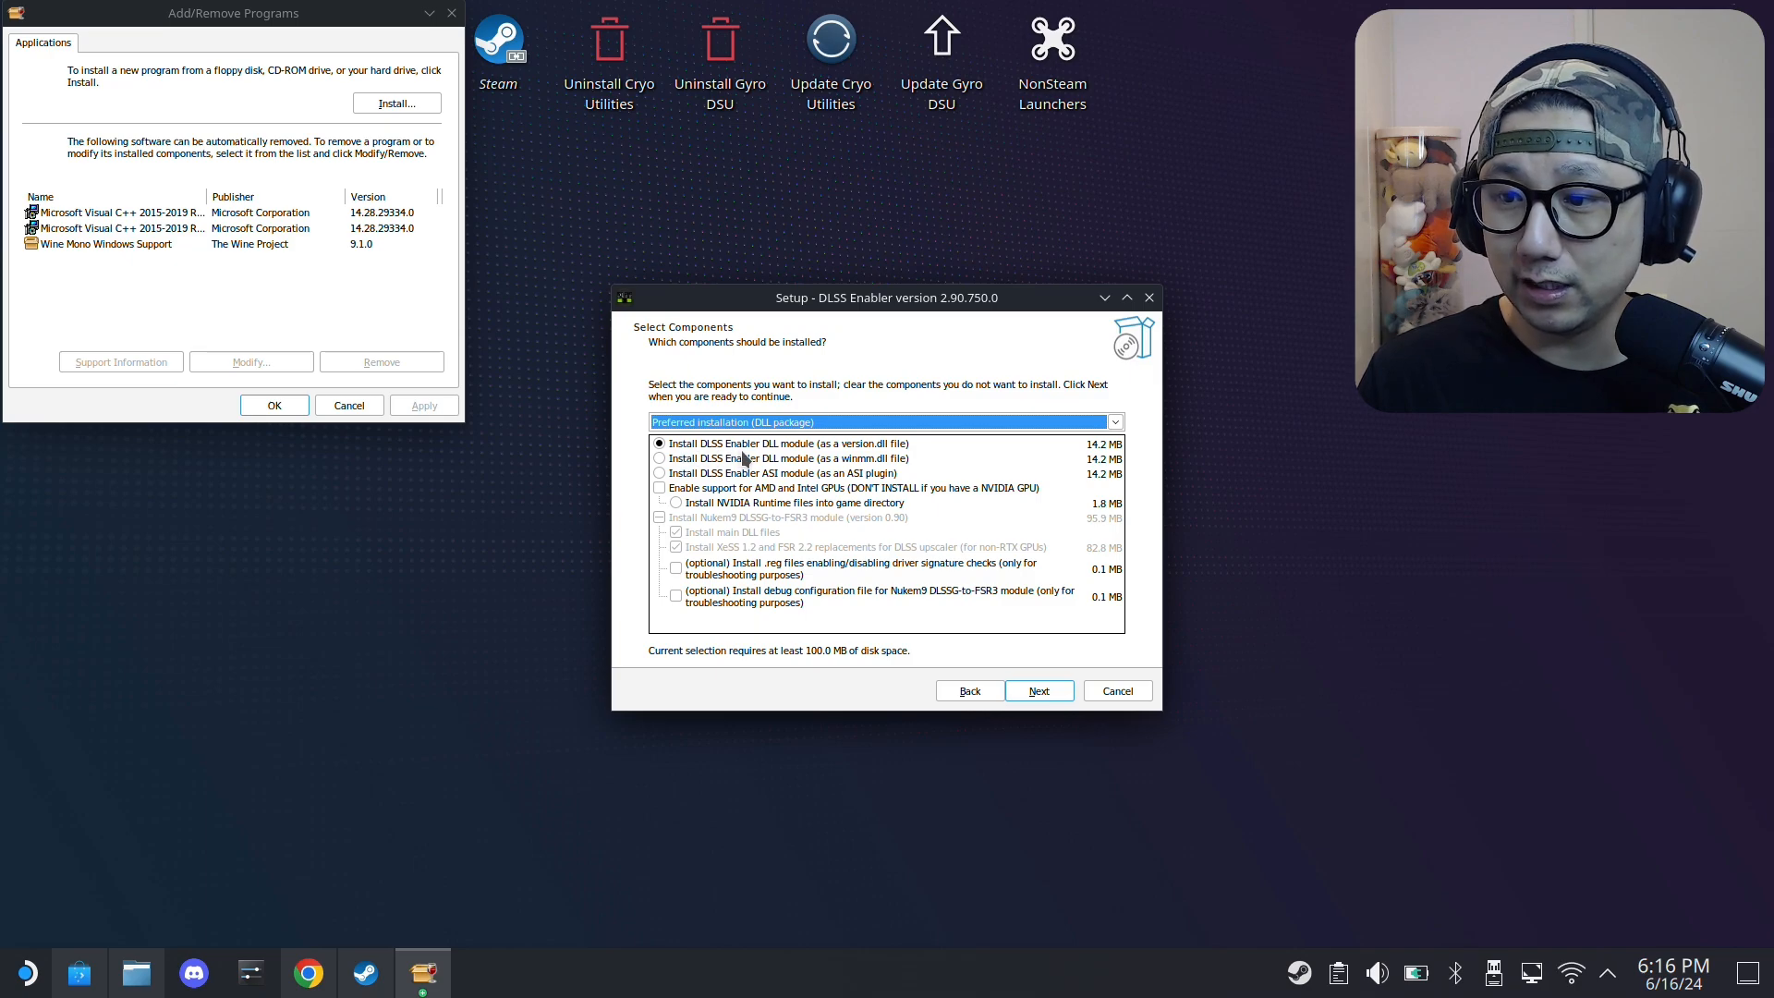
mouse_move(1063, 455)
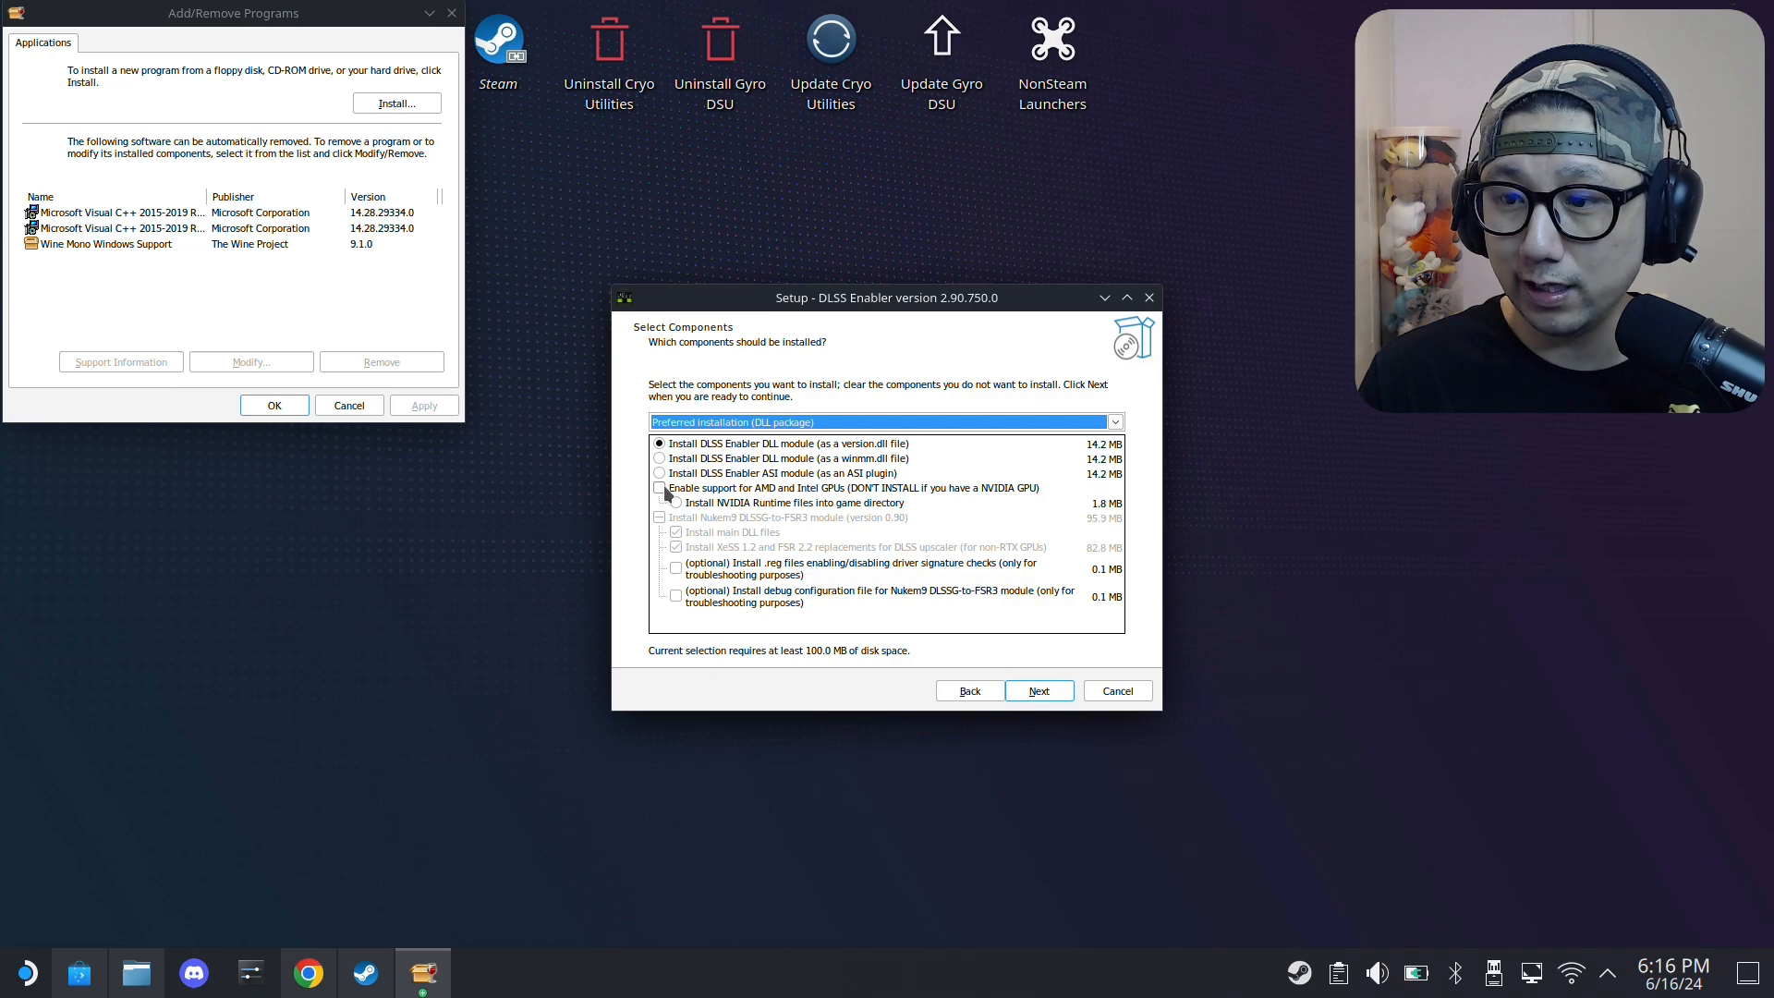
click(660, 487)
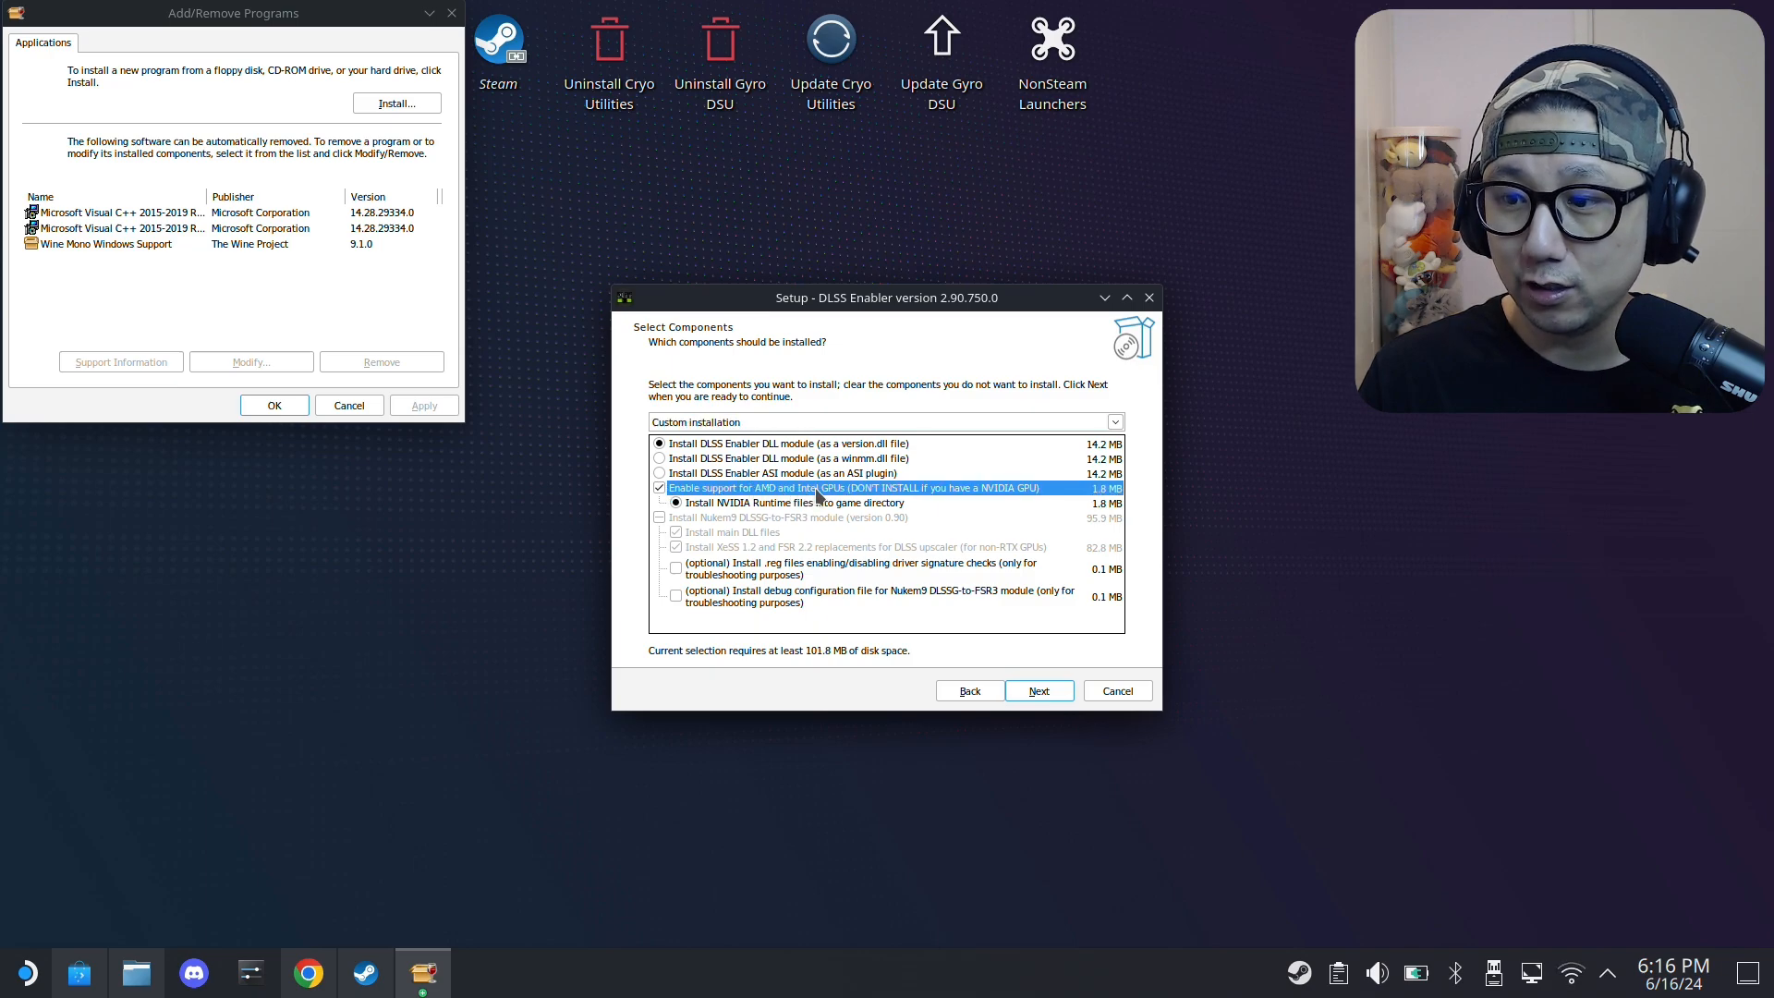
mouse_move(848, 518)
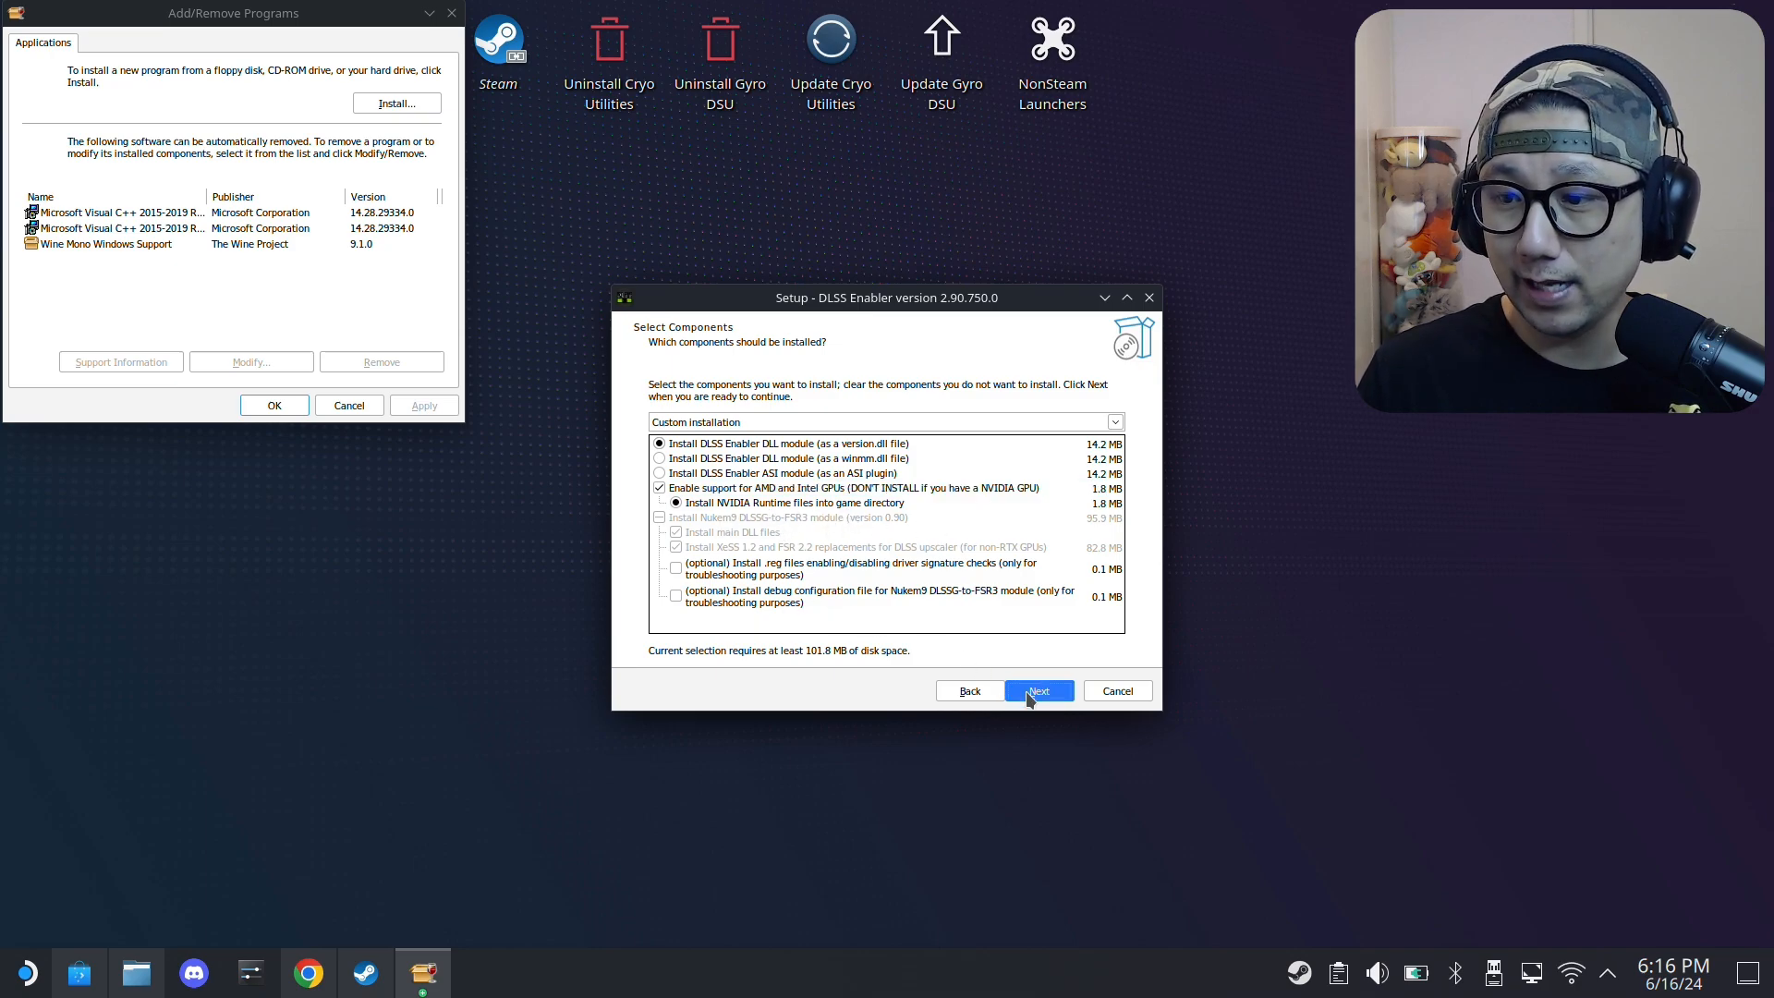
- Install DLSS Enabler and close setup without viewing the README
click(1037, 690)
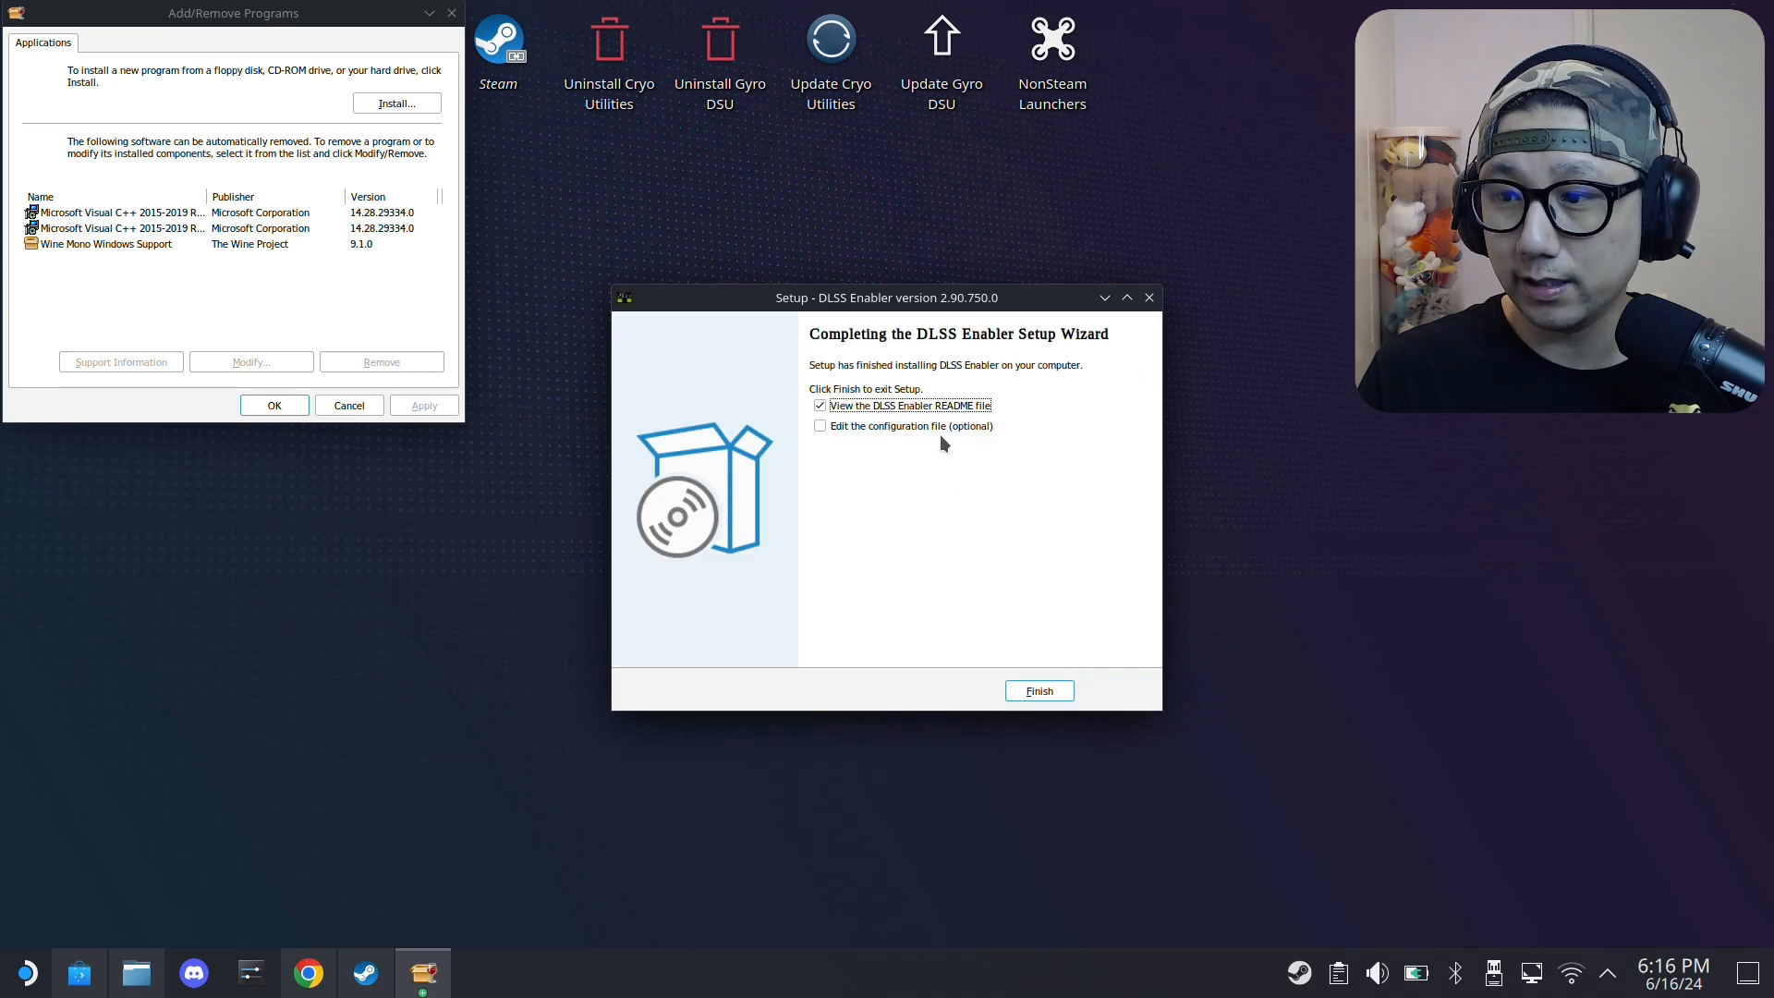
click(820, 405)
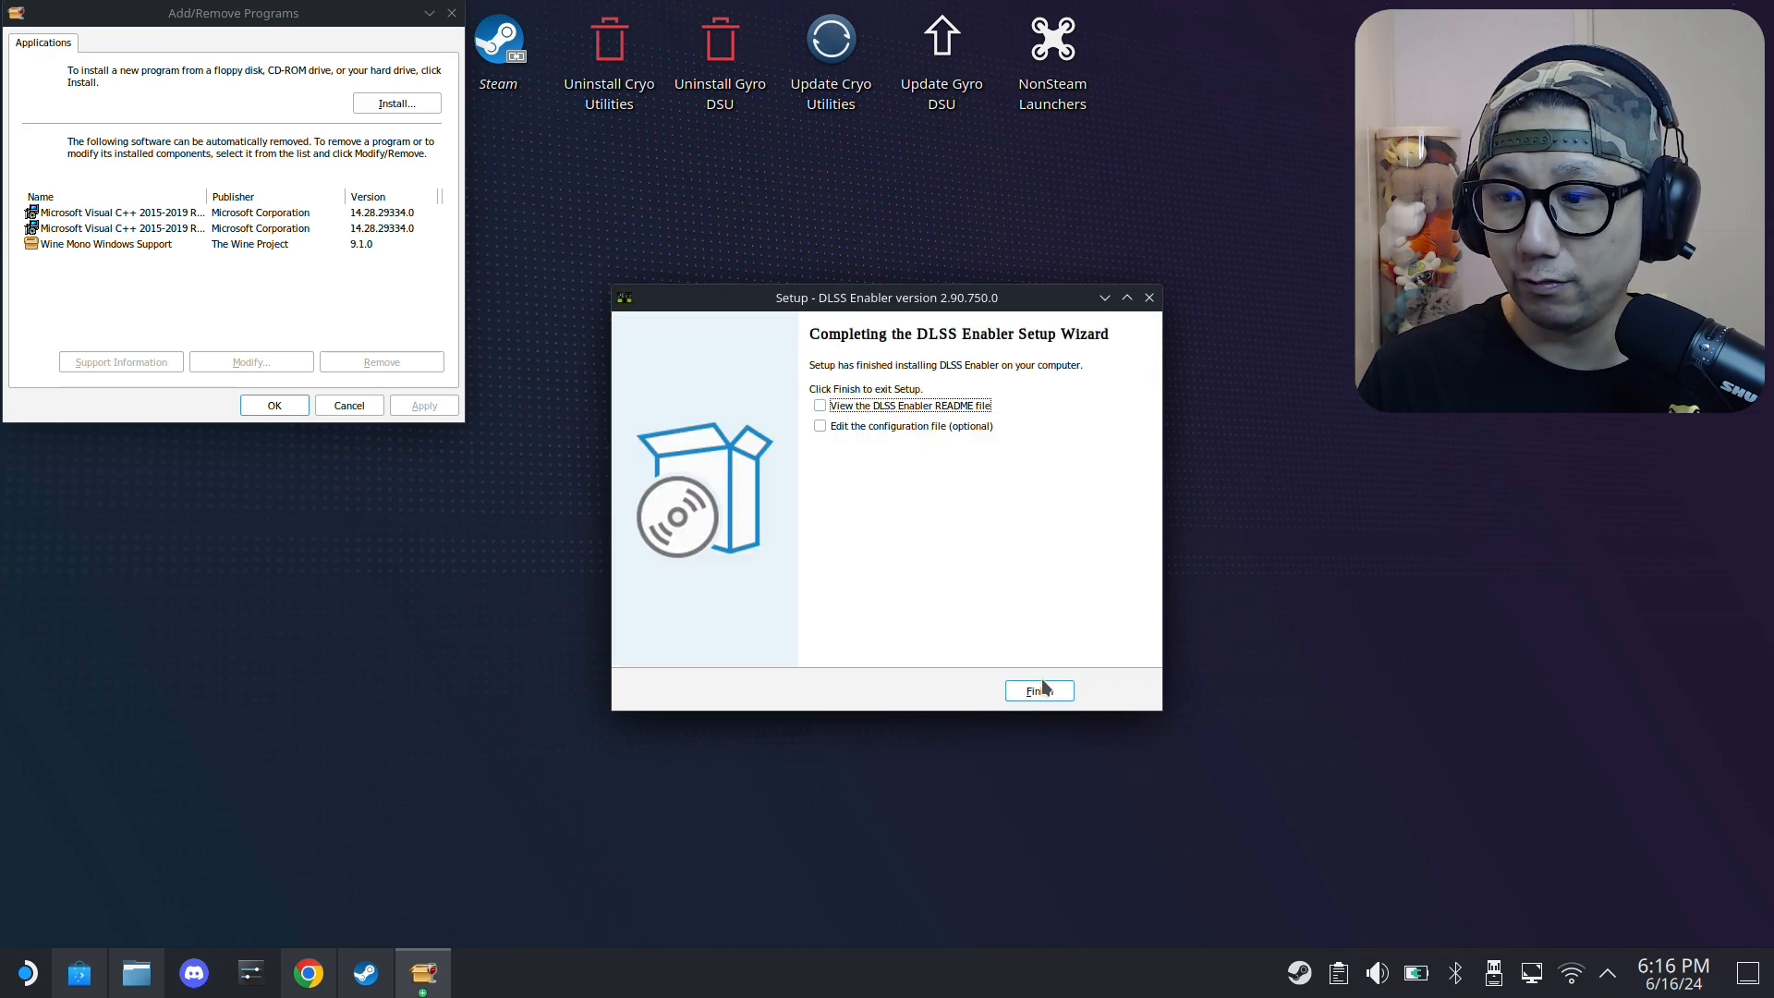
click(1038, 692)
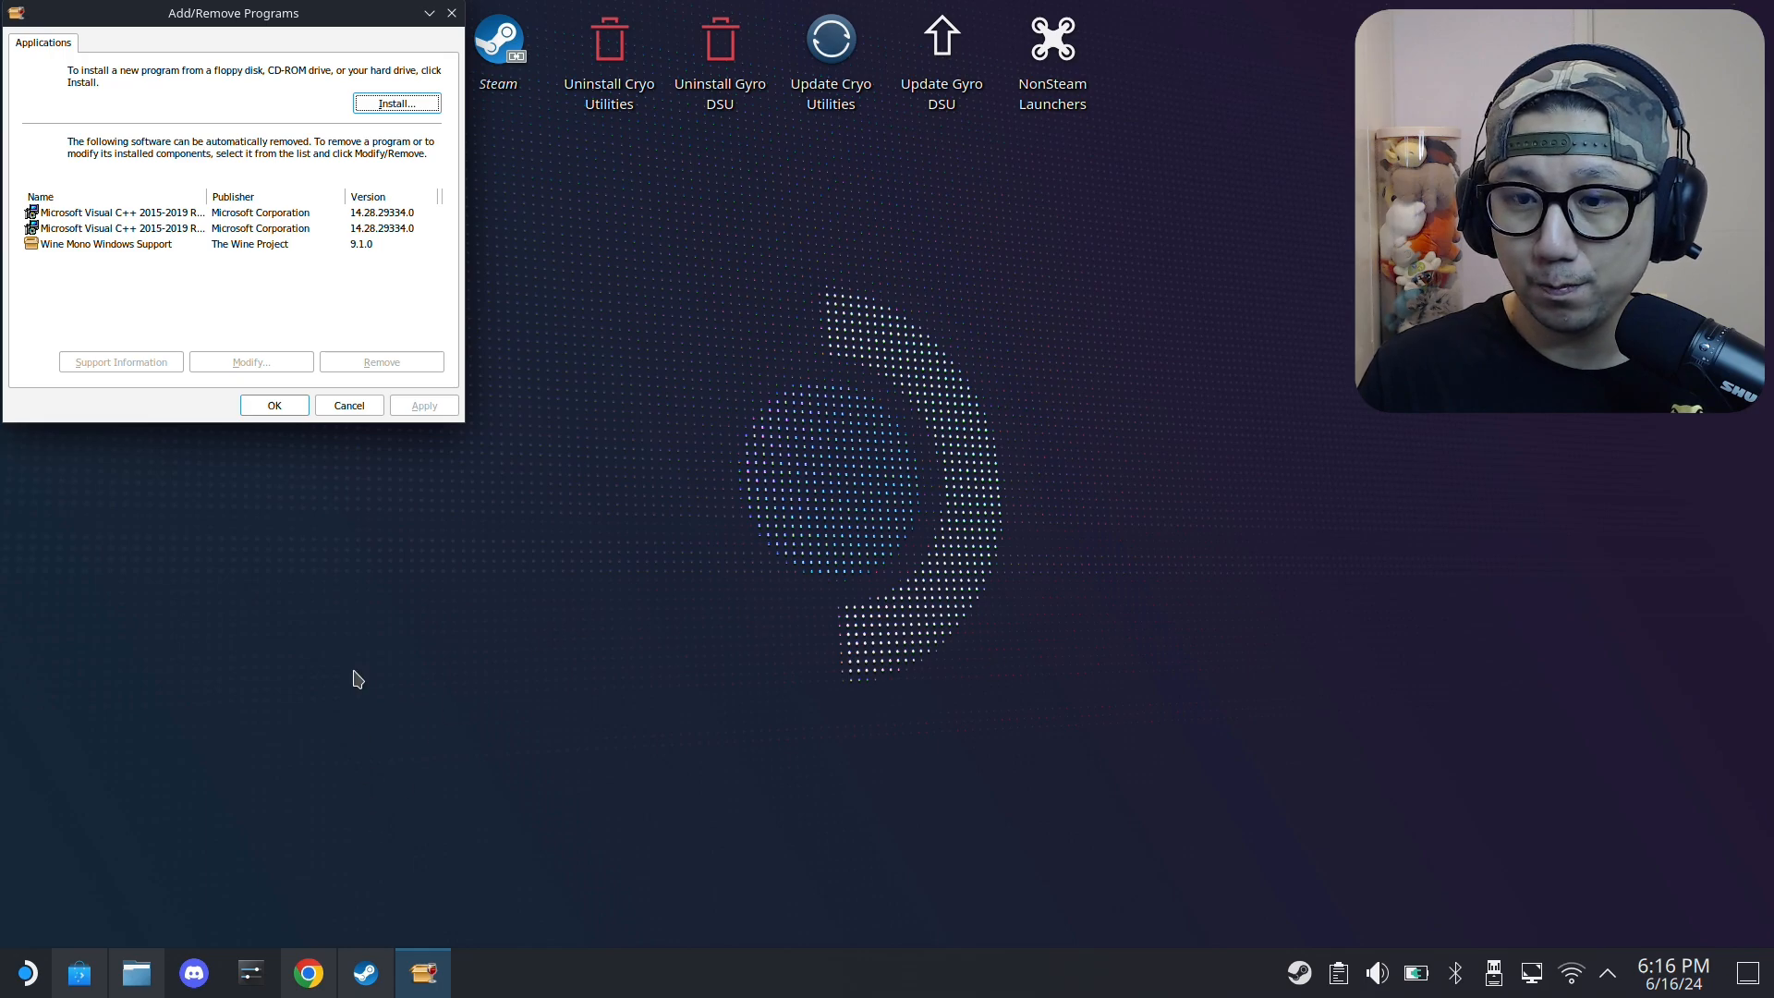
- Review version.dll, nvngx.ini and the uninstaller in Dolphin's Win64 folder
click(136, 972)
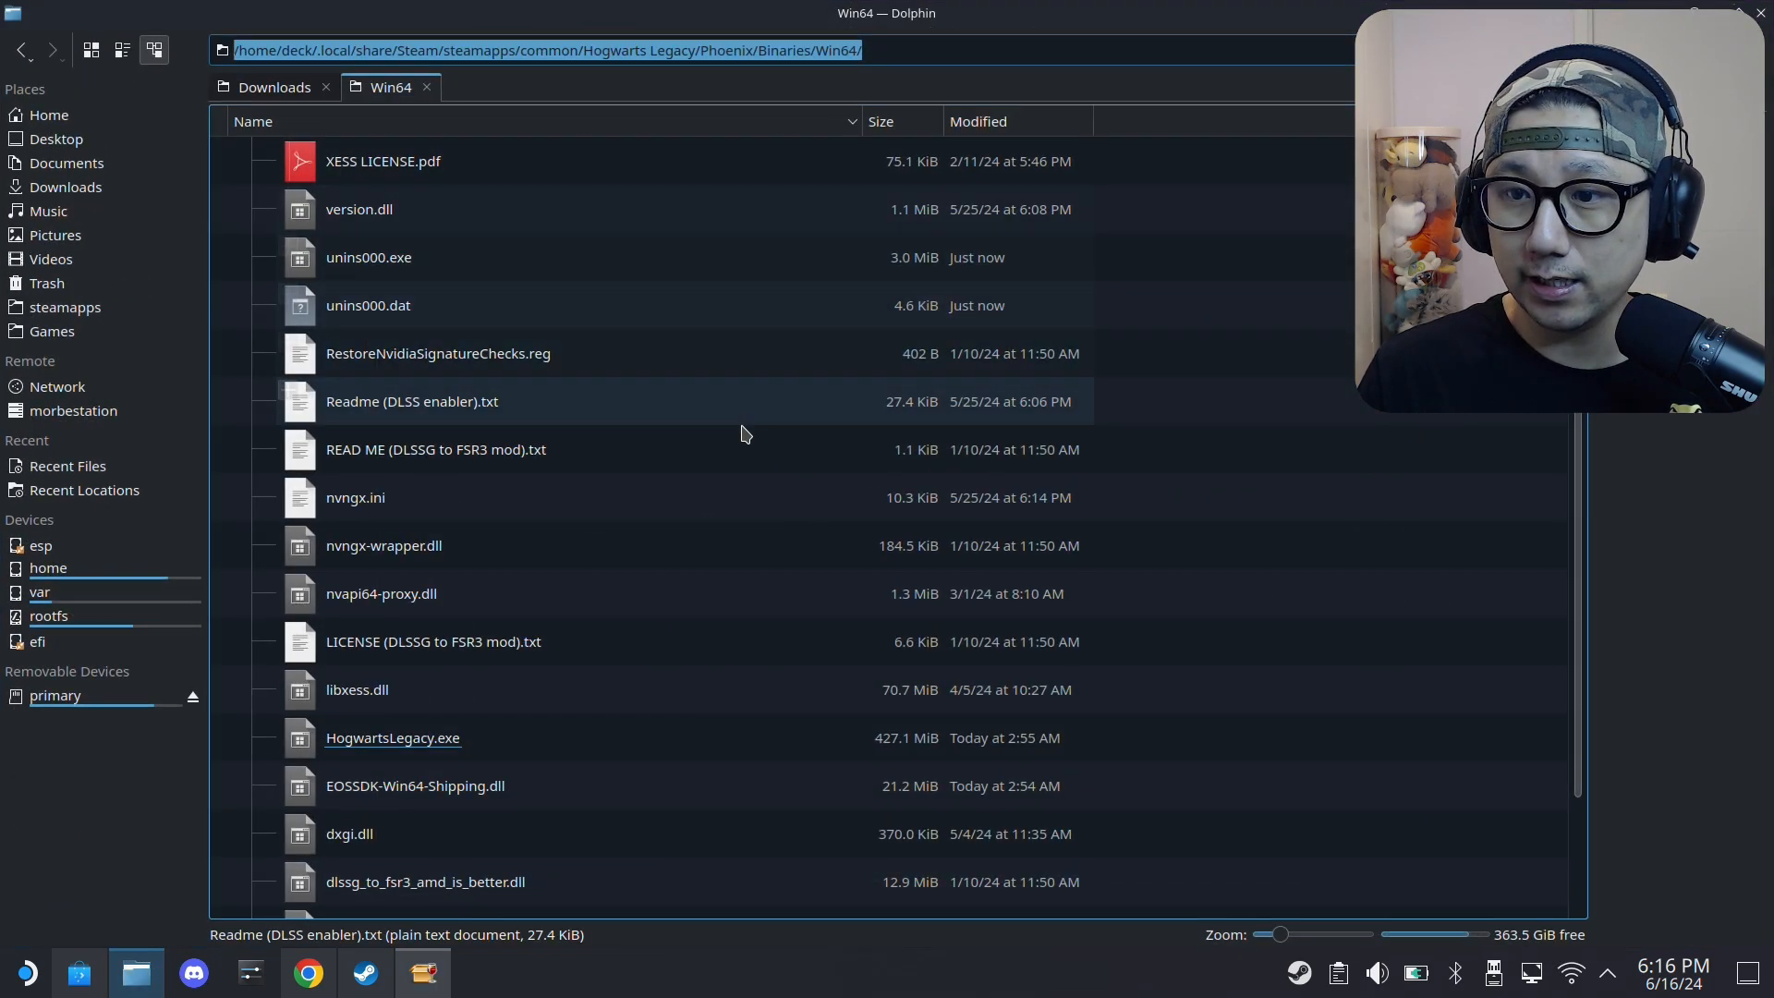
scroll(down, 3)
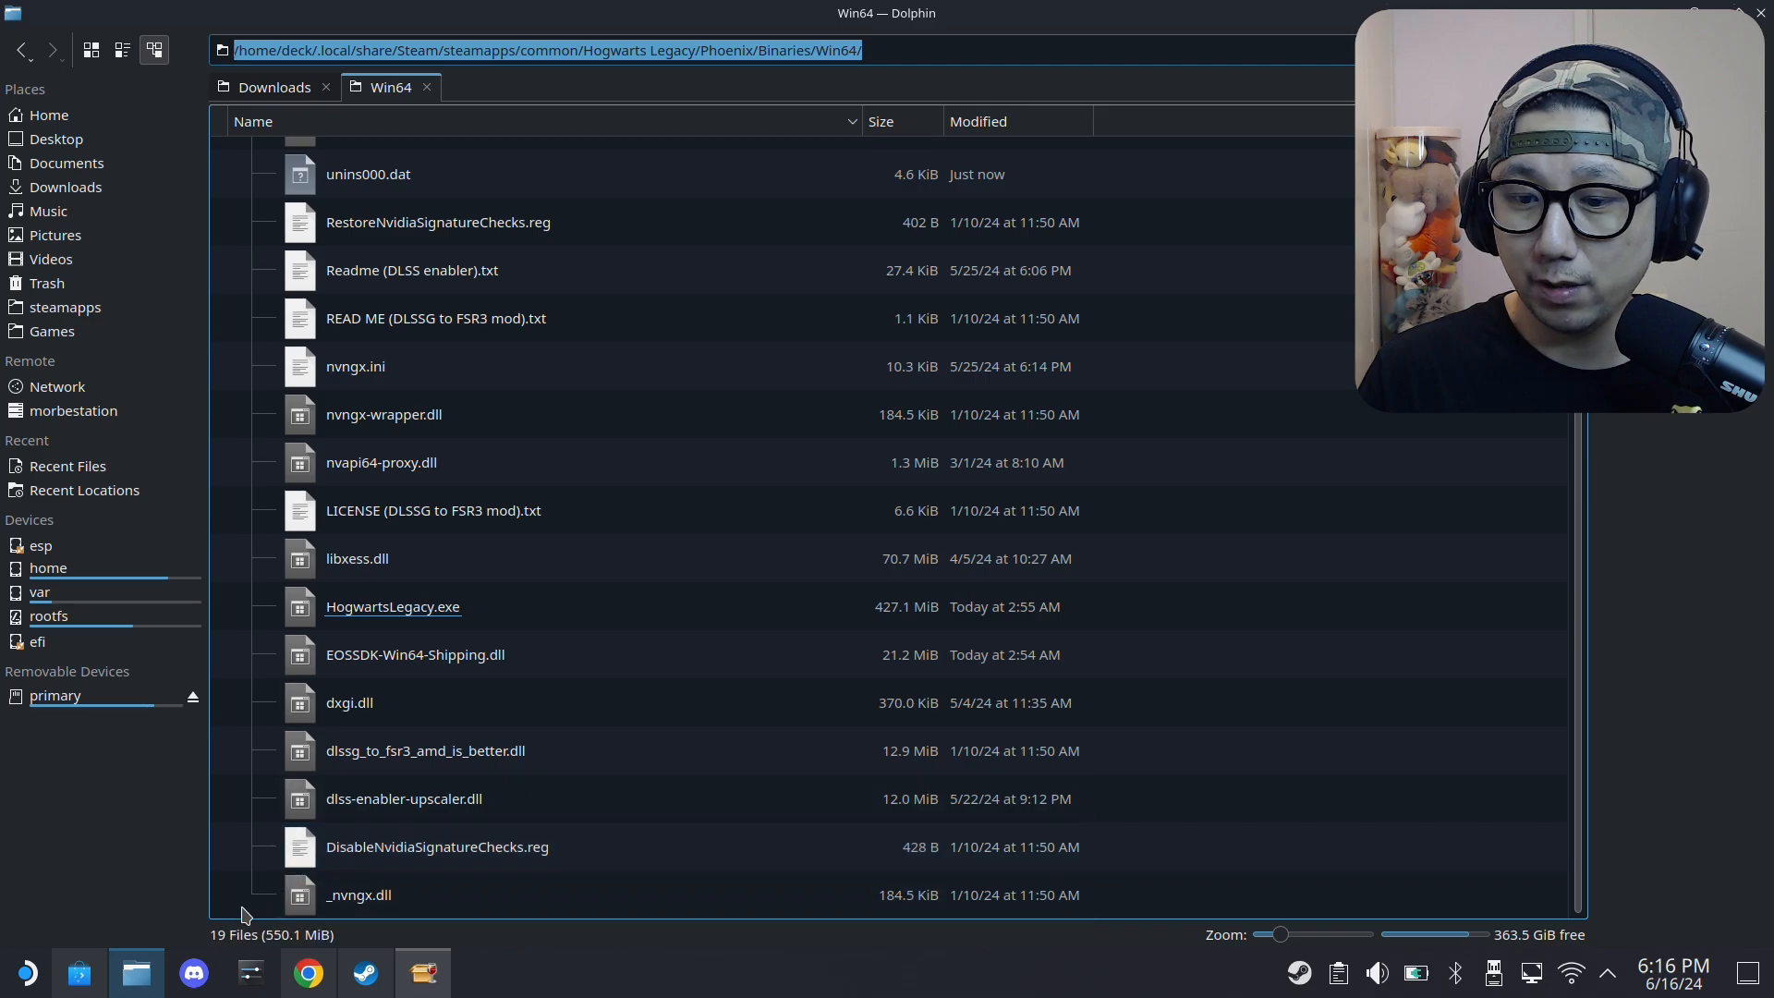
key(ctrl+a)
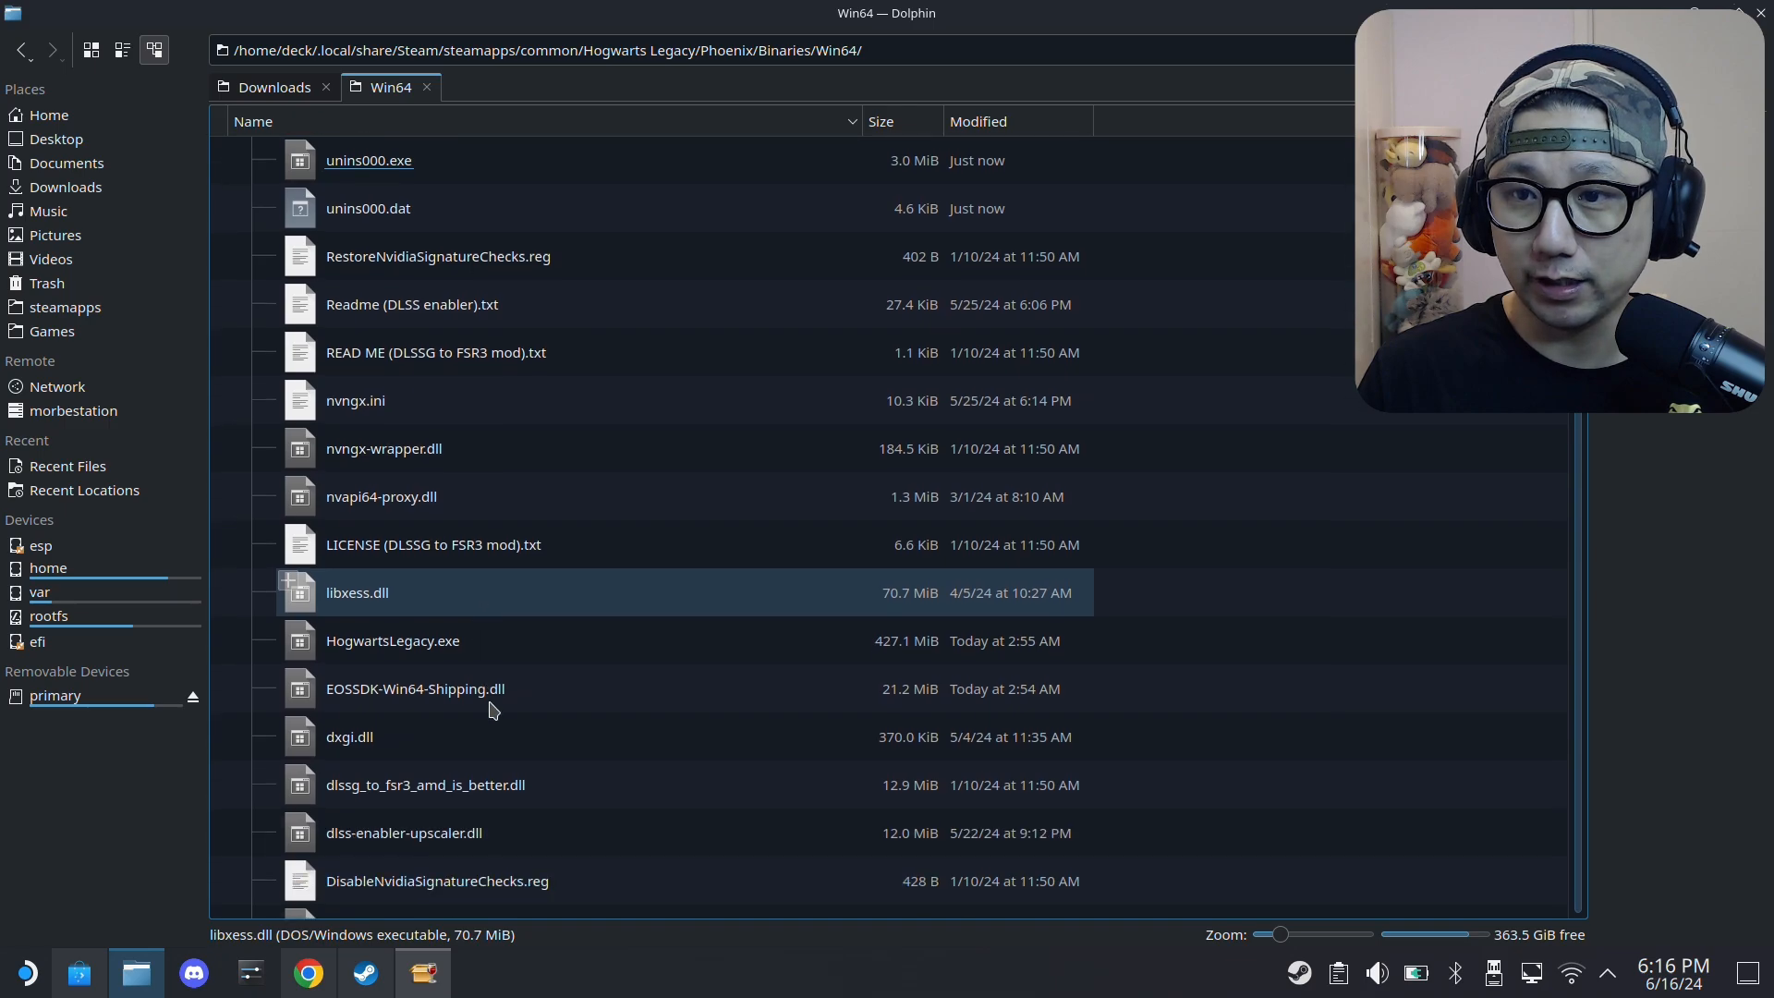
scroll(down, 3)
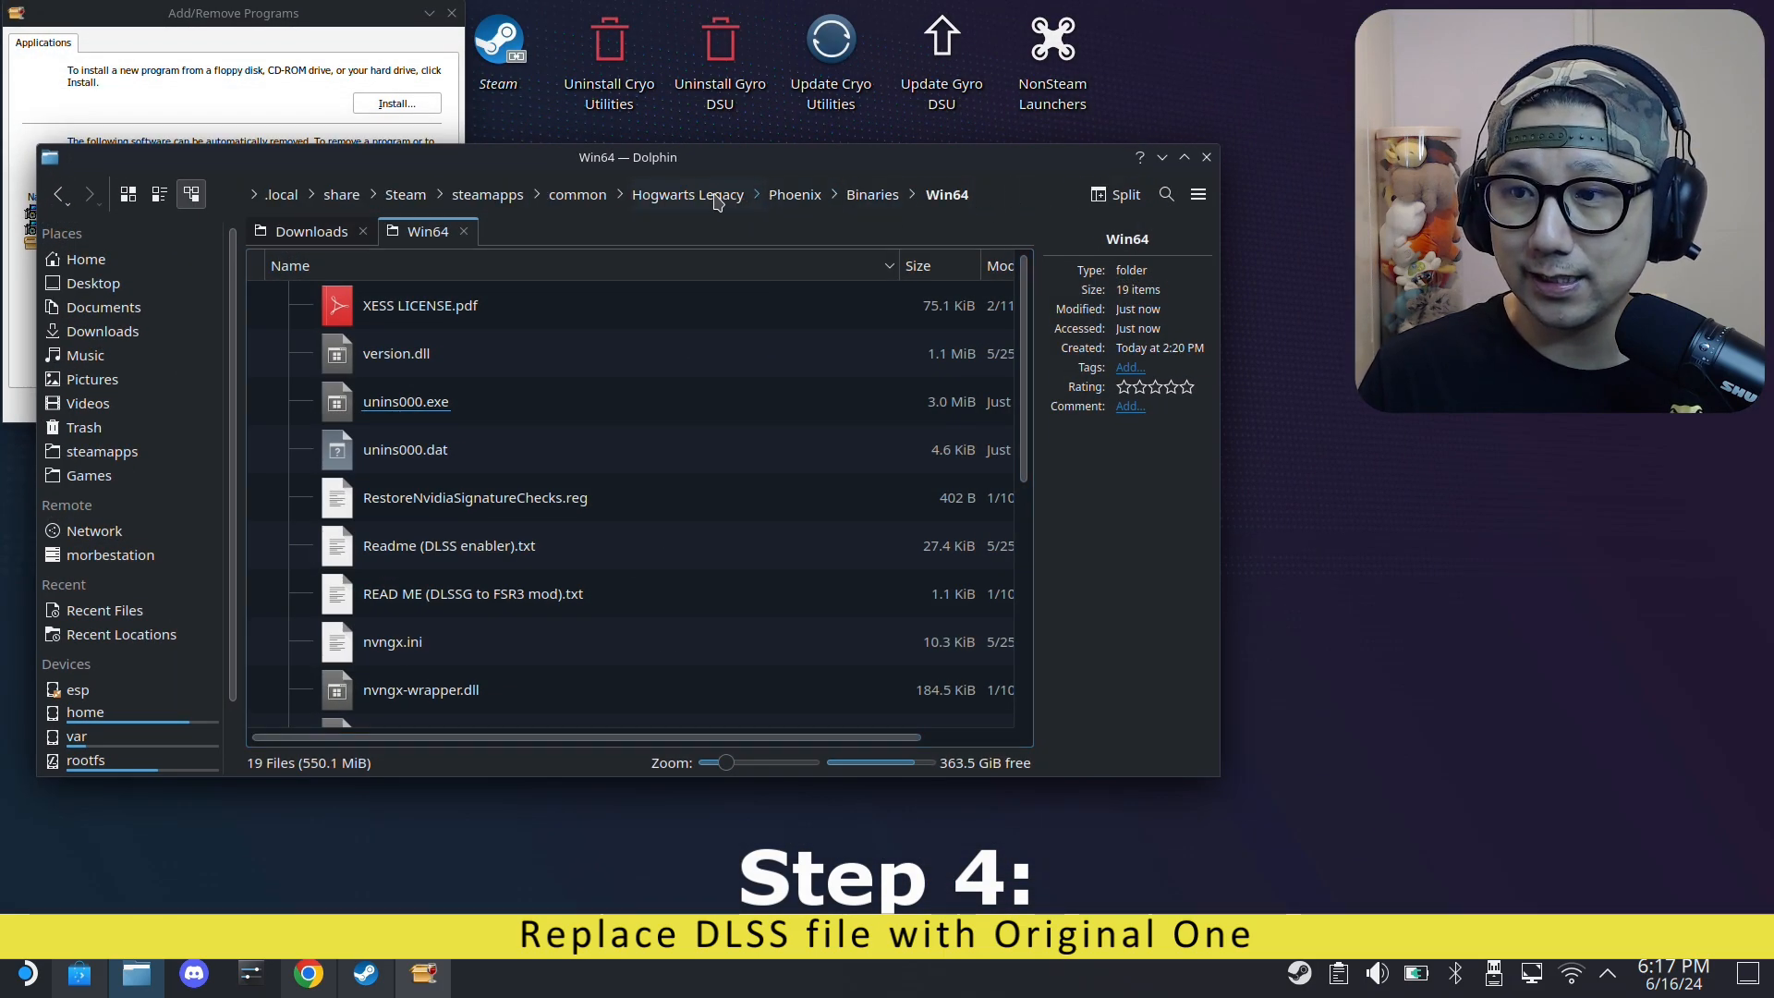
- Copy nvngx_dlss.dll from Engine/Plugins/Runtime/Nvidia/DLSS/Binaries/ThirdParty/Win64 to the desktop
click(686, 193)
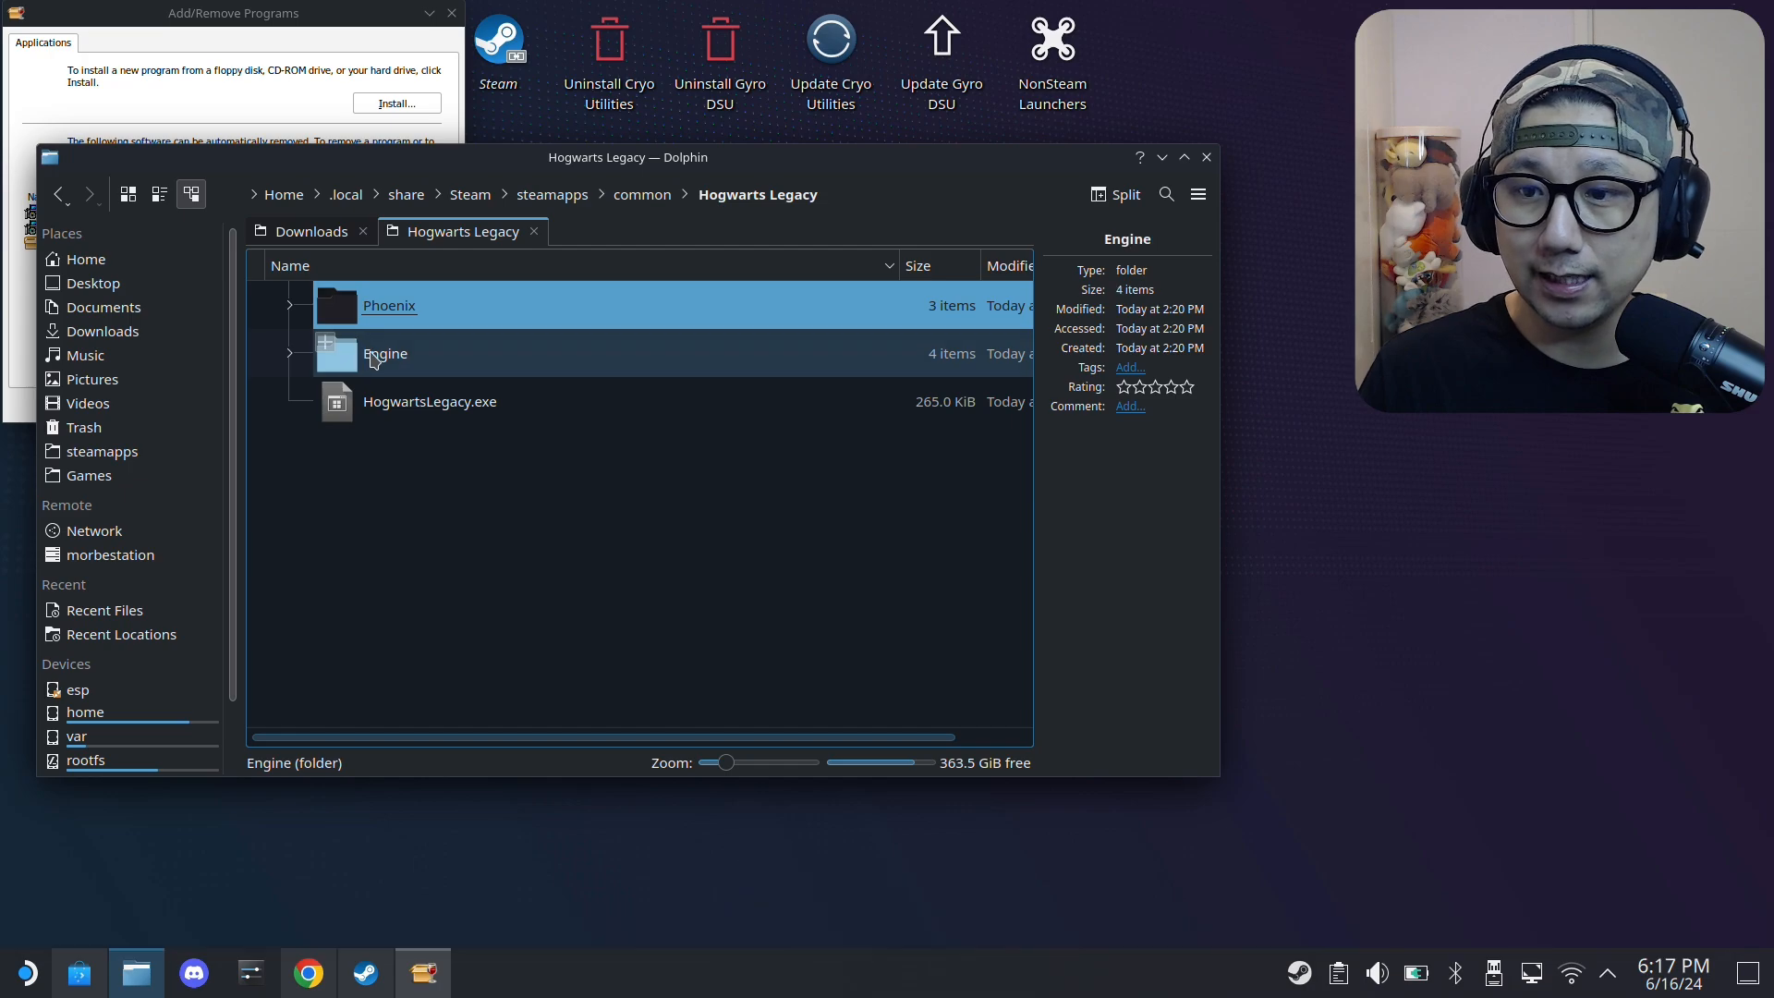
double_click(385, 353)
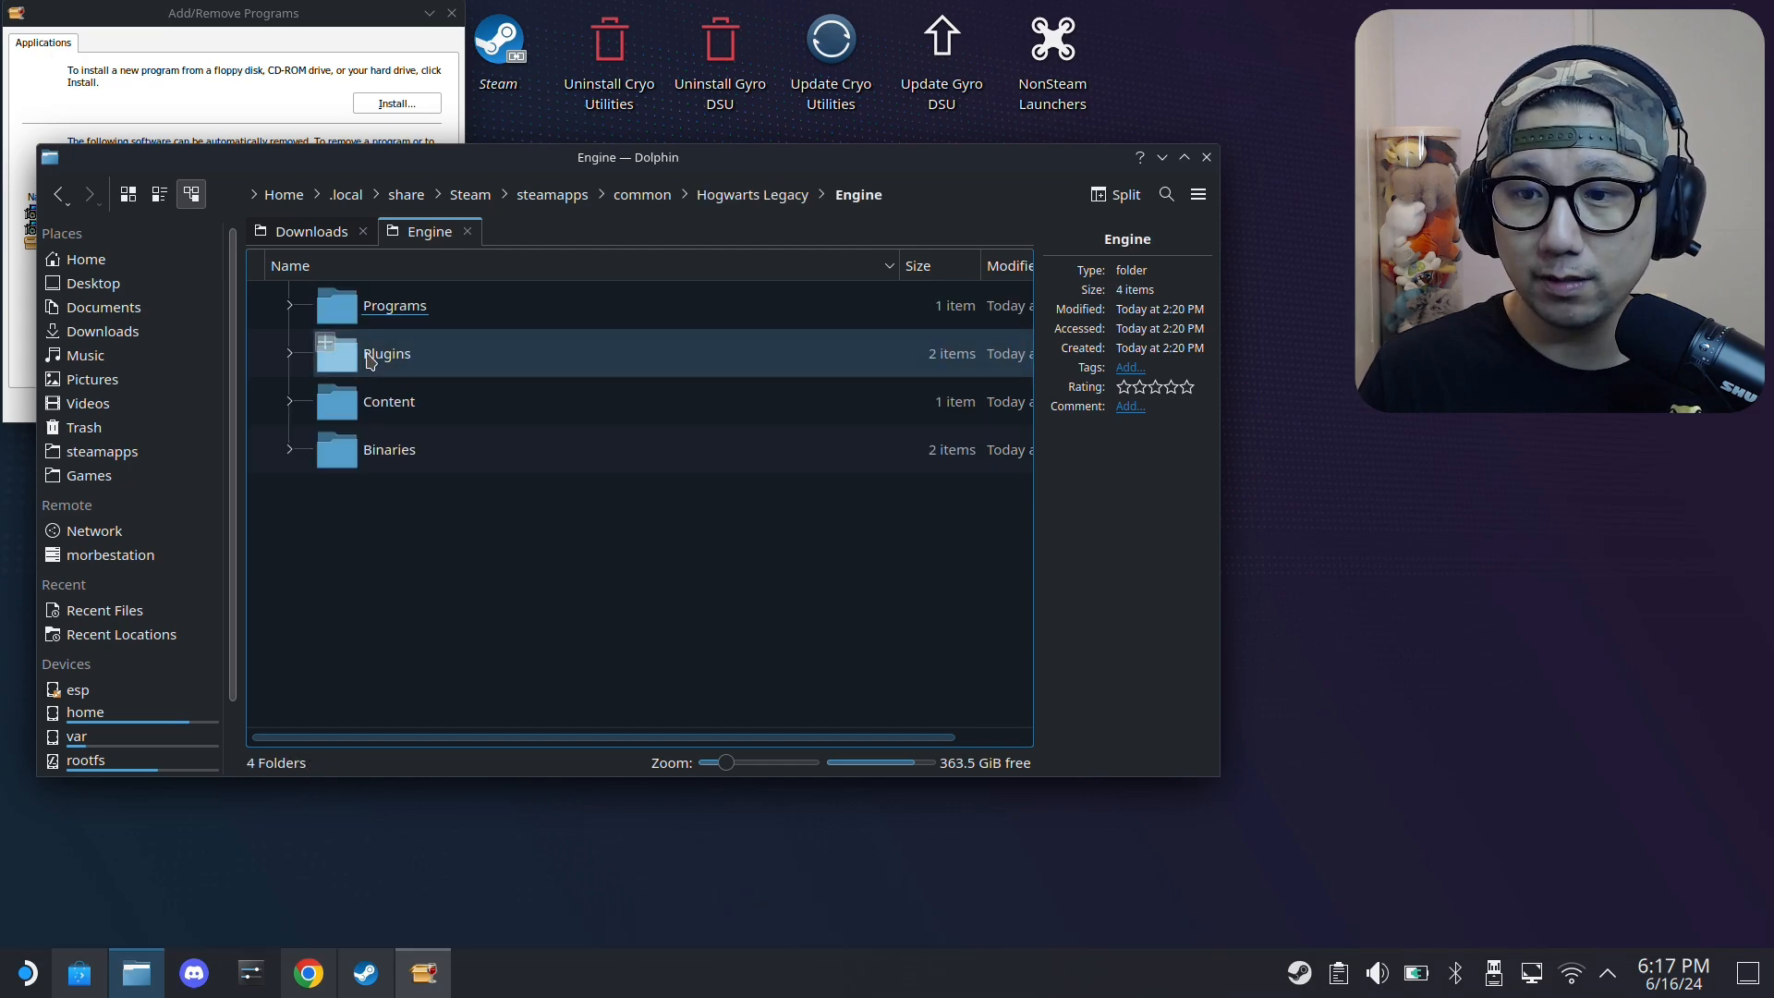
click(389, 449)
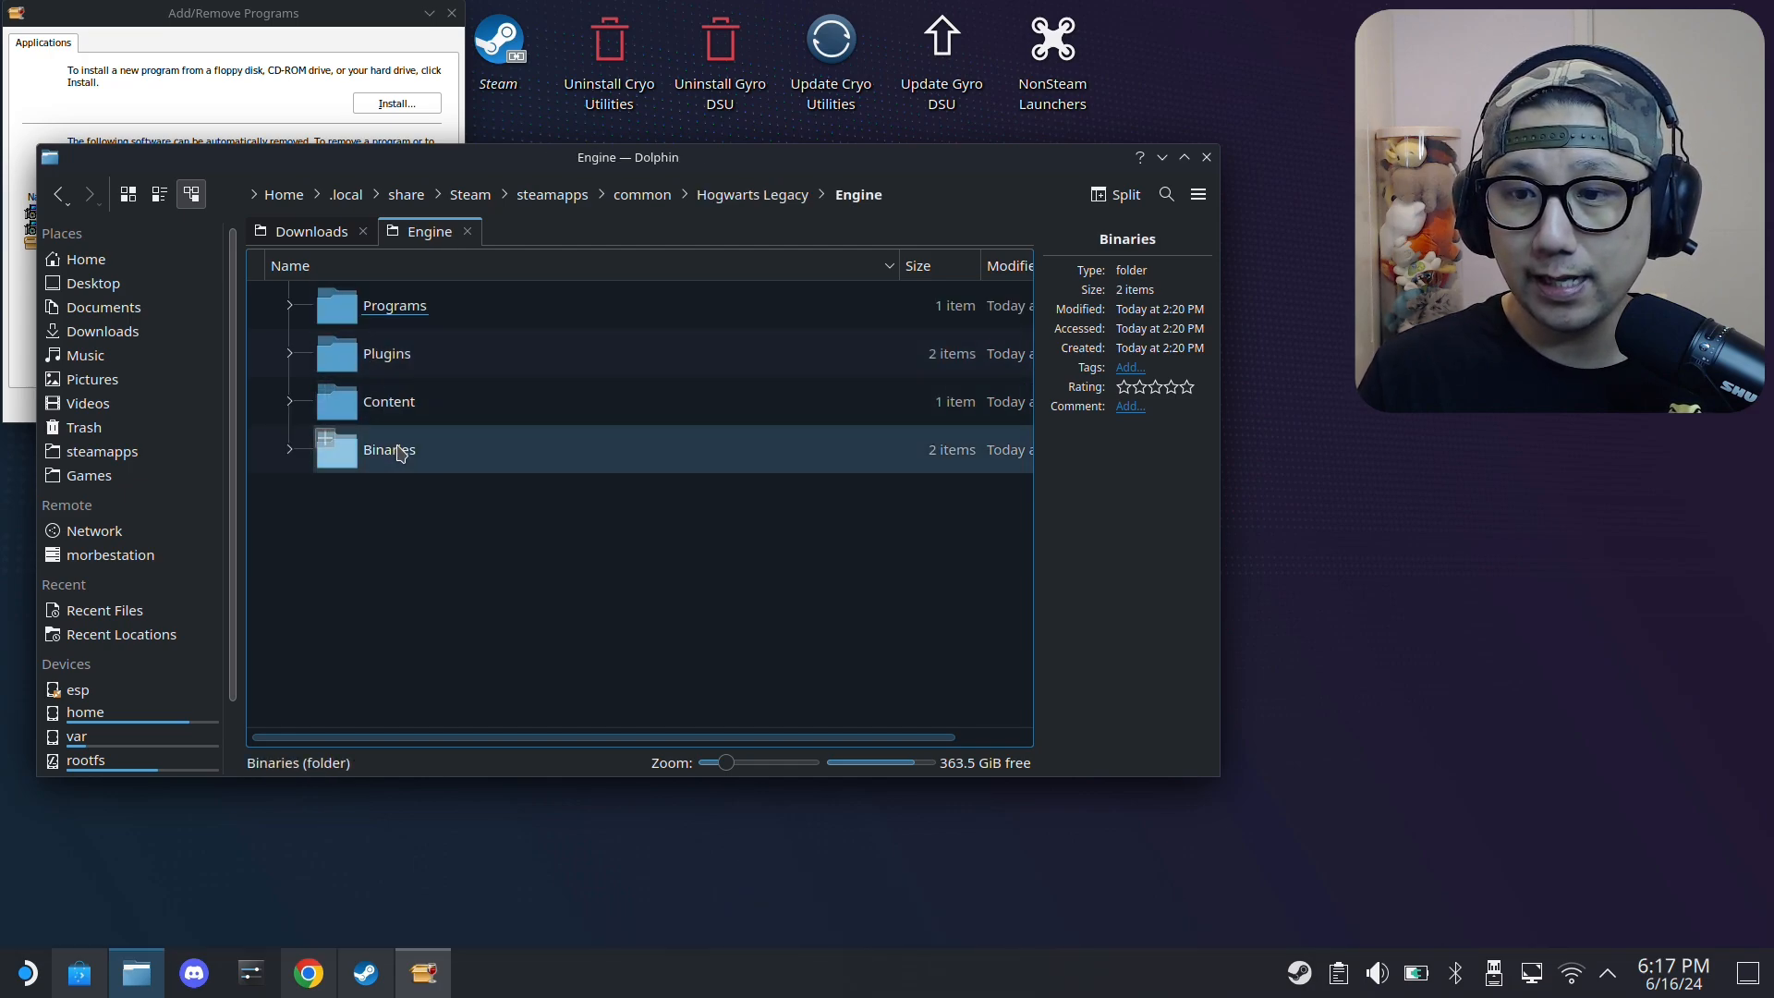
click(386, 353)
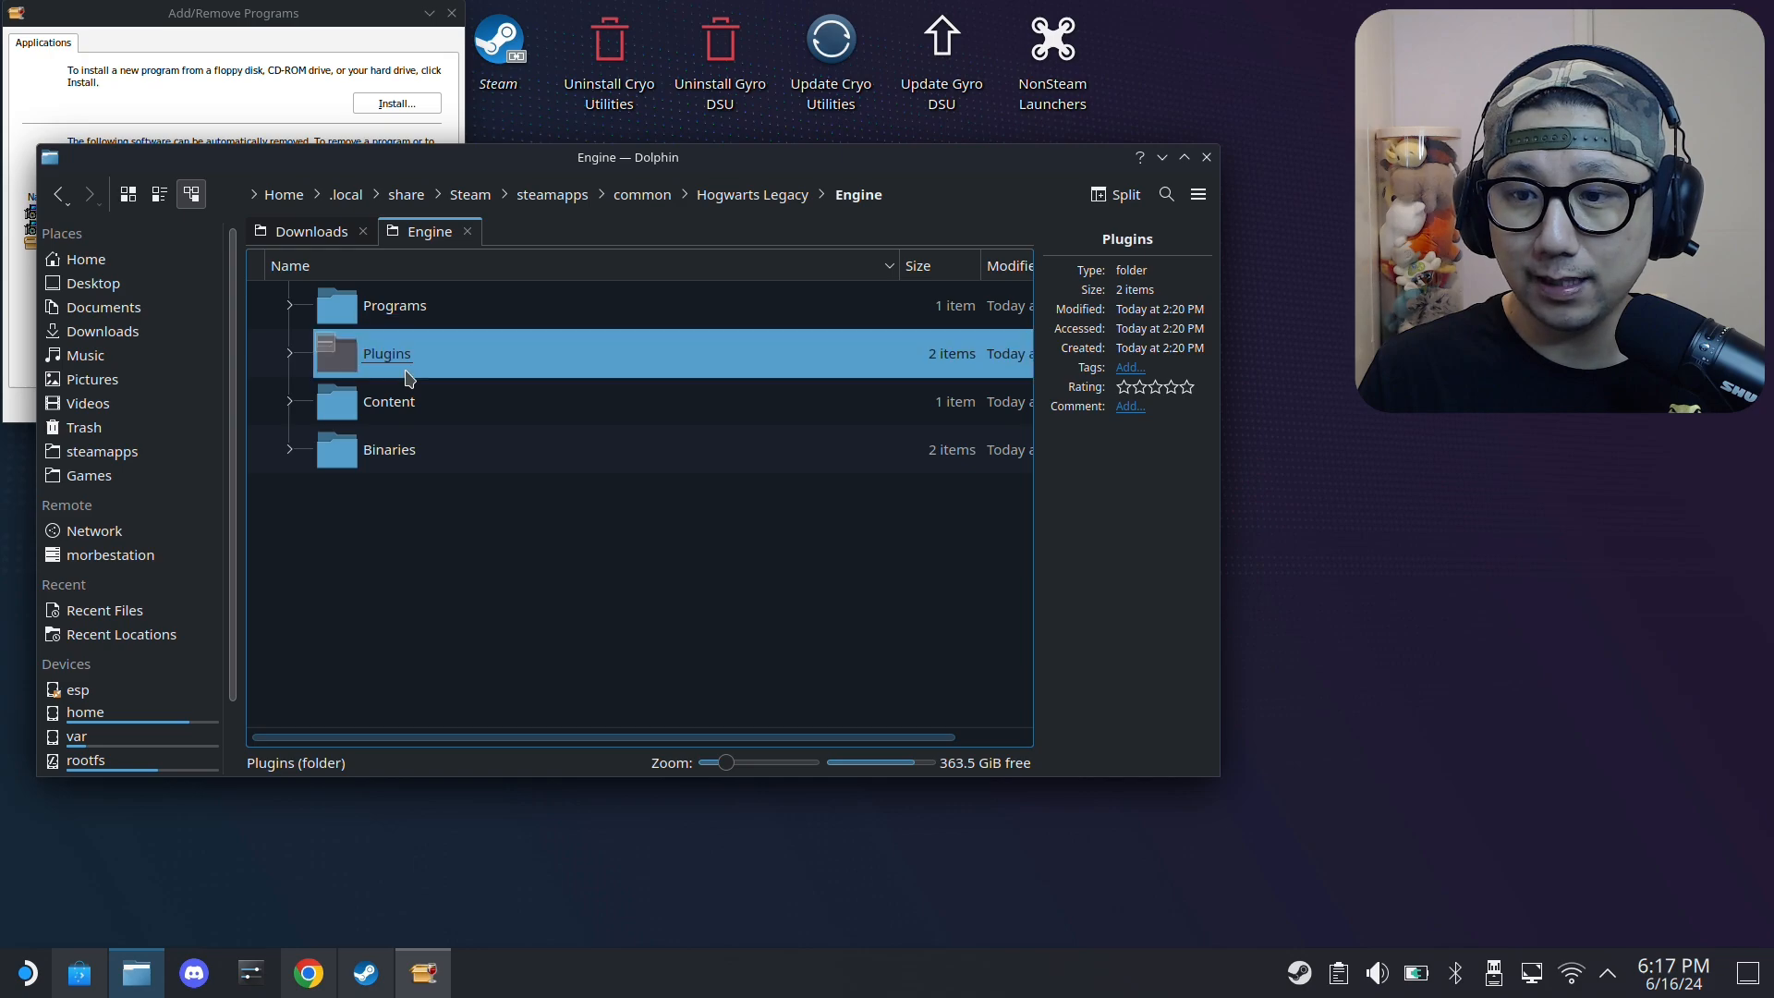
double_click(386, 353)
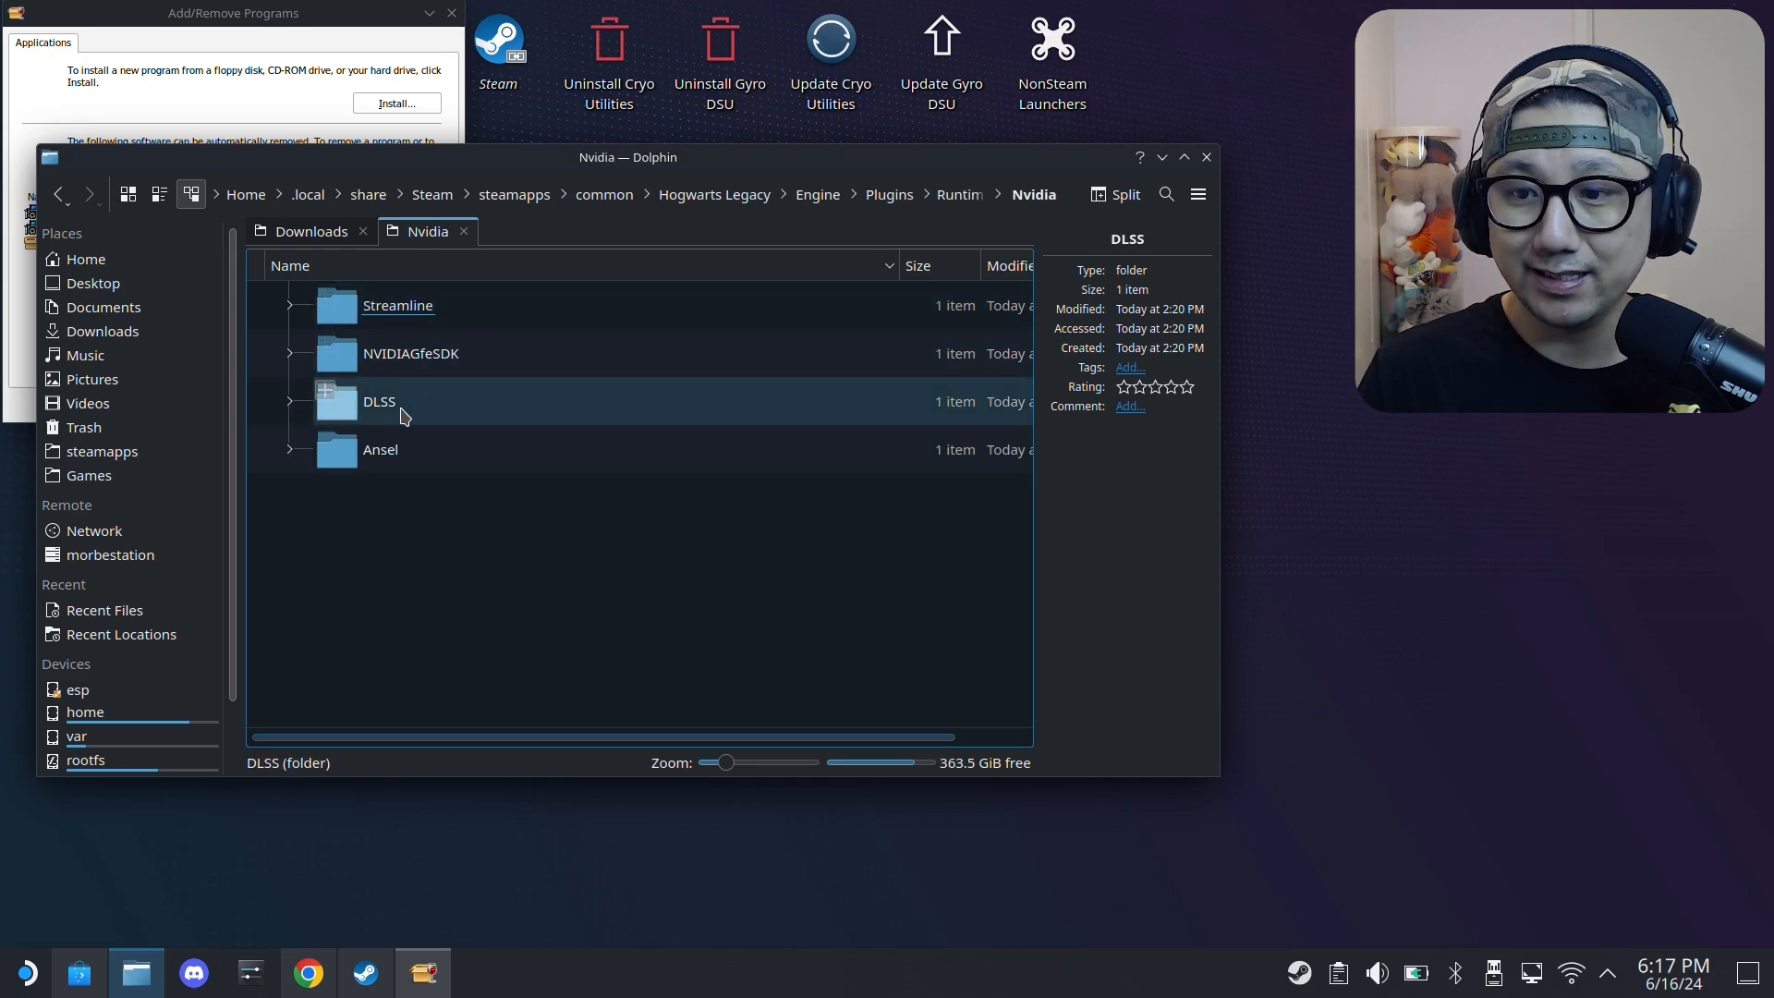
double_click(379, 402)
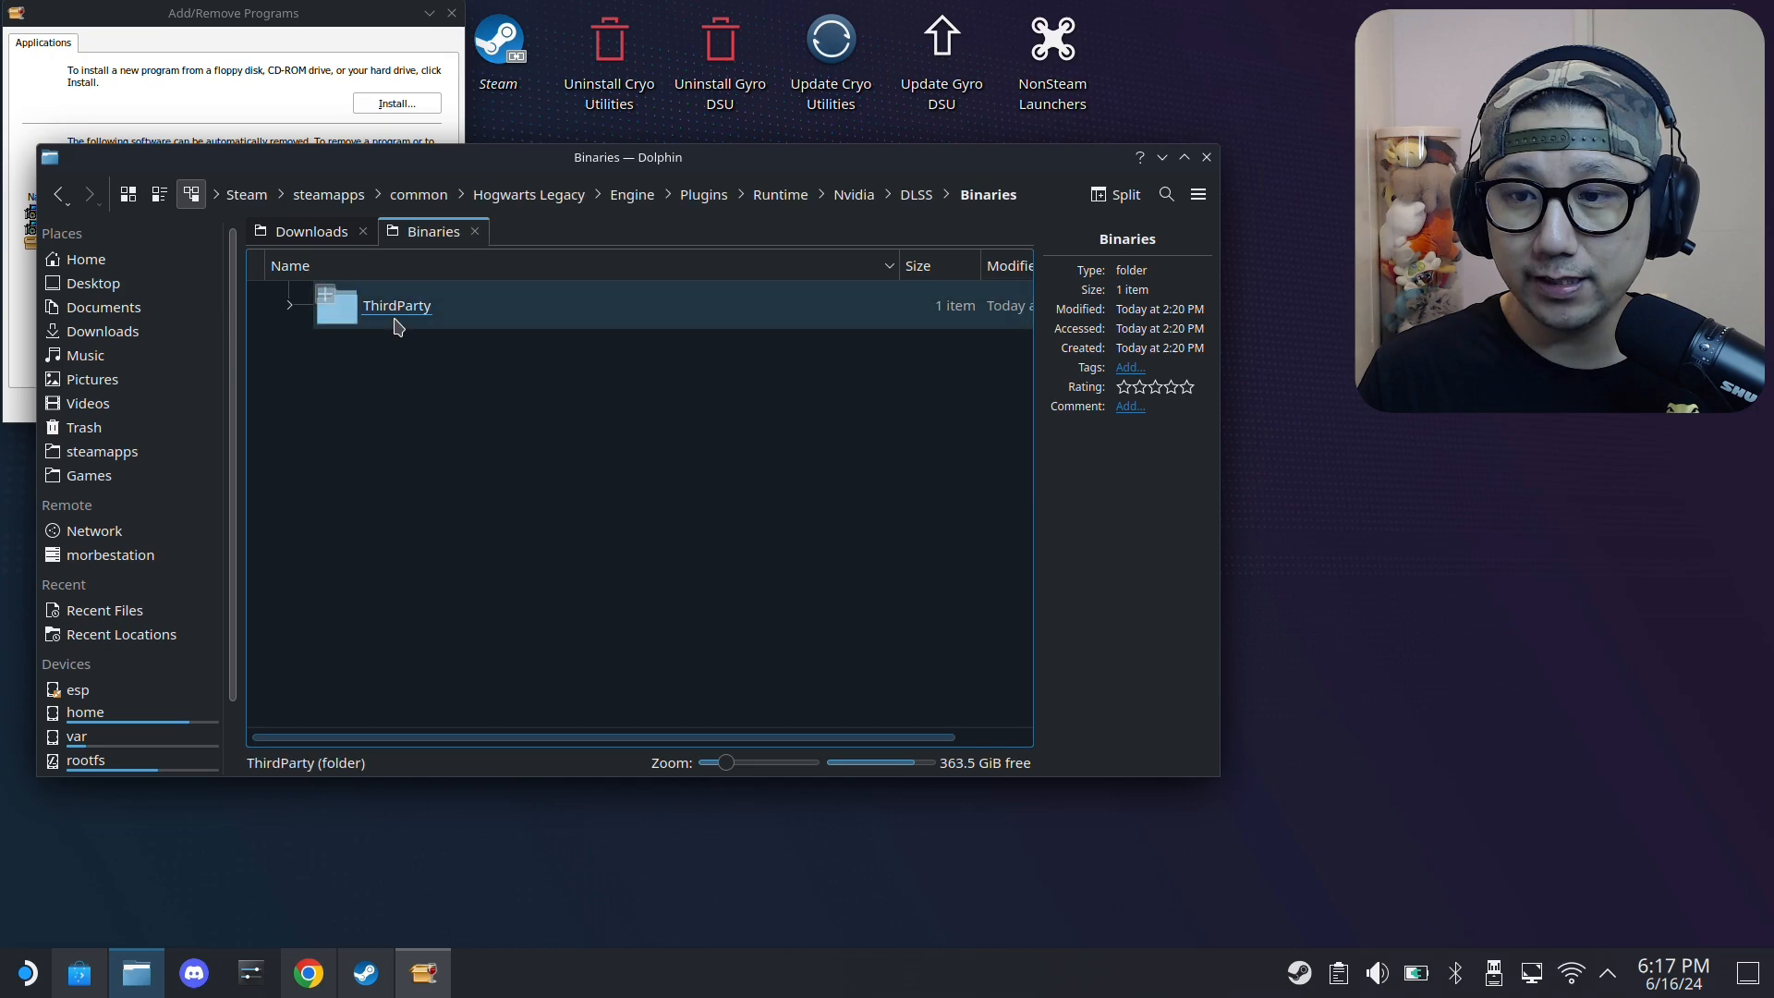
double_click(396, 306)
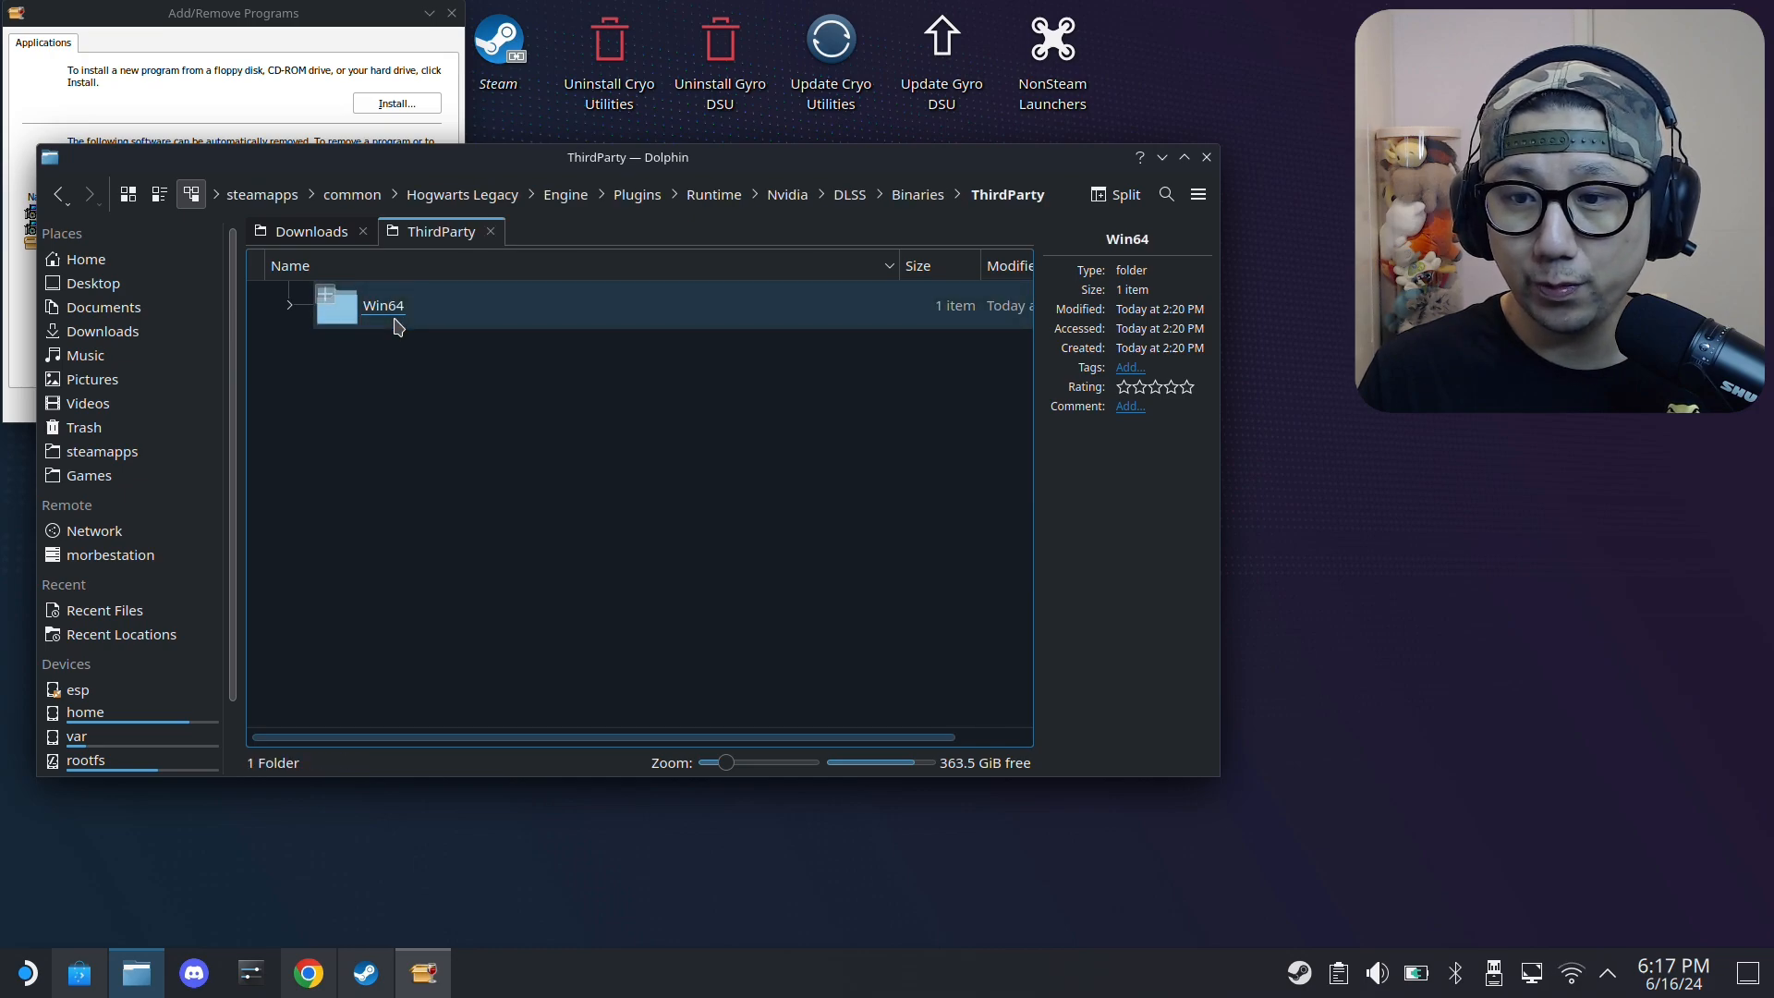
double_click(383, 305)
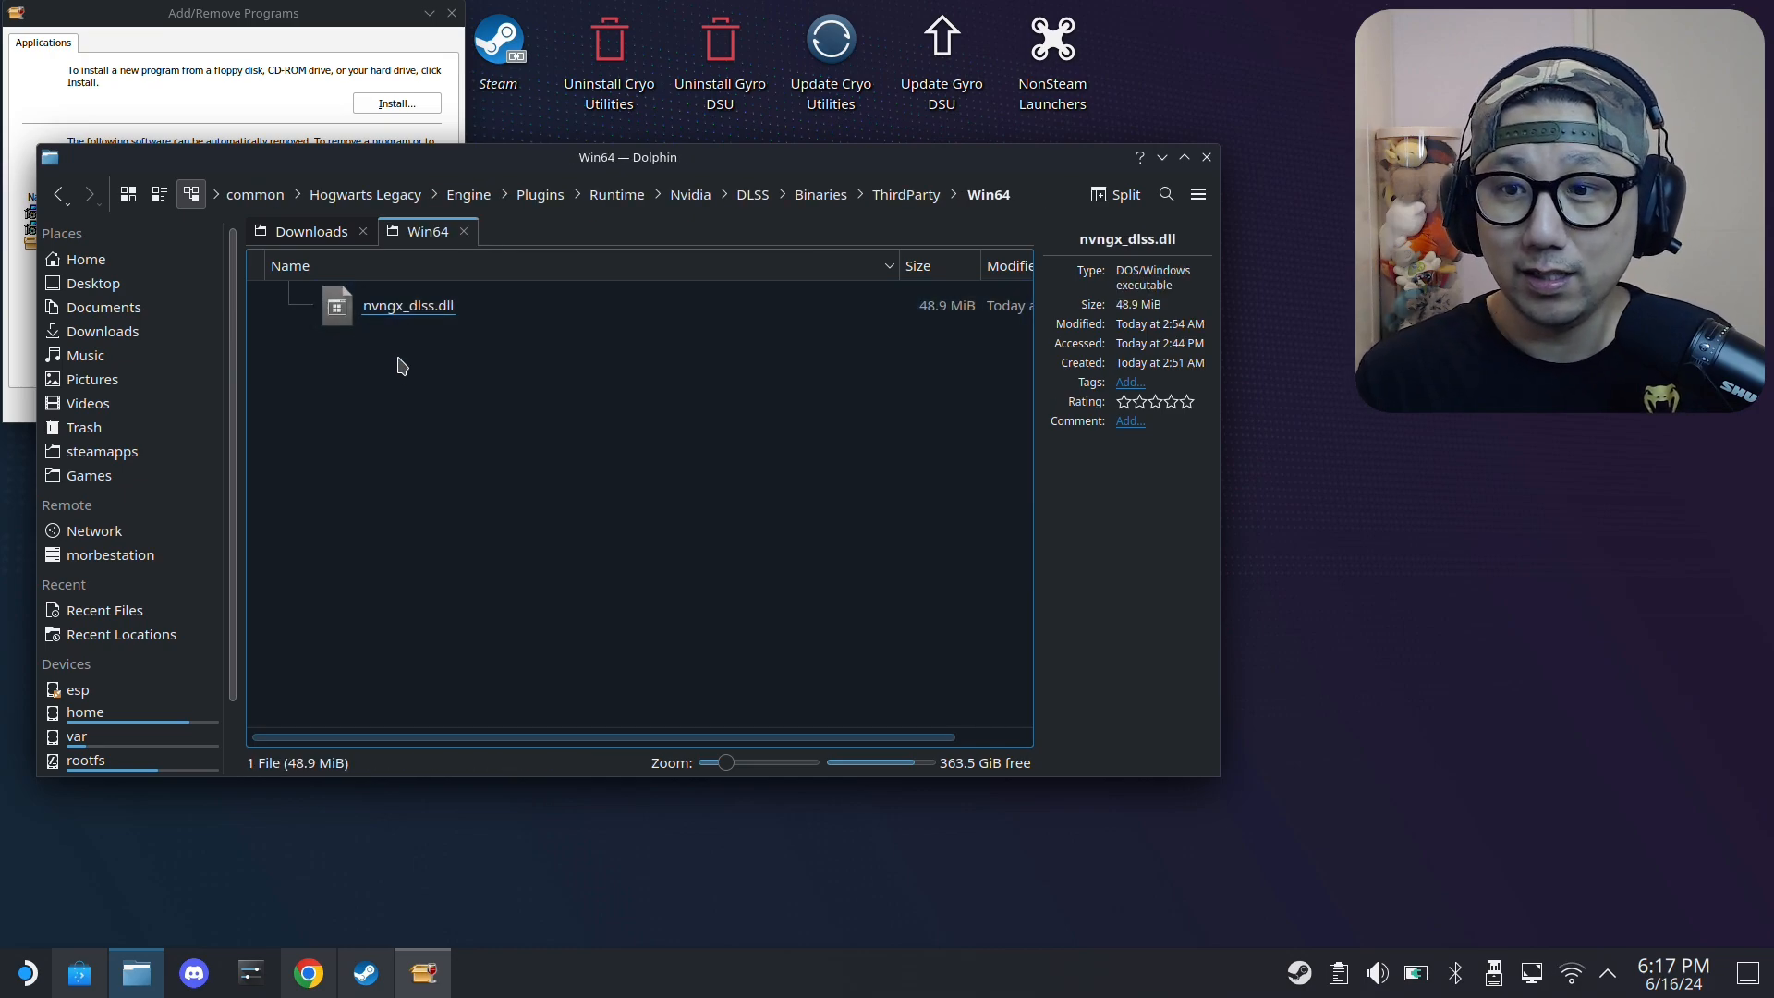
click(407, 306)
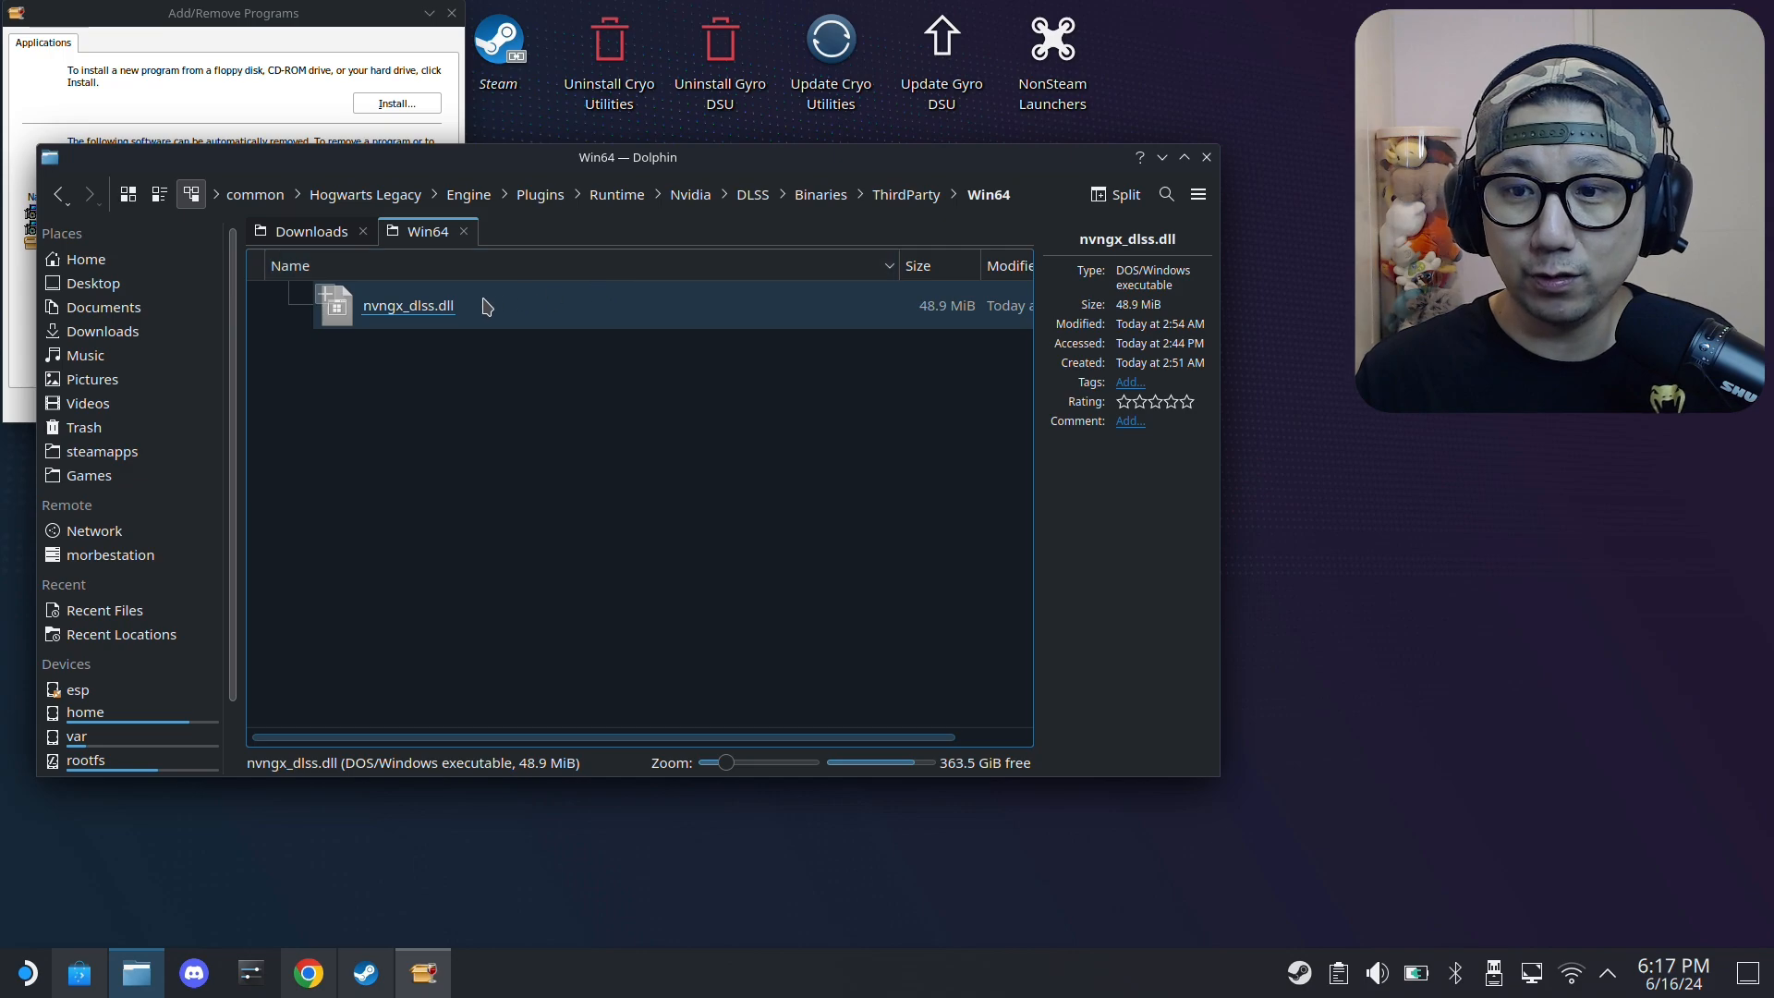
click(408, 306)
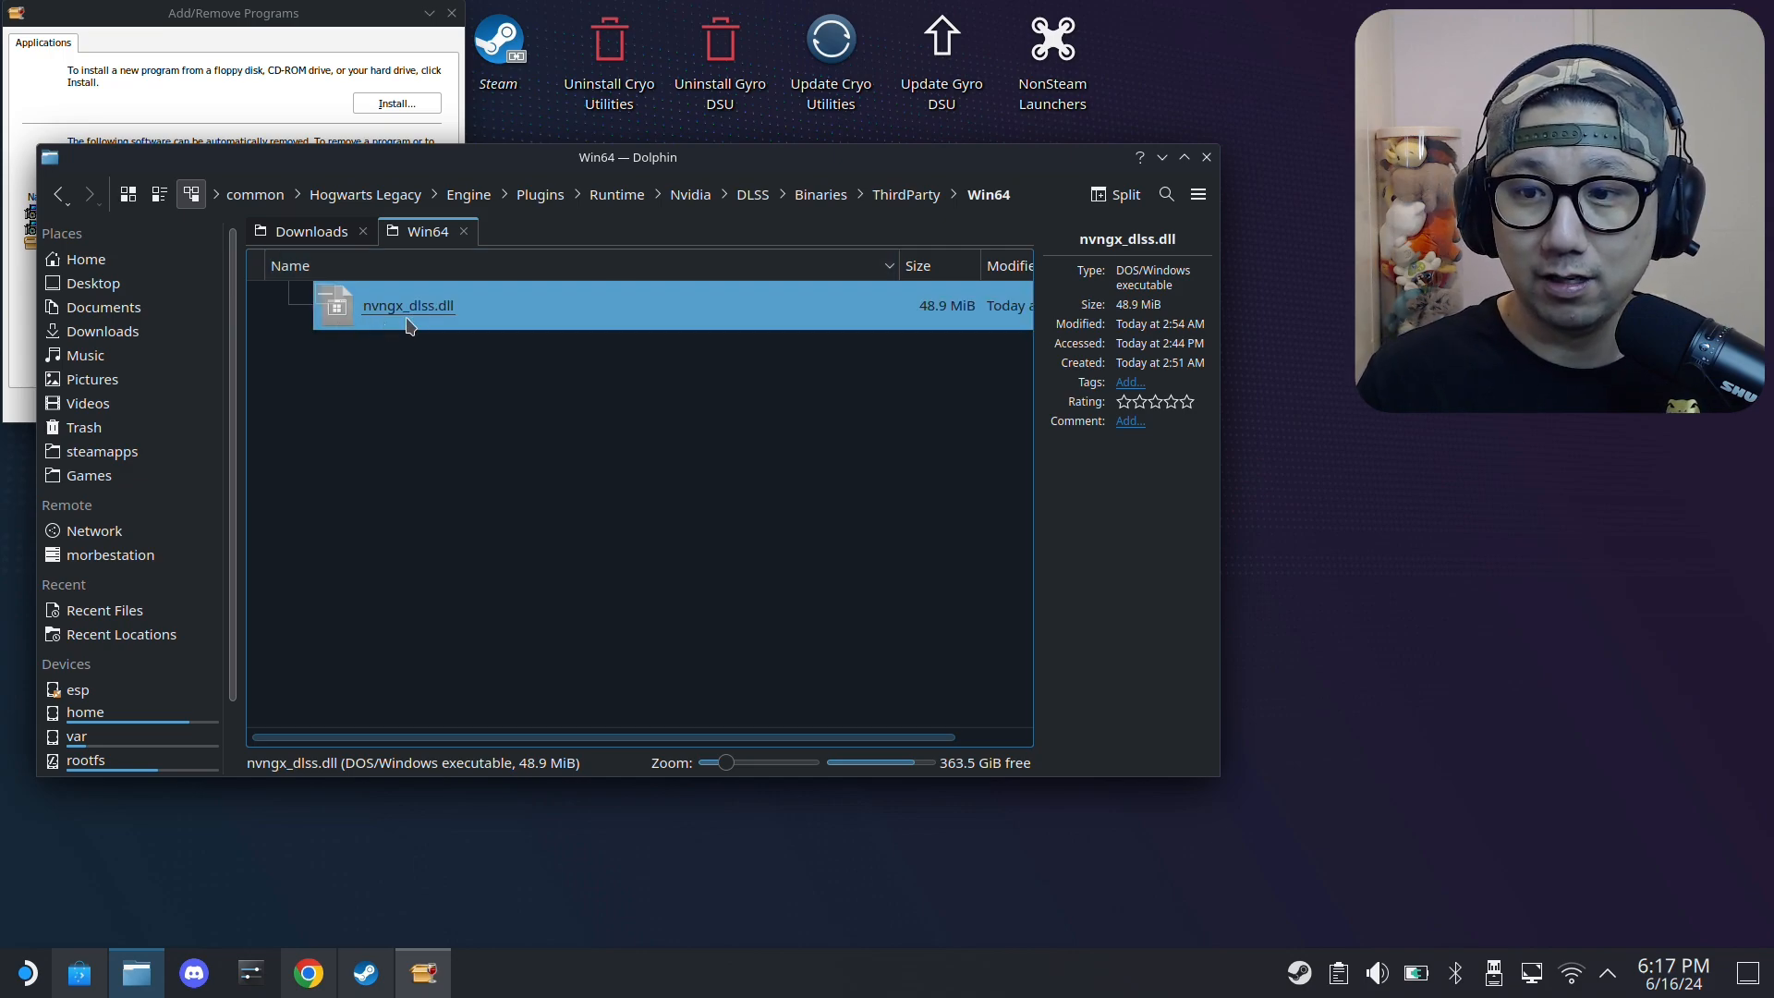
right_click(407, 305)
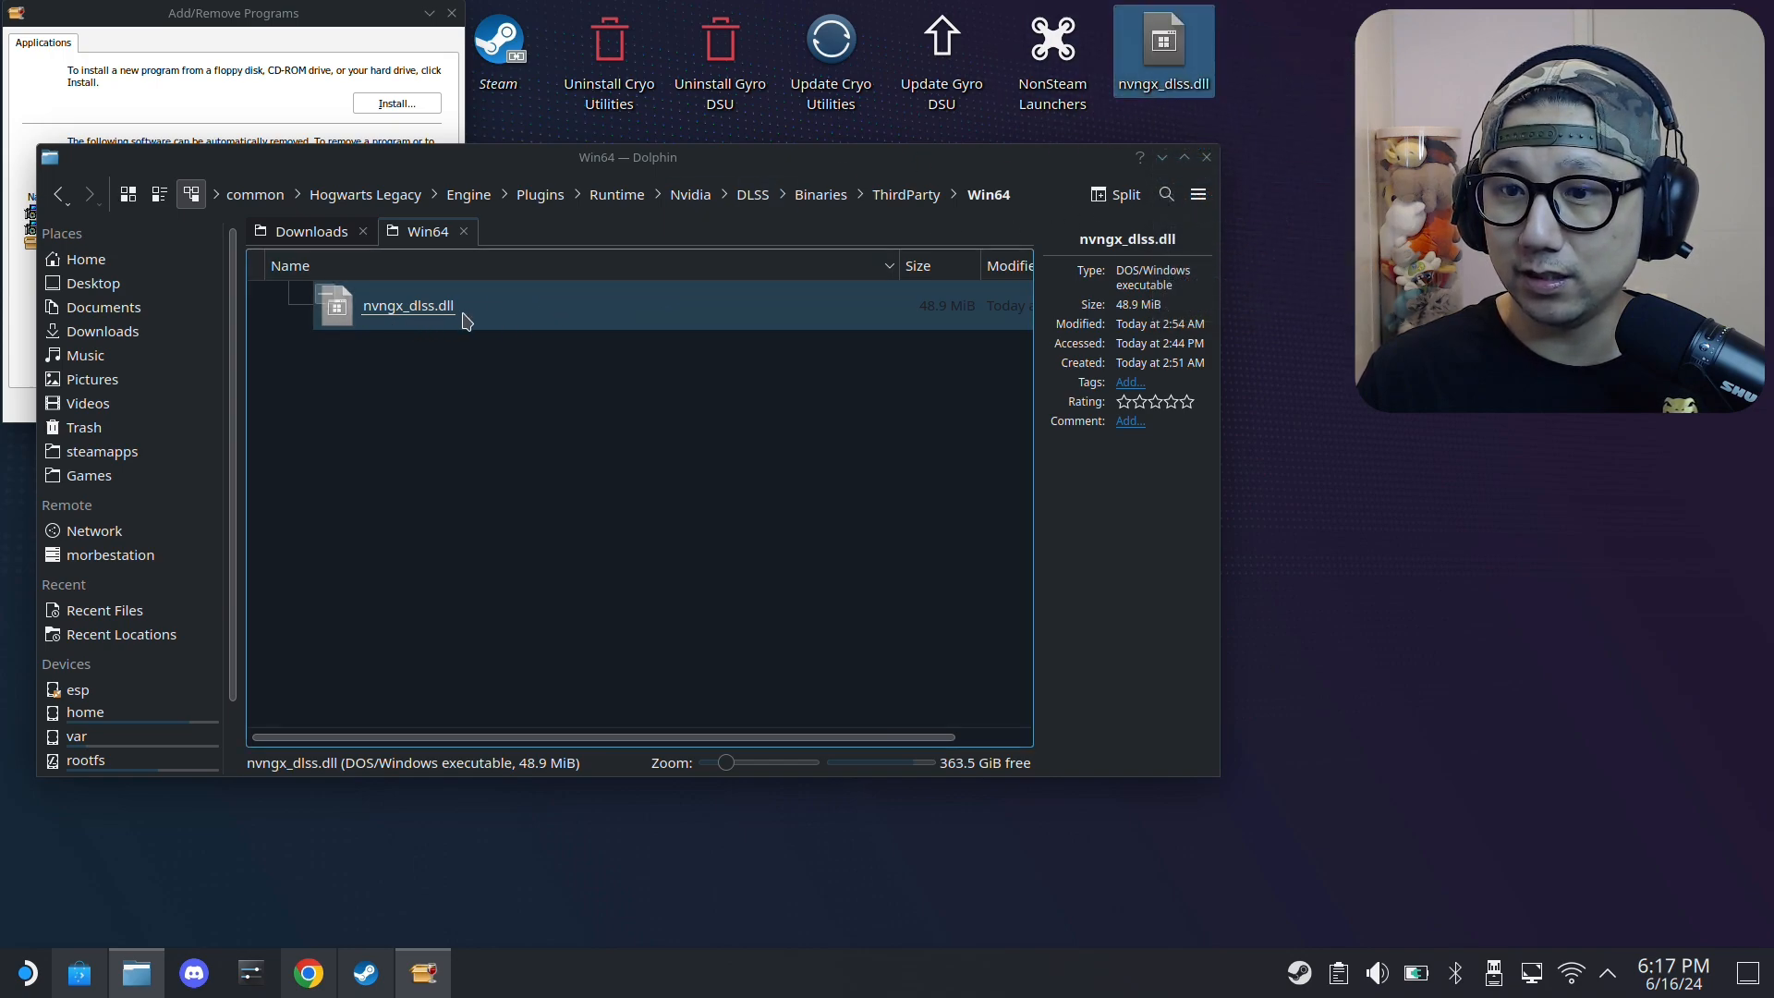
mouse_move(629, 402)
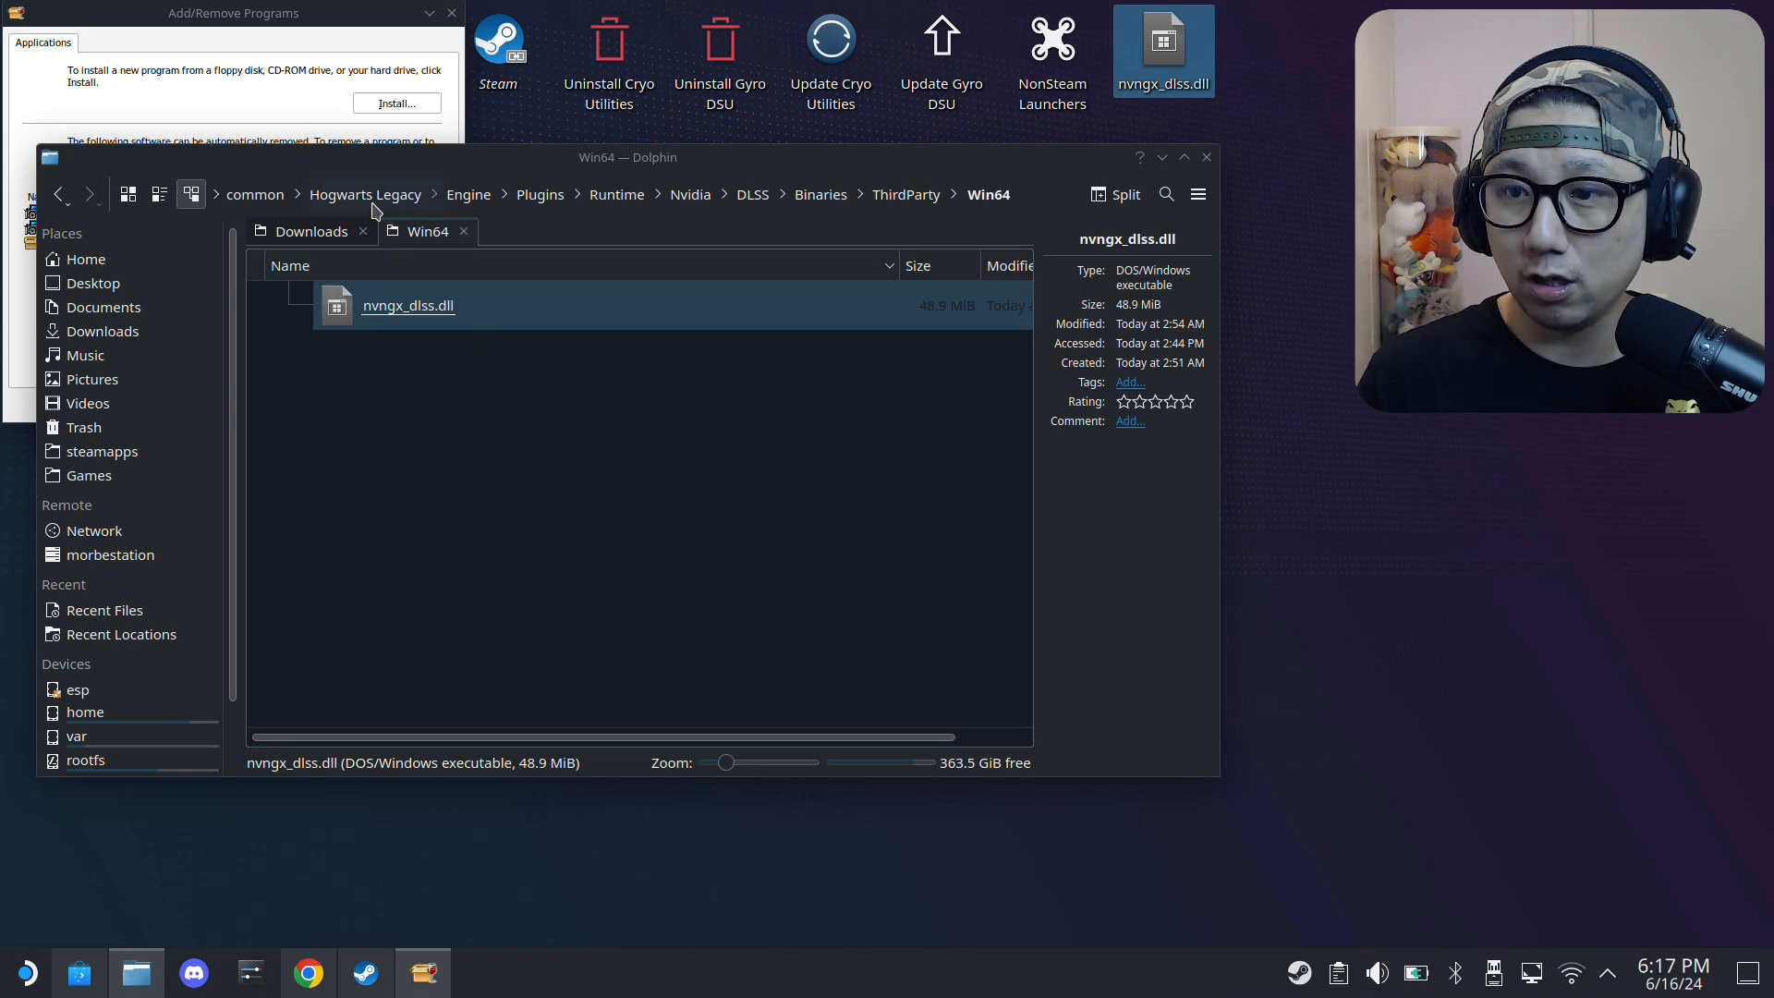
- Go to Phoenix/Binaries/Win64 and inspect the existing _nvngx.dll
click(364, 193)
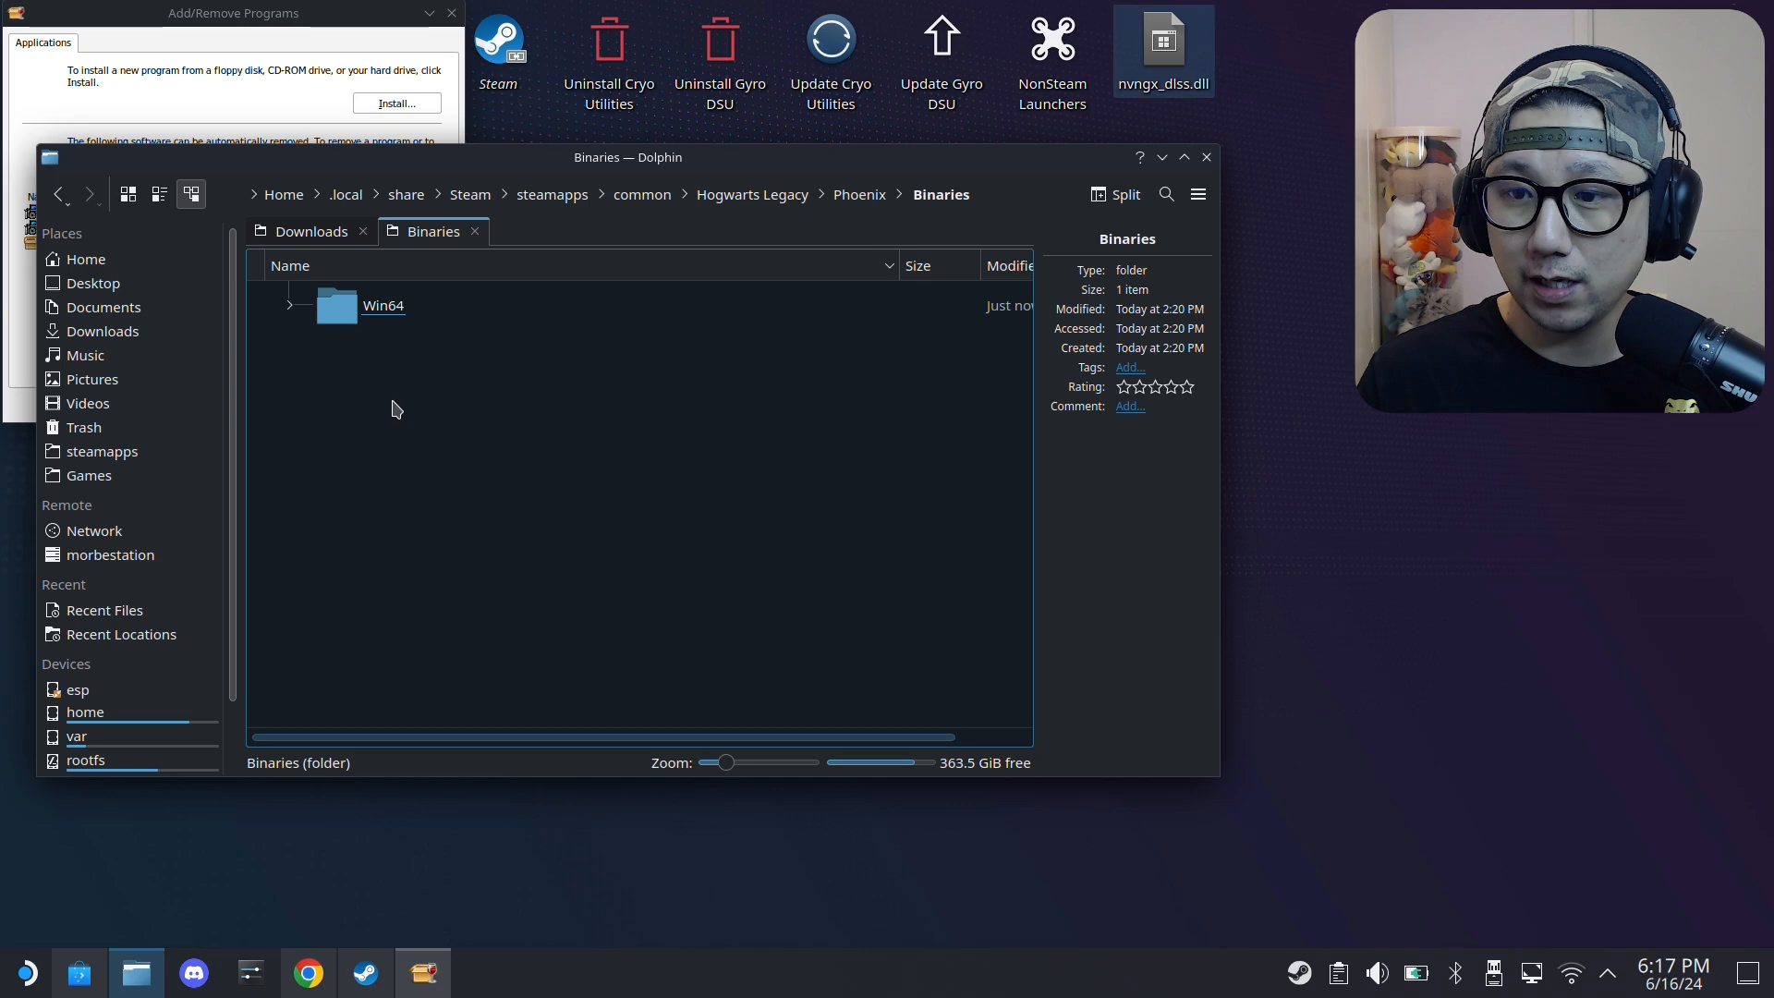
double_click(382, 305)
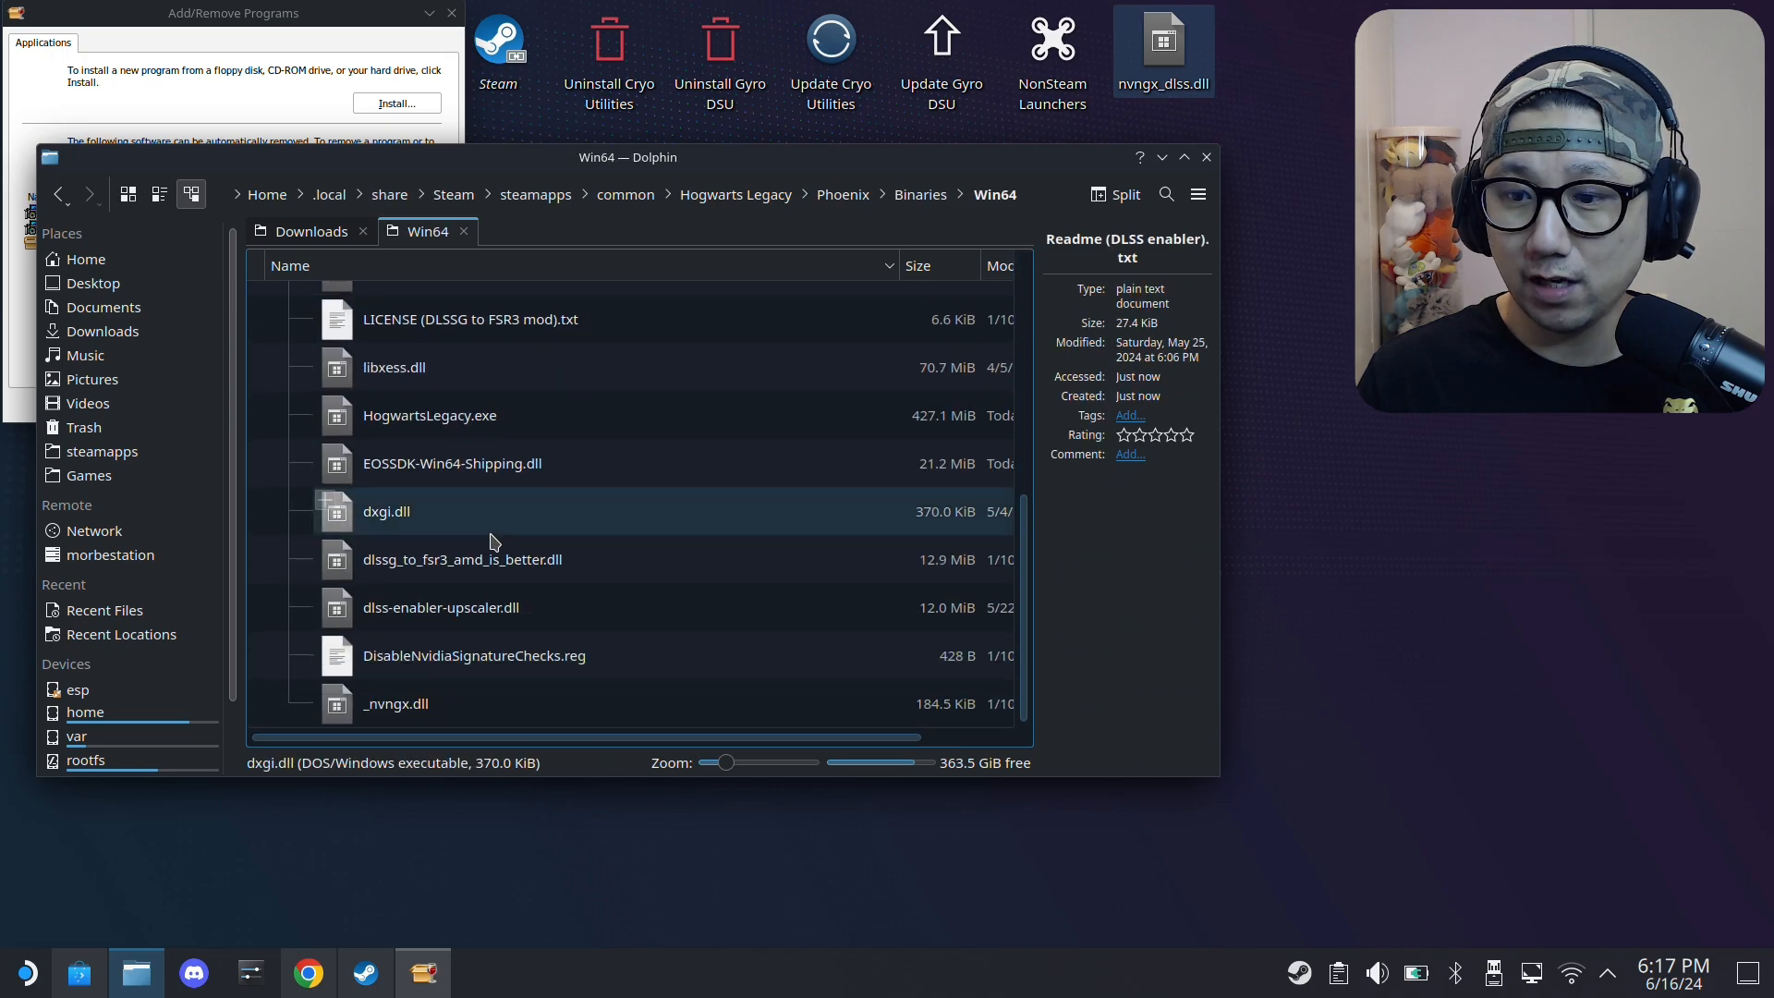
click(395, 703)
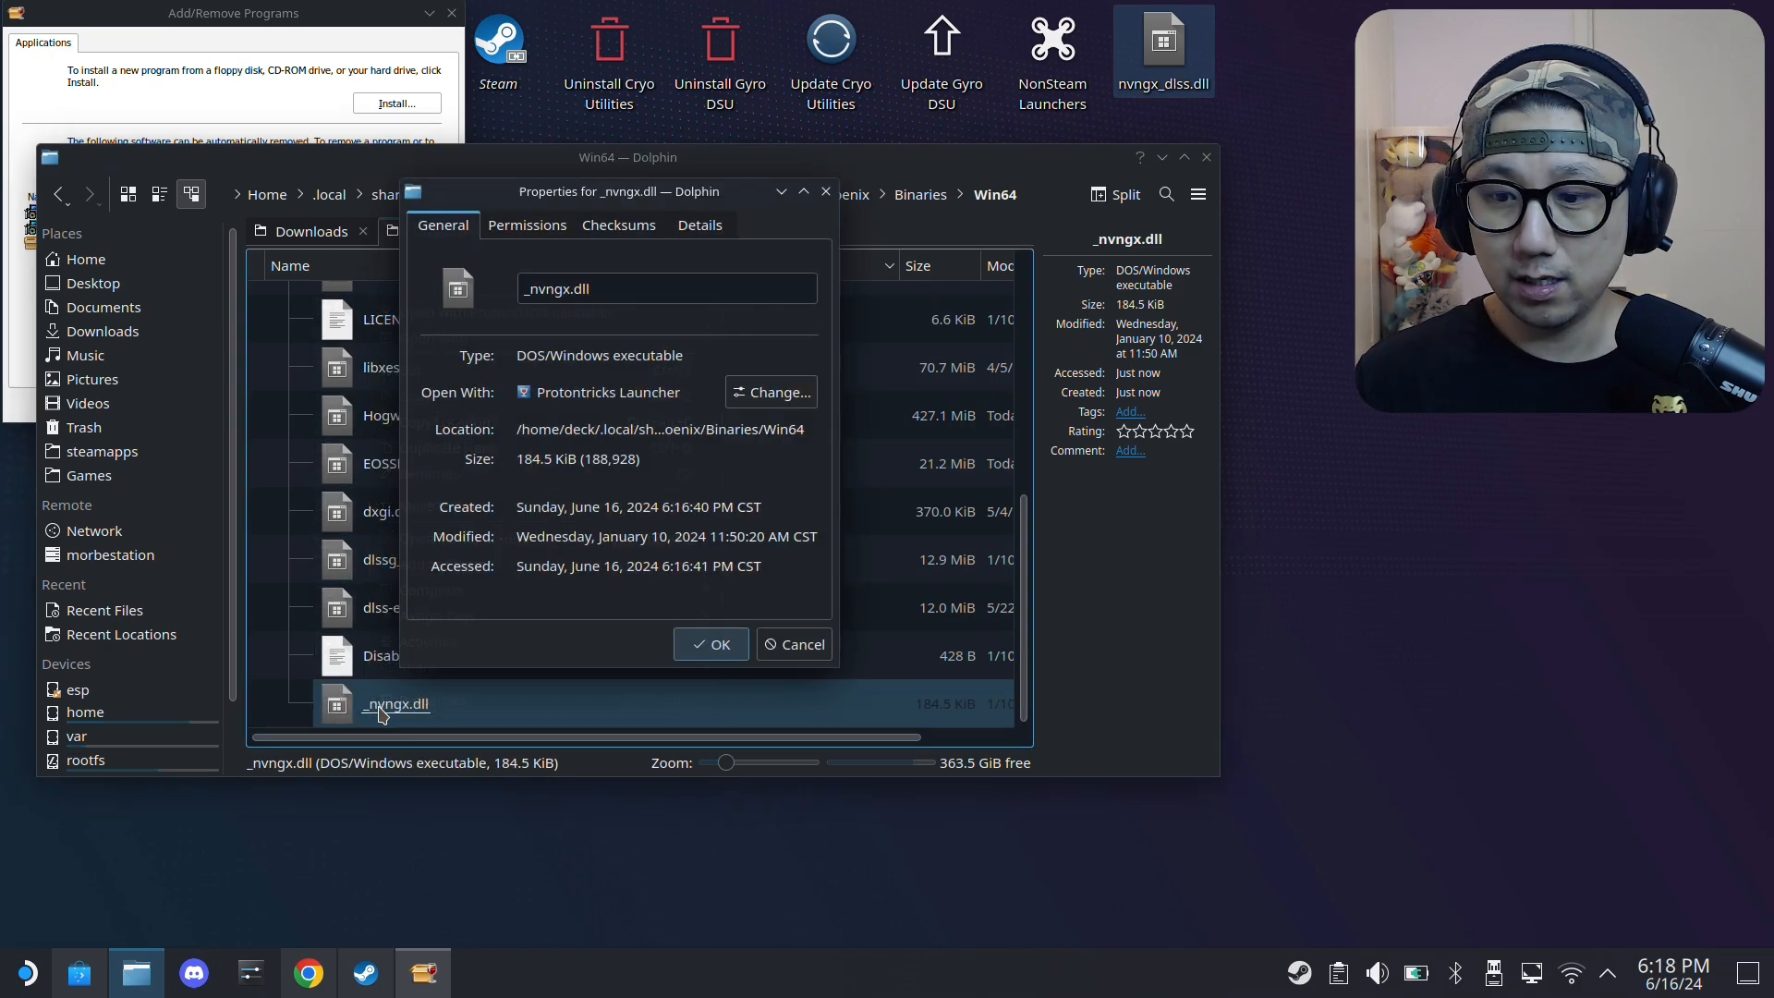
click(801, 644)
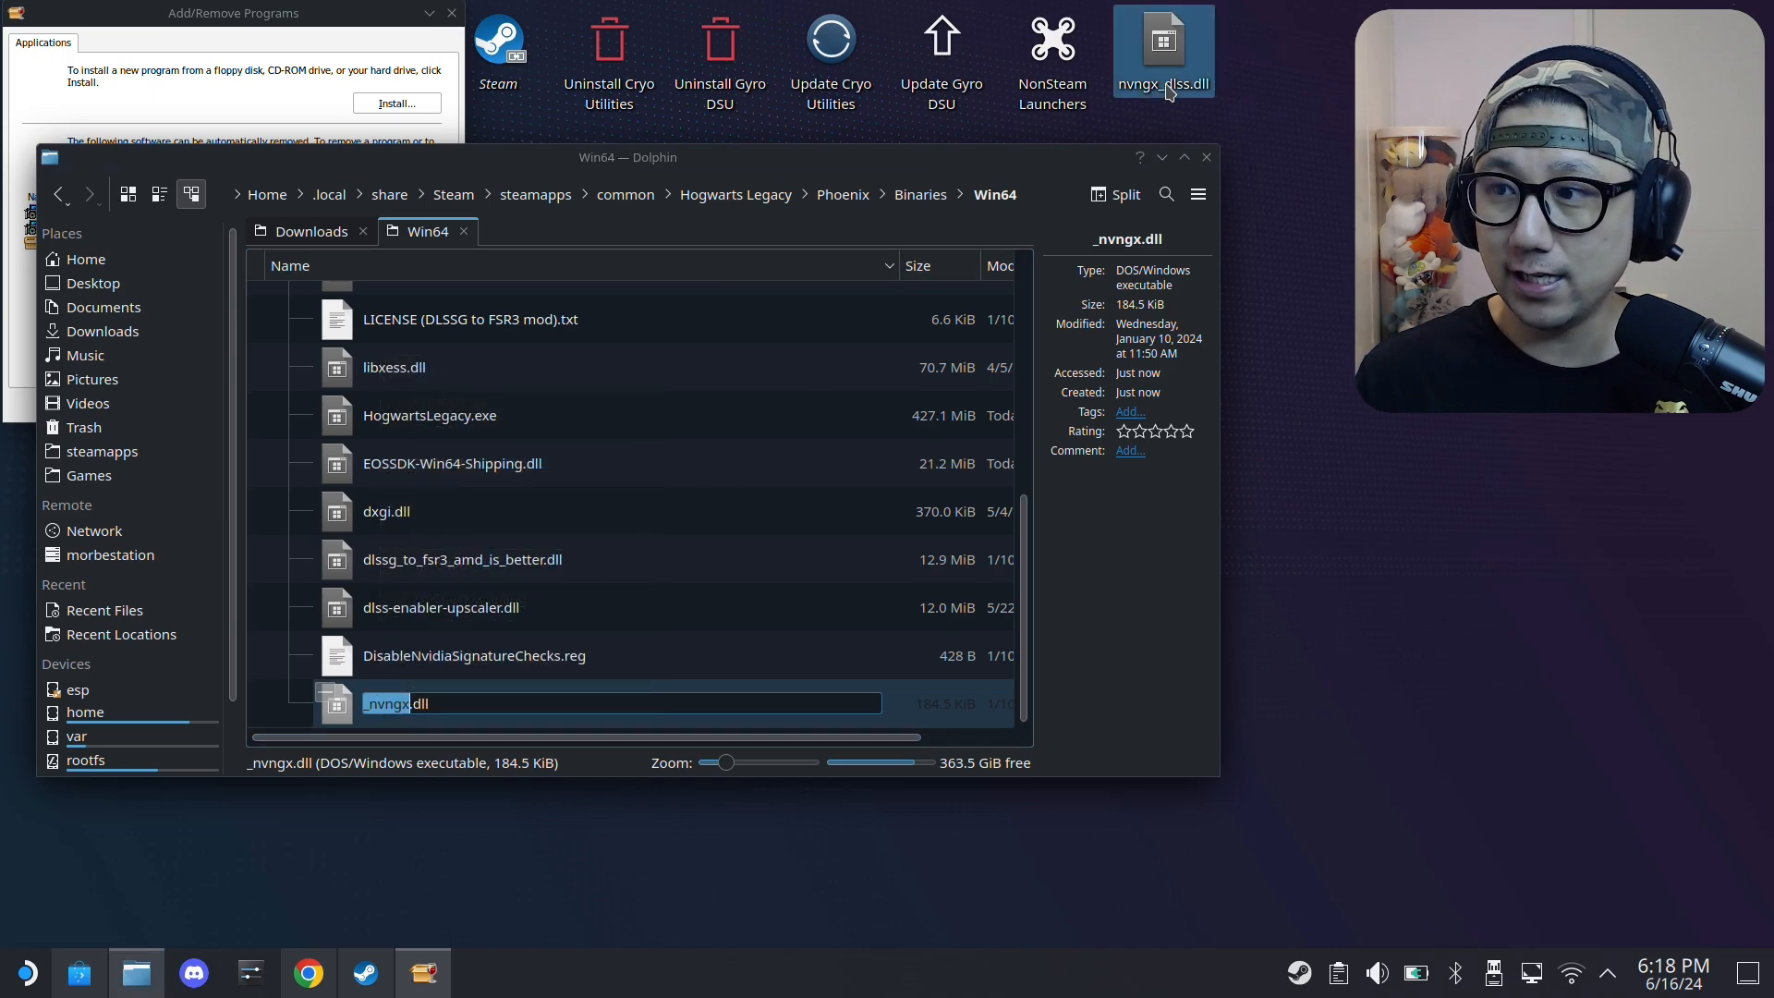
- Rename the desktop copy to _nvngx.dll and move it into Win64, overwriting the original
right_click(1162, 51)
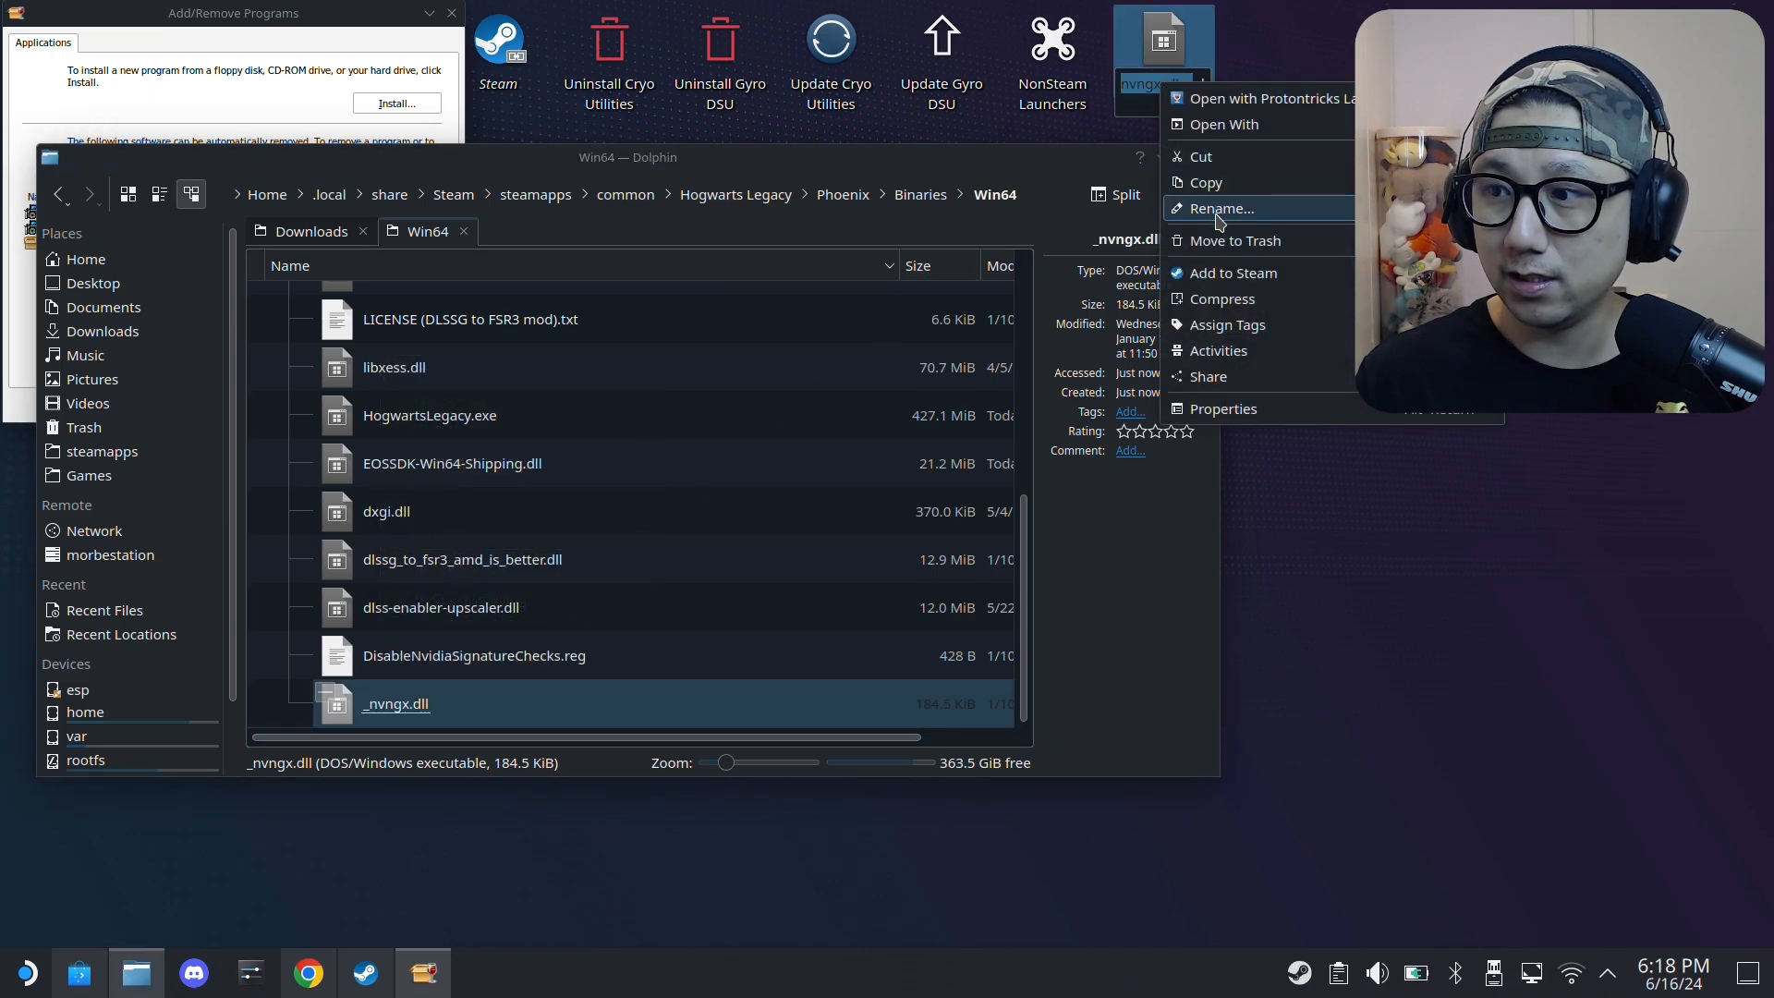
click(1218, 207)
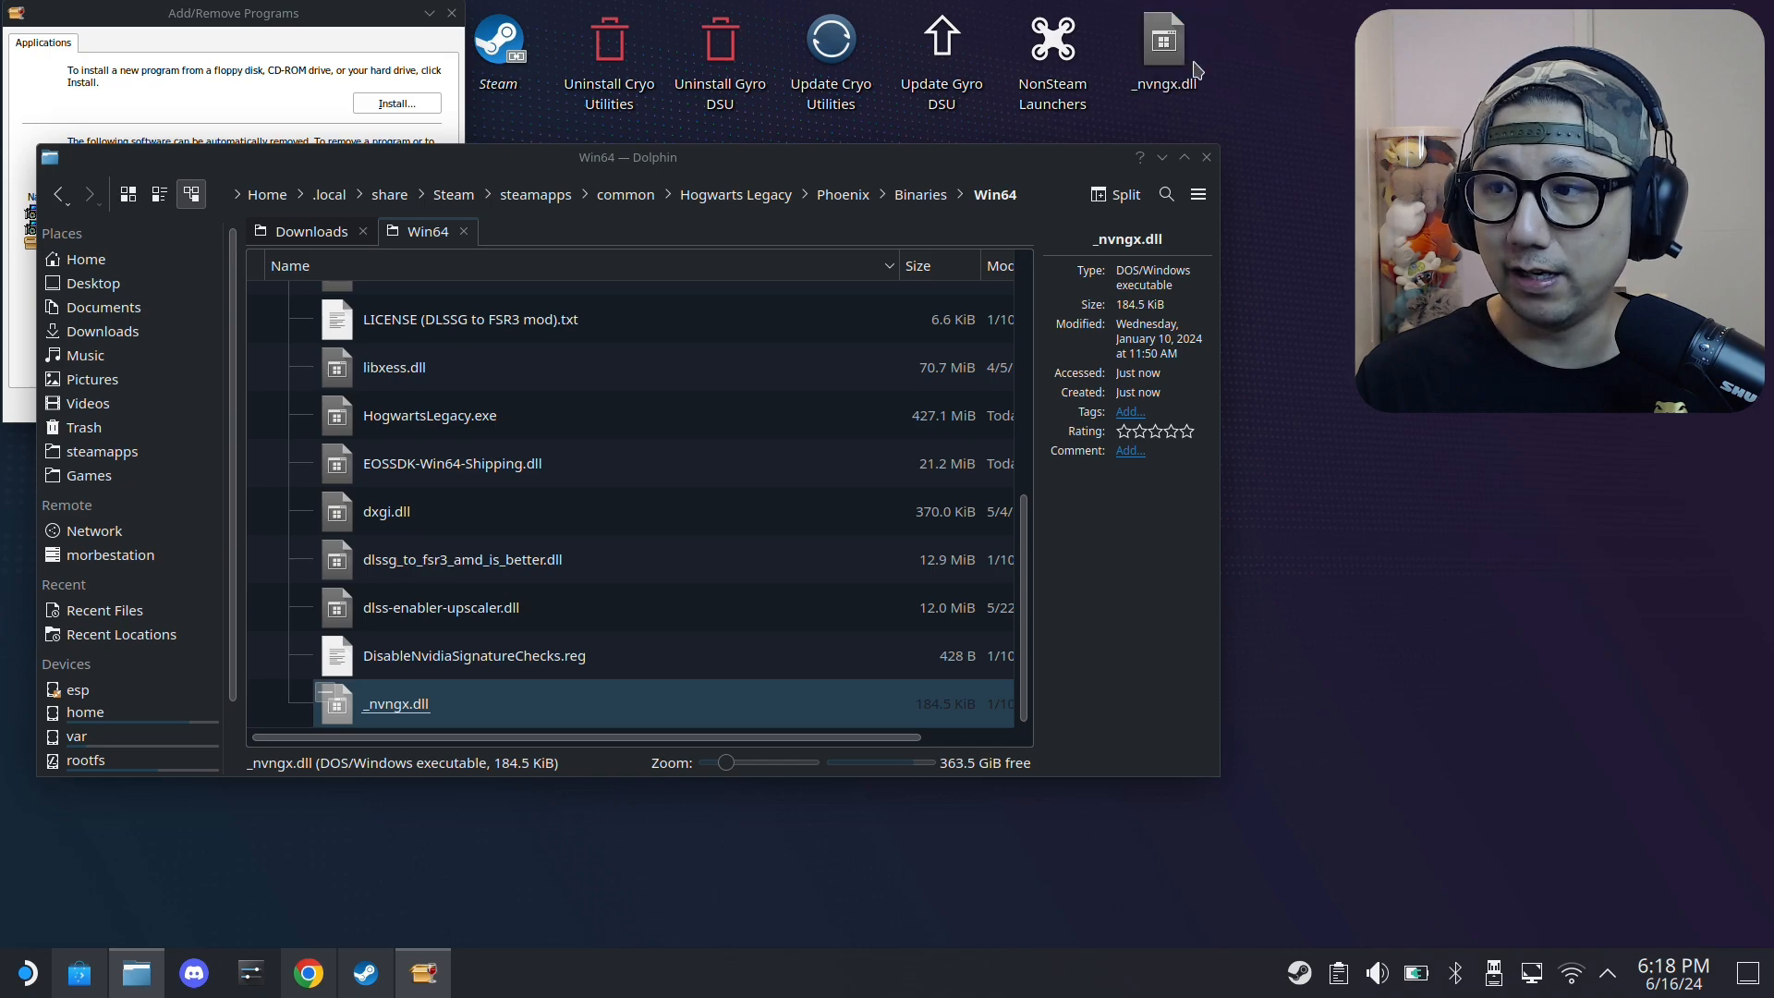
drag(395, 703, 279, 707)
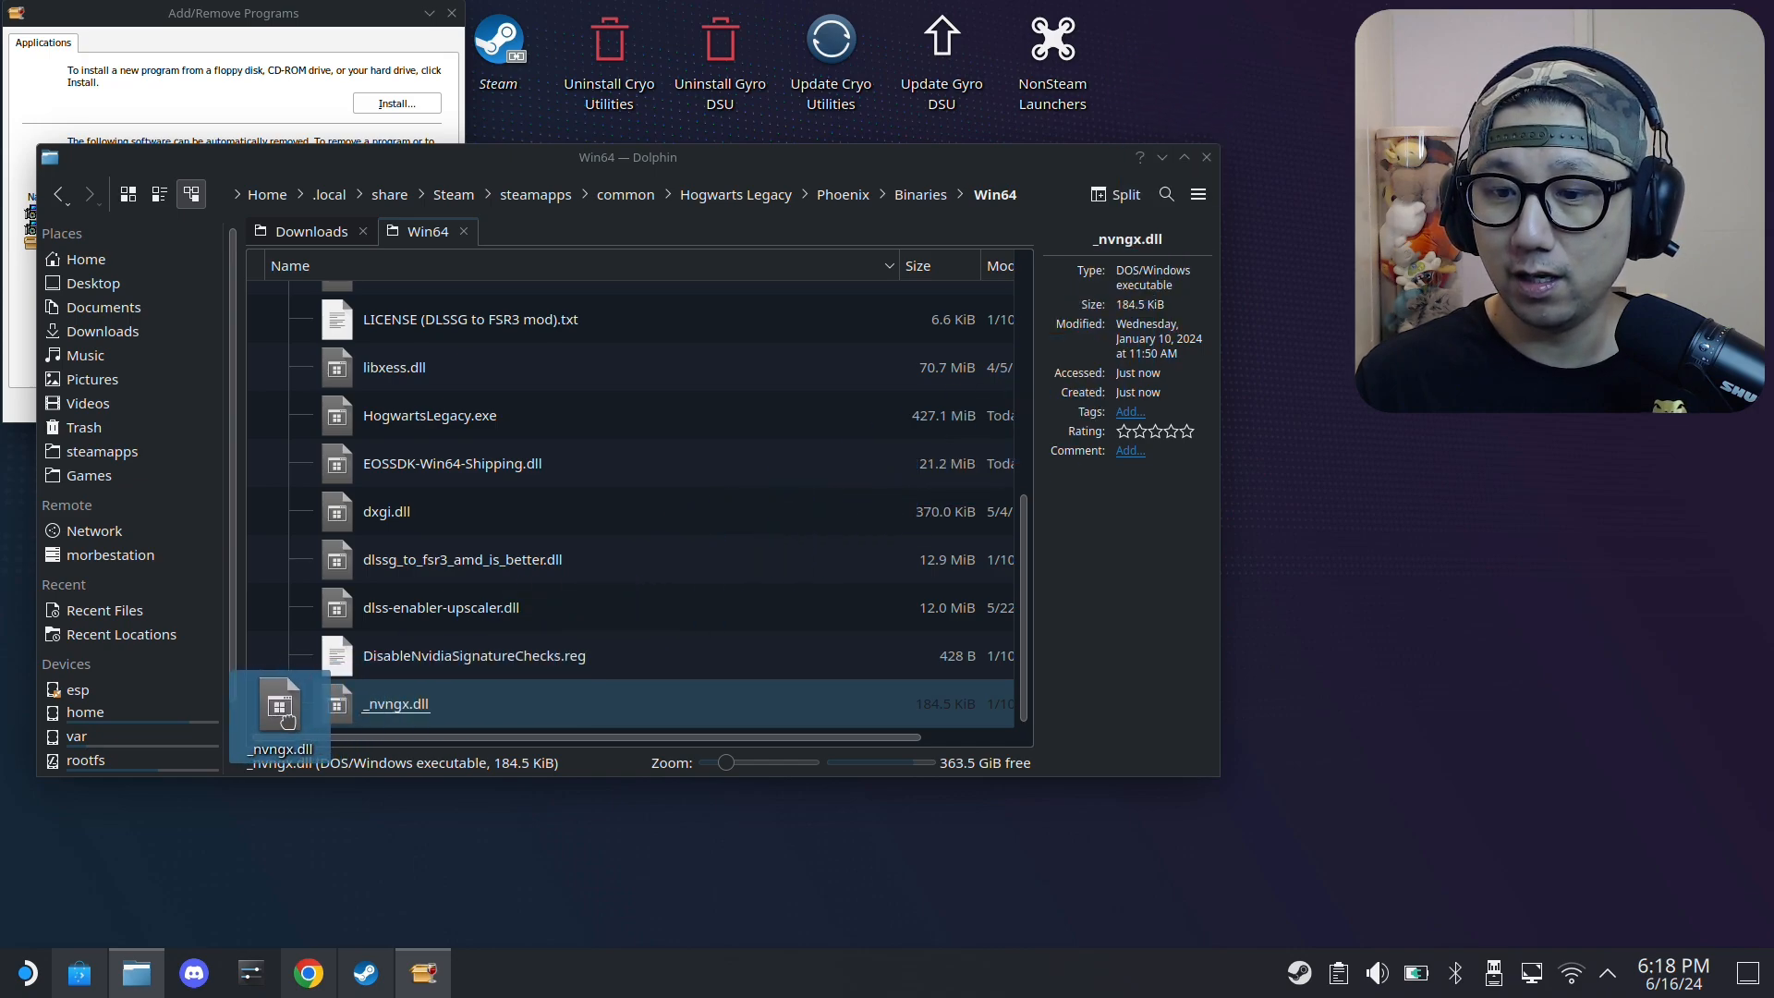
drag(279, 707, 1164, 51)
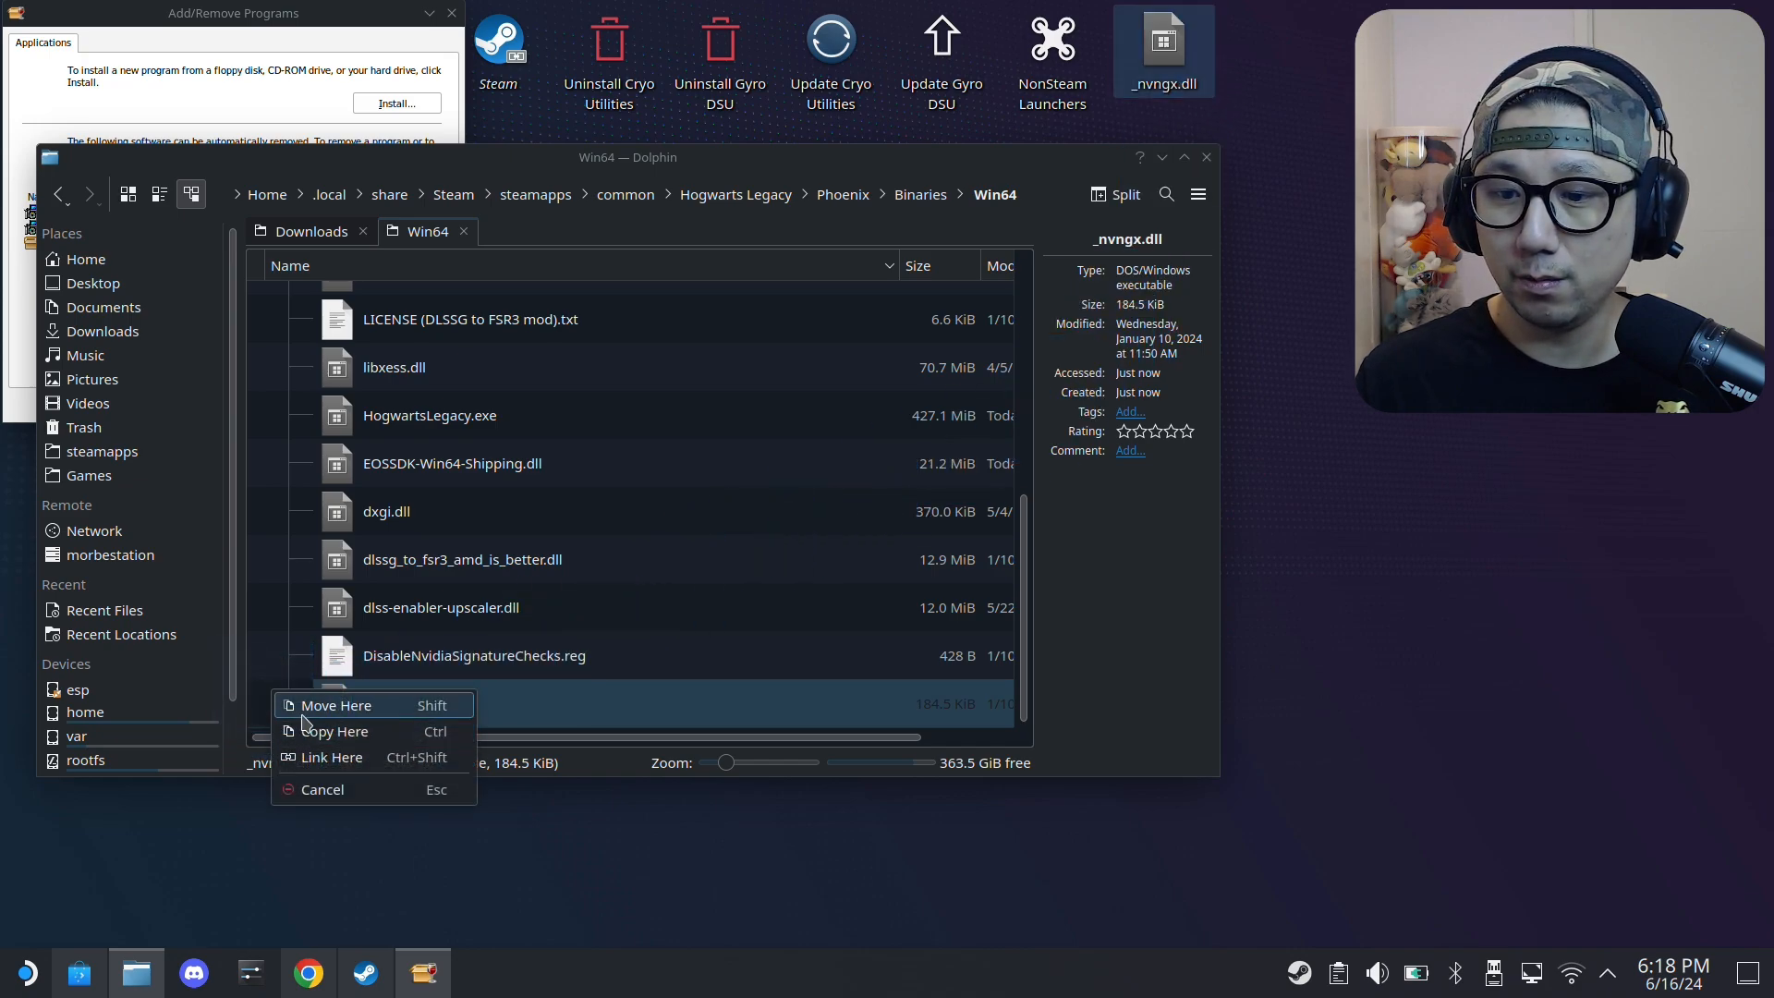
click(334, 705)
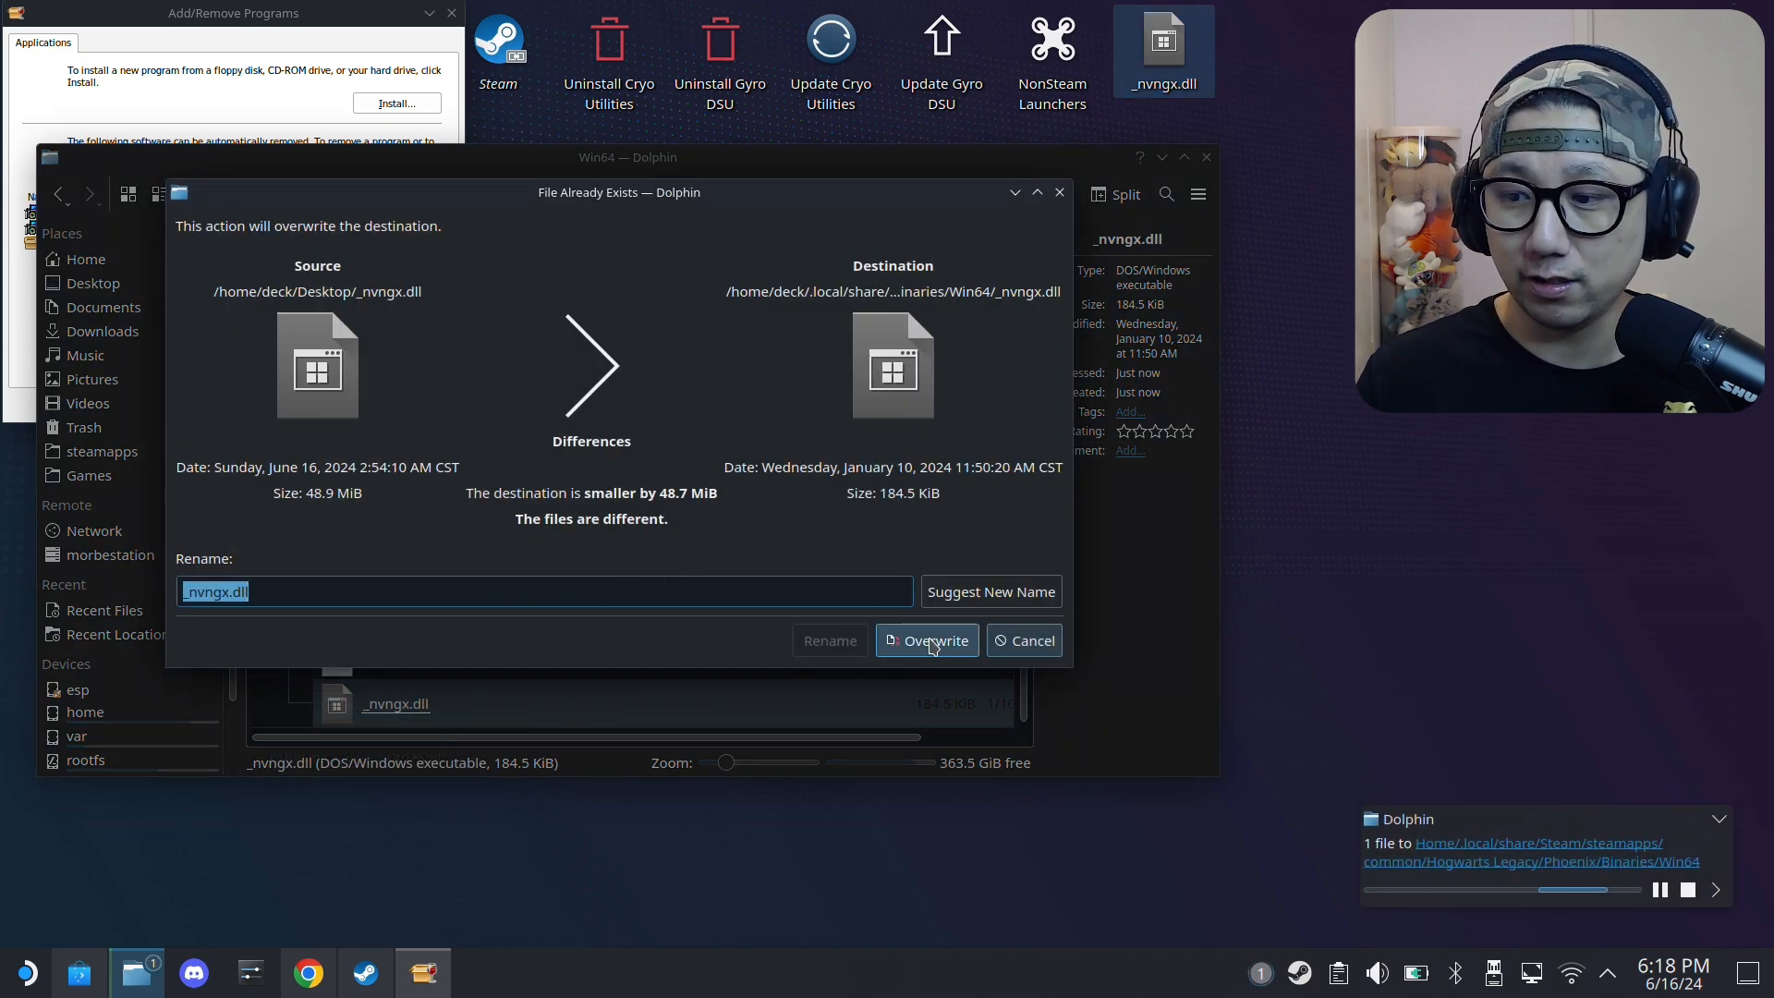
click(927, 640)
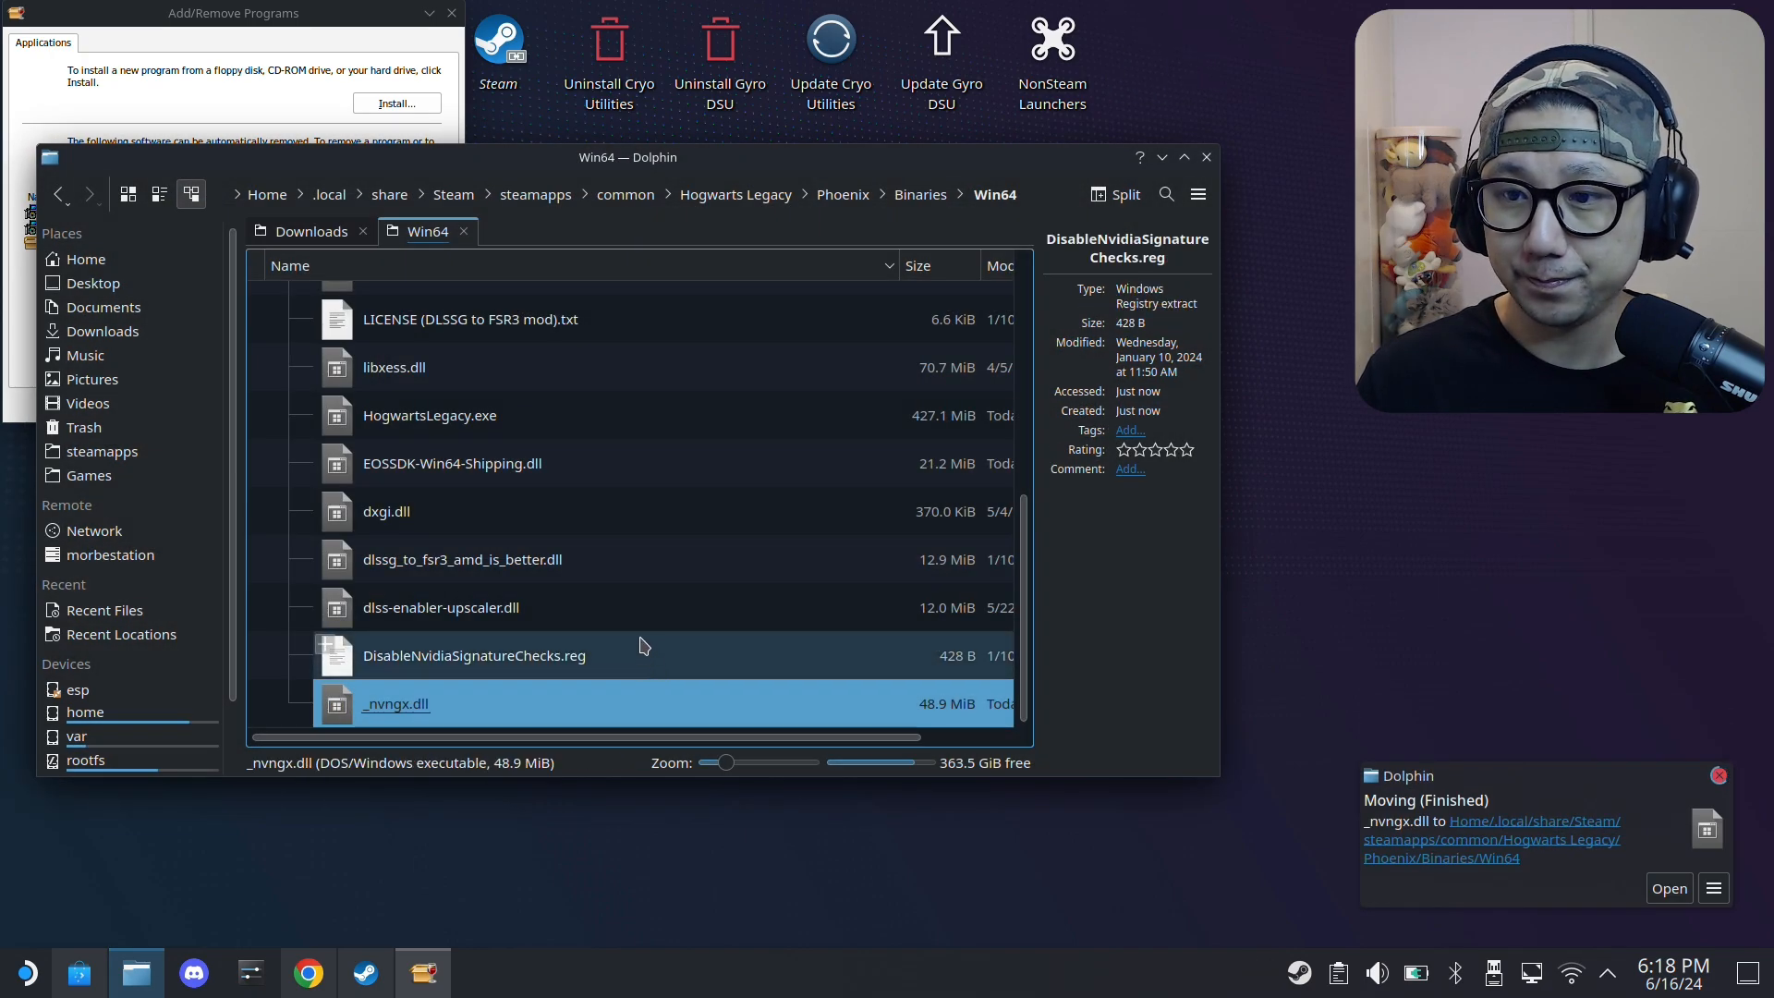
click(462, 559)
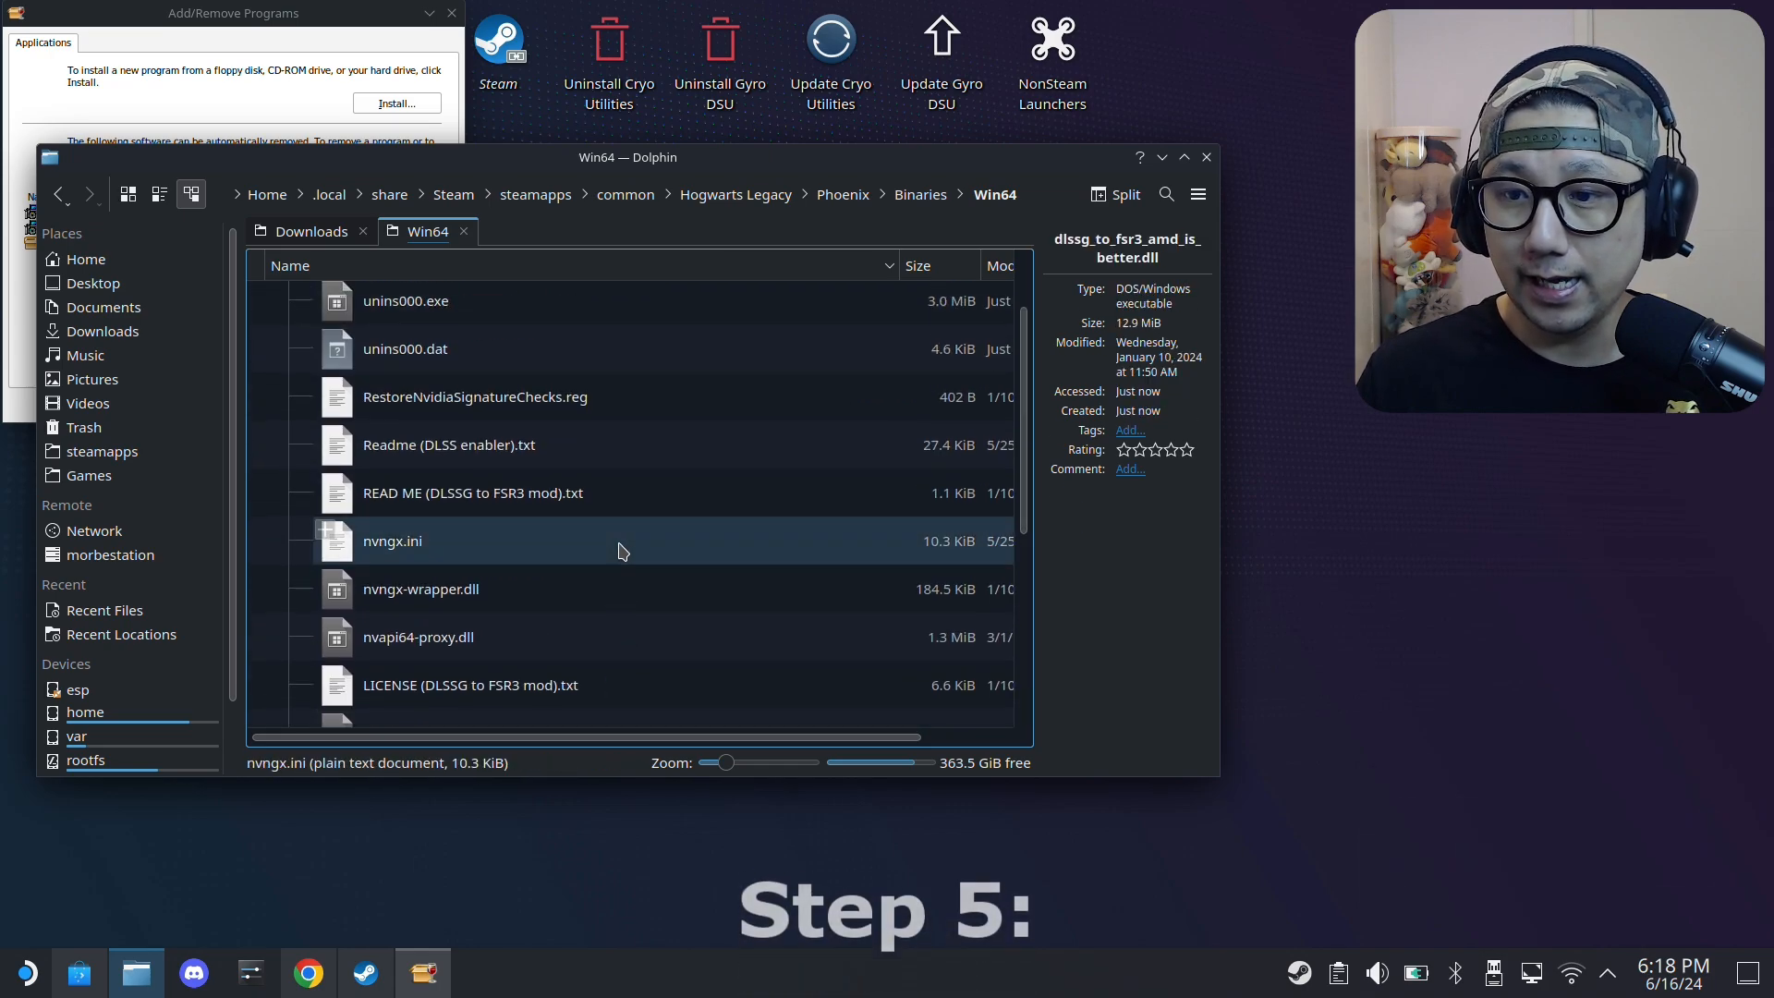
- Copy DisableNvidiaSignatureChecks.reg from the Win64 folder and paste it onto the desktop
click(449, 444)
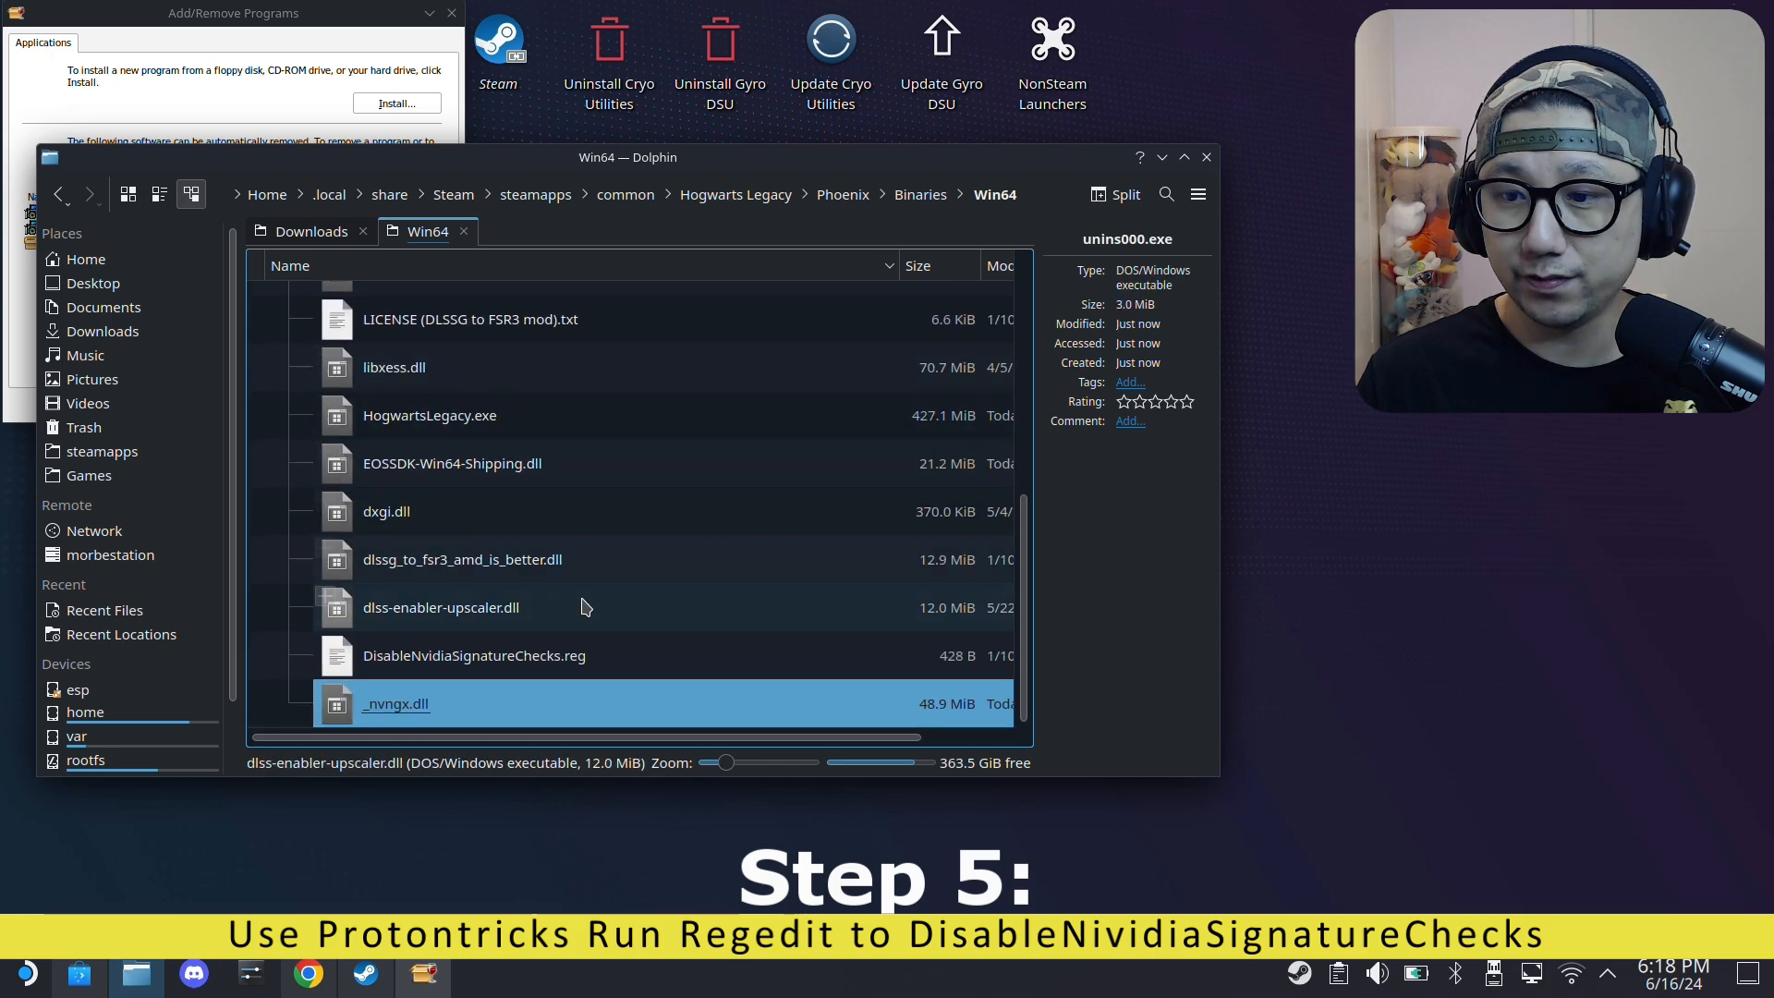
click(474, 655)
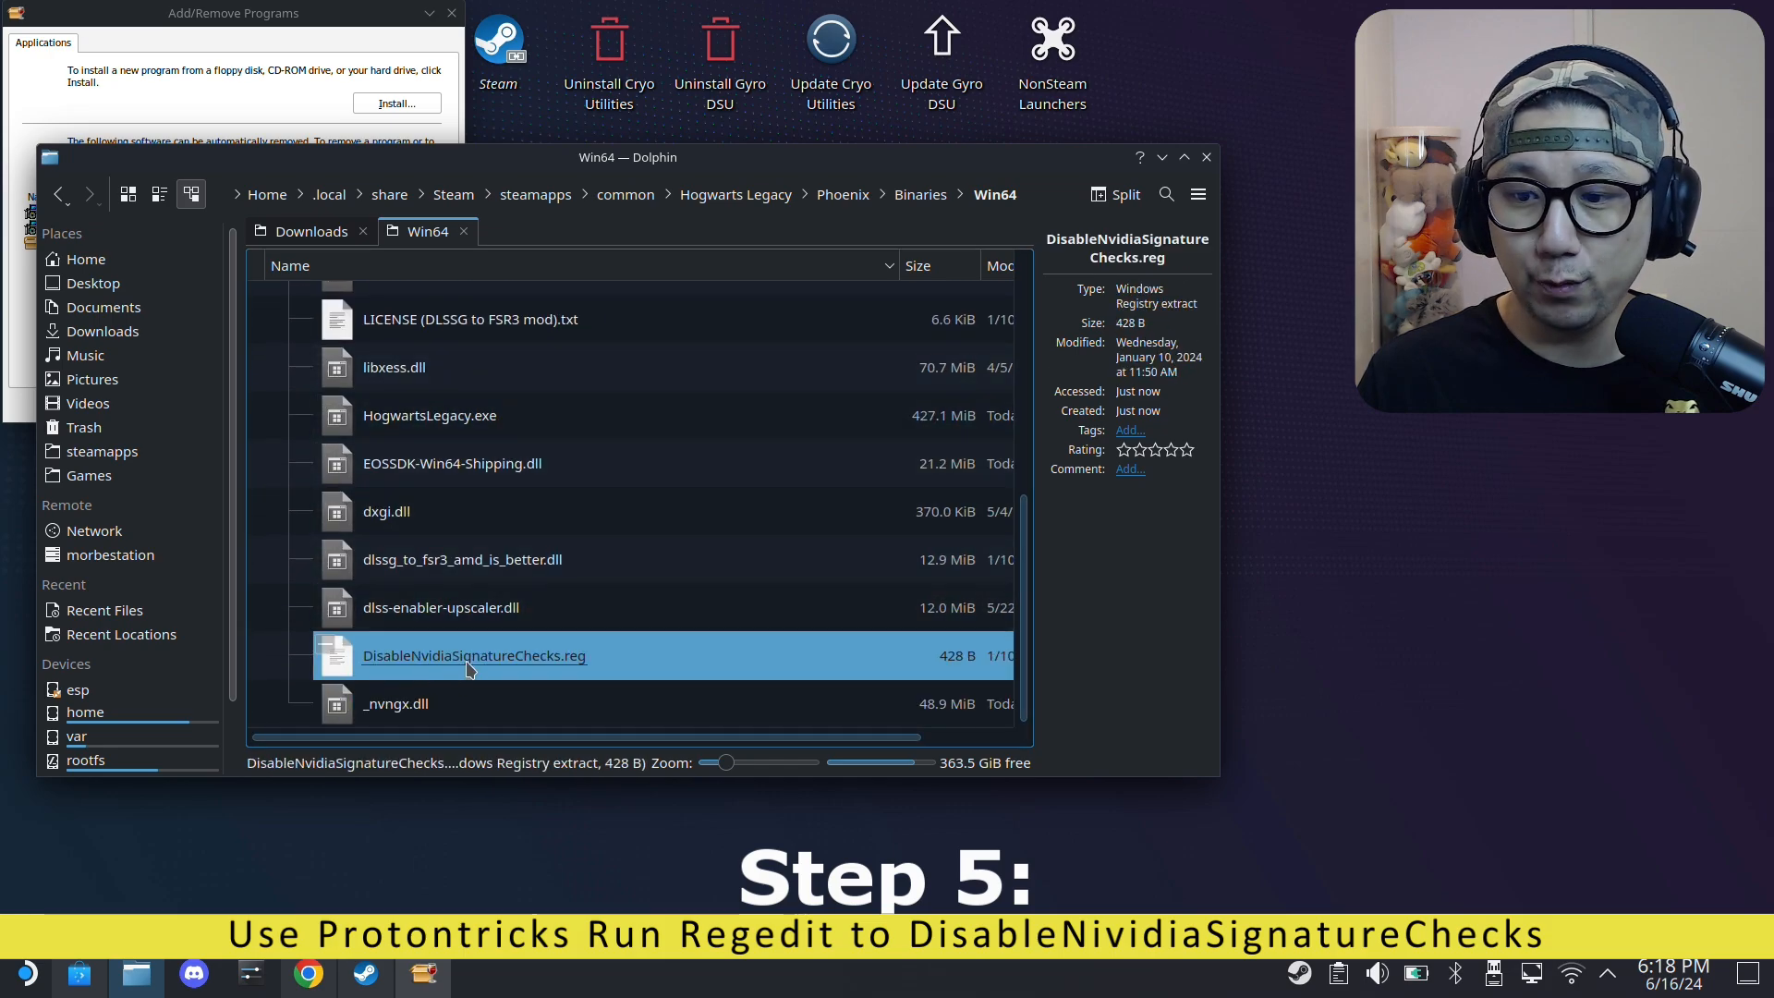
mouse_move(543, 671)
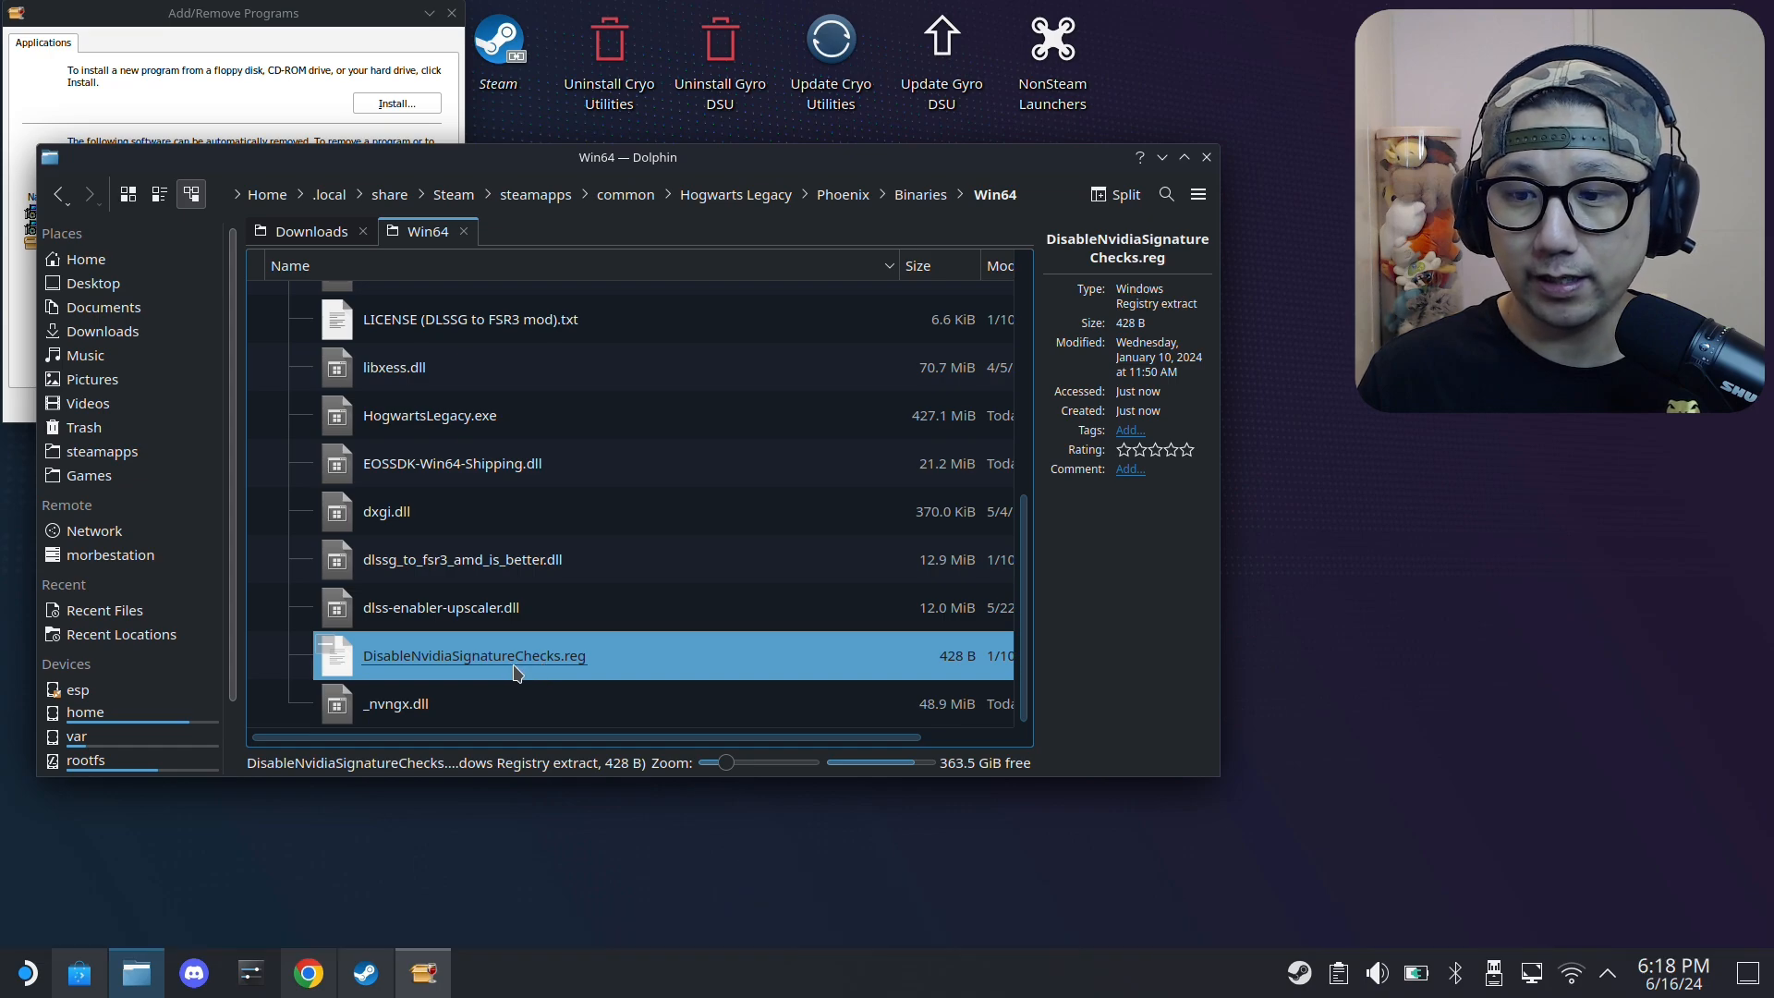
right_click(473, 655)
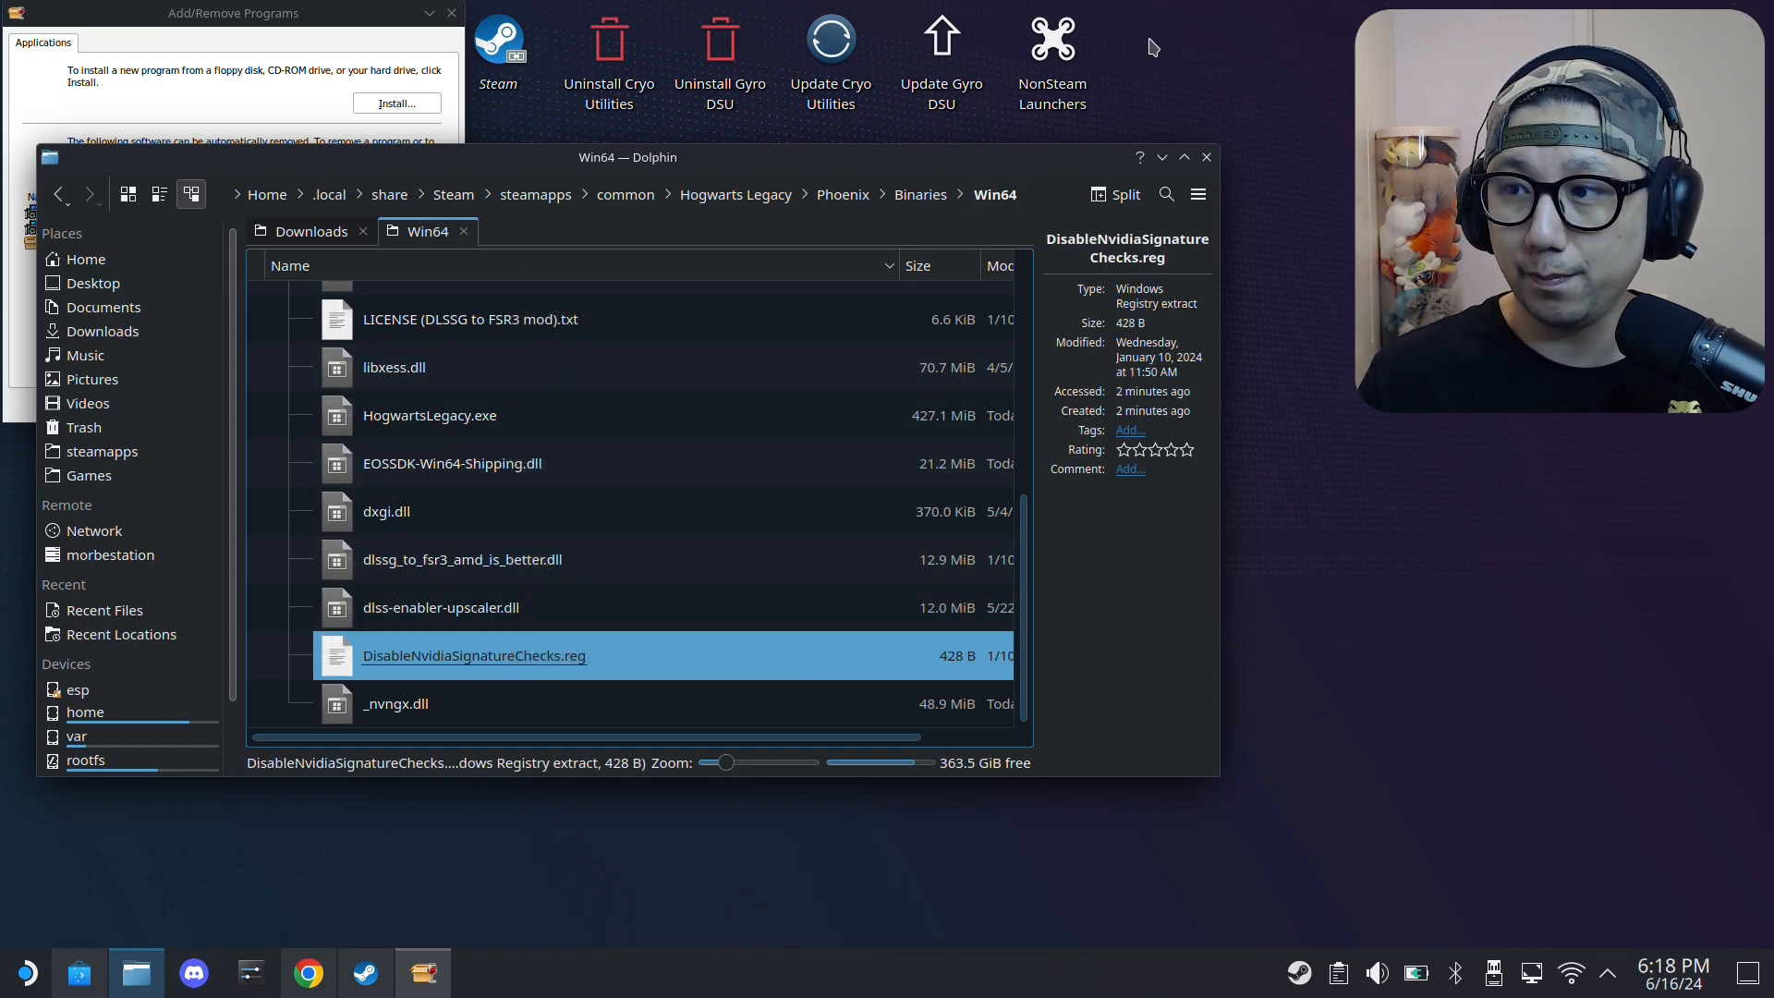
right_click(1153, 47)
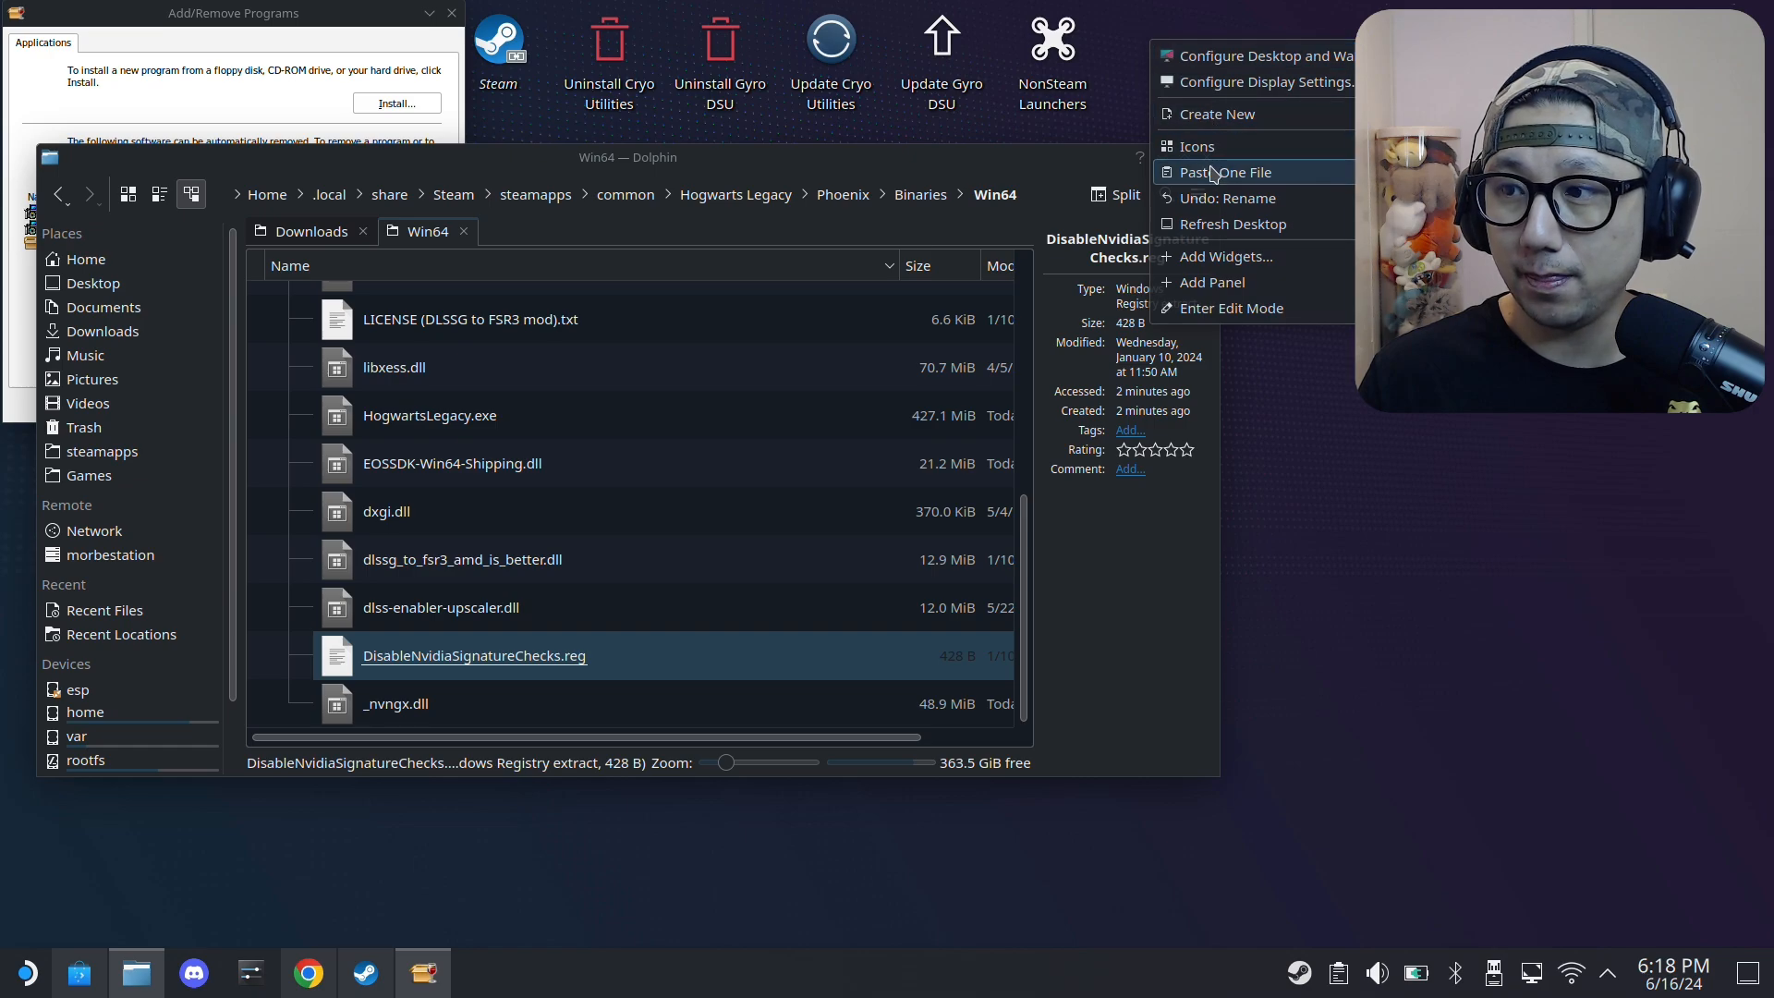
click(1223, 171)
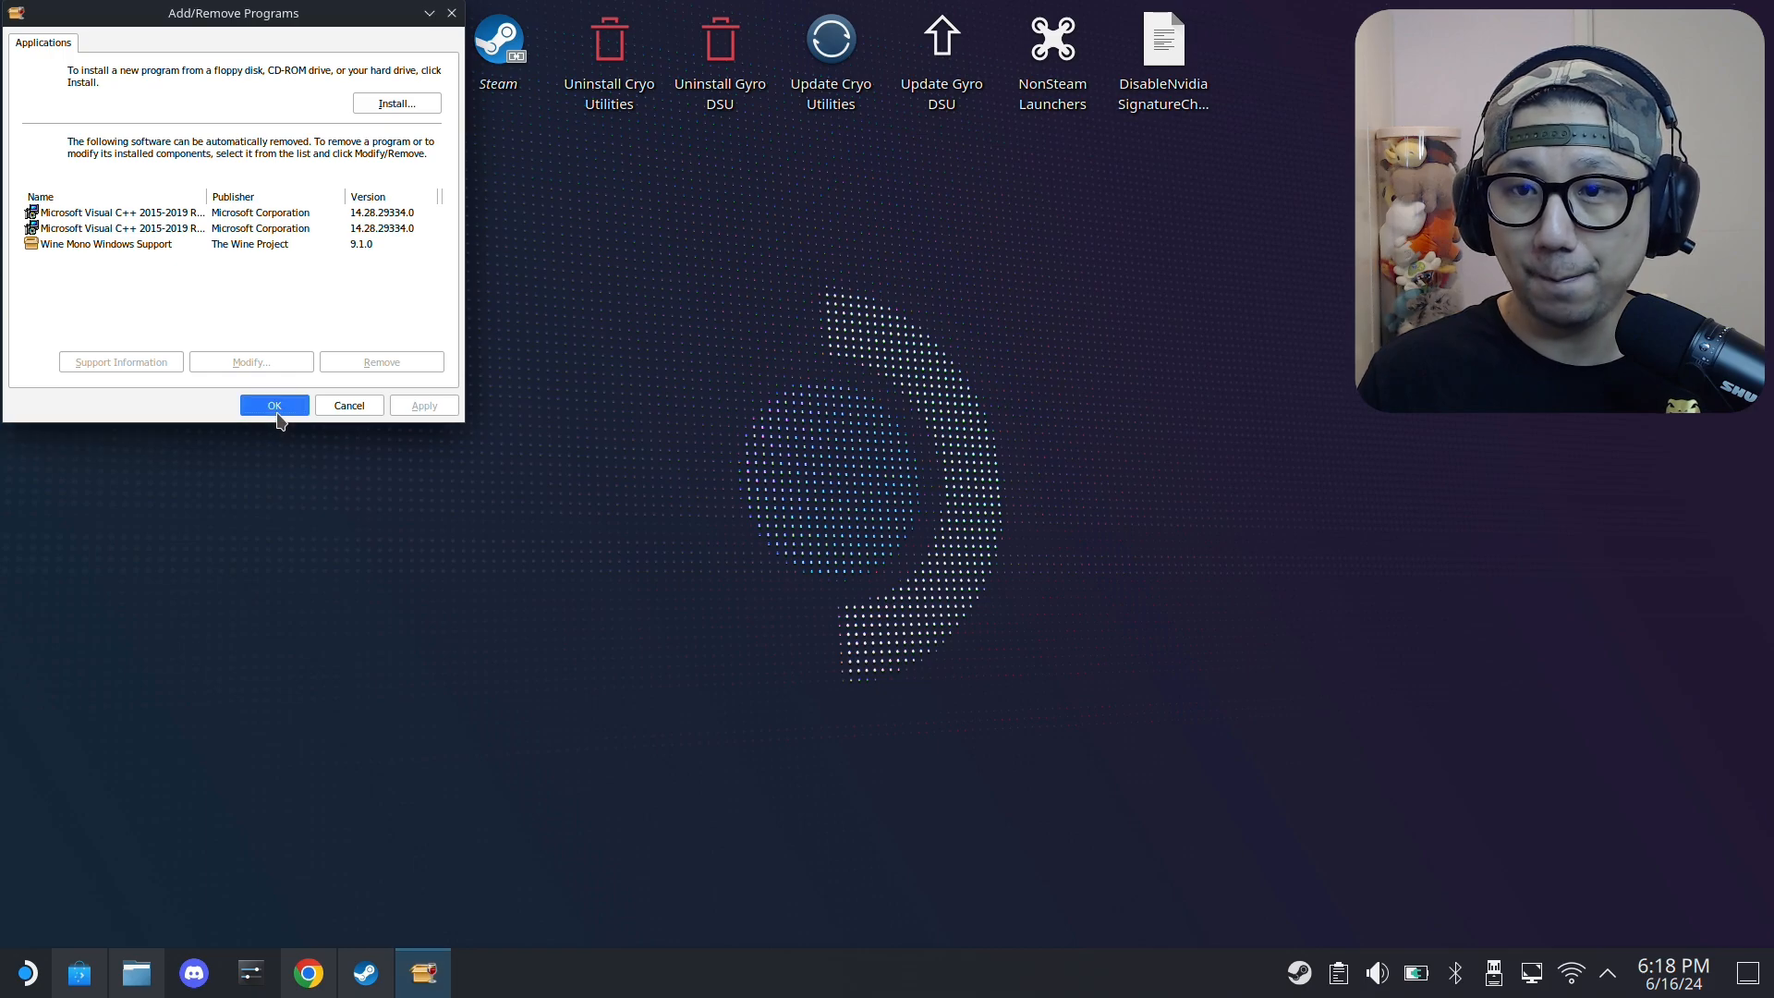
- Close Add/Remove Programs and run regedit in the Hogwarts Legacy prefix
click(274, 405)
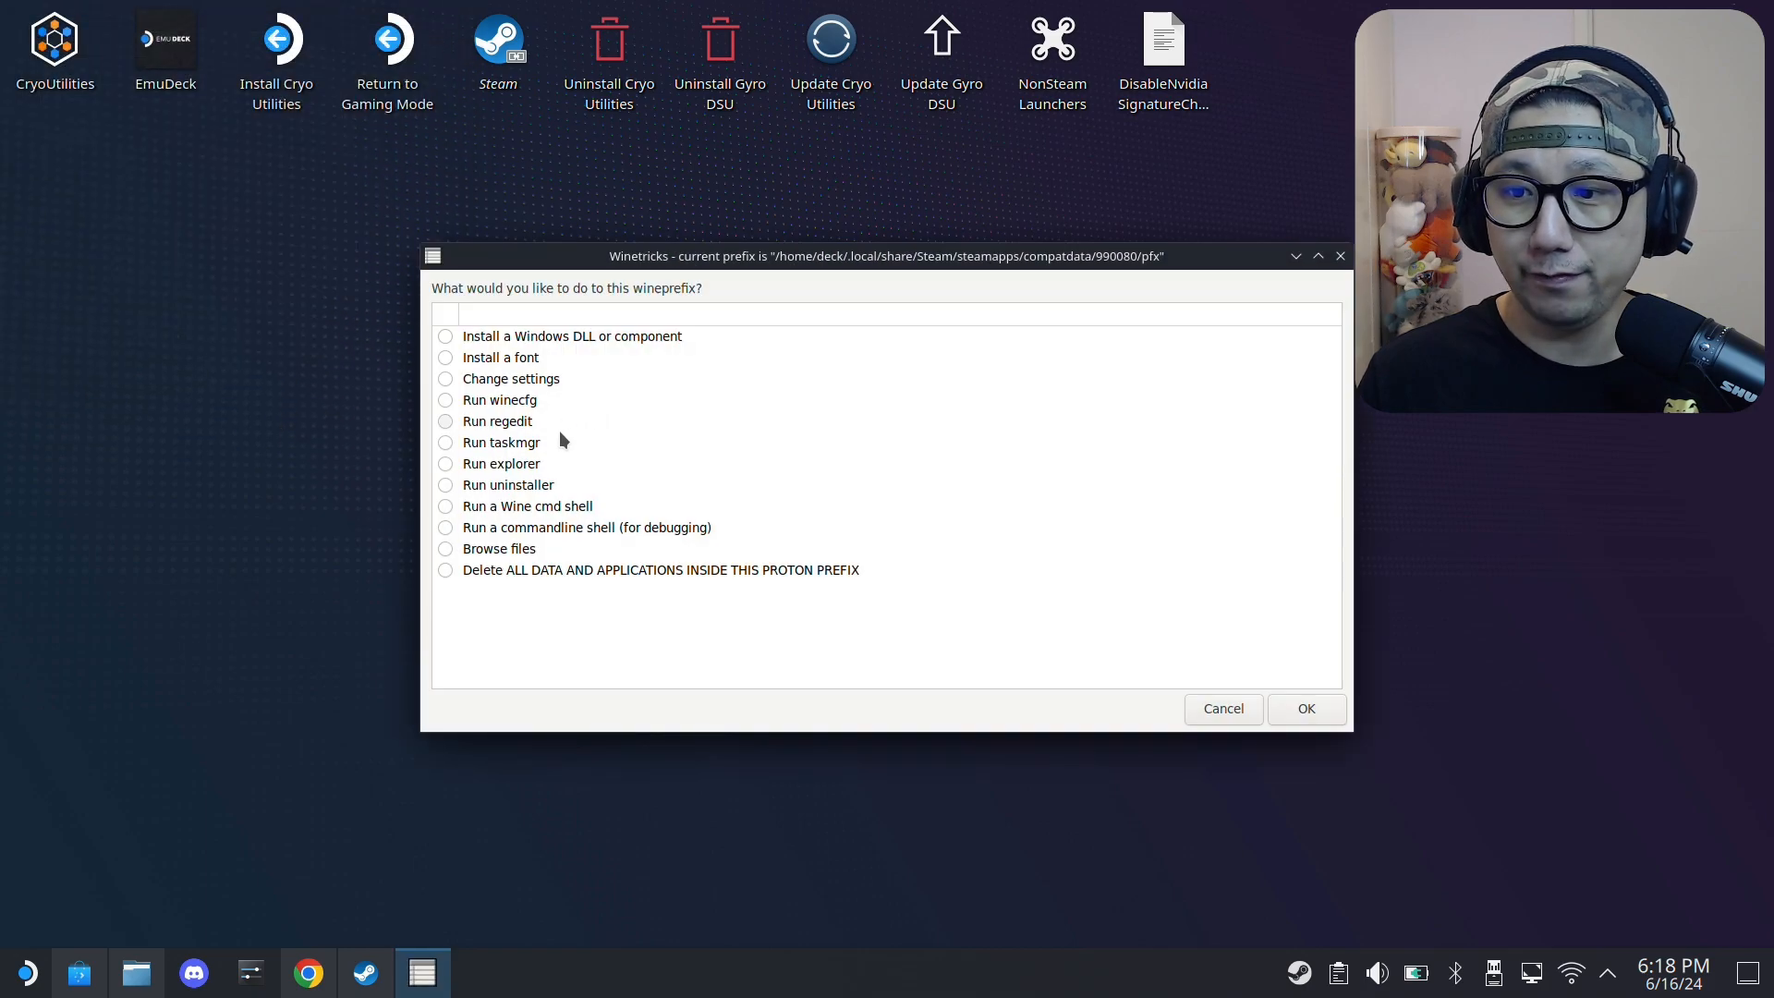
click(498, 399)
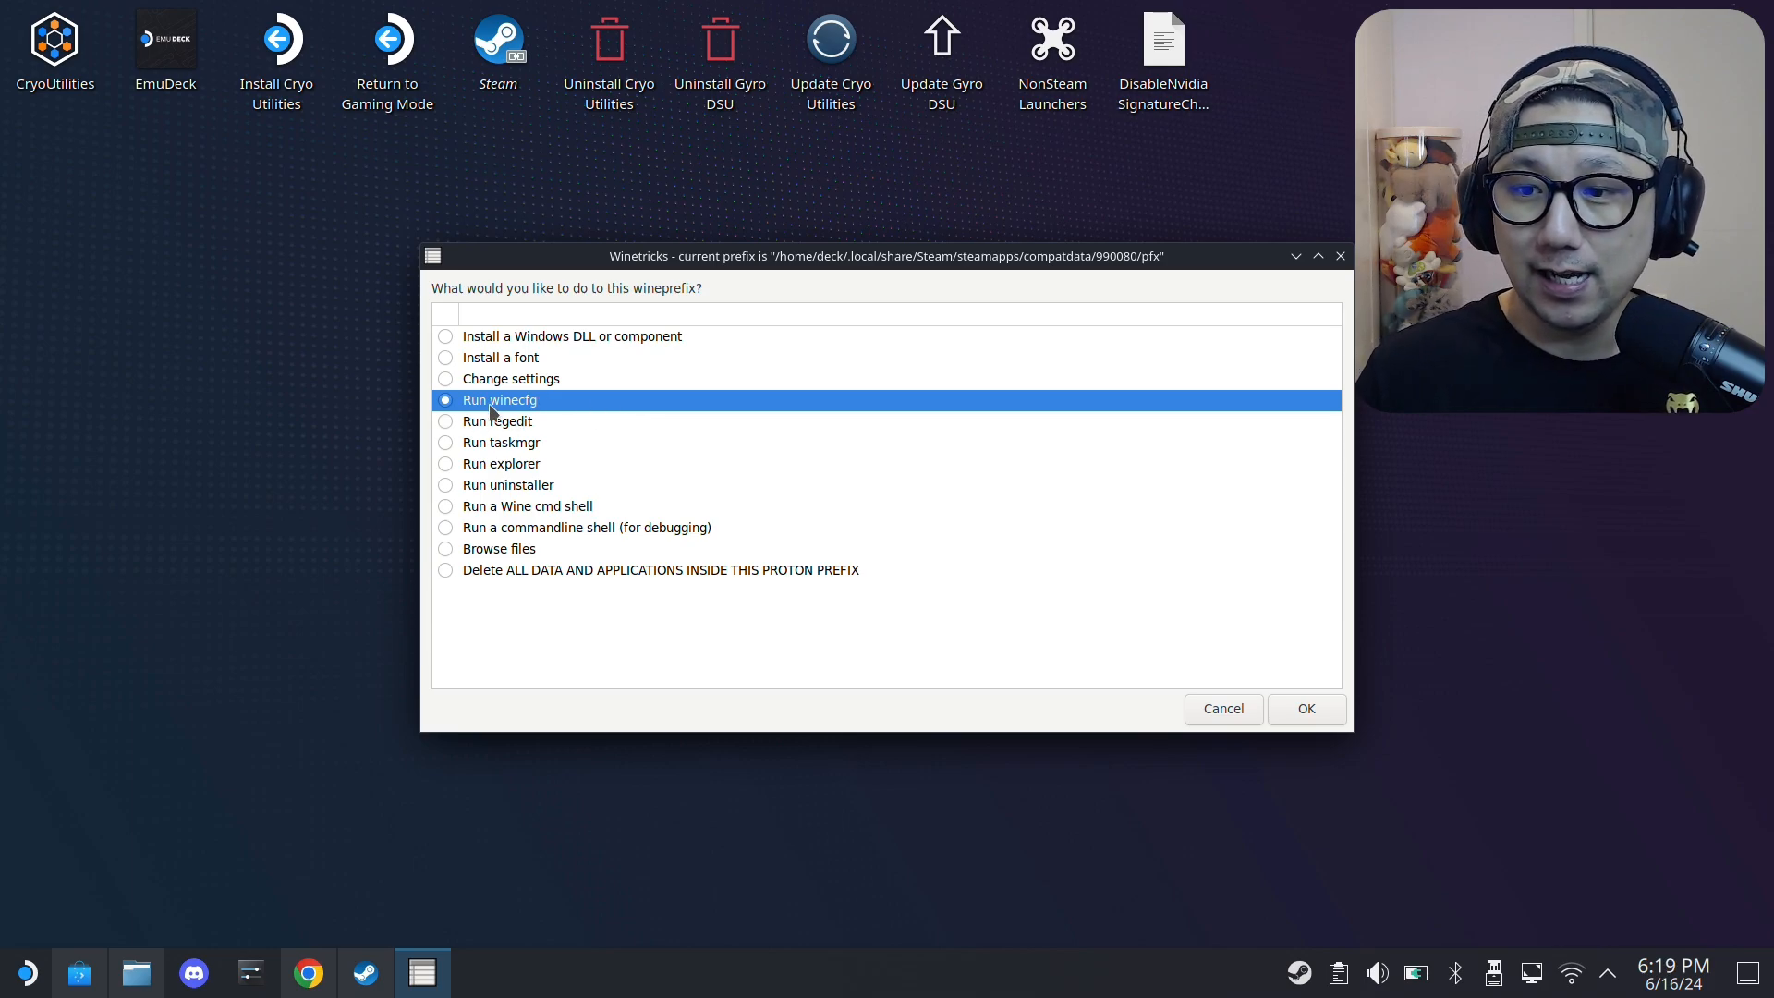
mouse_move(589, 405)
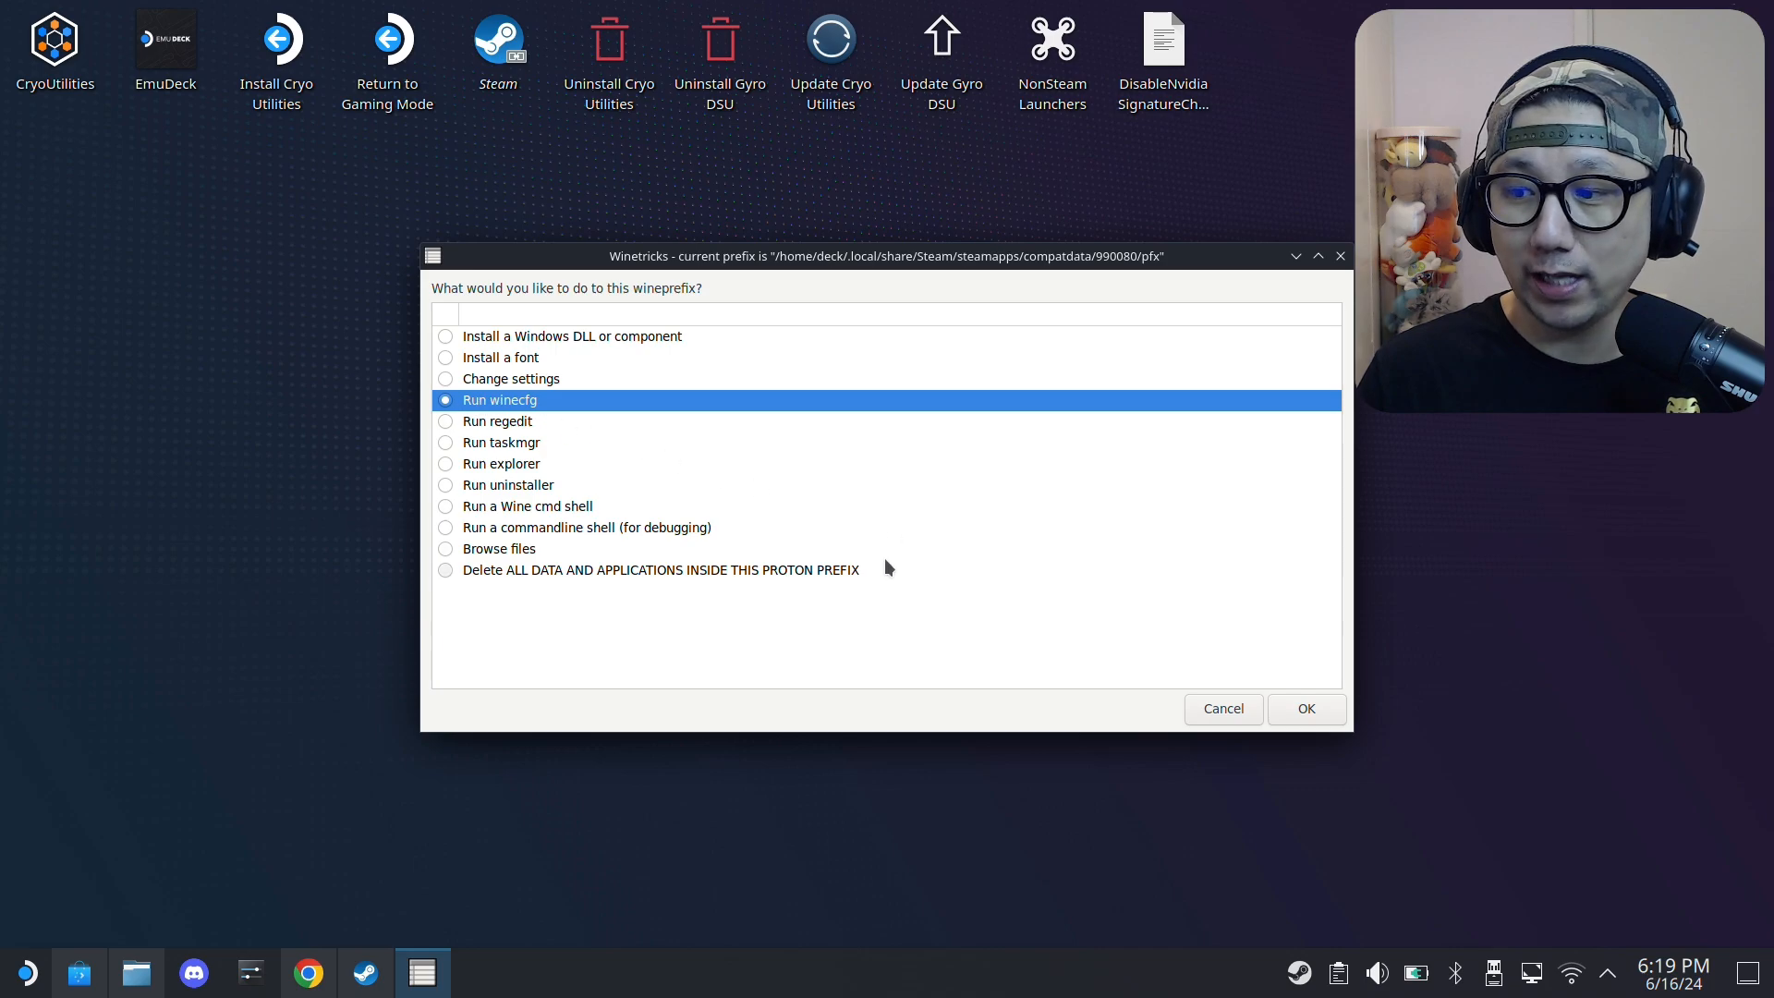
click(498, 421)
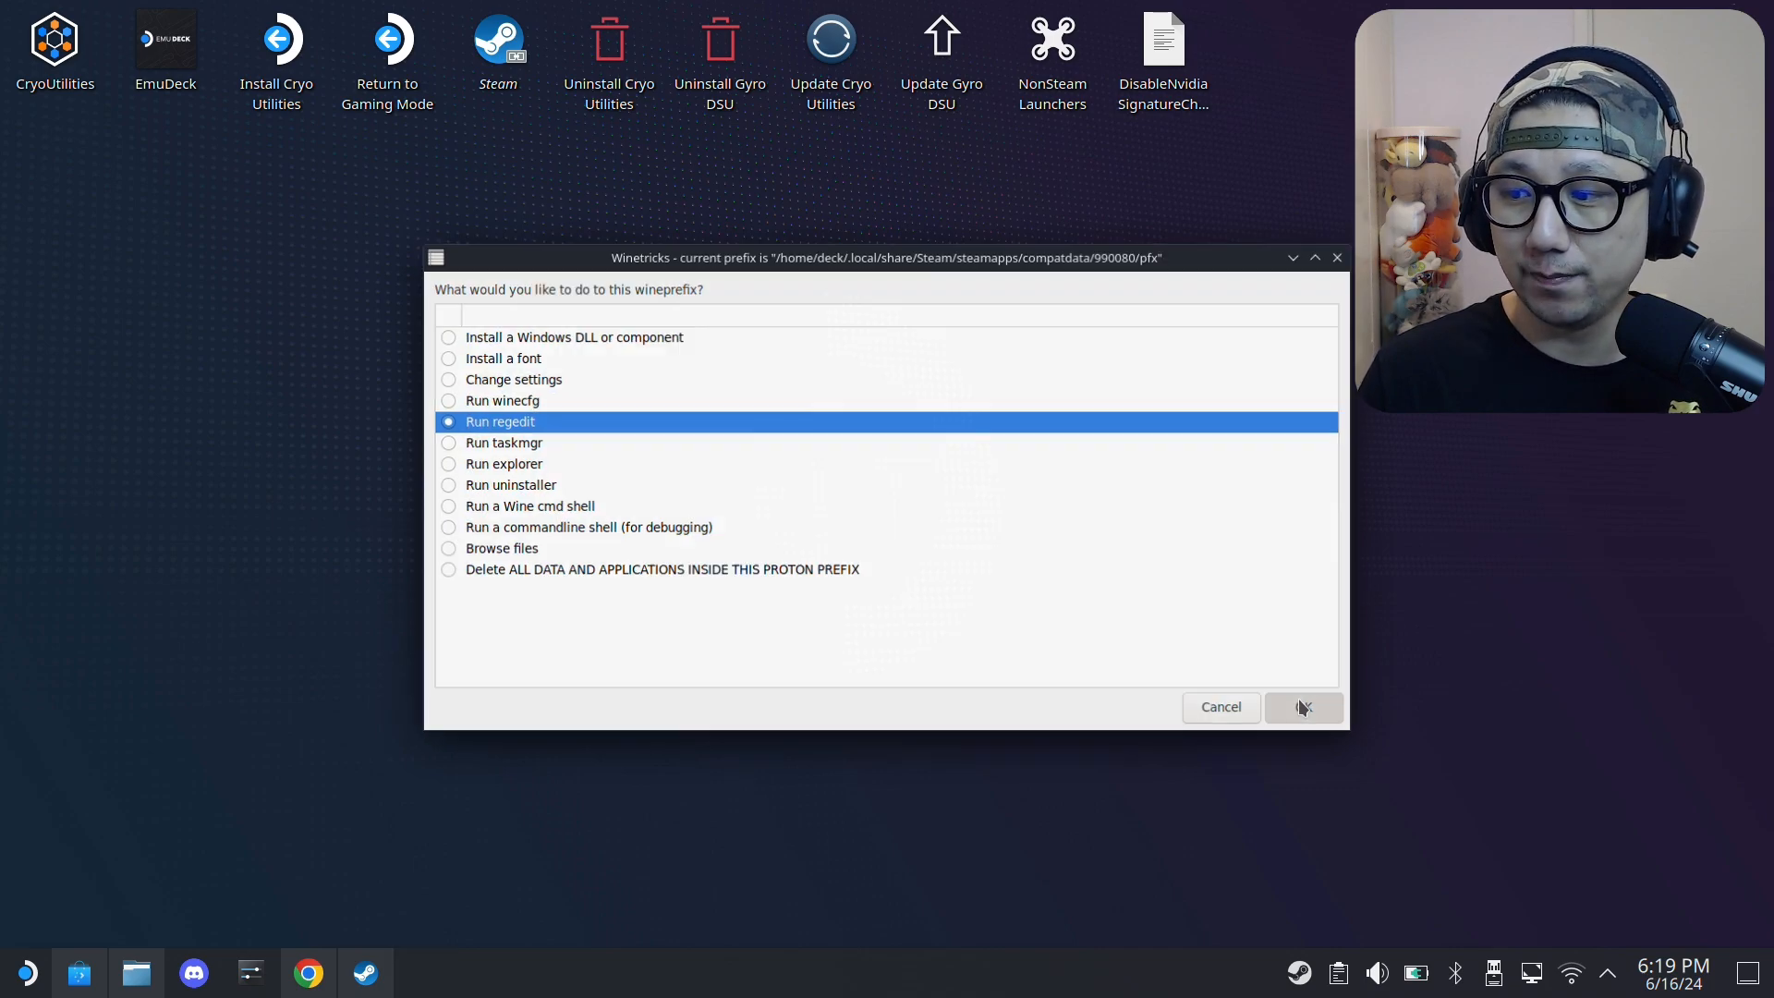
click(1302, 706)
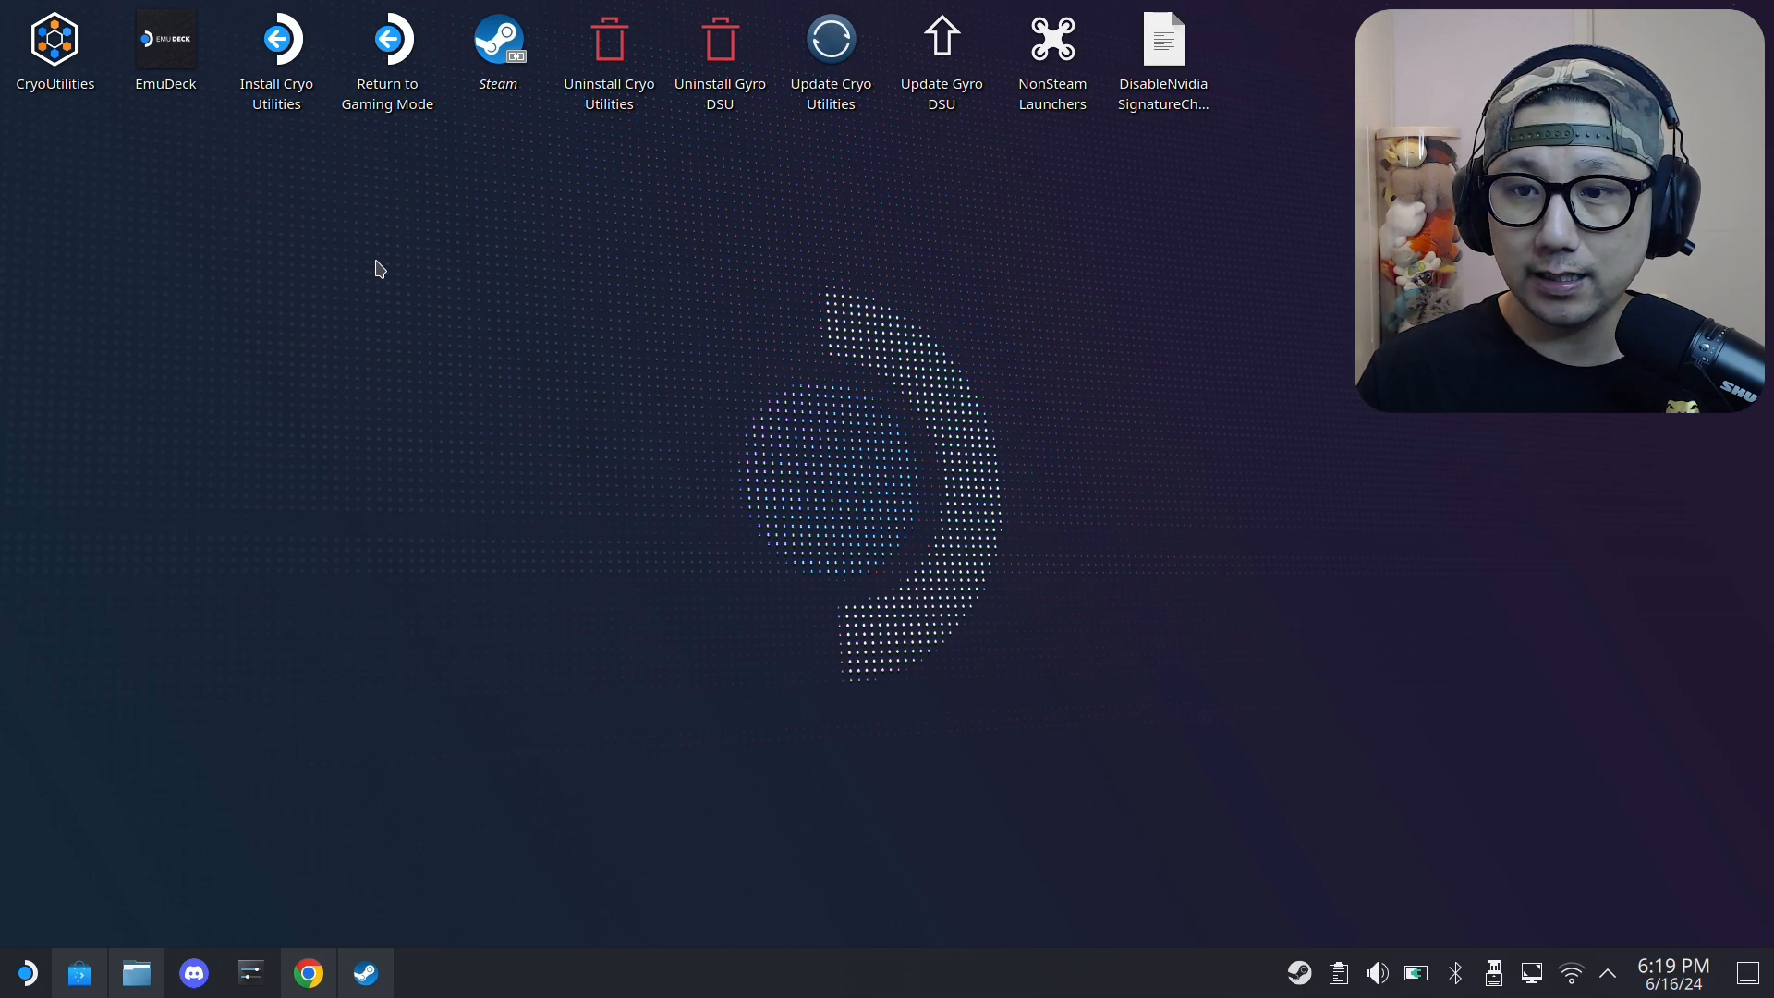
- Import DisableNvidiaSignatureChecks.reg through Registry > Import Registry File, then cancel the prefix dialog
click(26, 37)
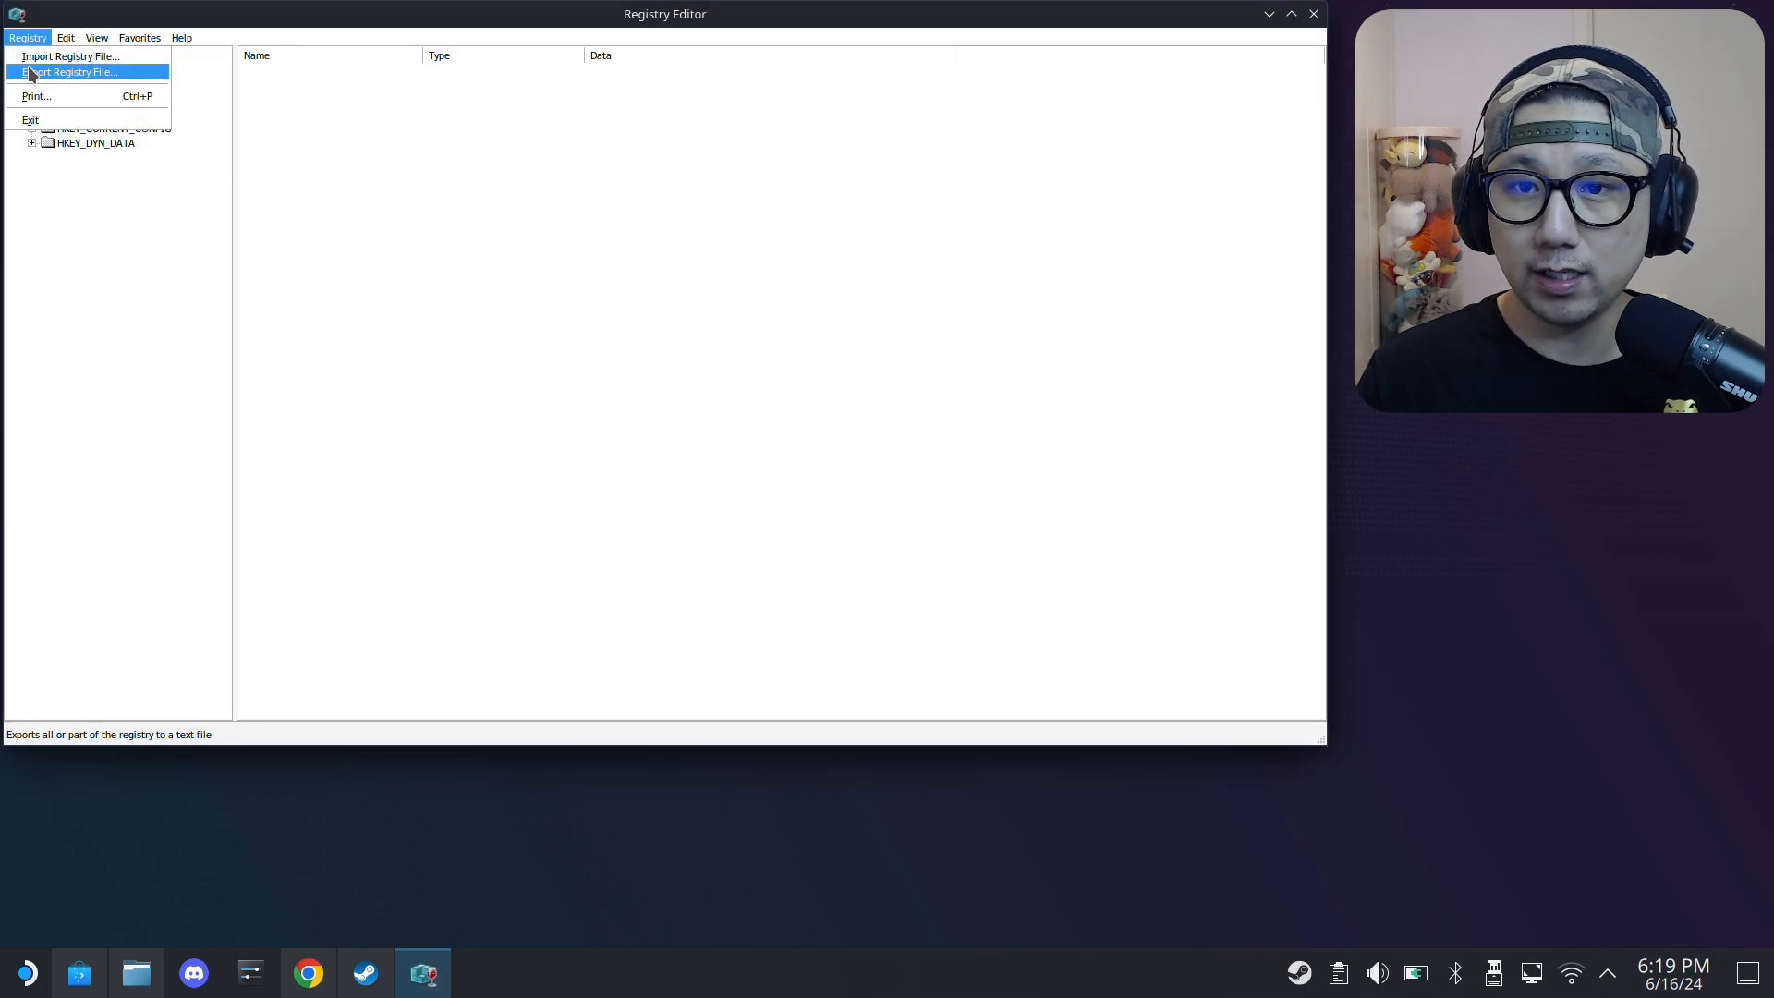
click(71, 55)
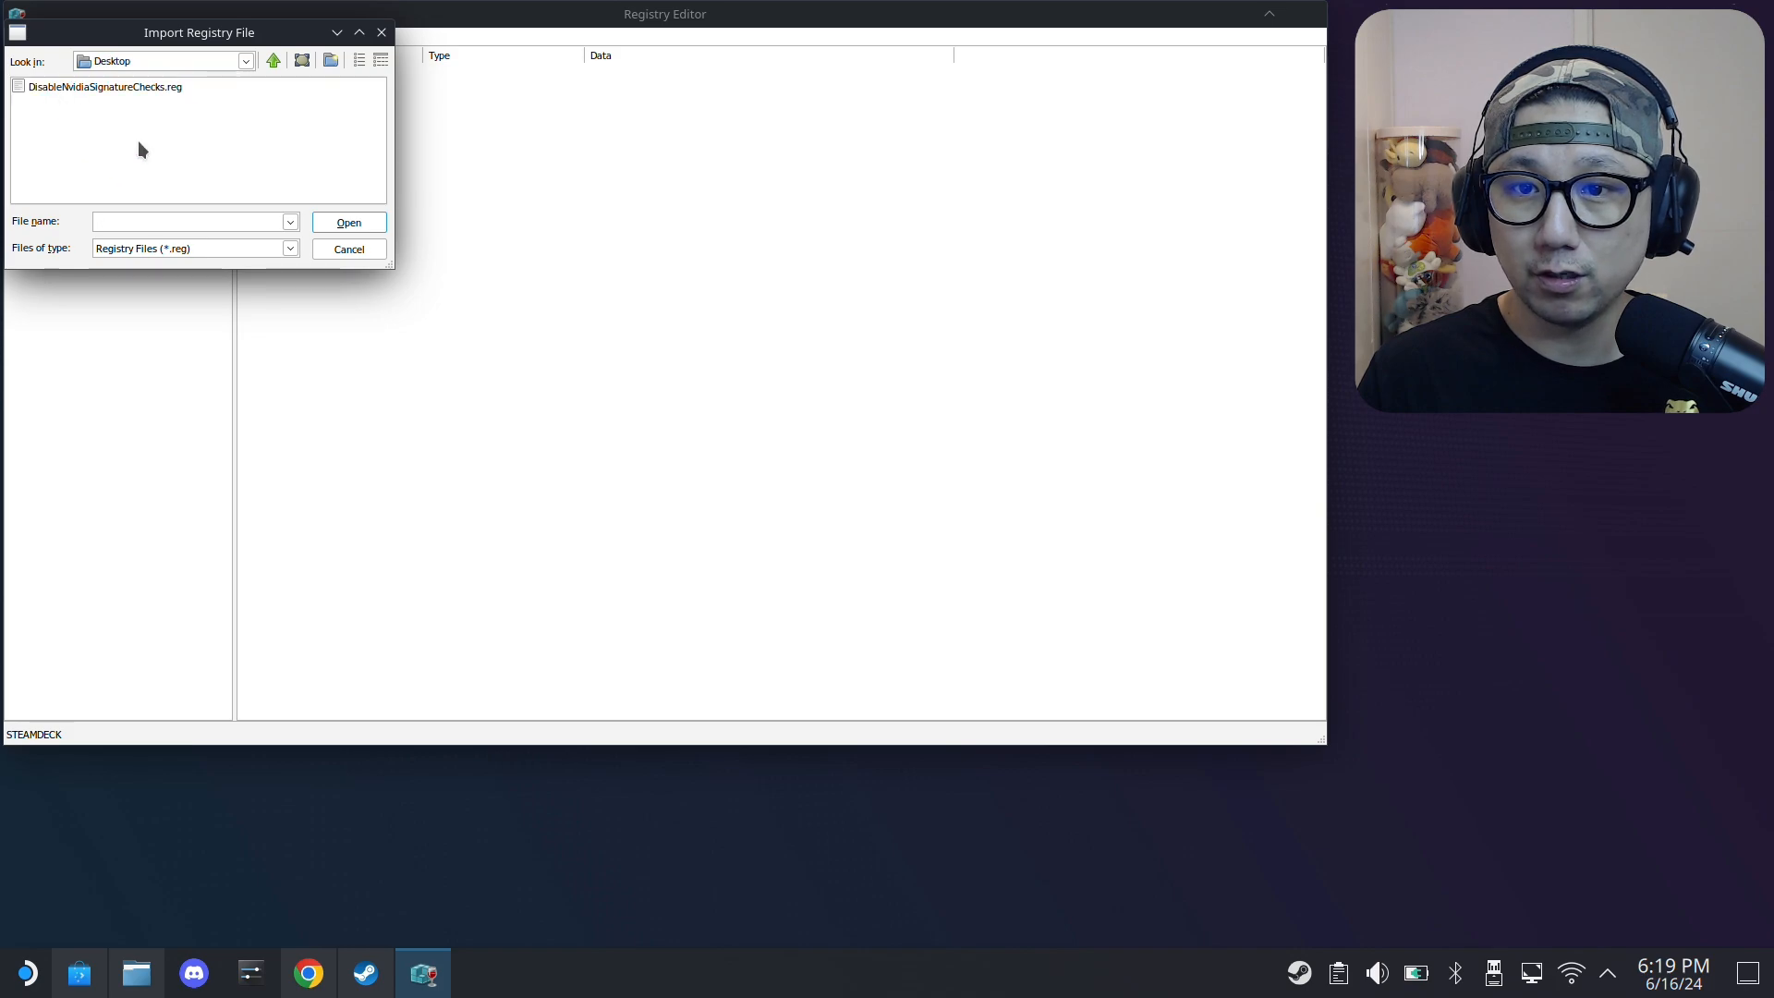
click(105, 86)
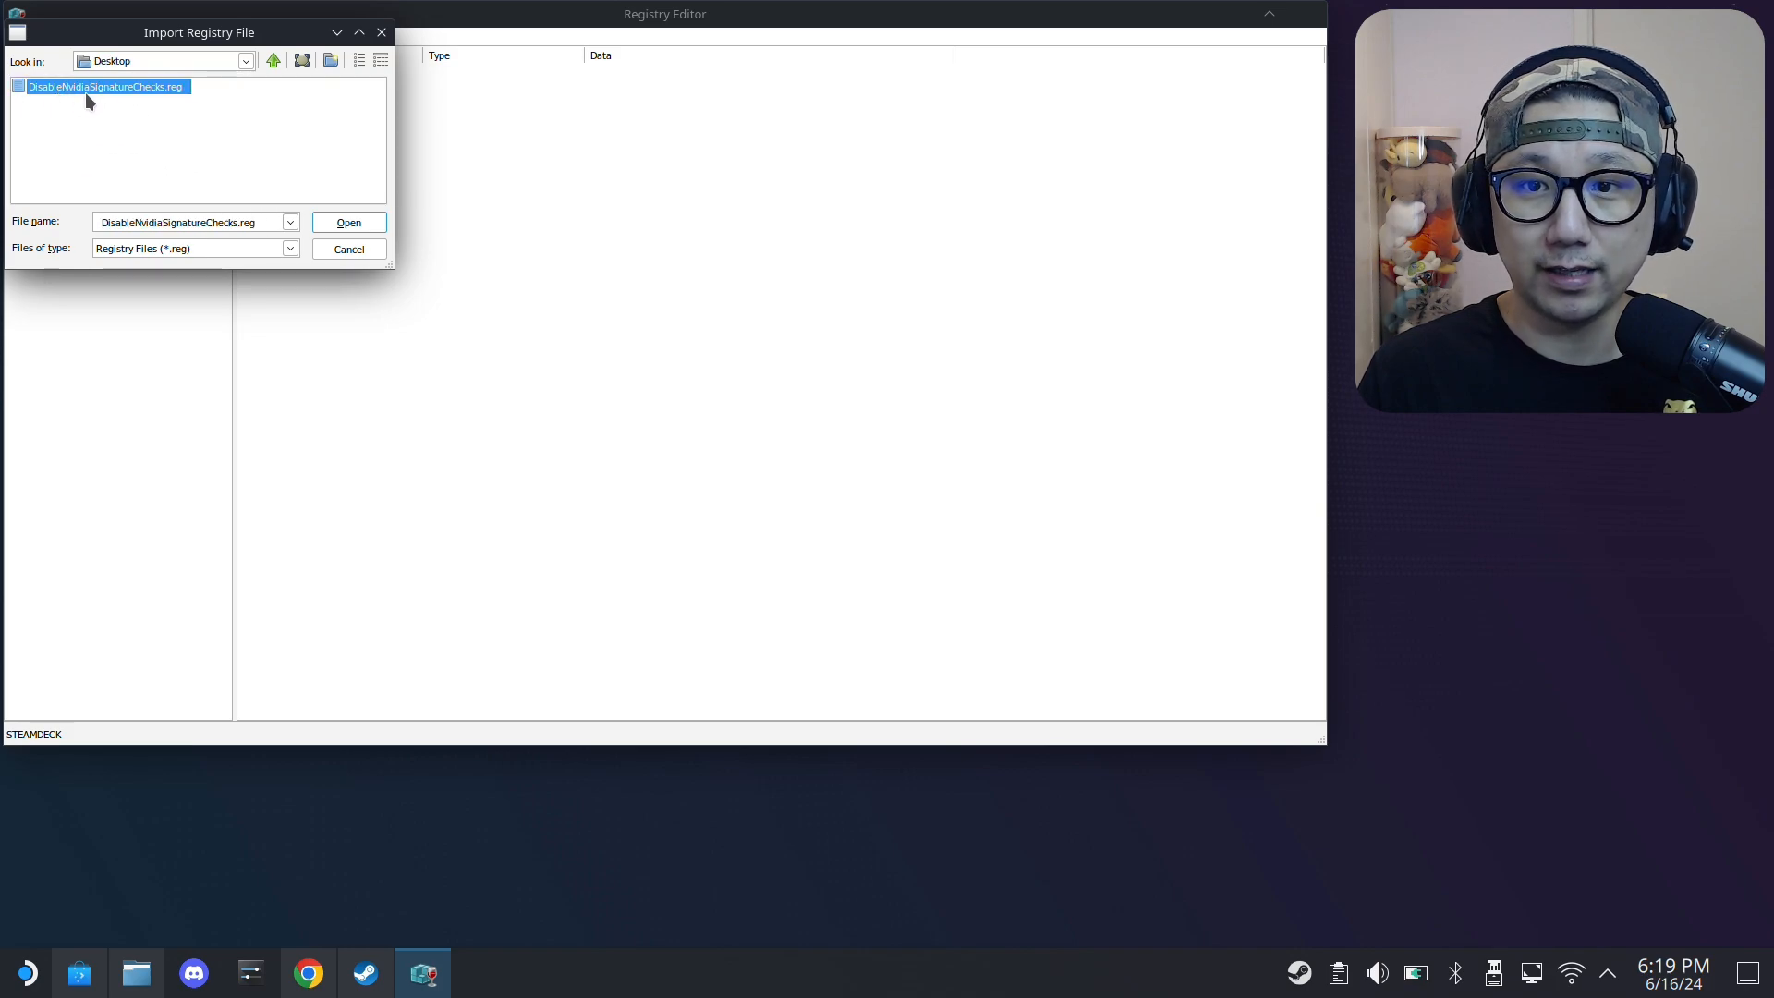
mouse_move(97, 102)
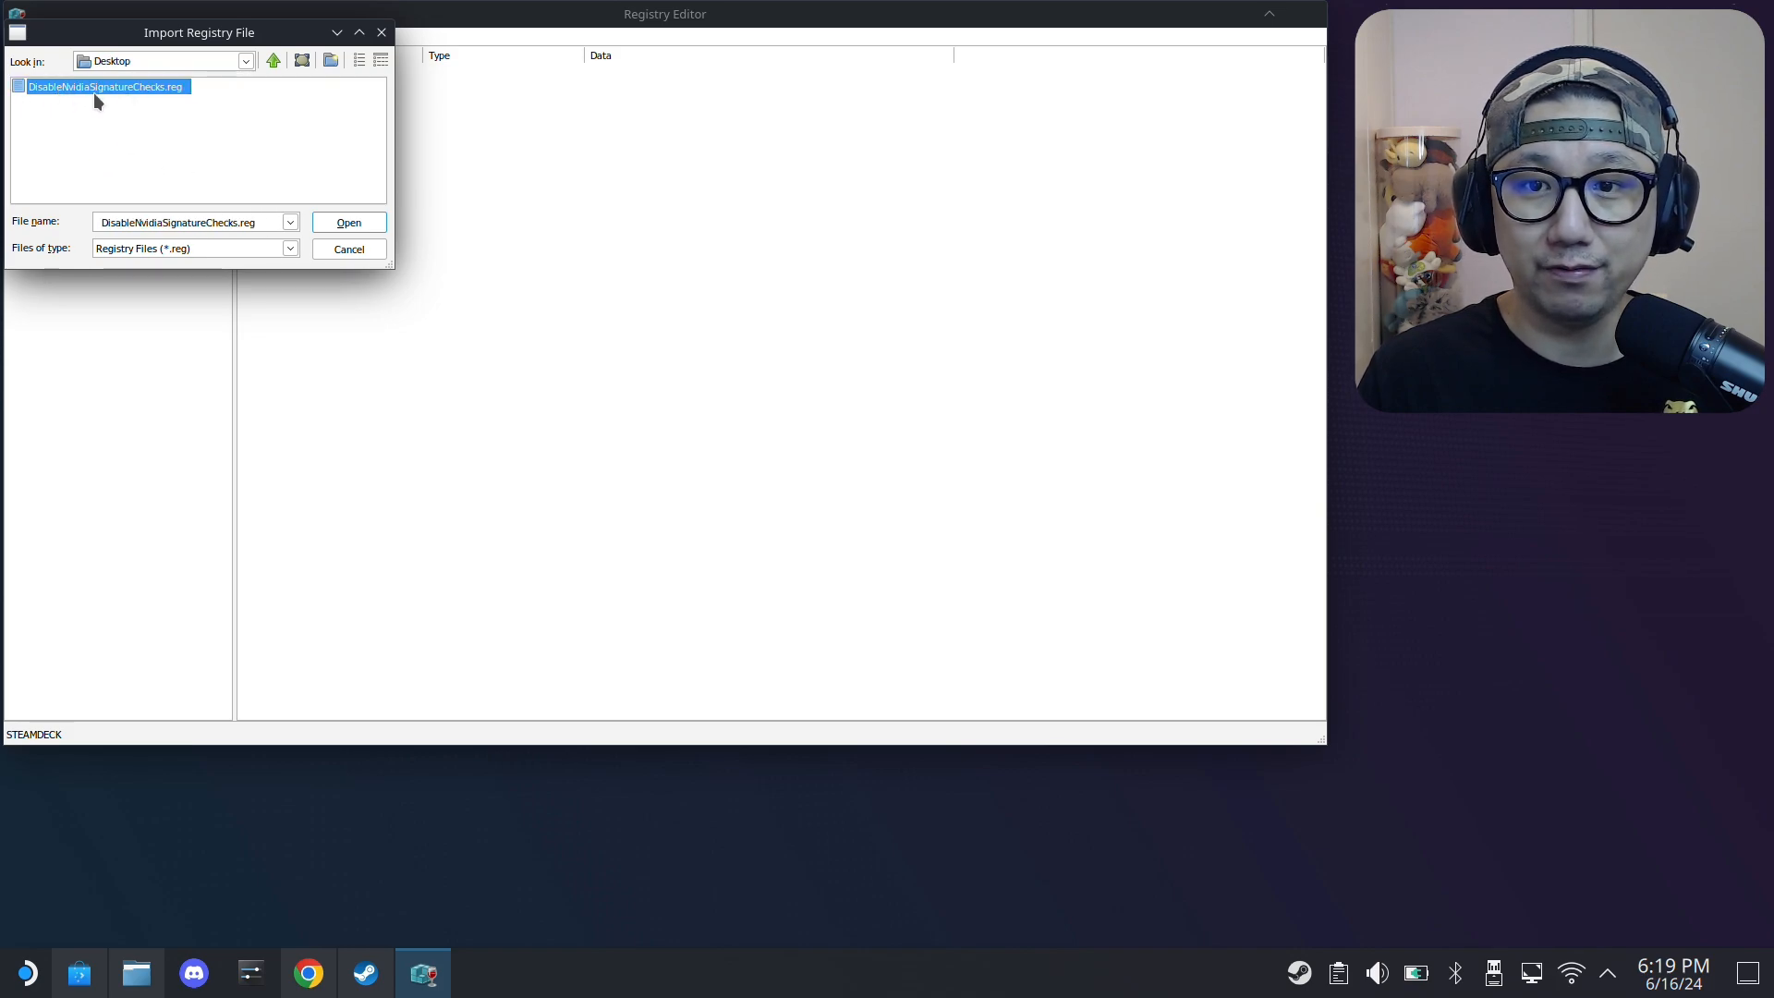
click(348, 222)
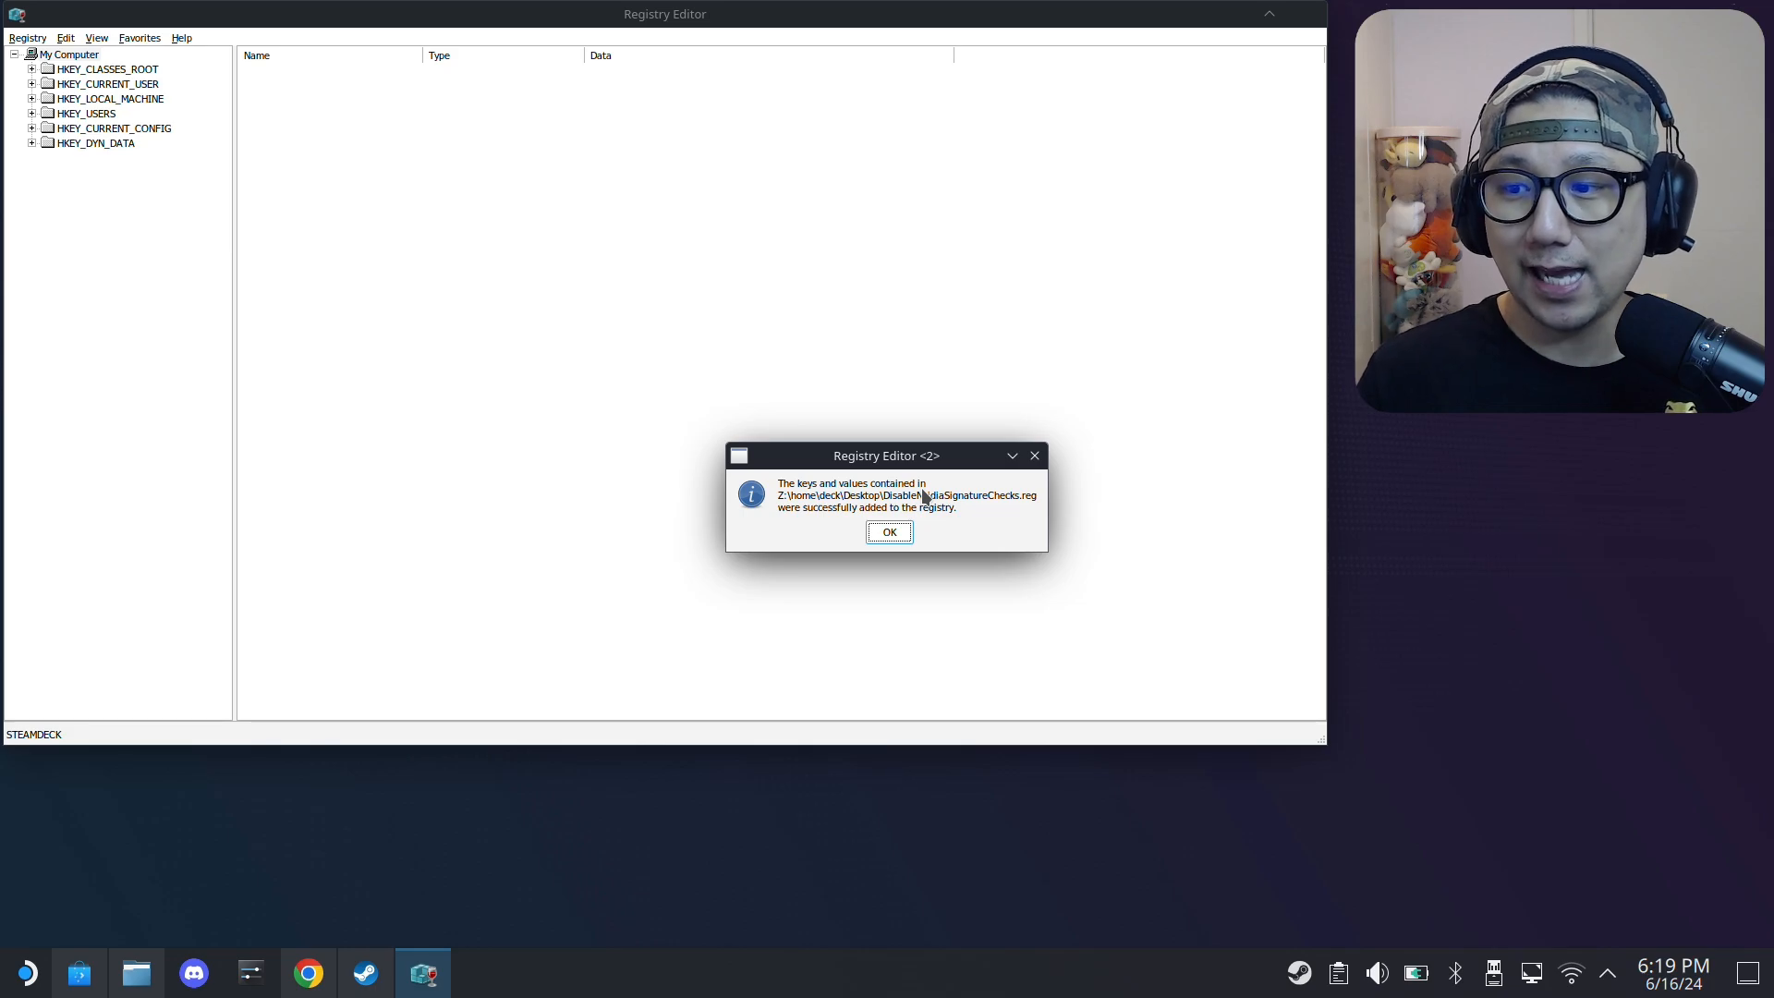
click(888, 533)
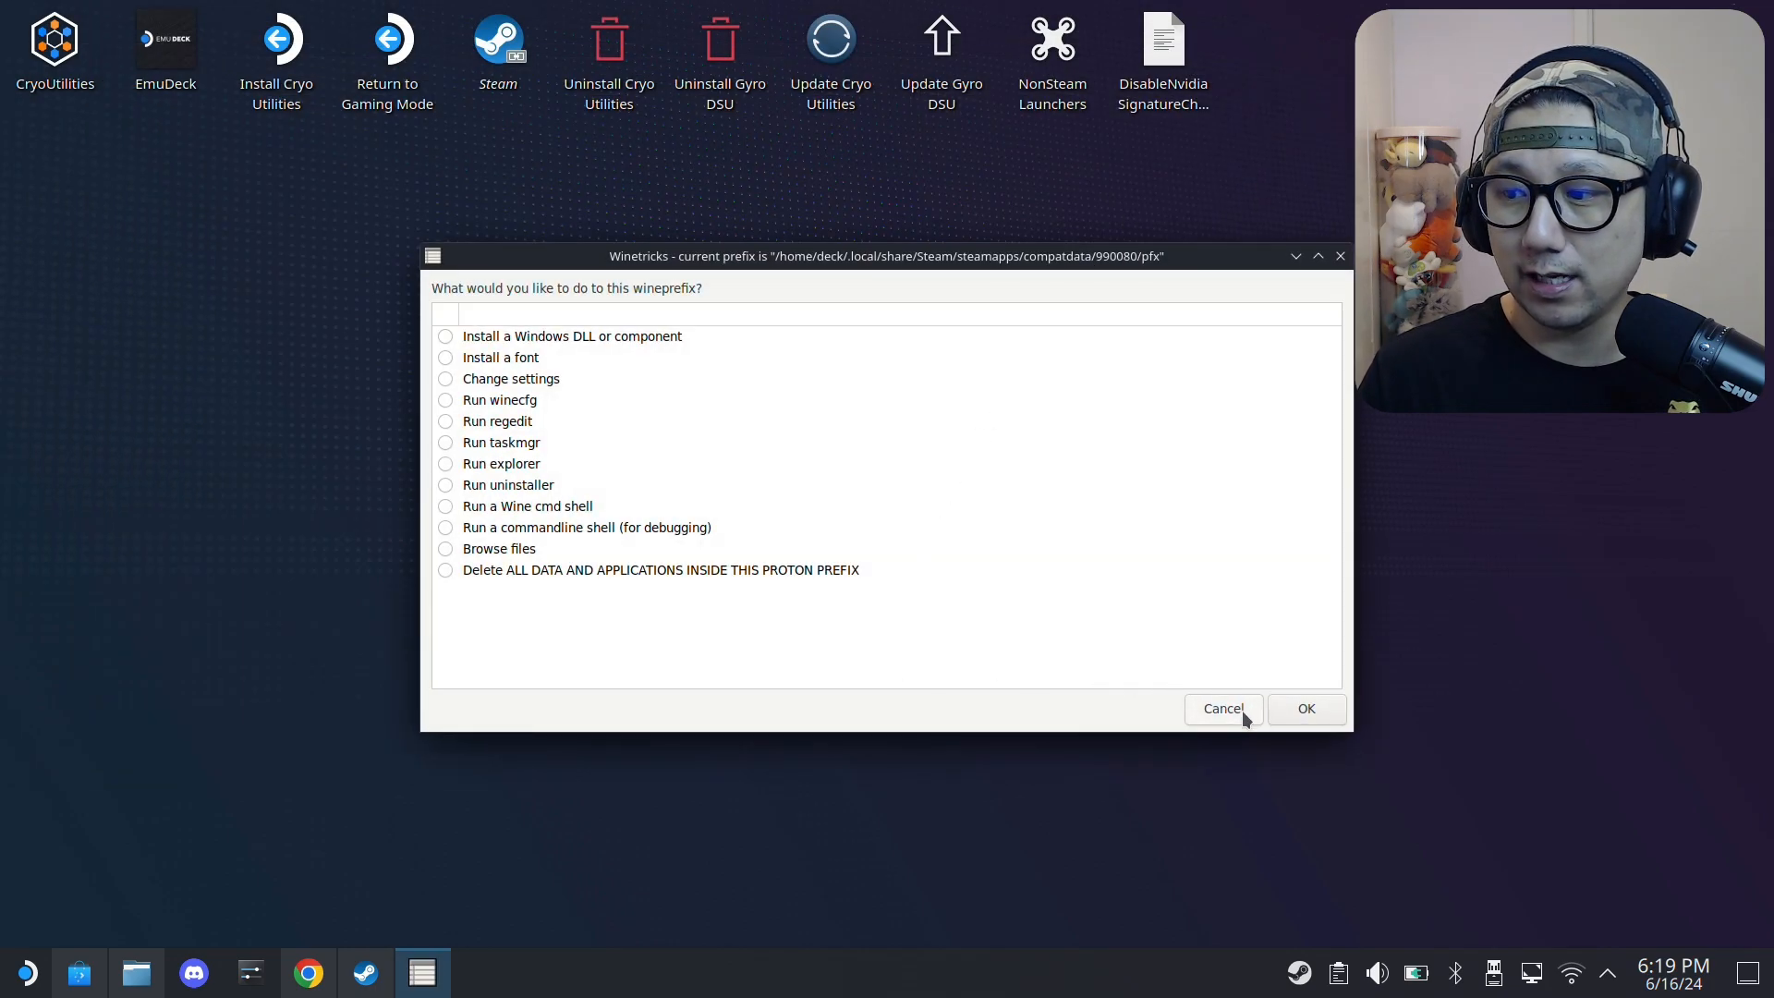
click(1221, 708)
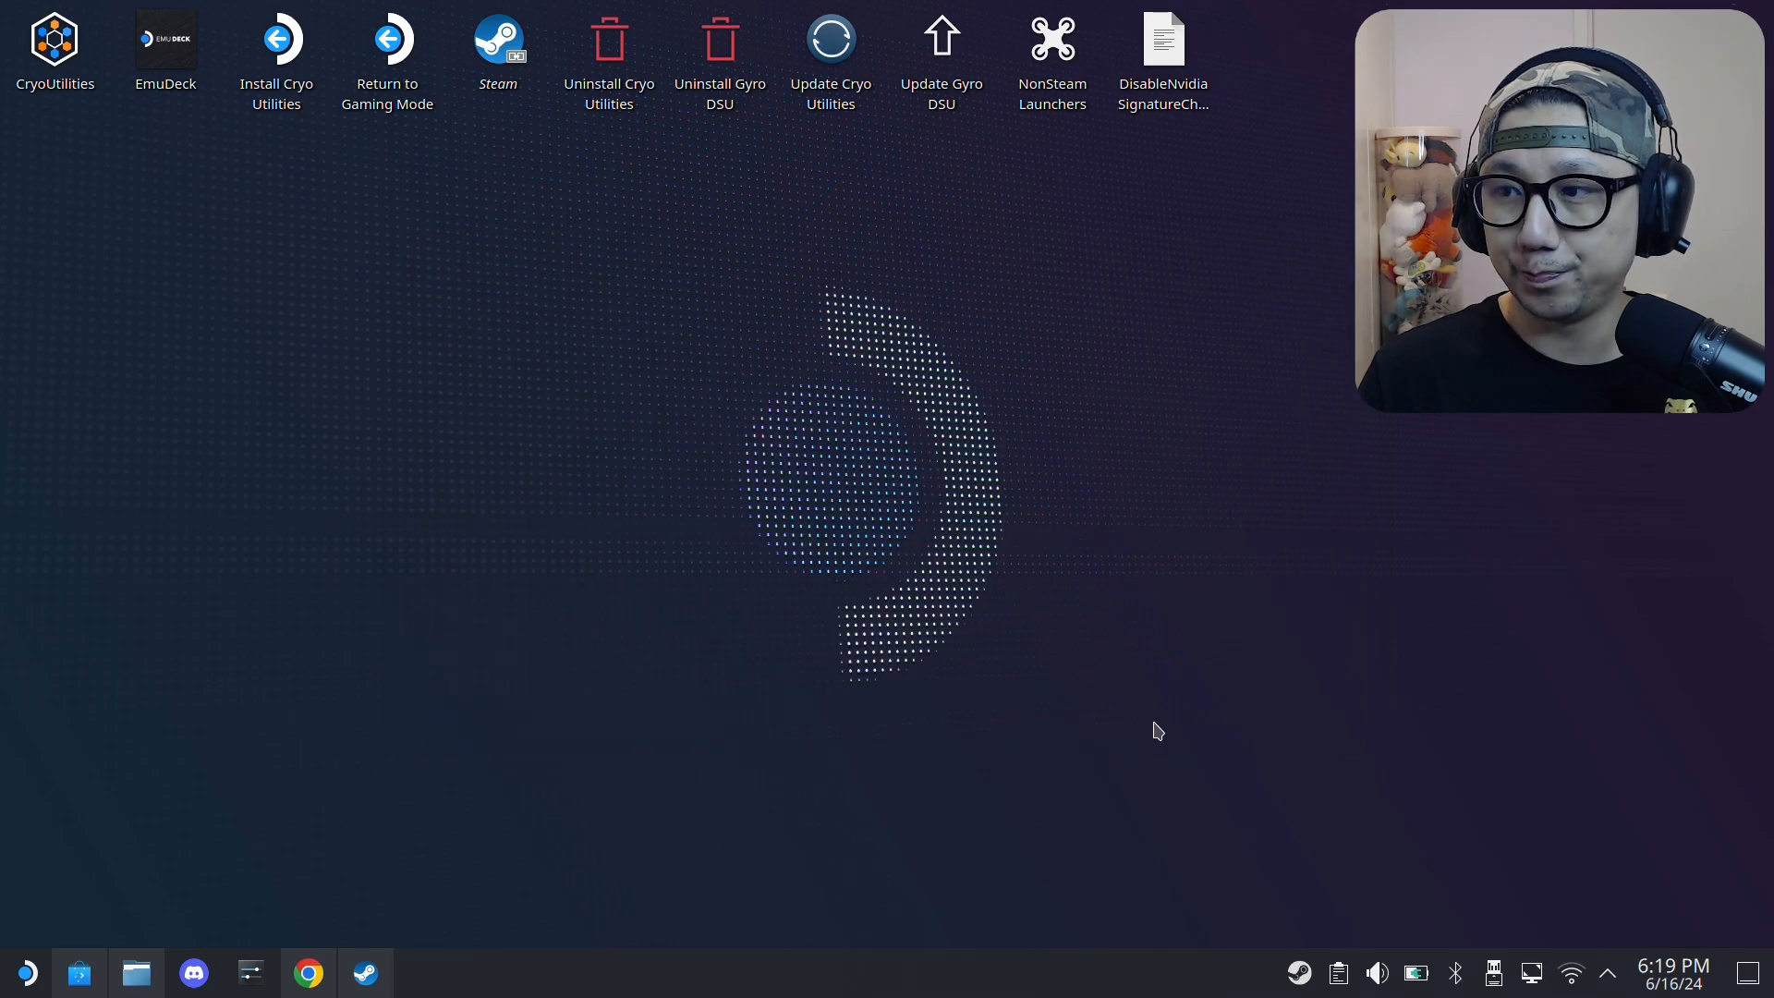
click(364, 972)
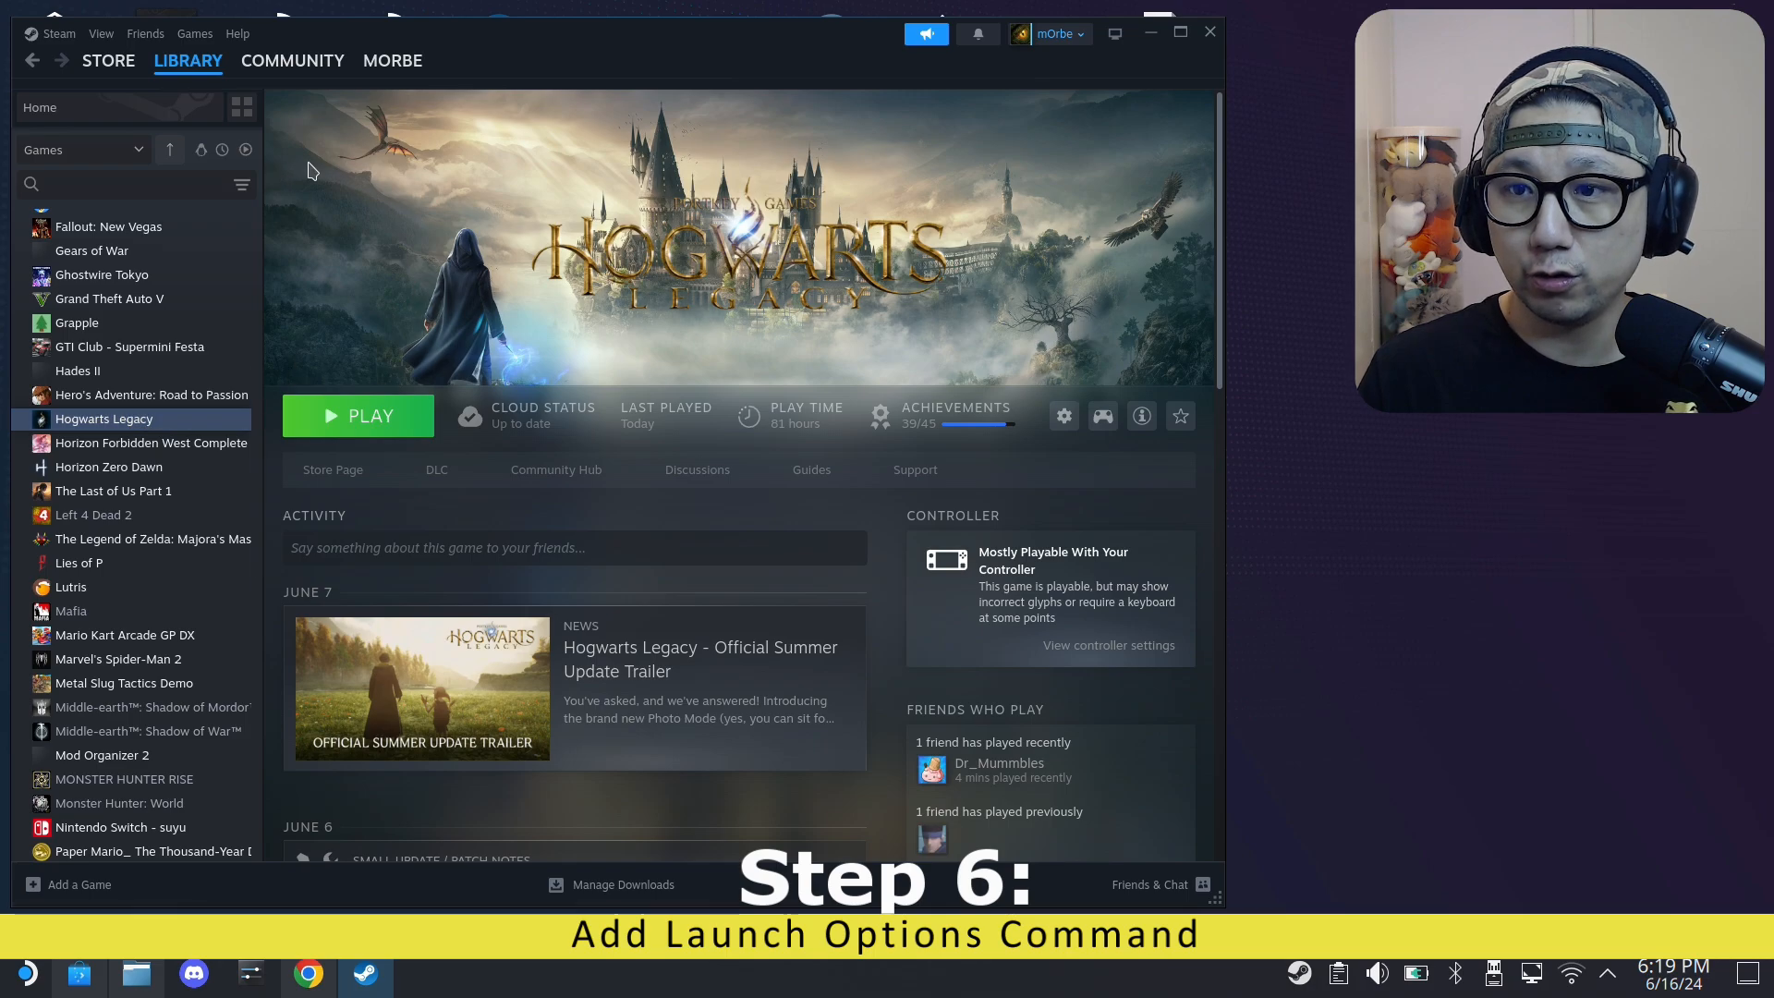
mouse_move(1100, 417)
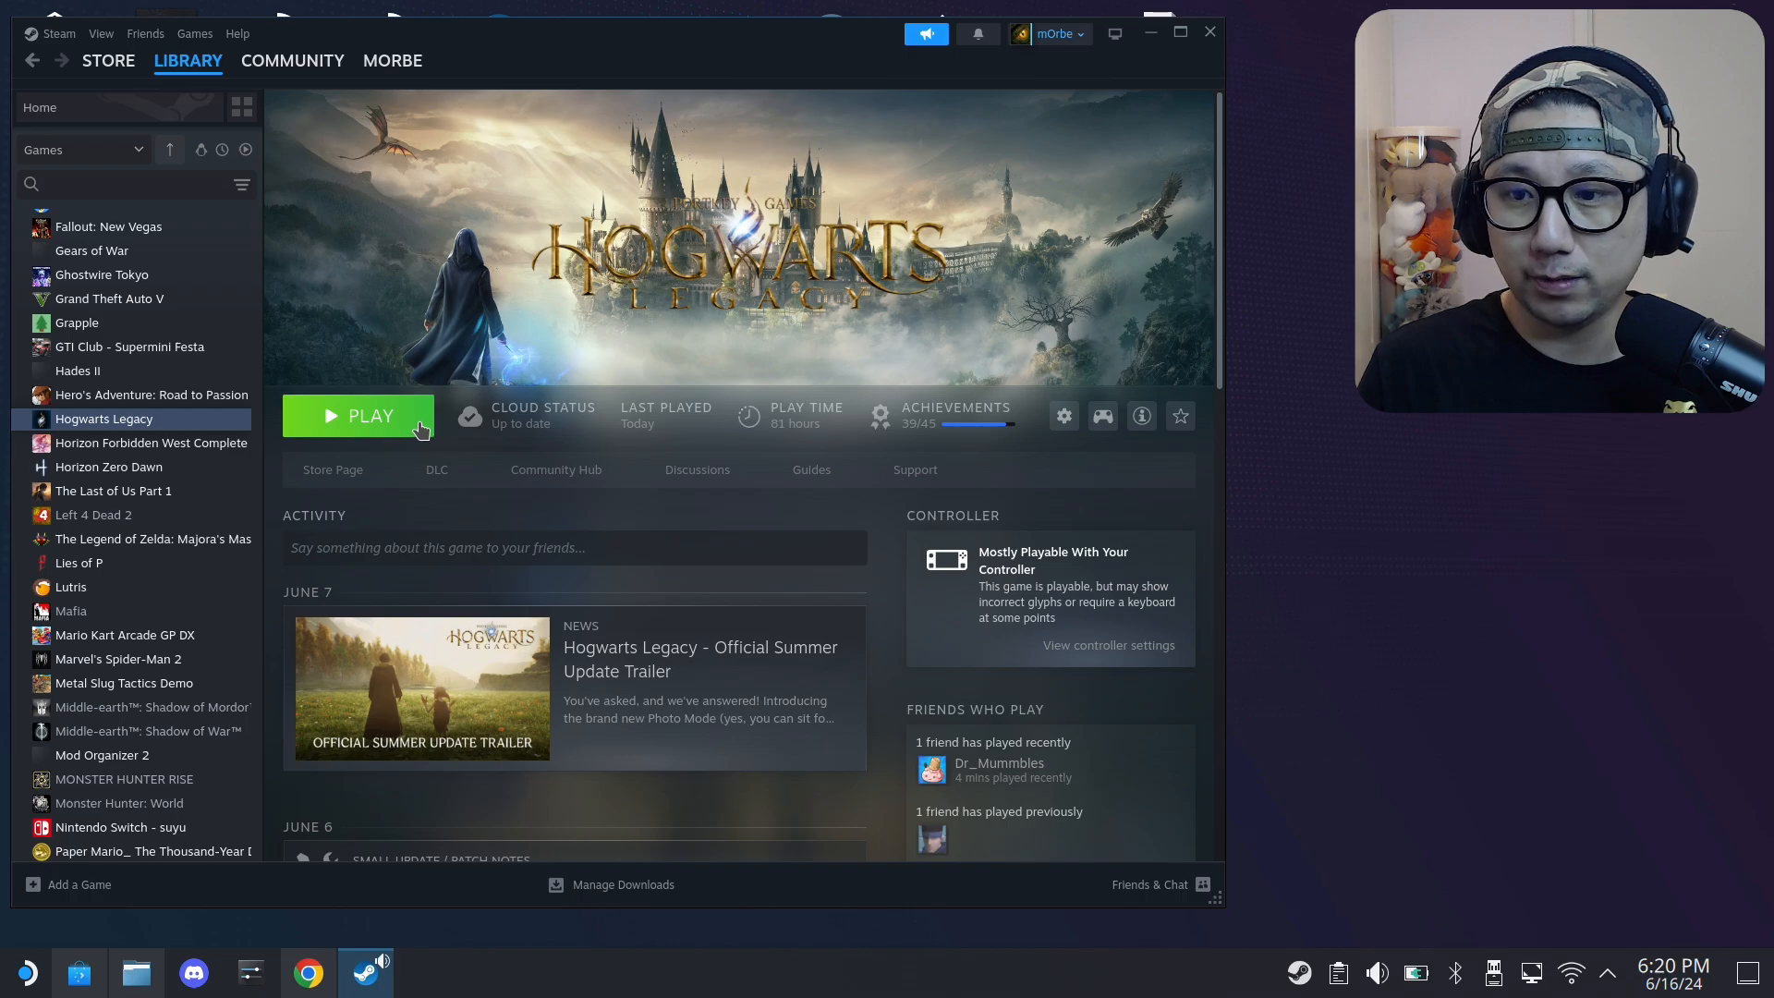
click(308, 972)
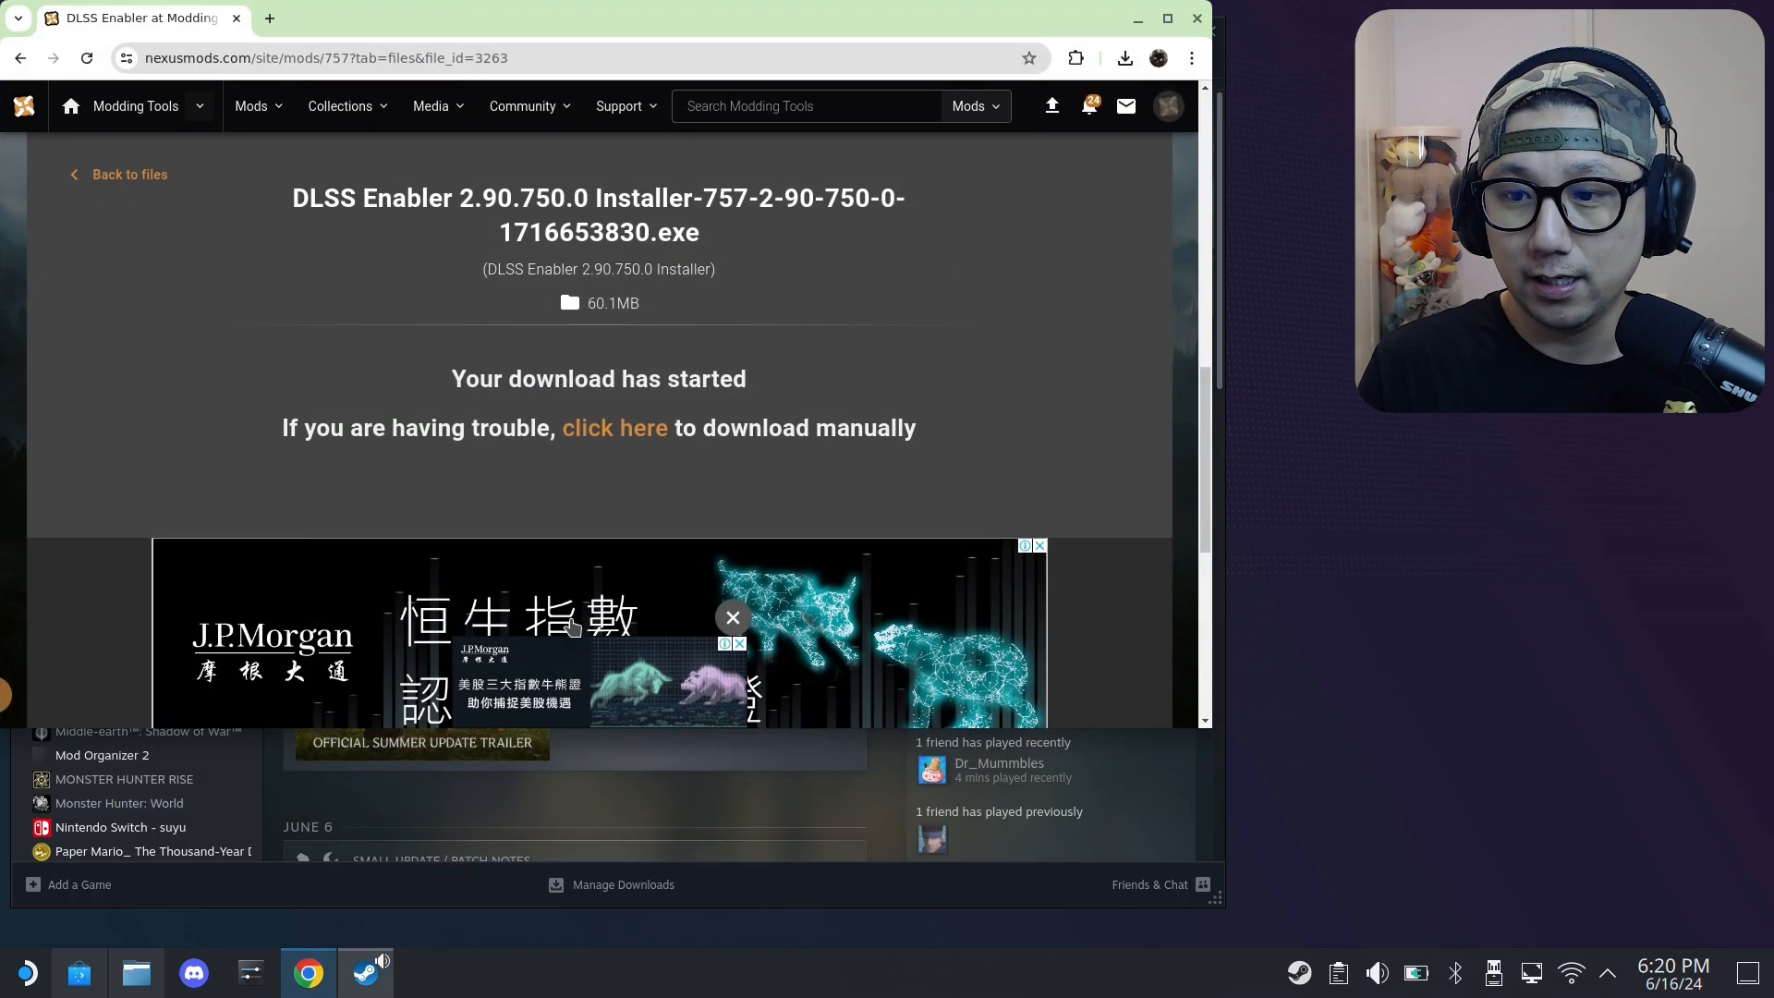
mouse_move(130, 175)
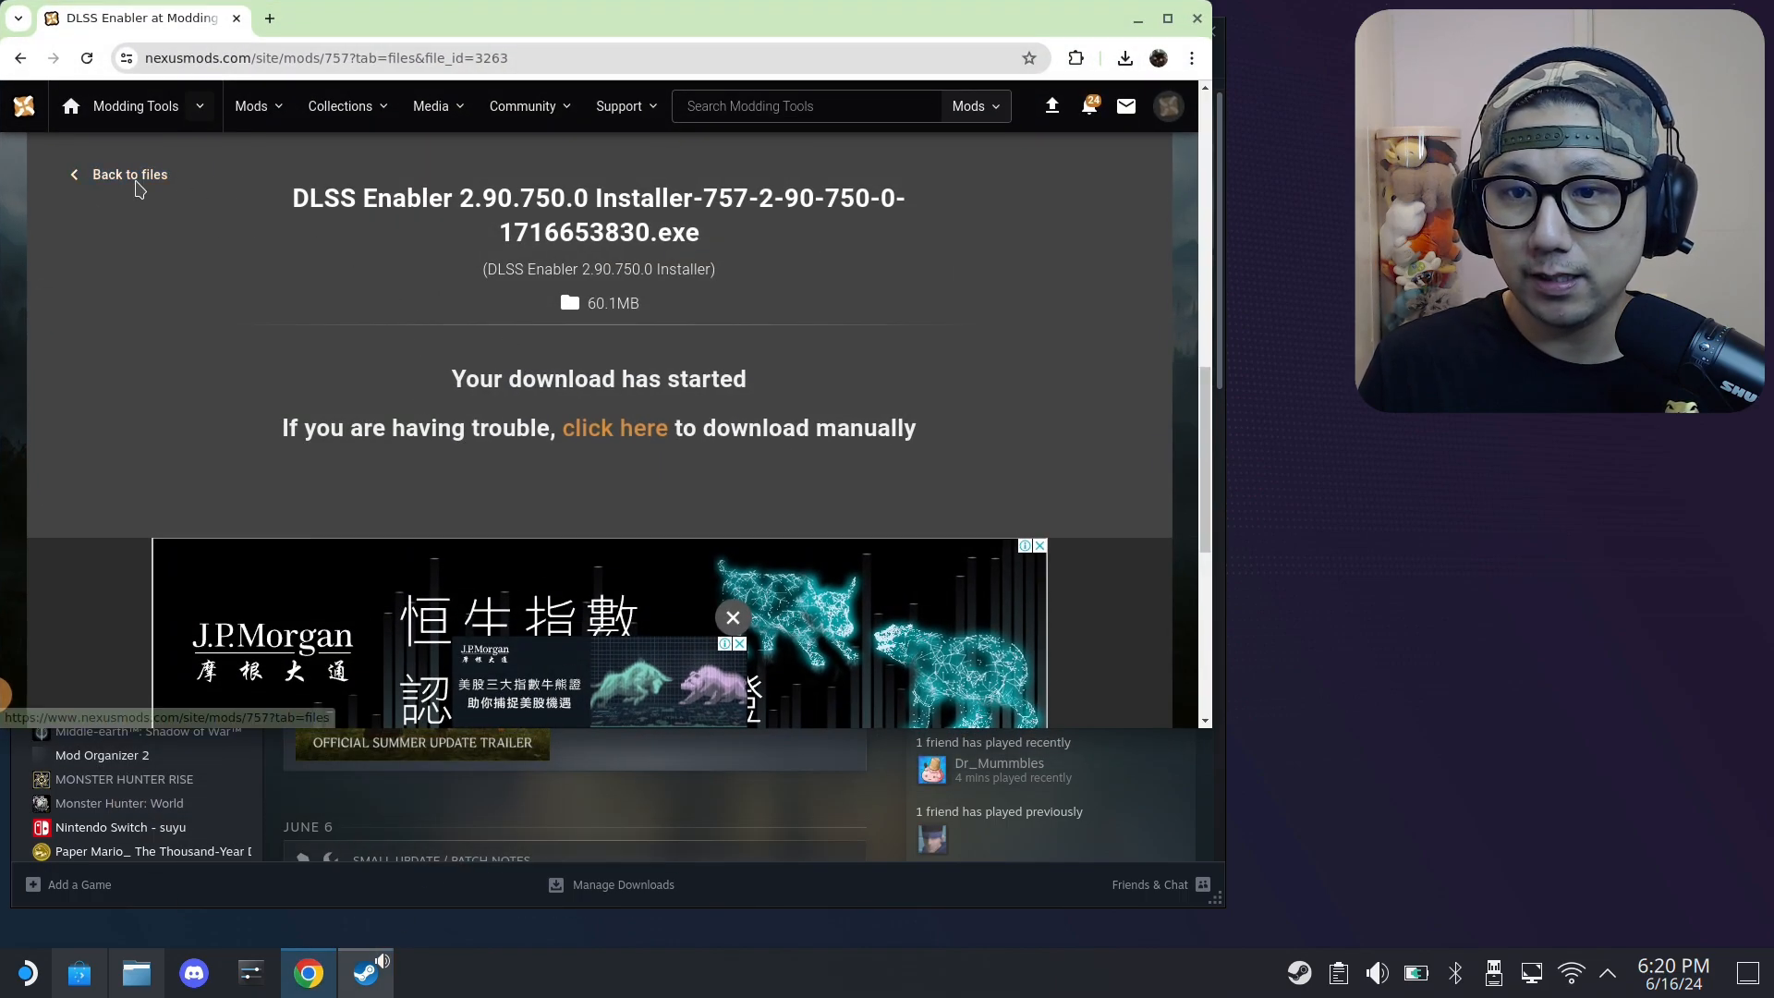
click(130, 175)
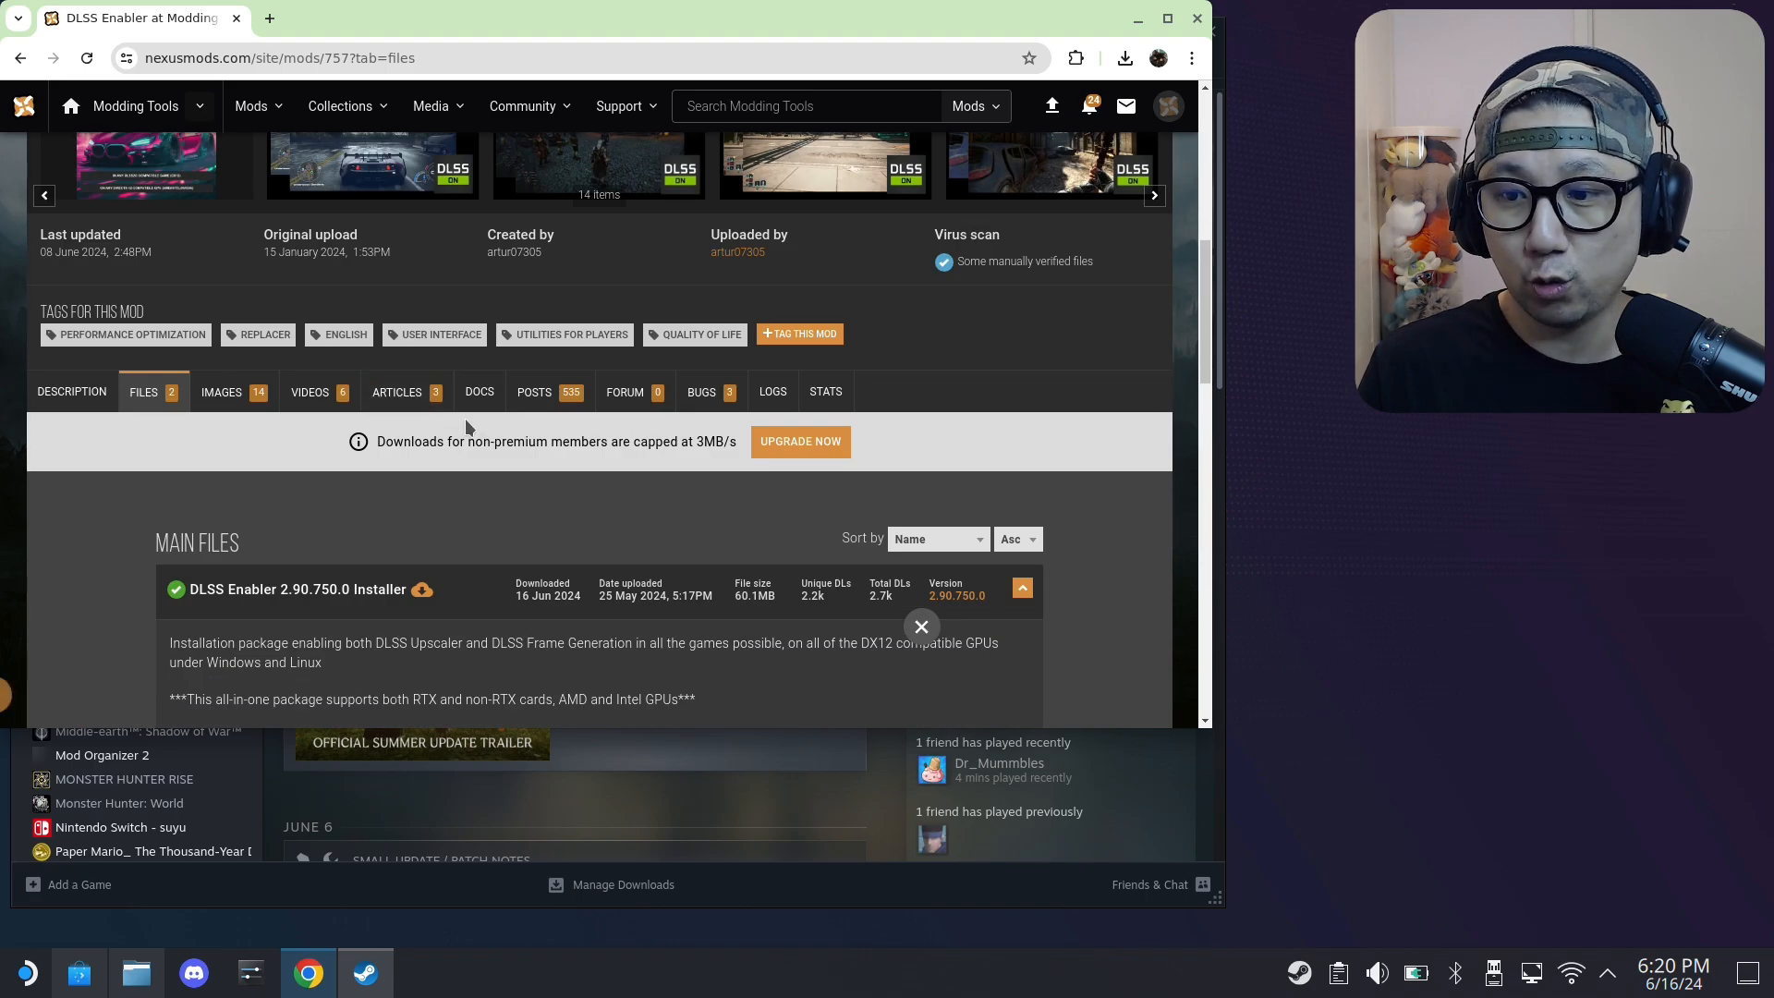
scroll(down, 3)
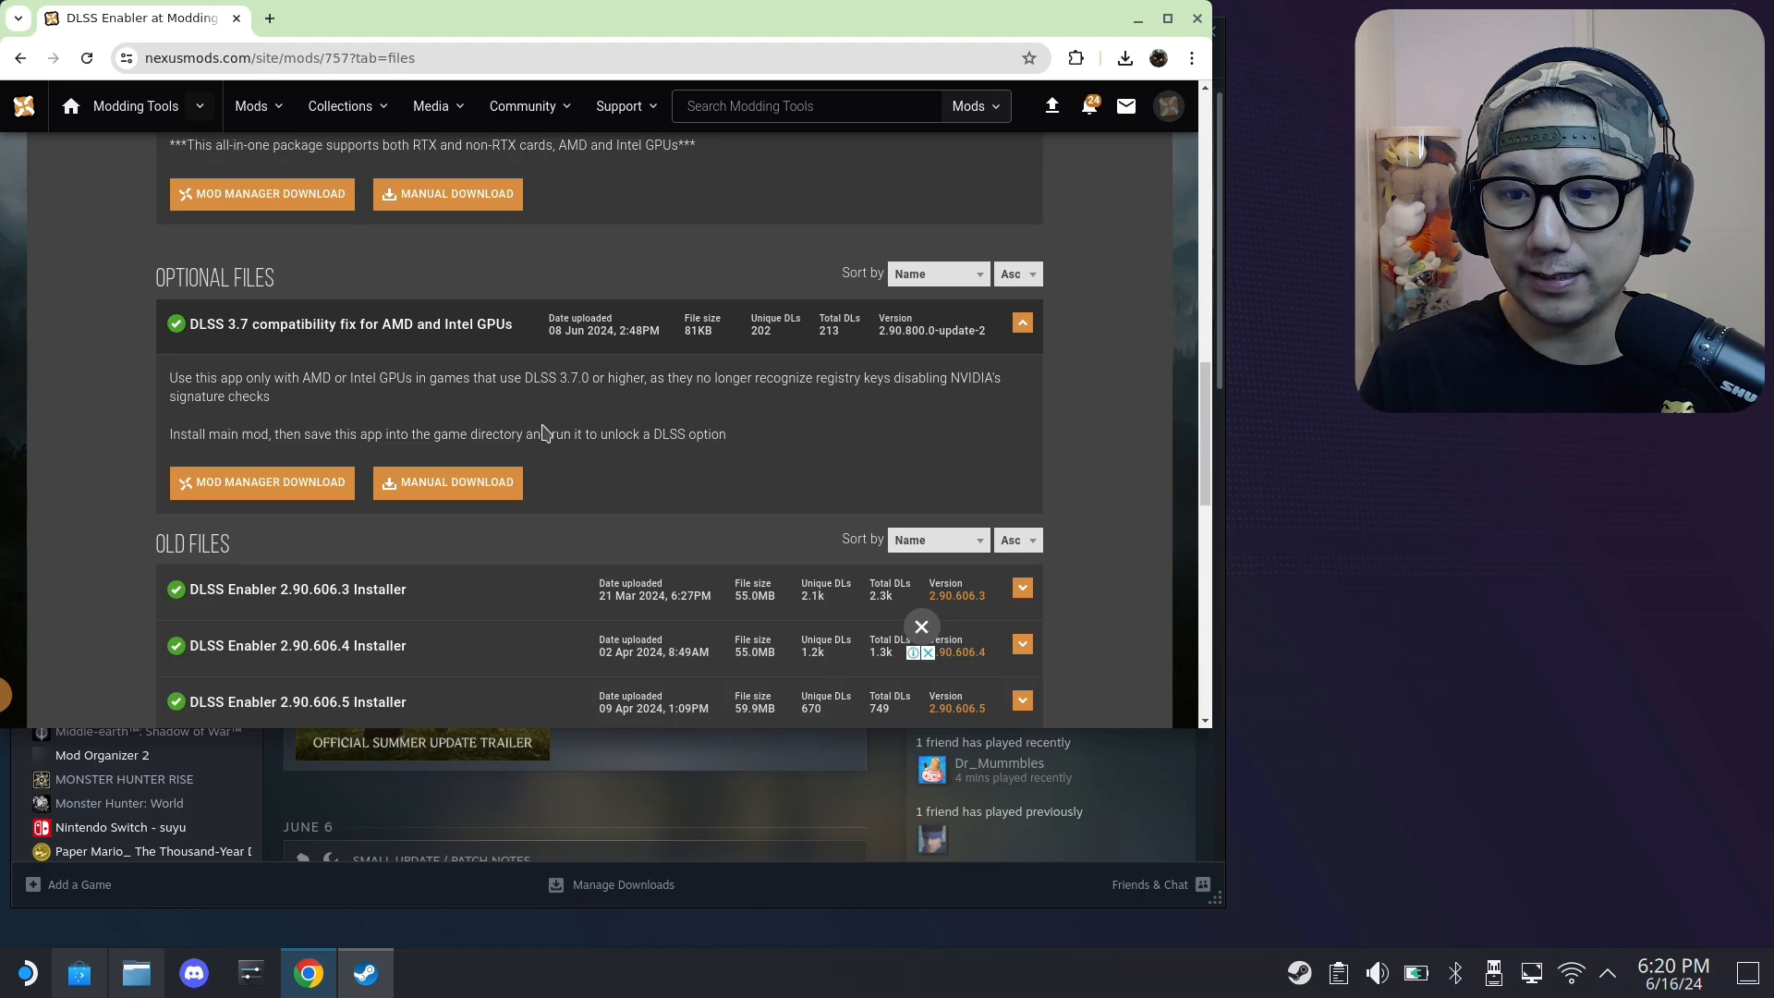
scroll(down, 3)
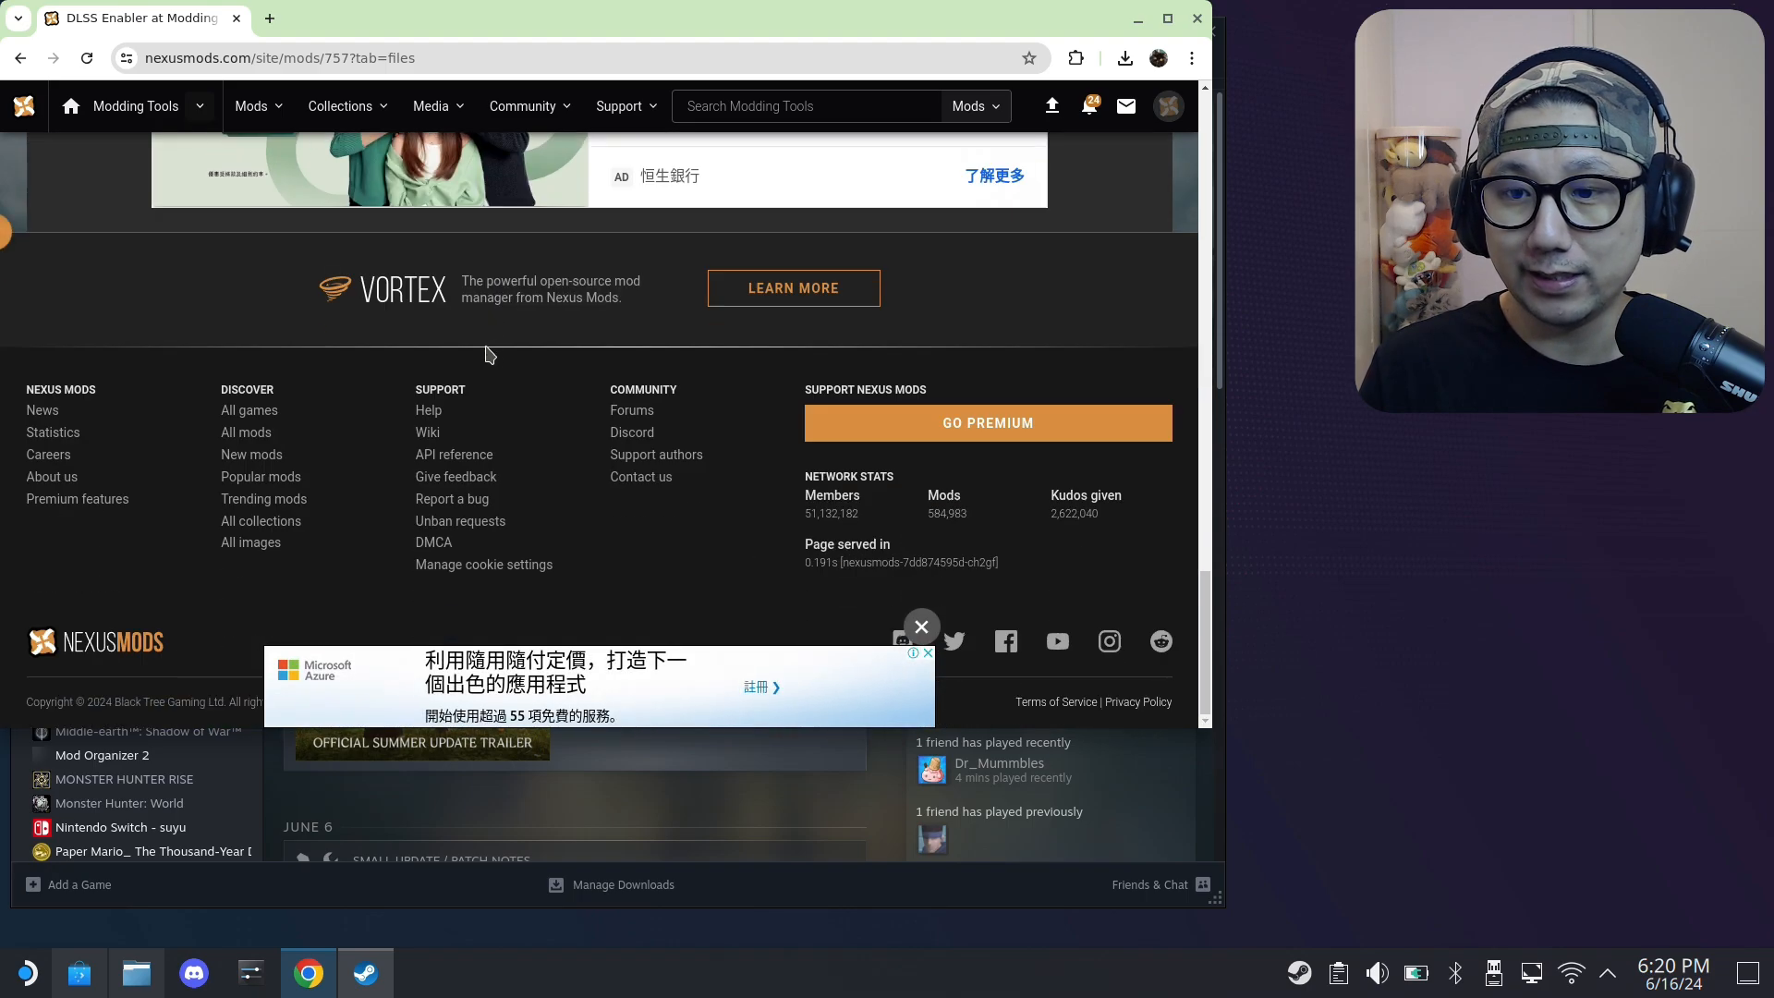
click(71, 334)
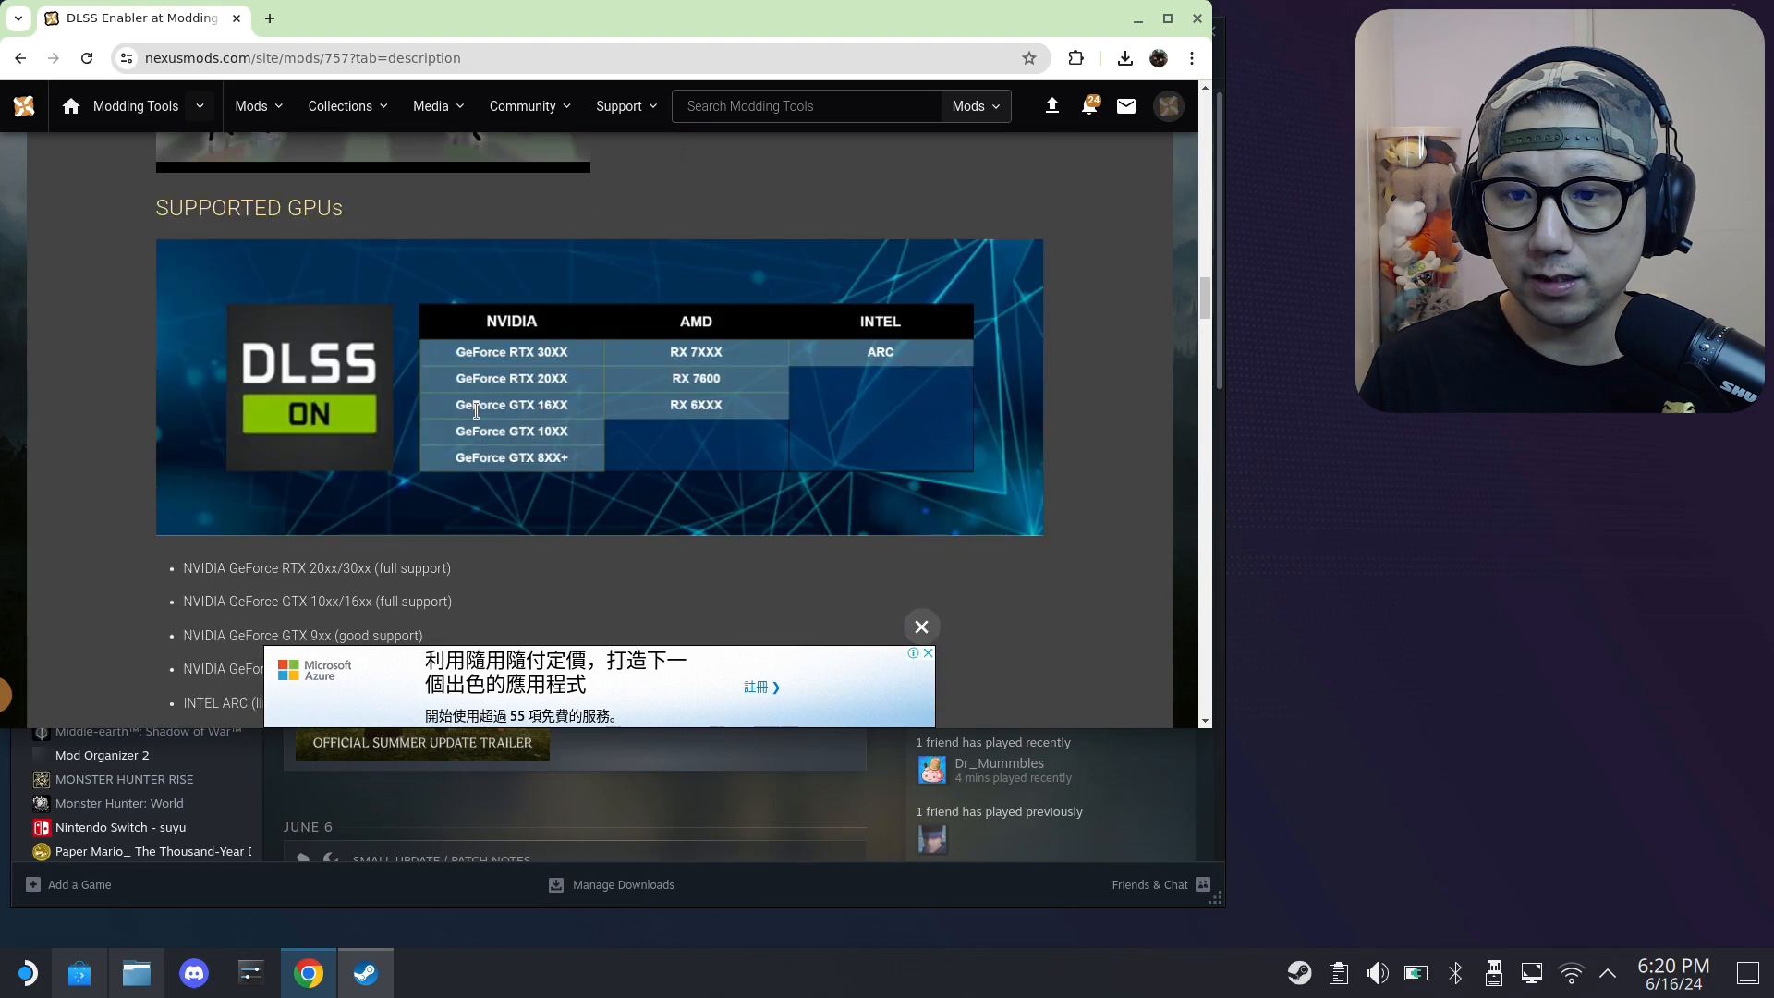
scroll(down, 3)
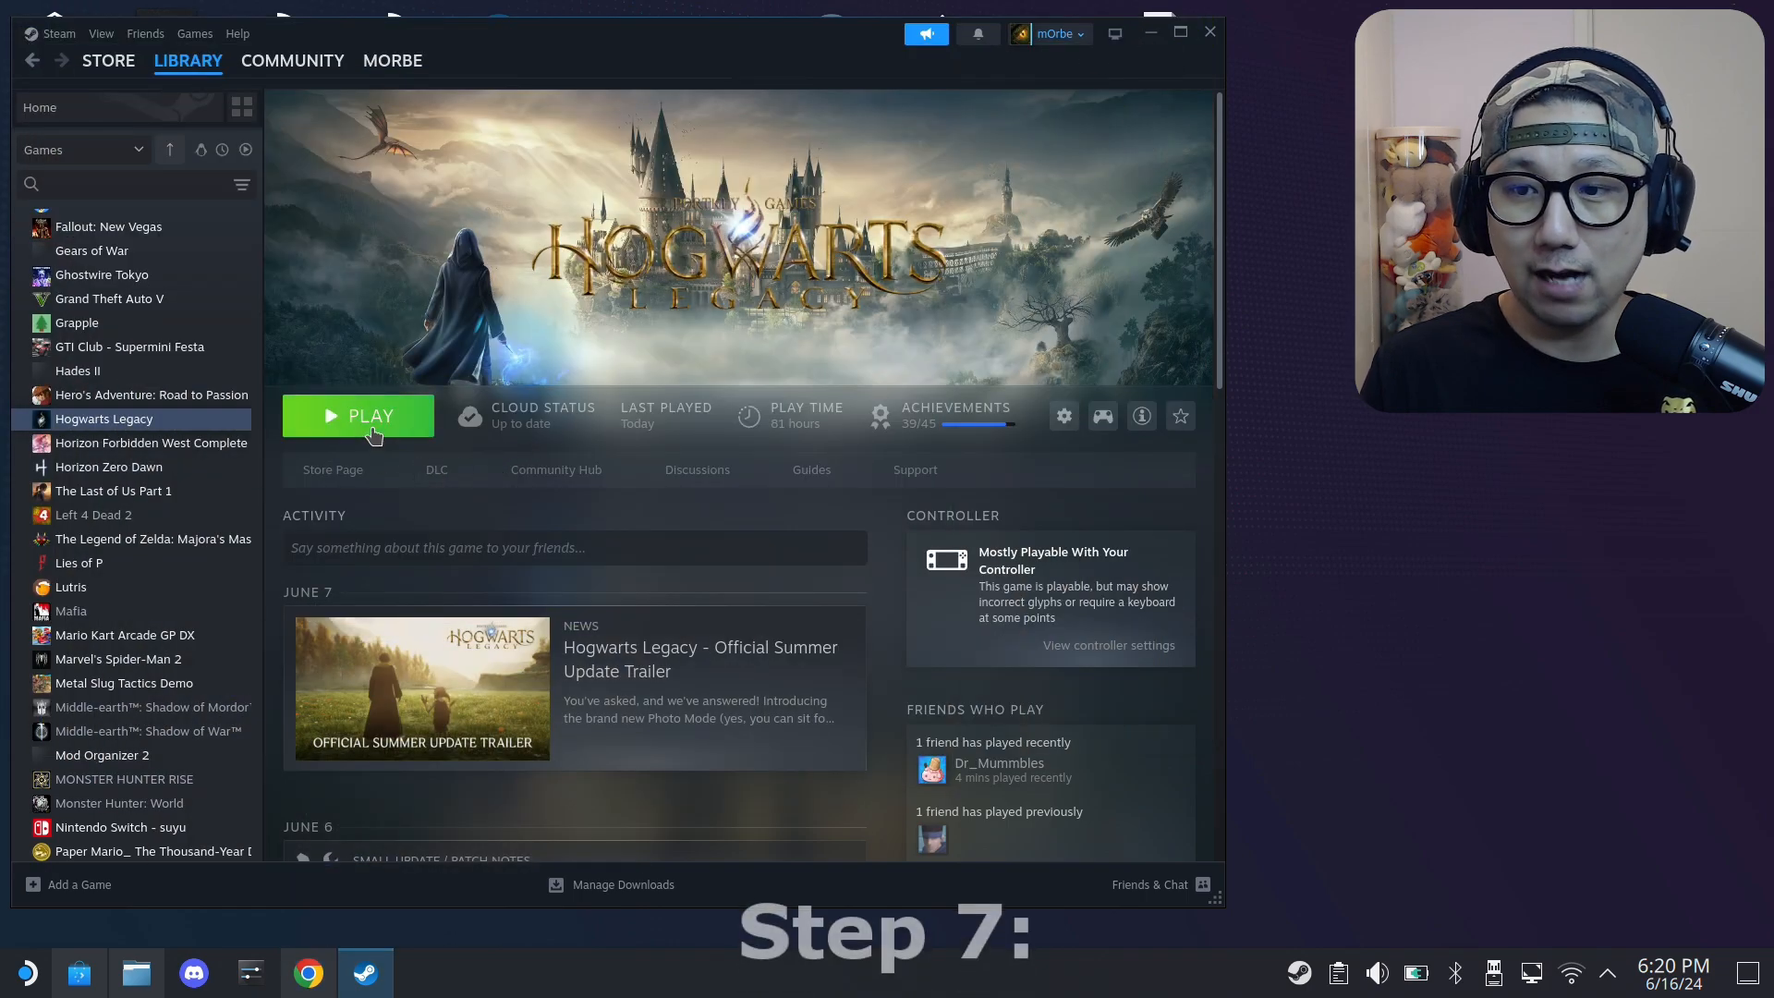
- Press PLAY on the Hogwarts Legacy library page
click(358, 415)
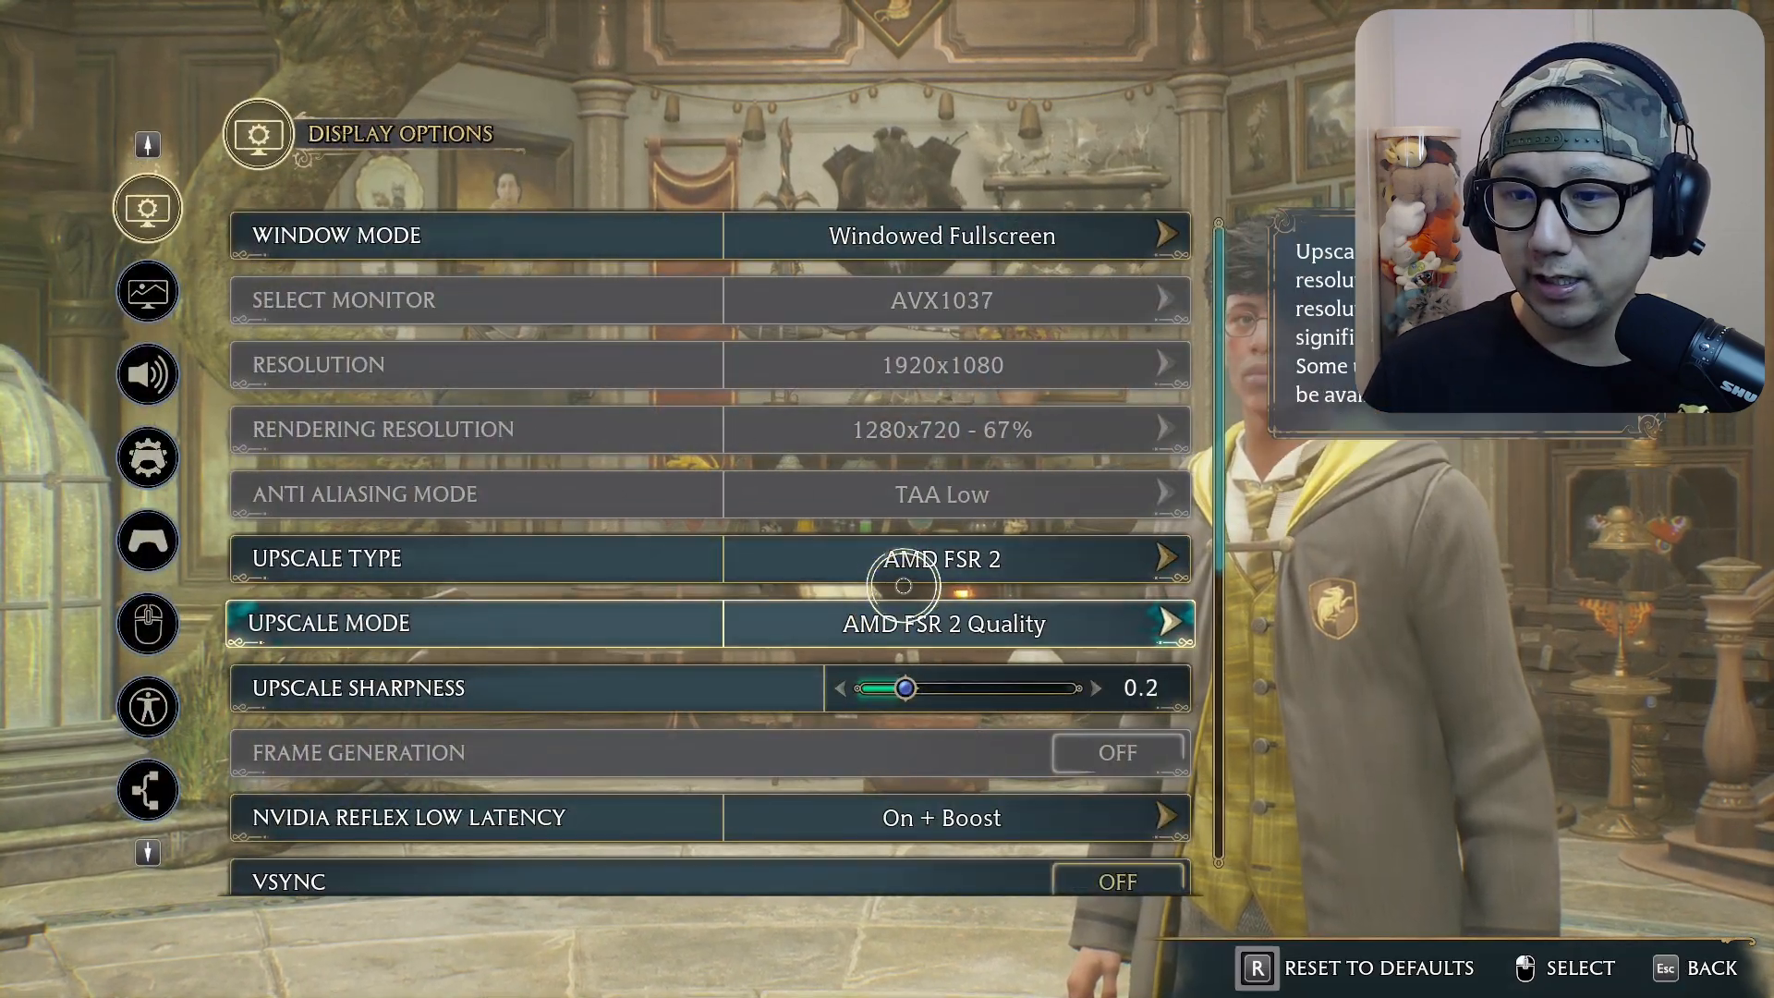
- Set Upscale Type to NVIDIA DLSS, mode to Ultra Quality, and Frame Generation ON
click(940, 558)
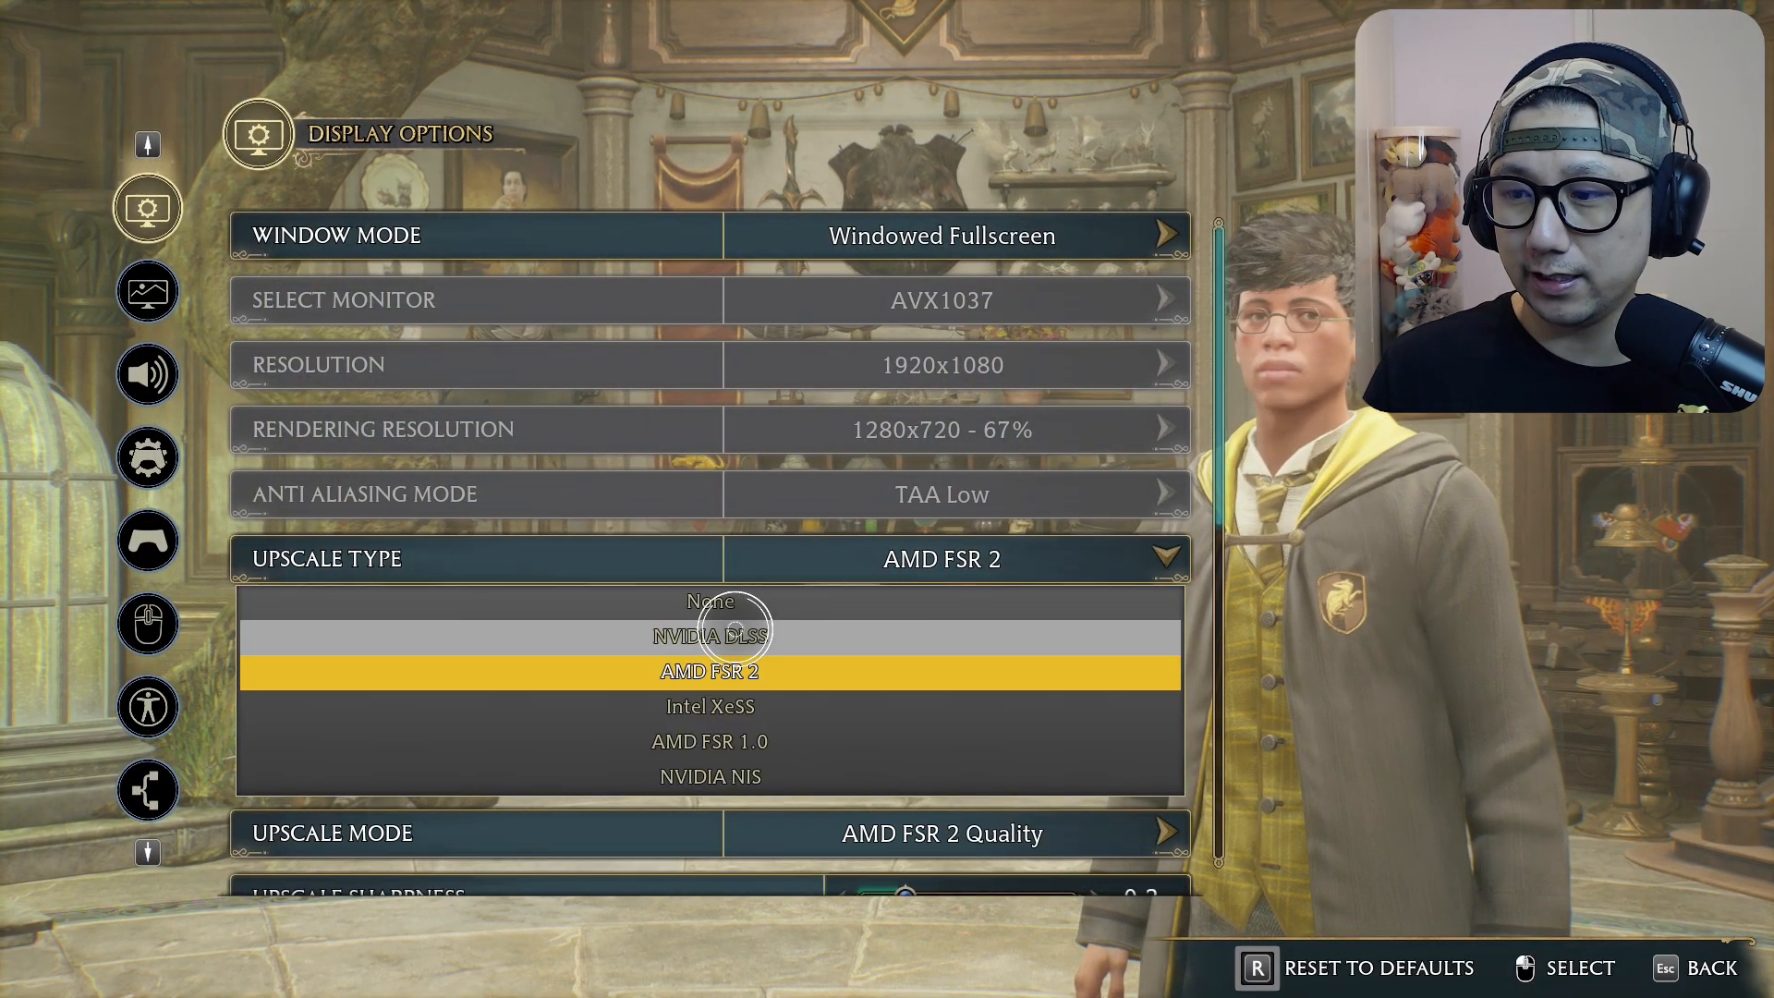
click(710, 634)
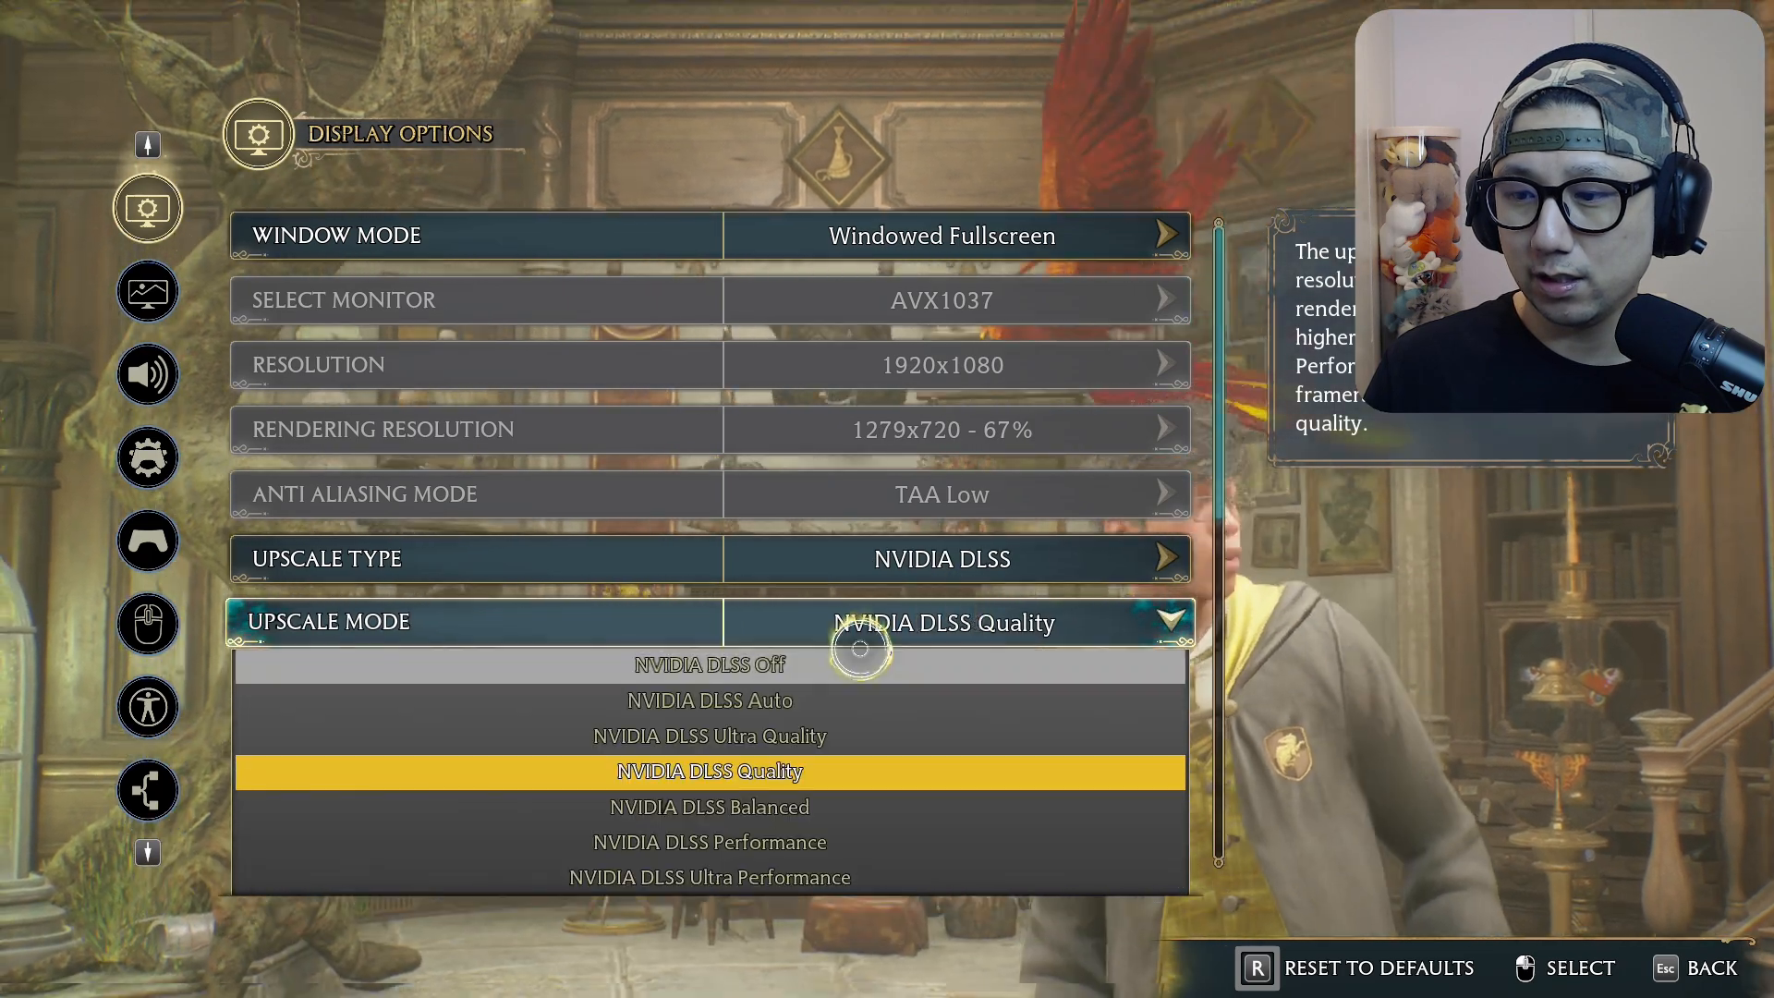
click(710, 736)
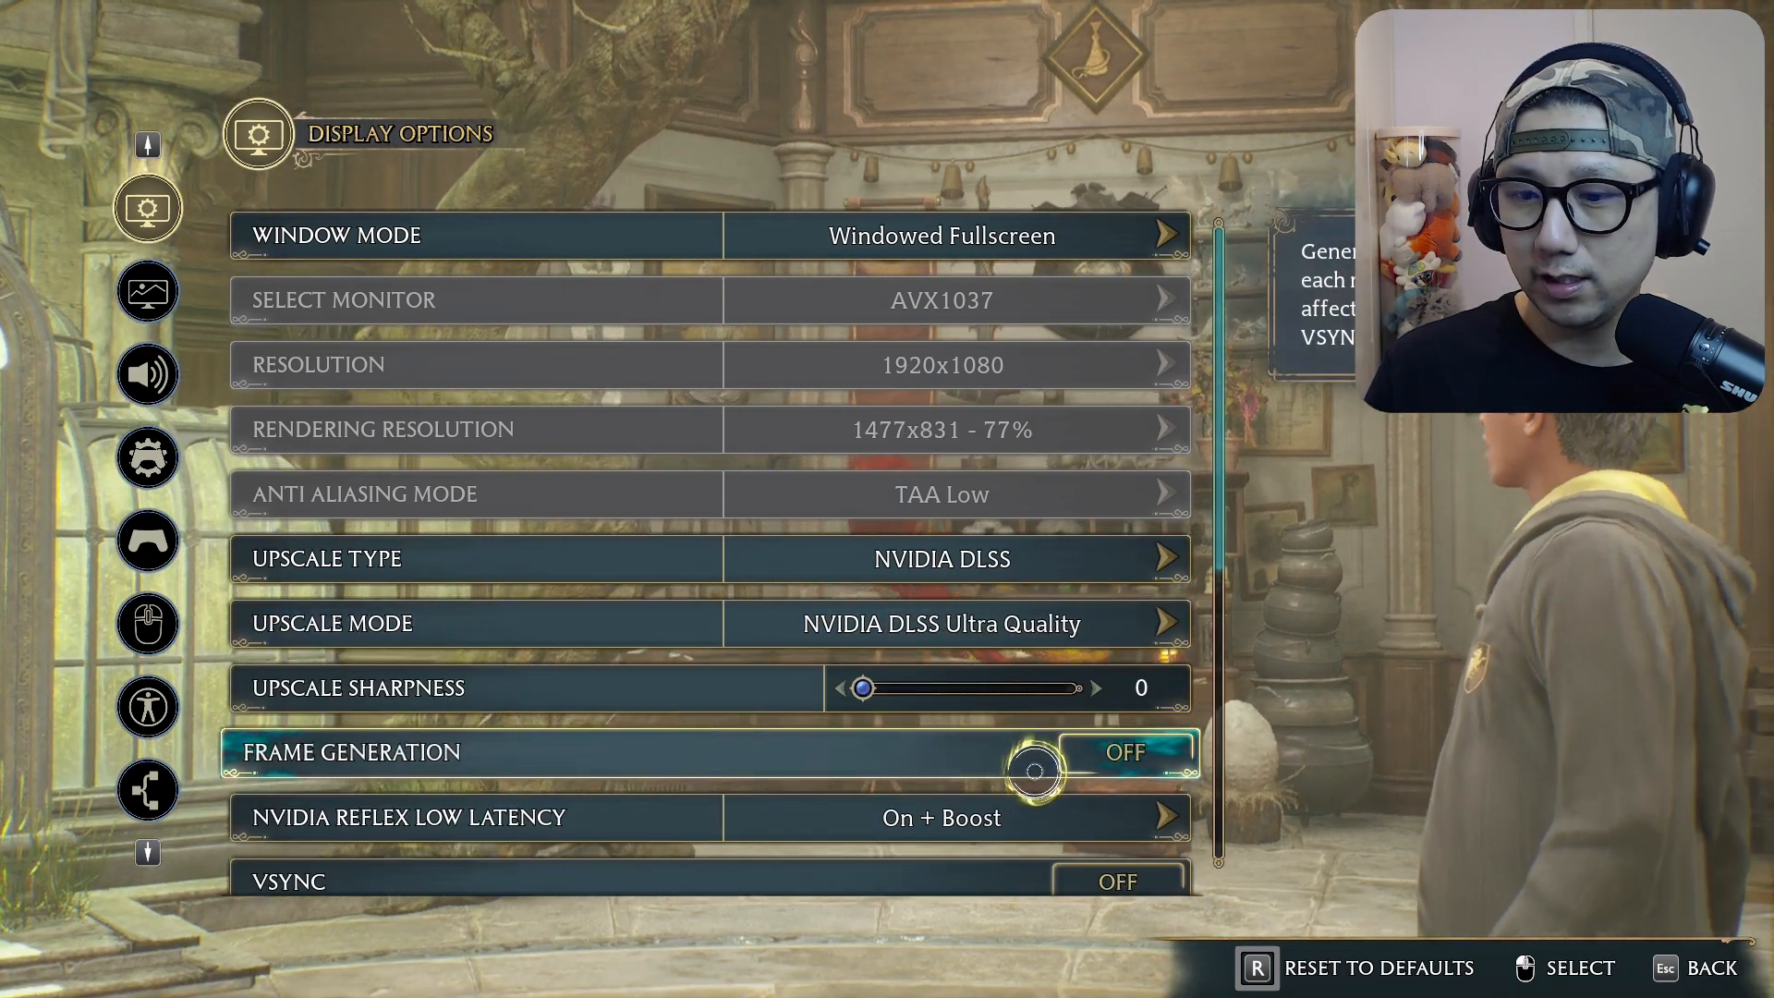
click(1097, 752)
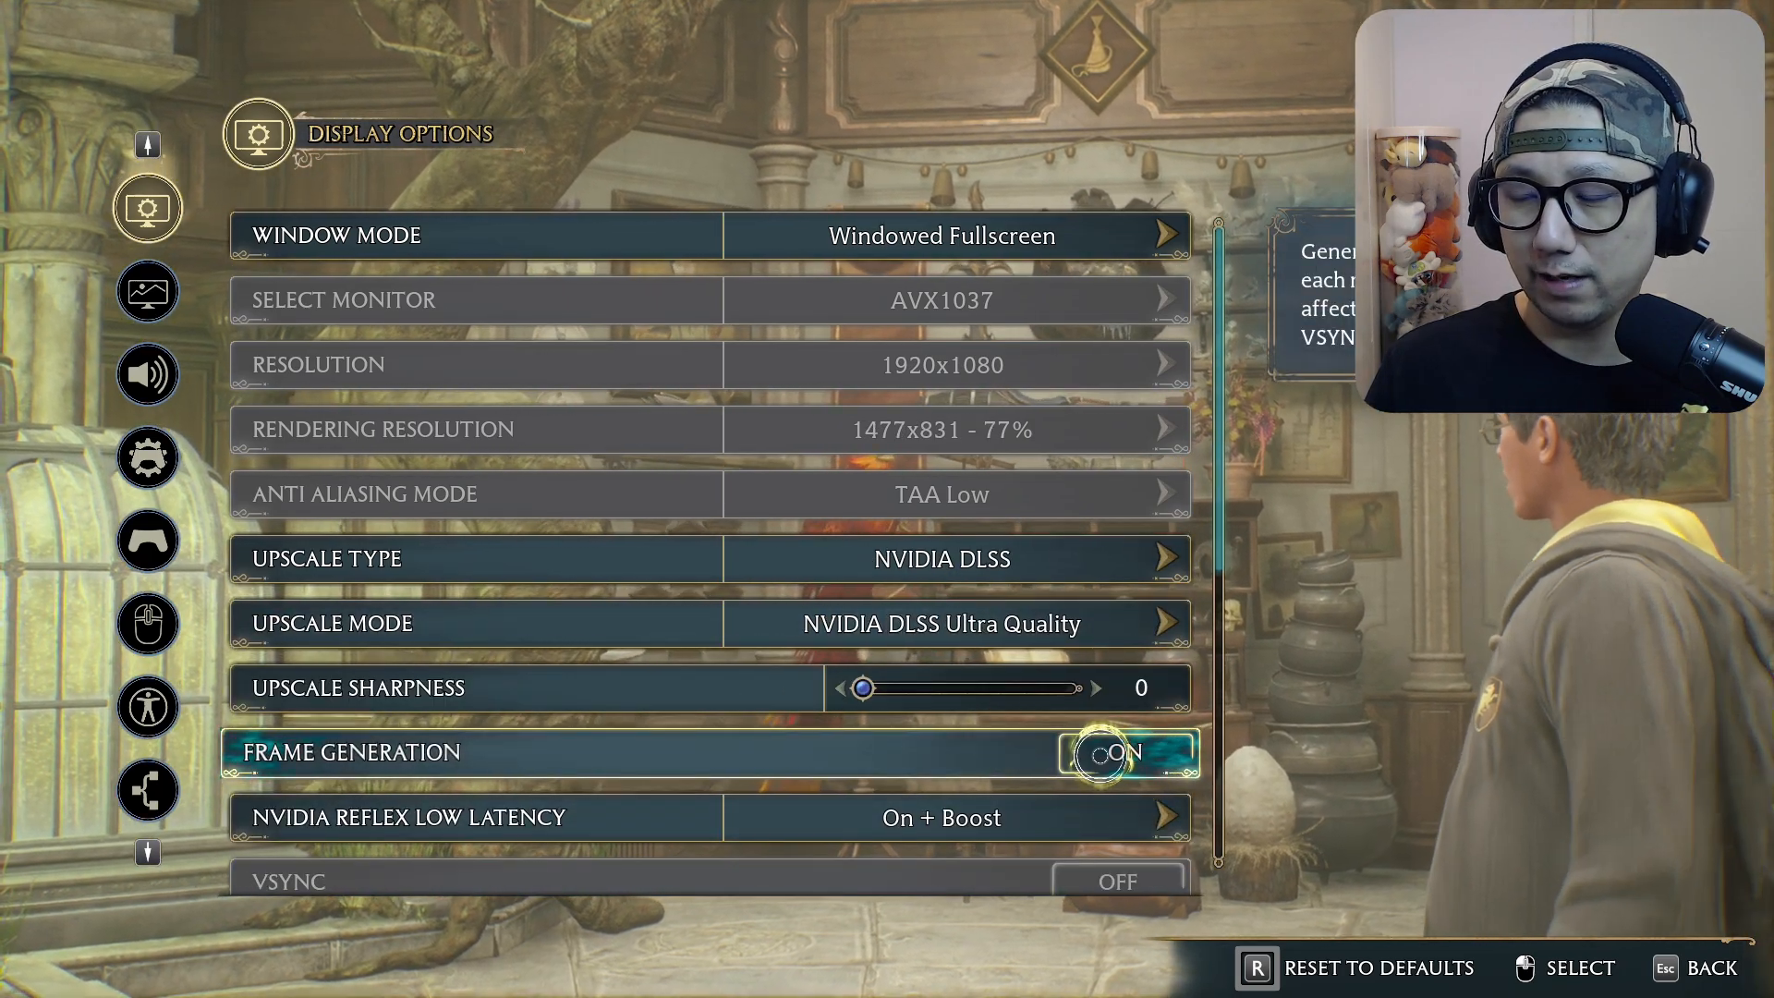